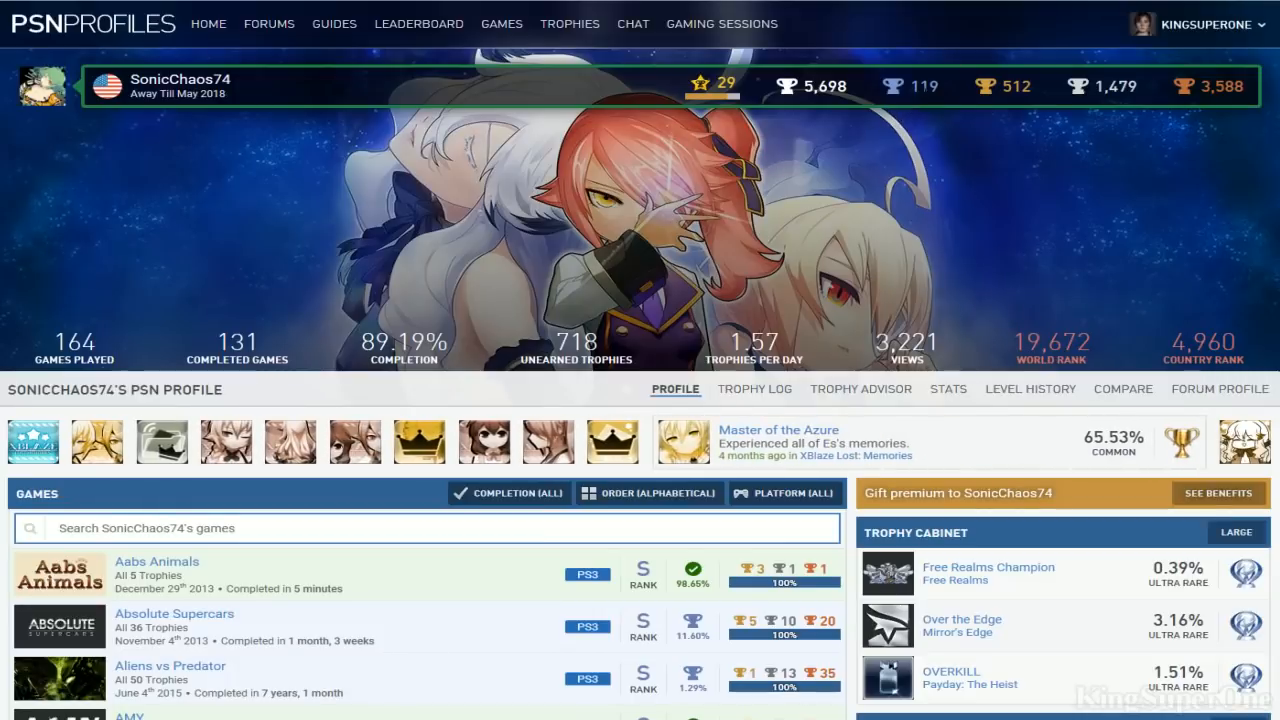
mouse_move(402, 192)
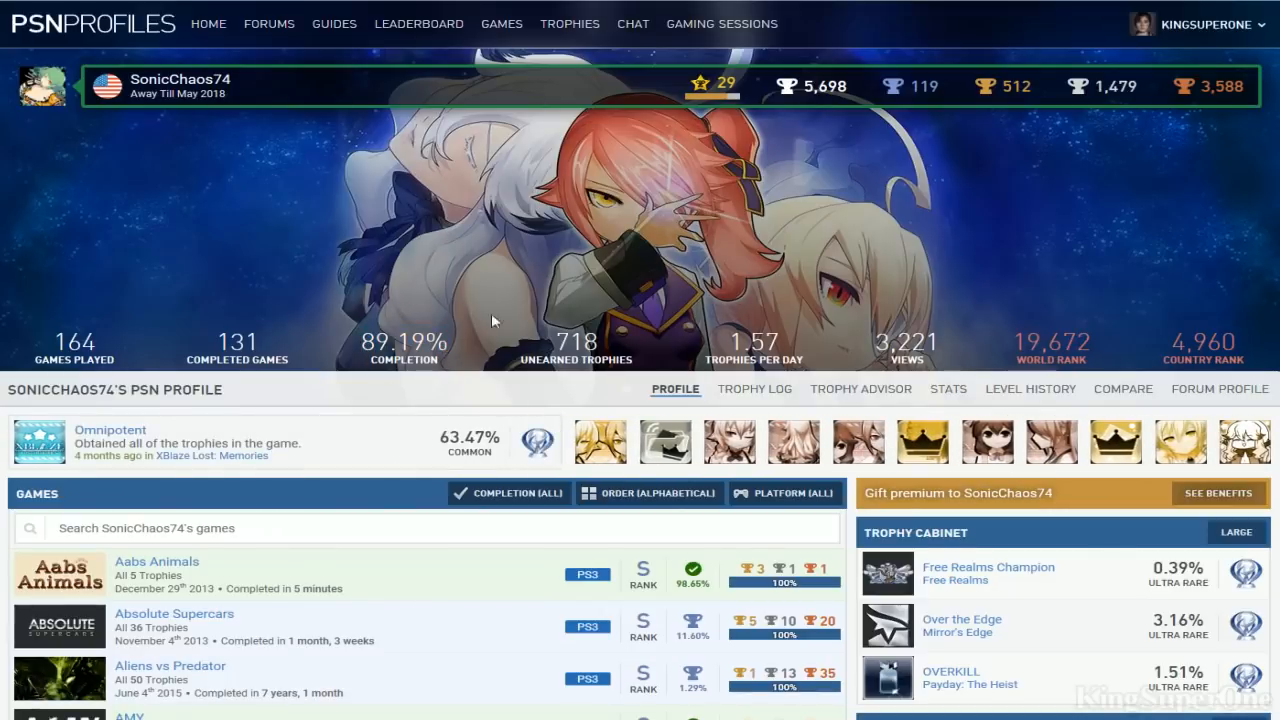
mouse_move(118, 308)
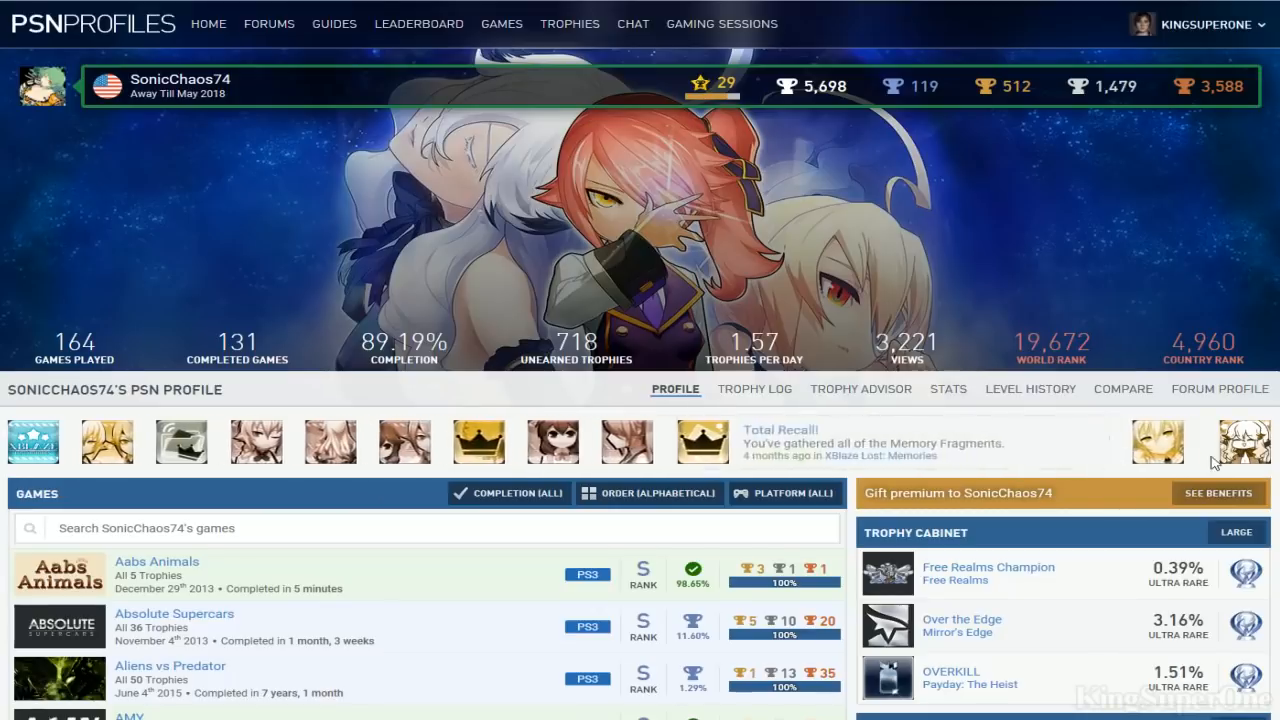
Scroll the games list down to the Battlefield and BioShock 2 entries
scroll(down, 3)
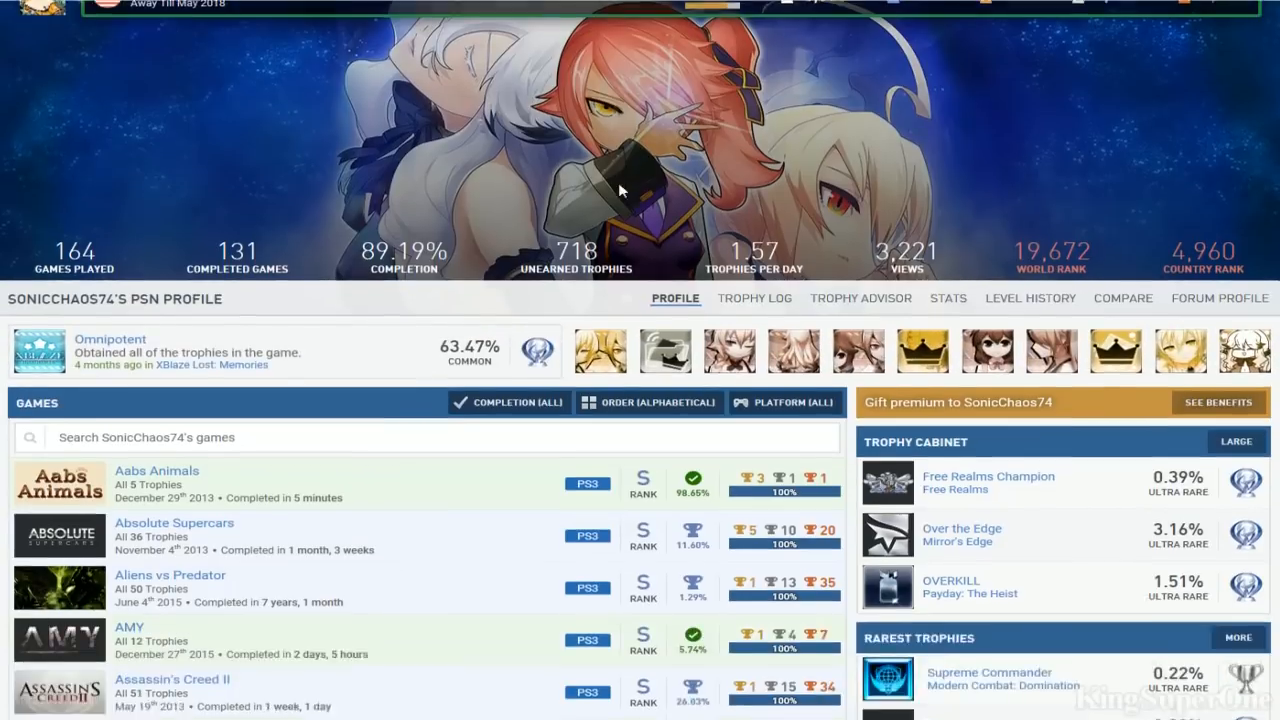
scroll(down, 3)
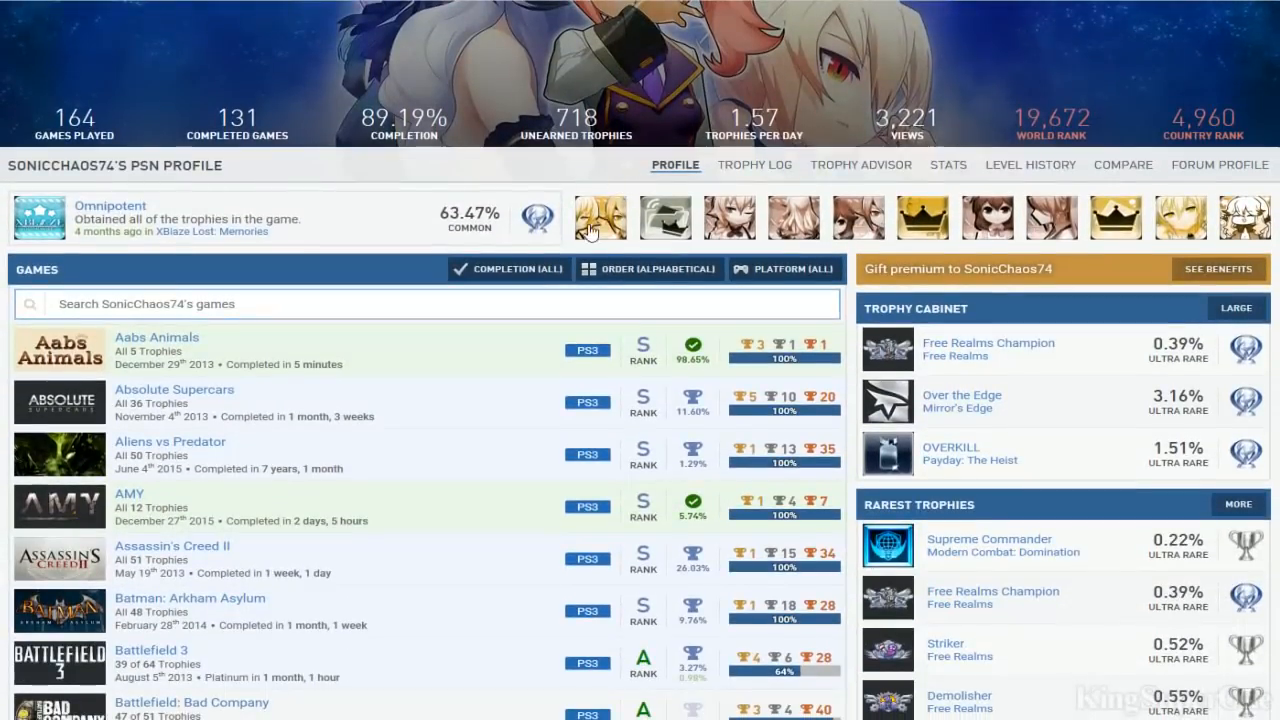
scroll(down, 3)
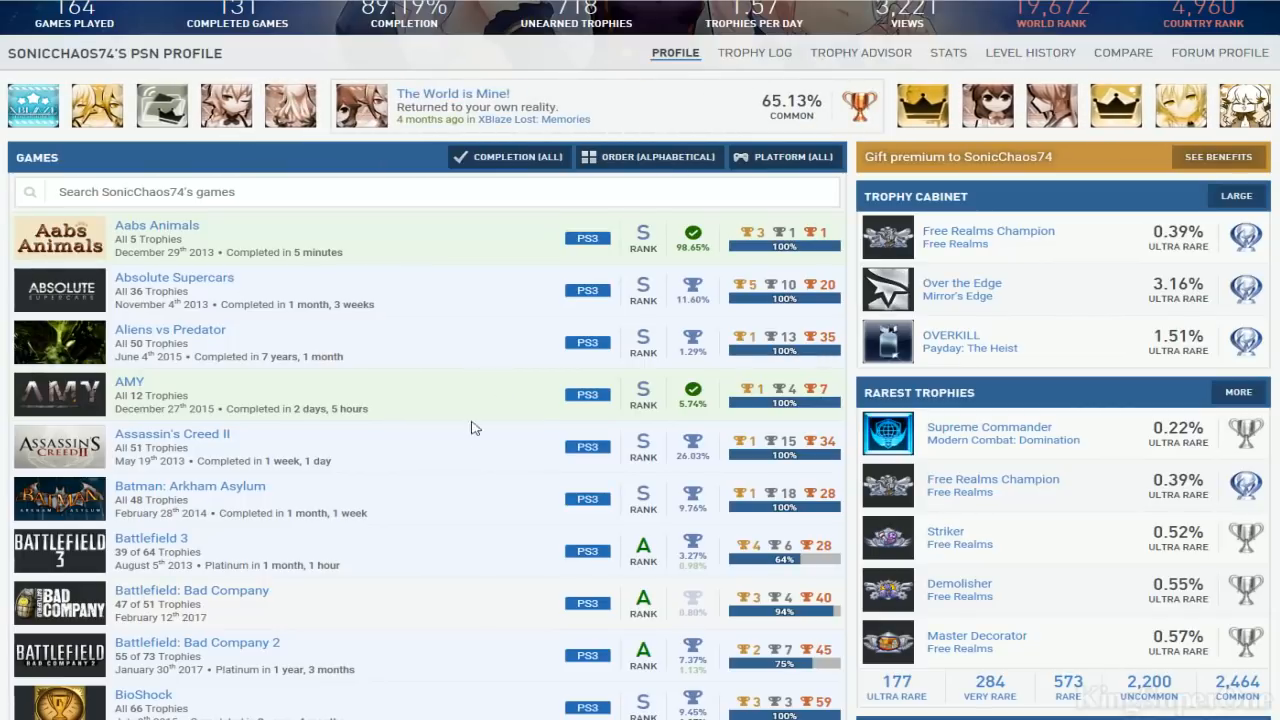
mouse_move(228, 510)
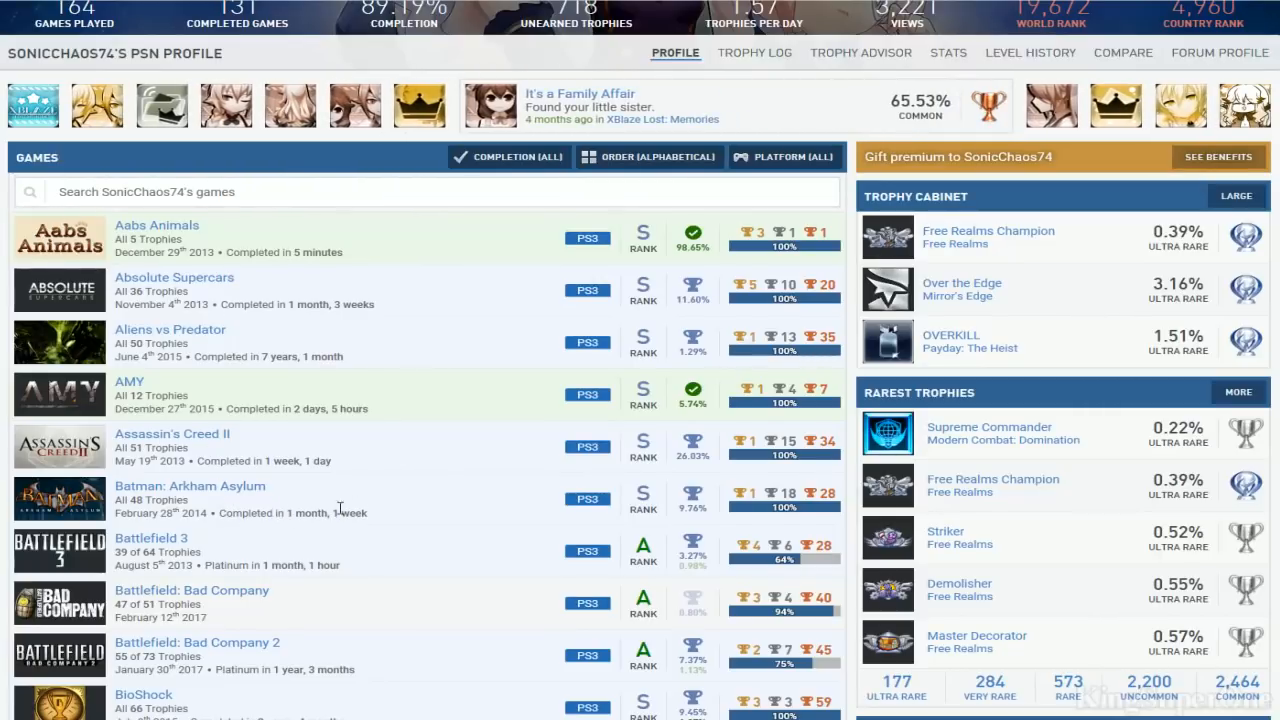
mouse_move(316, 376)
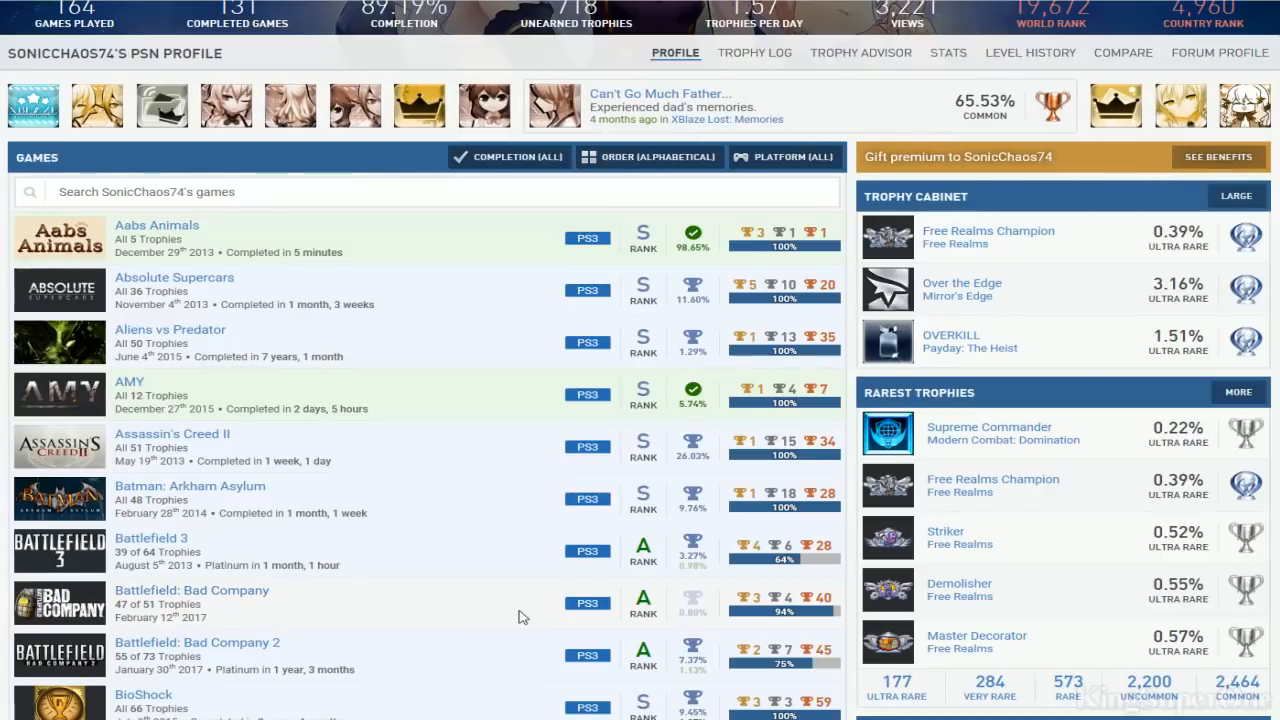
mouse_move(304, 432)
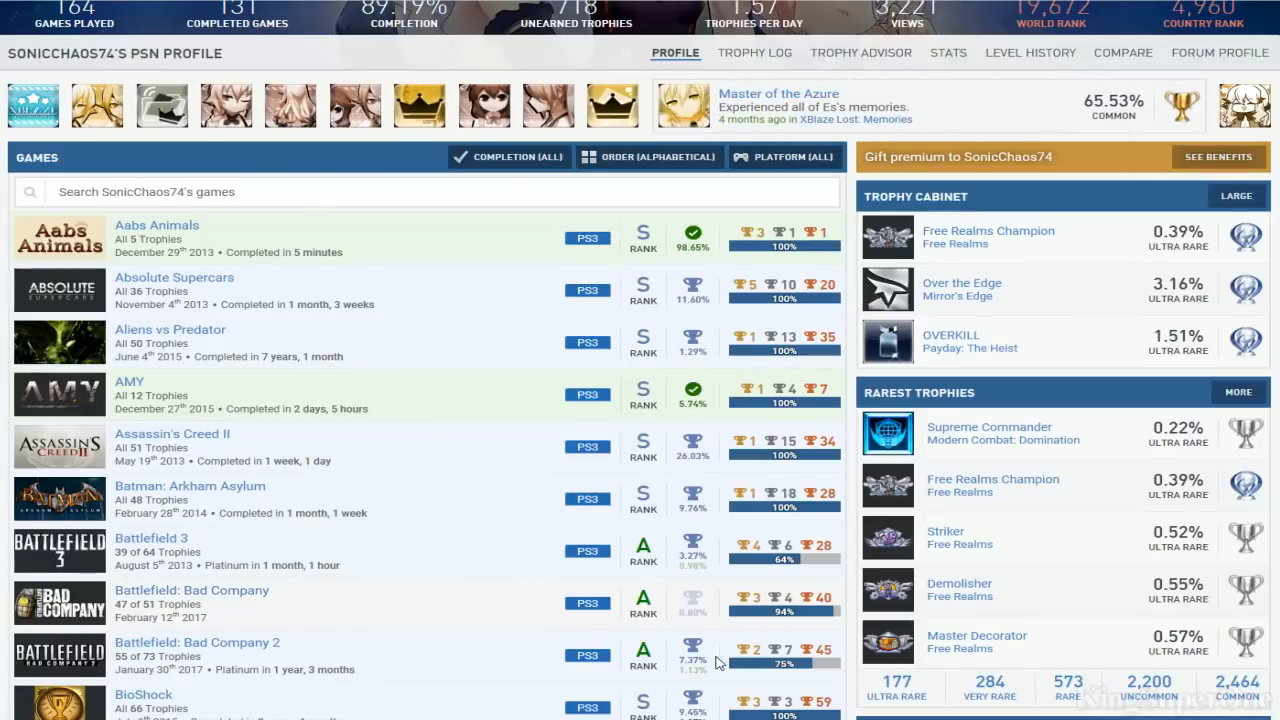
scroll(down, 3)
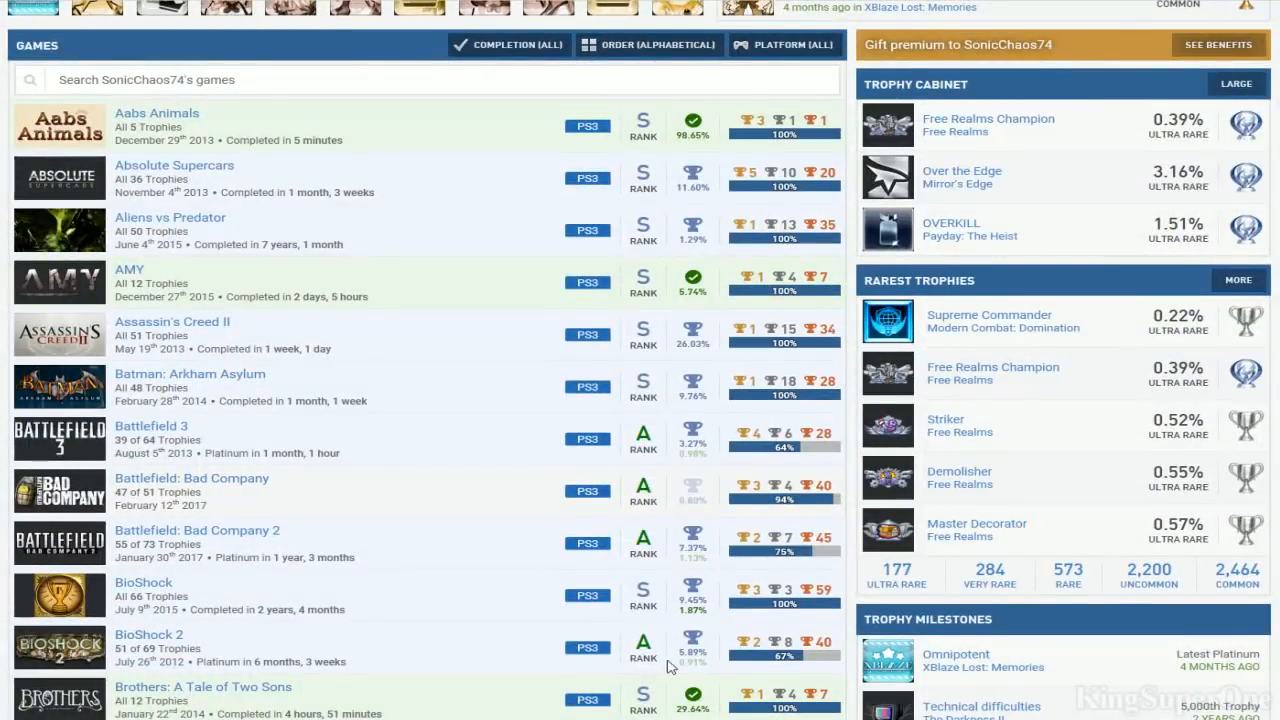
Open the BioShock 2 game page in a new tab from its link menu
right_click(148, 634)
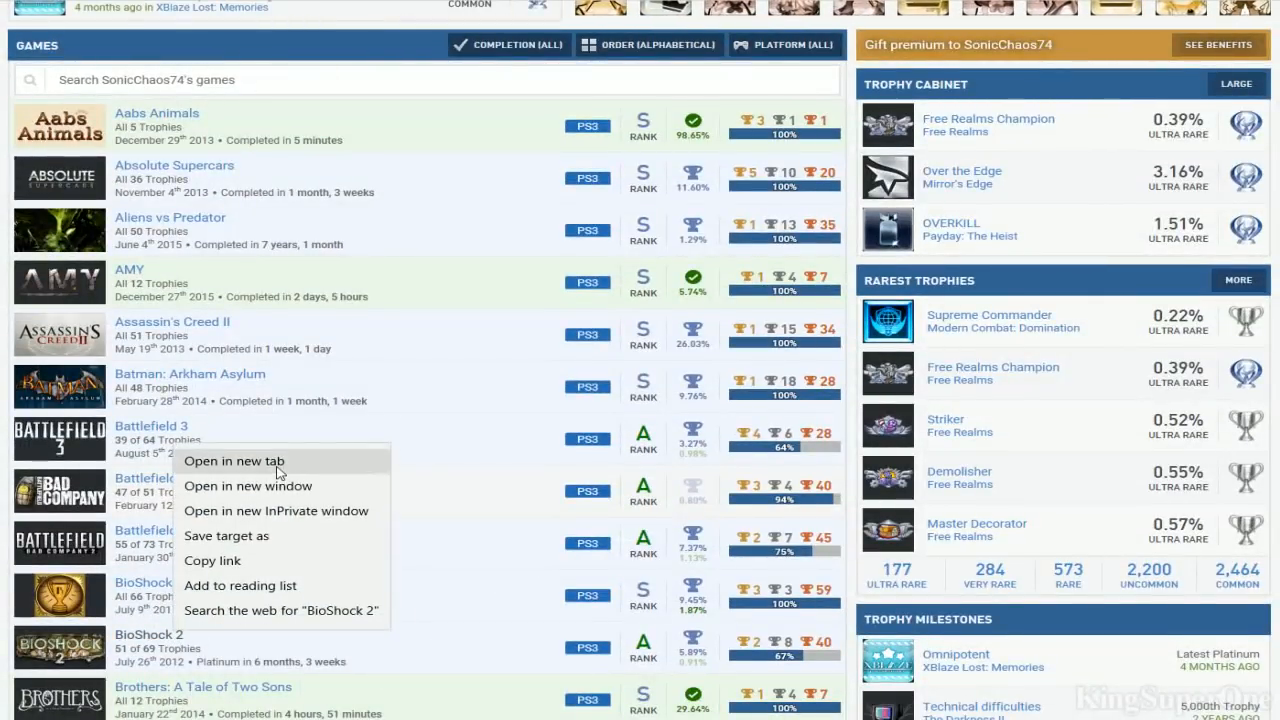
click(442, 610)
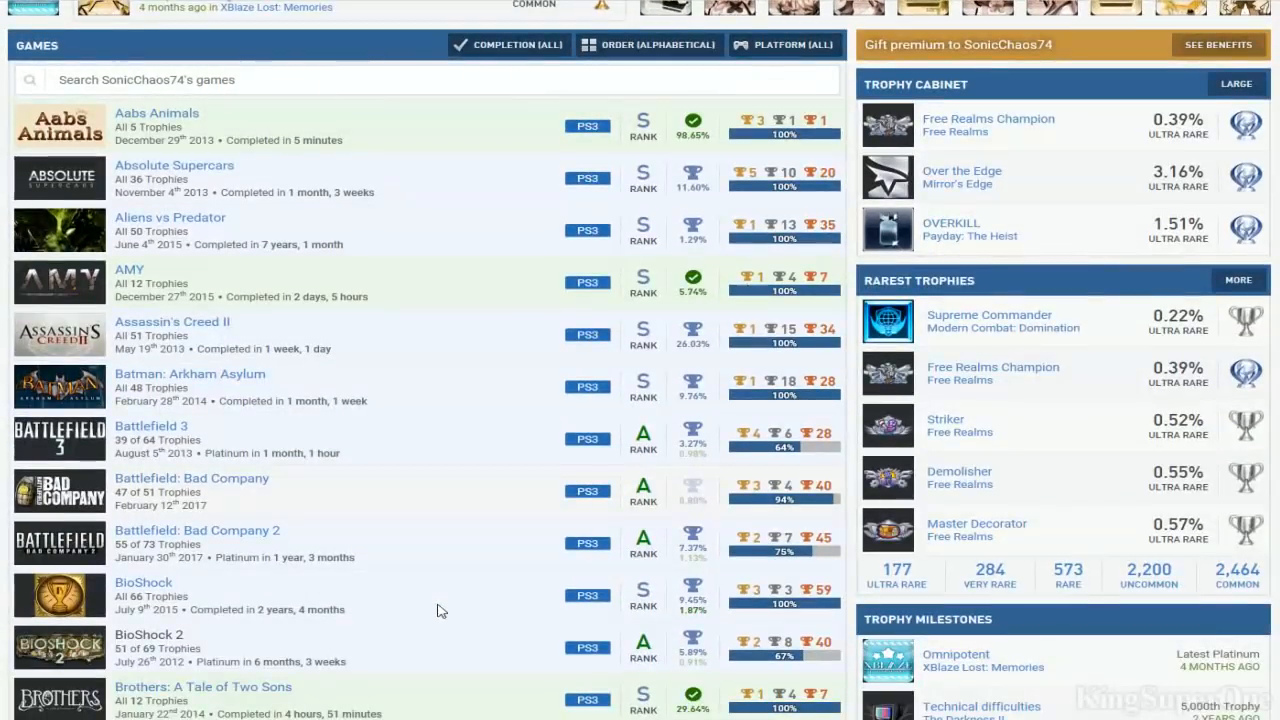
mouse_move(148, 236)
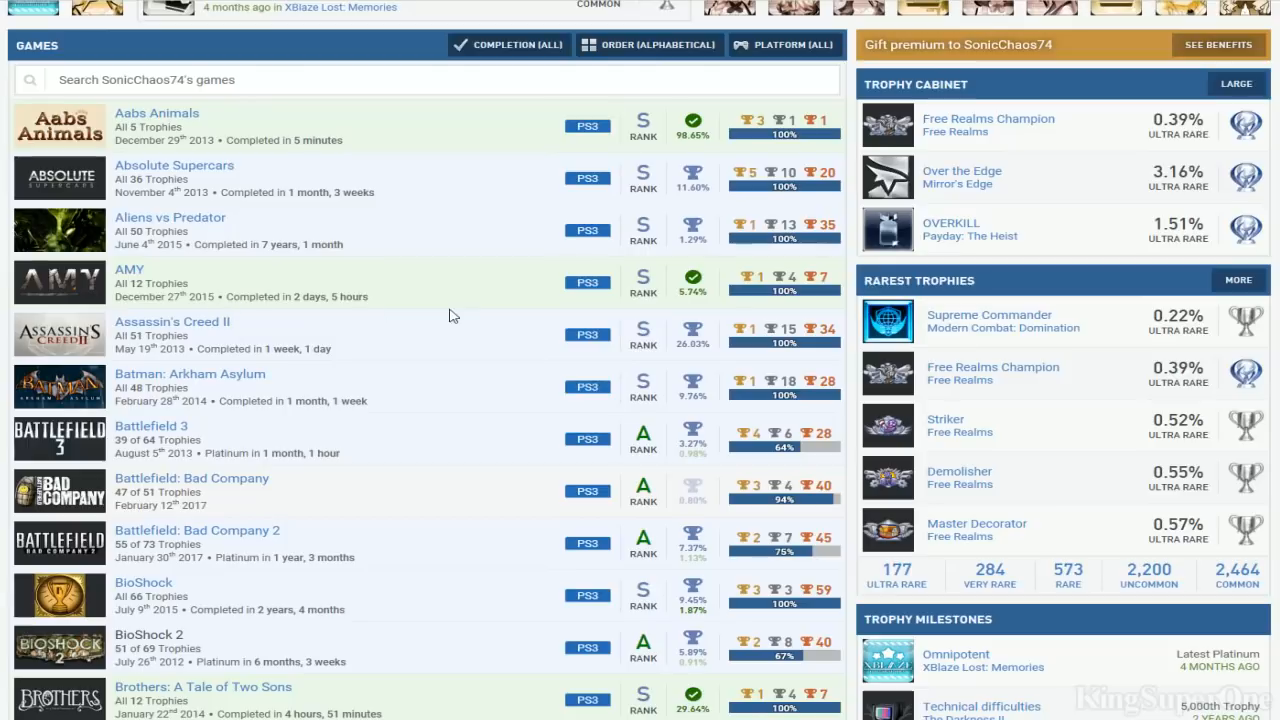
Scroll past the Call of Duty titles to Crysis, Dead Space and Deus Ex: Human Revolution
scroll(down, 3)
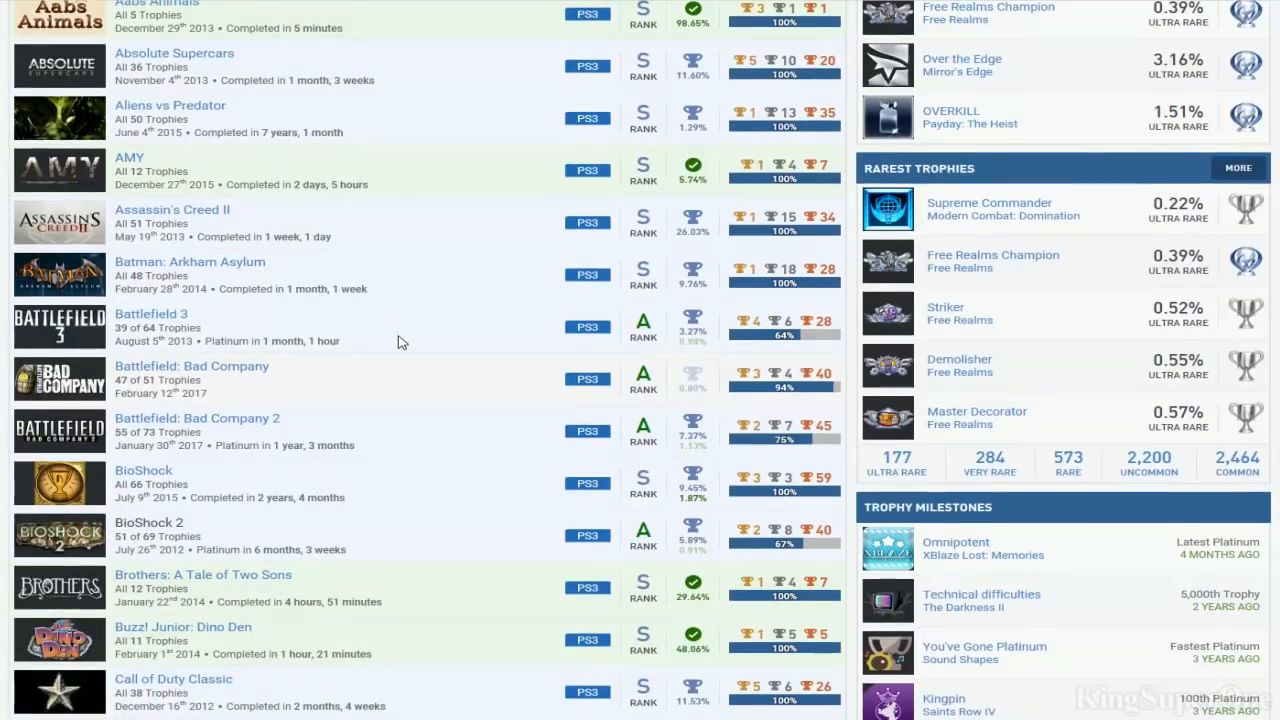
scroll(down, 3)
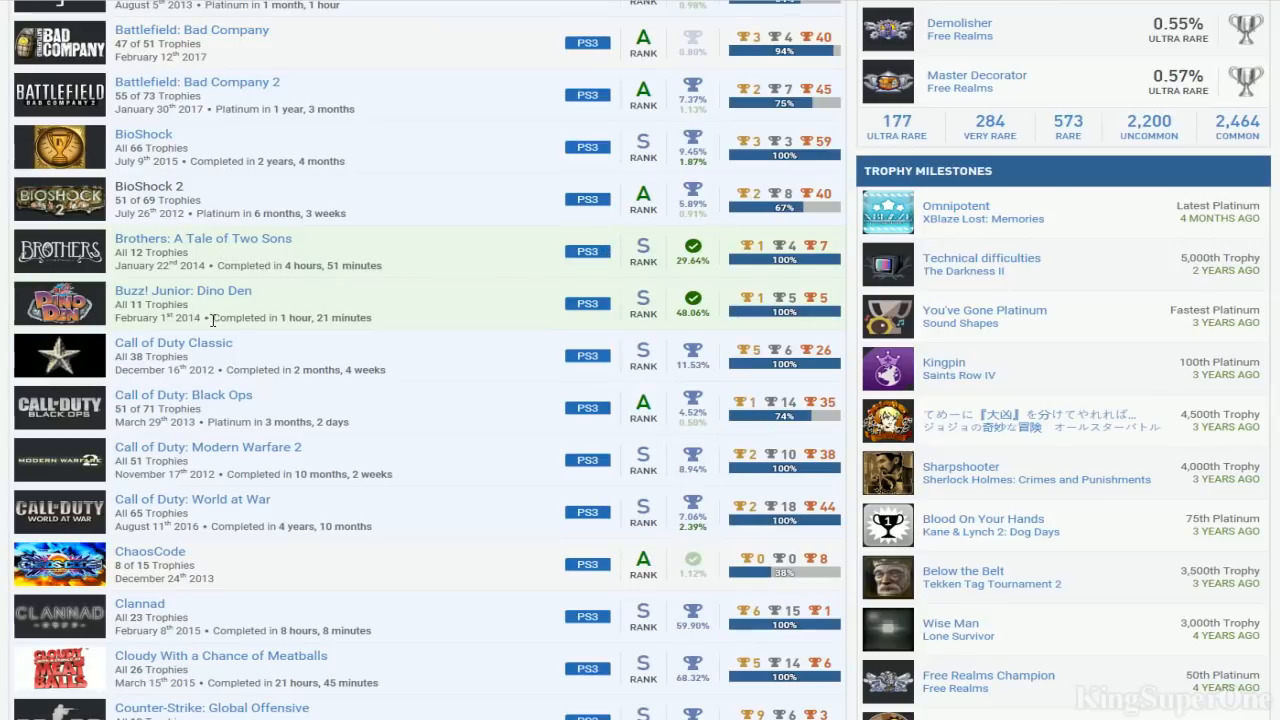
mouse_move(252, 316)
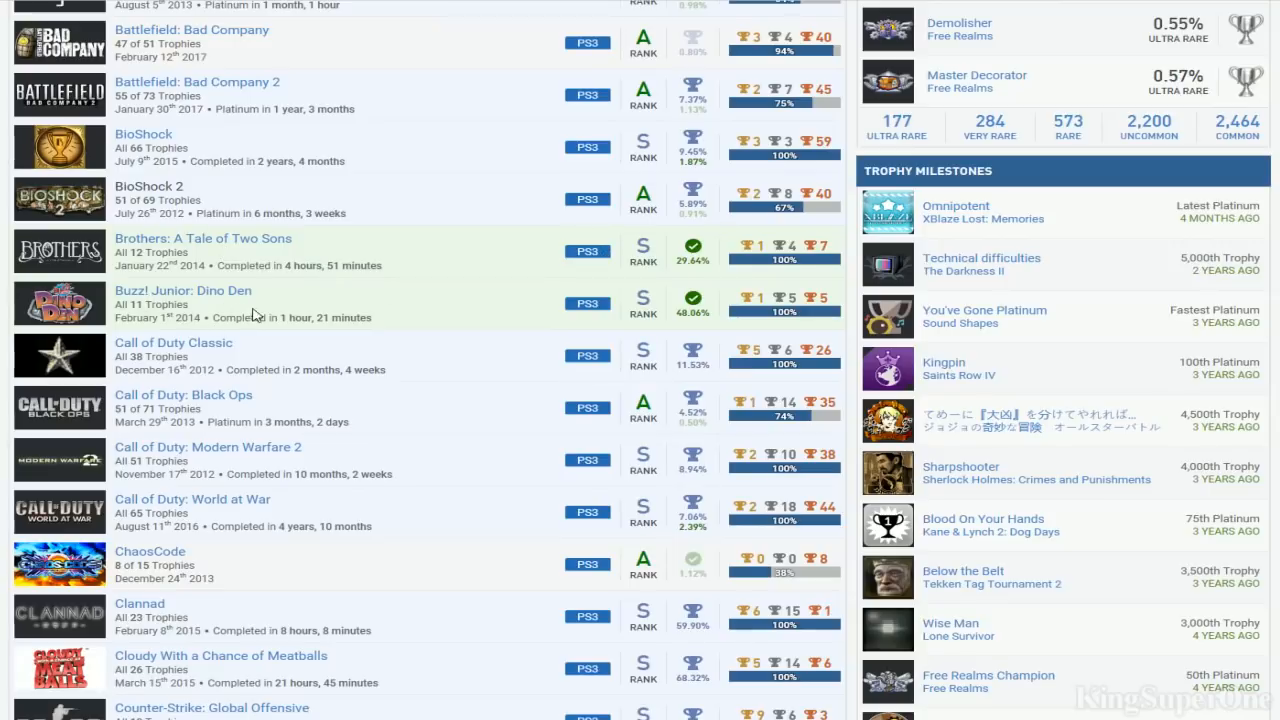
mouse_move(608, 322)
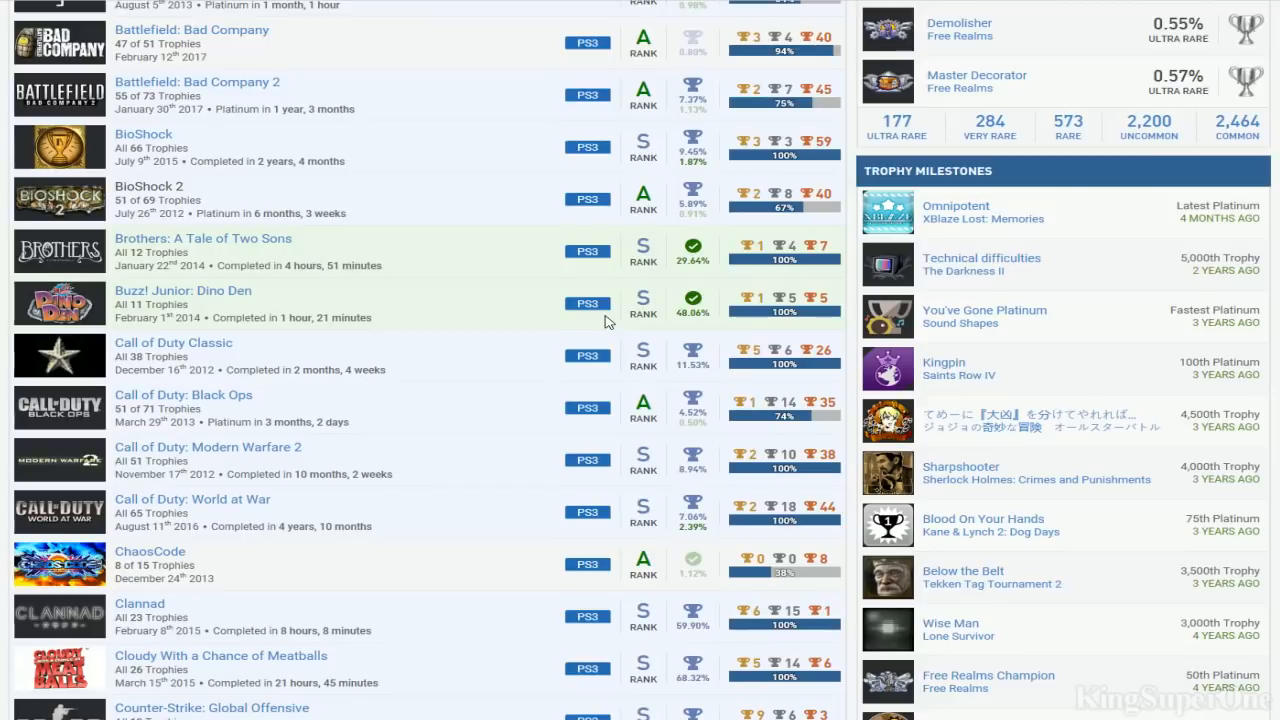
mouse_move(310, 348)
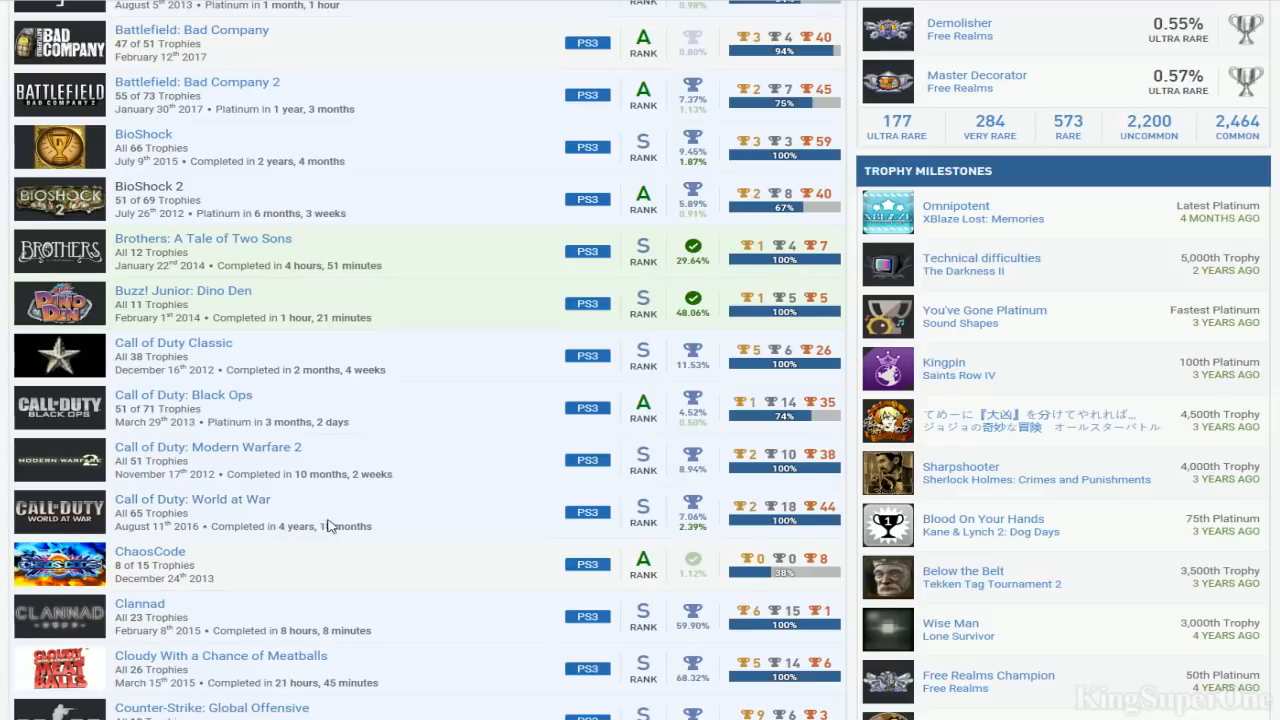
mouse_move(336, 384)
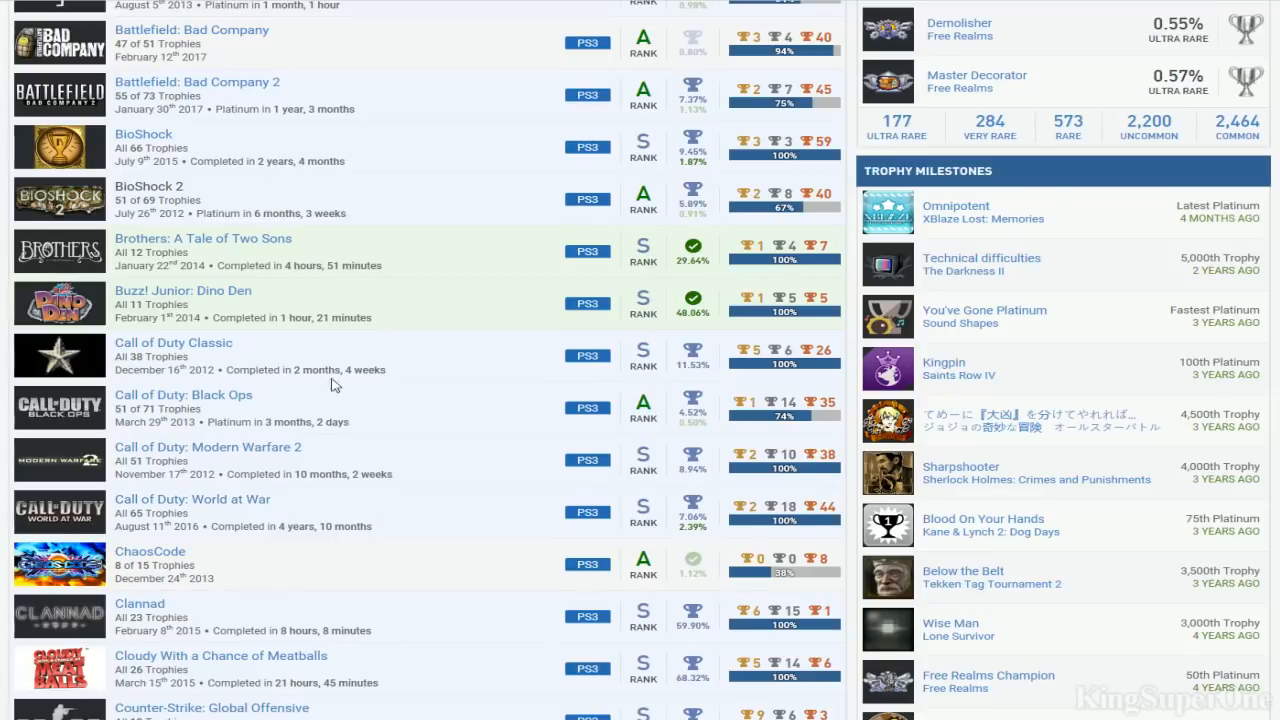
mouse_move(360, 422)
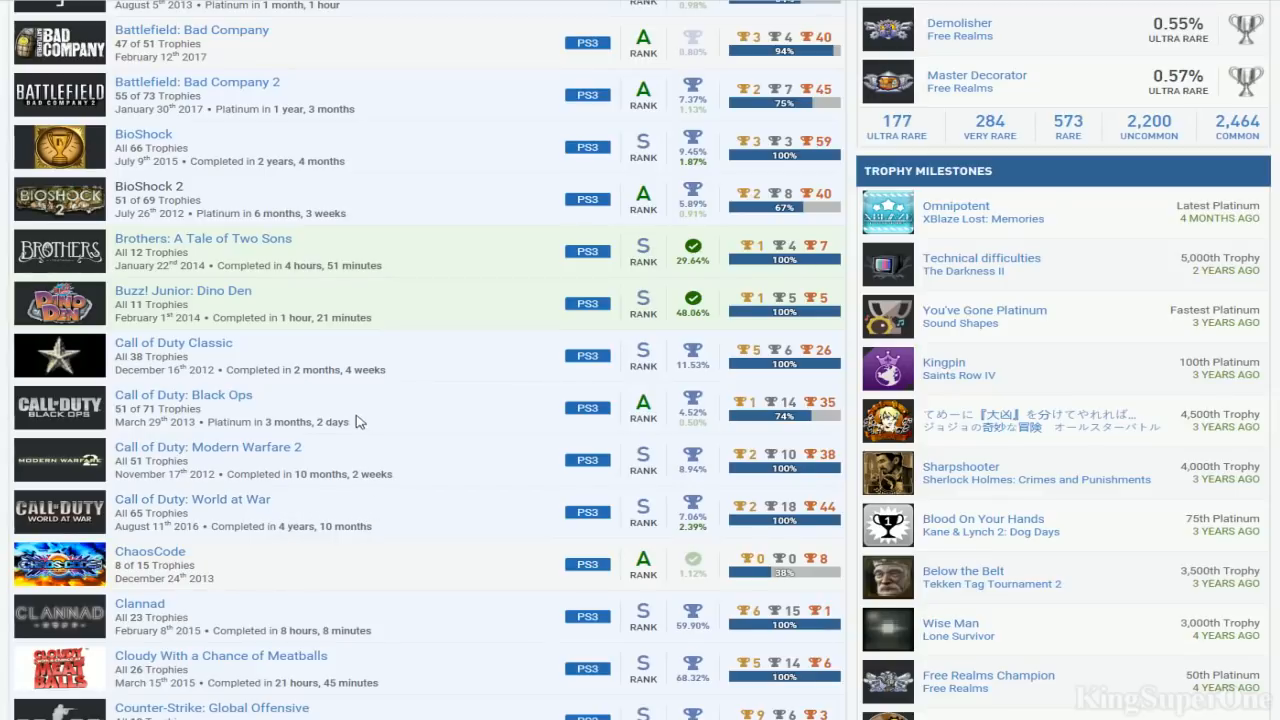
right_click(184, 394)
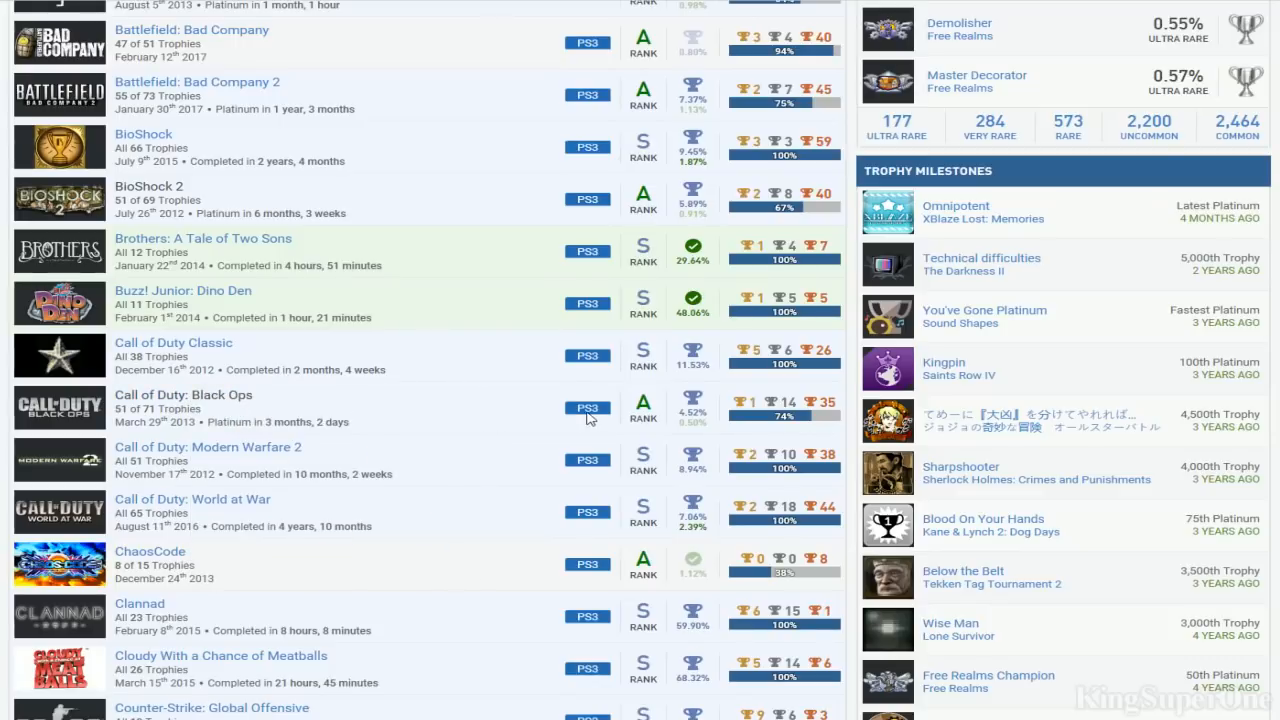
mouse_move(380, 344)
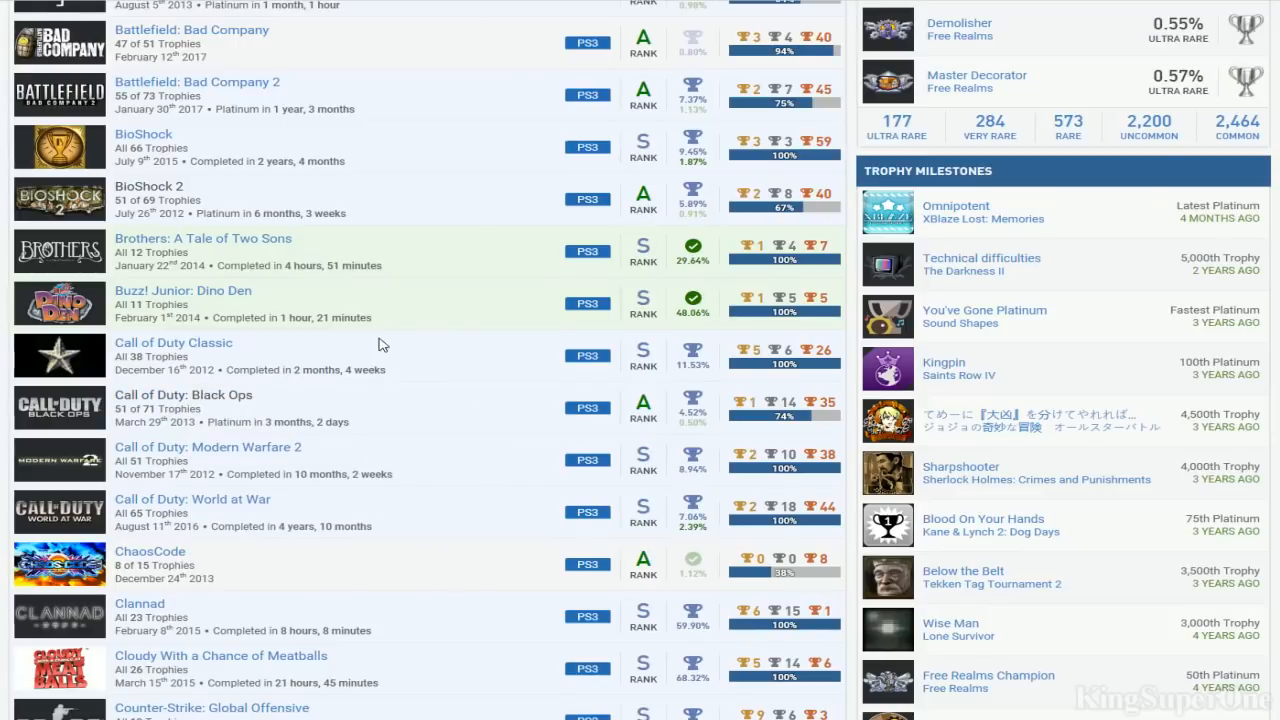
mouse_move(396, 500)
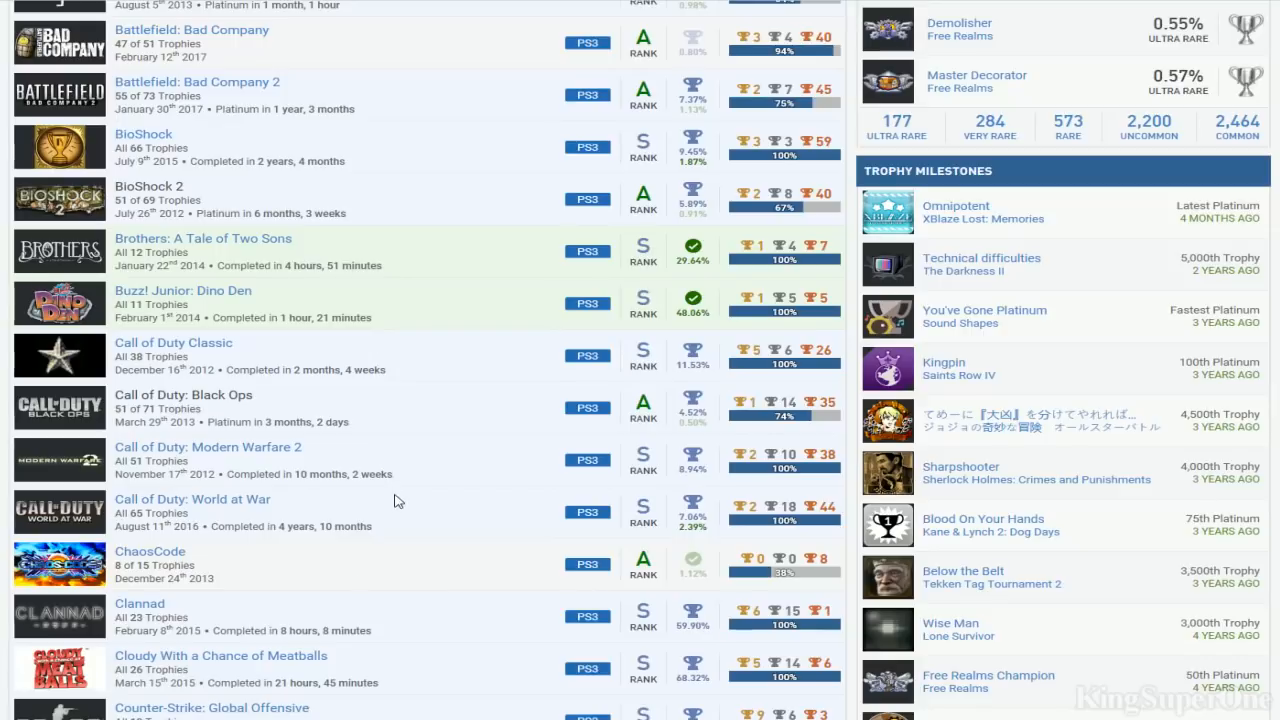
scroll(down, 3)
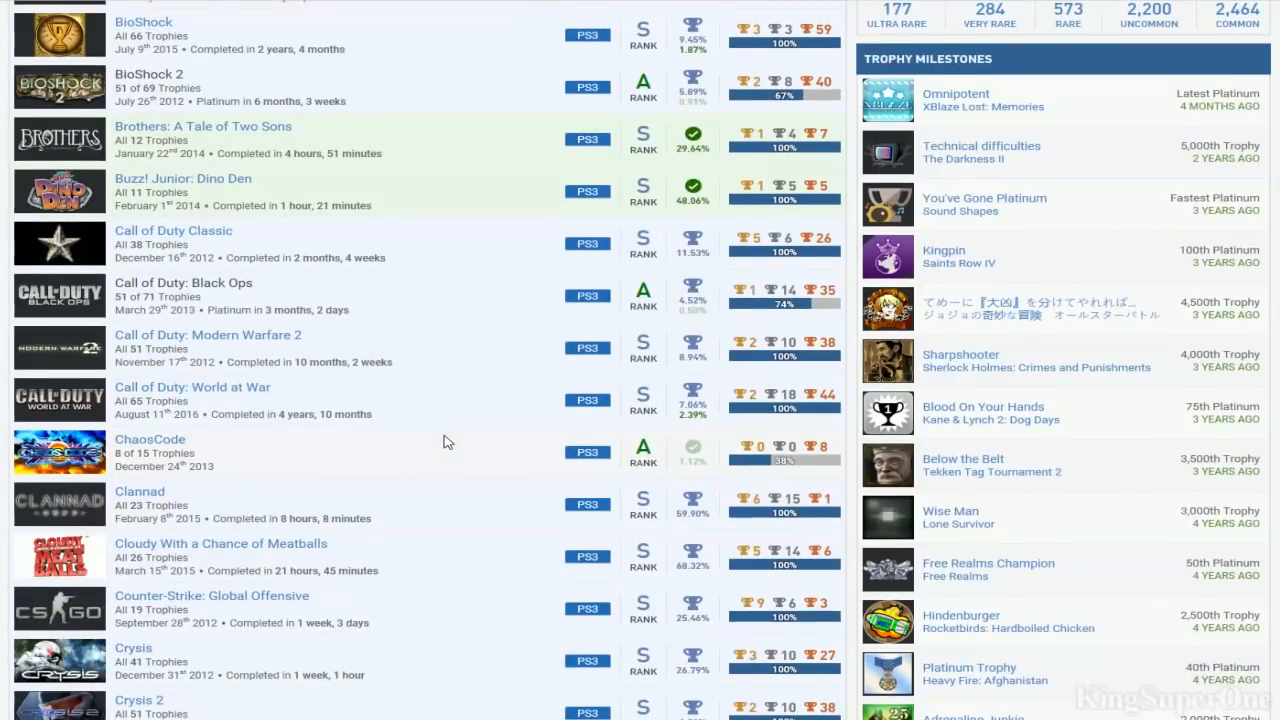
scroll(down, 3)
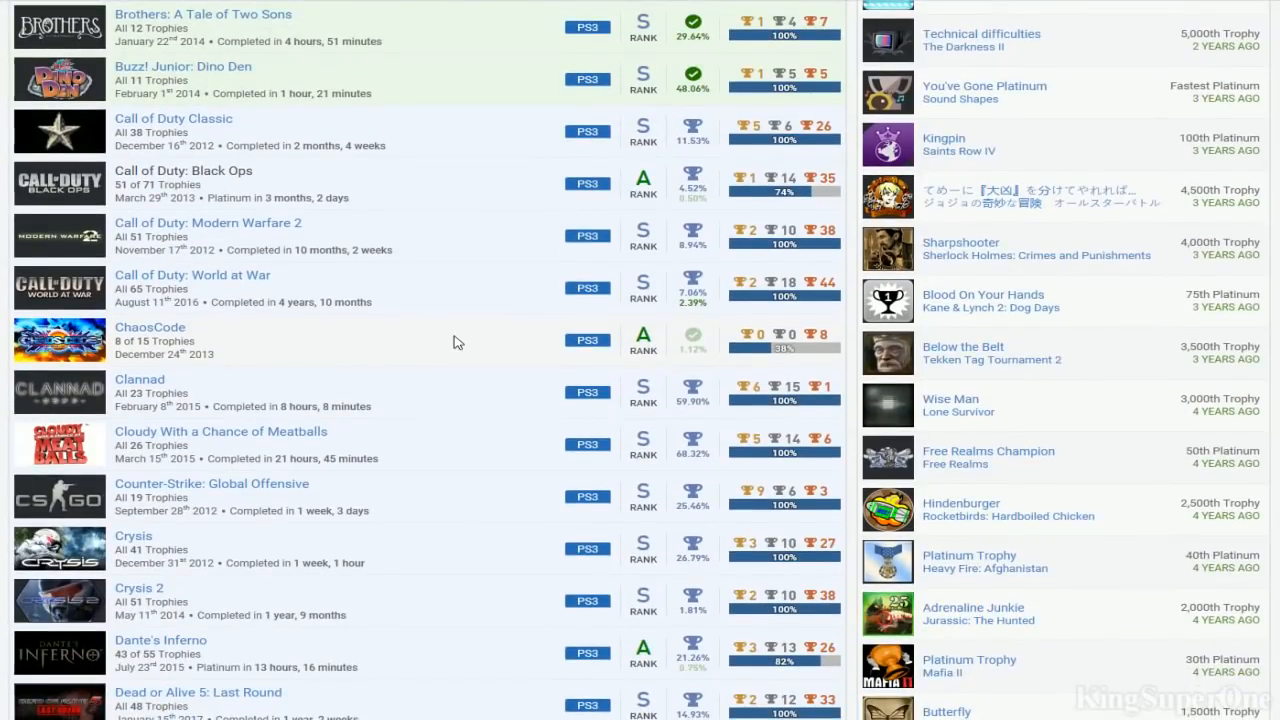
scroll(down, 3)
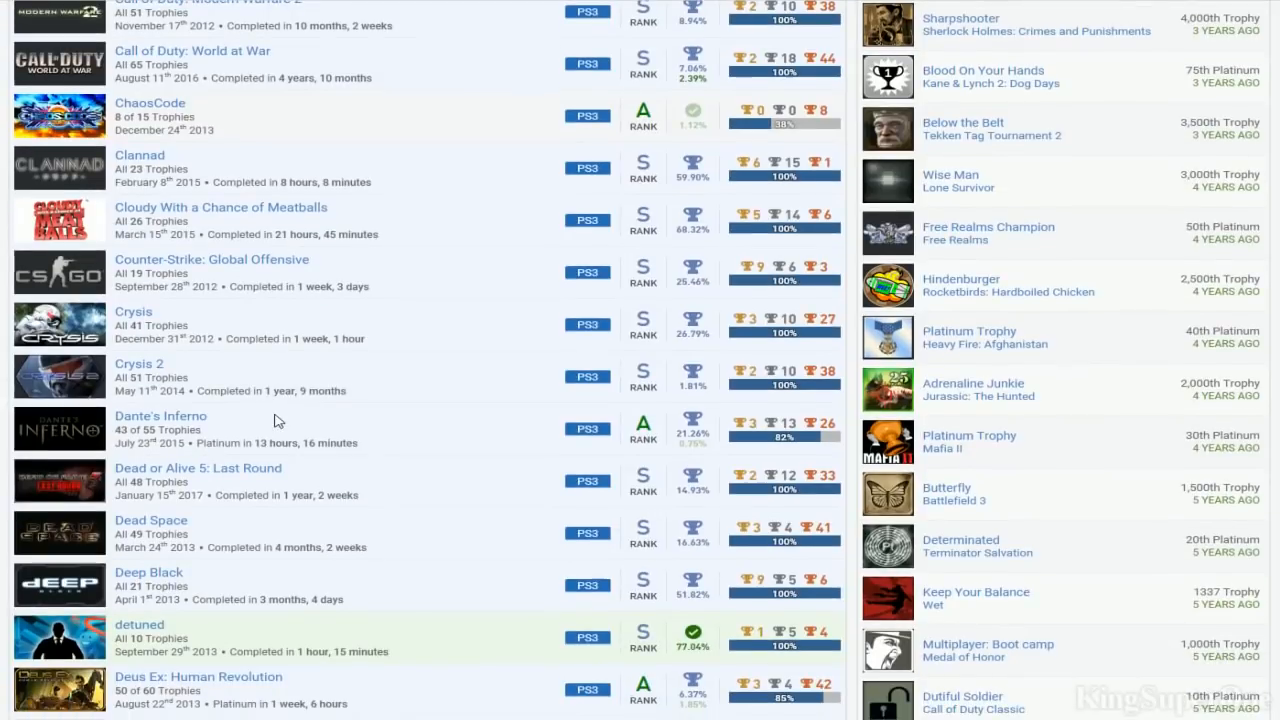
mouse_move(190, 340)
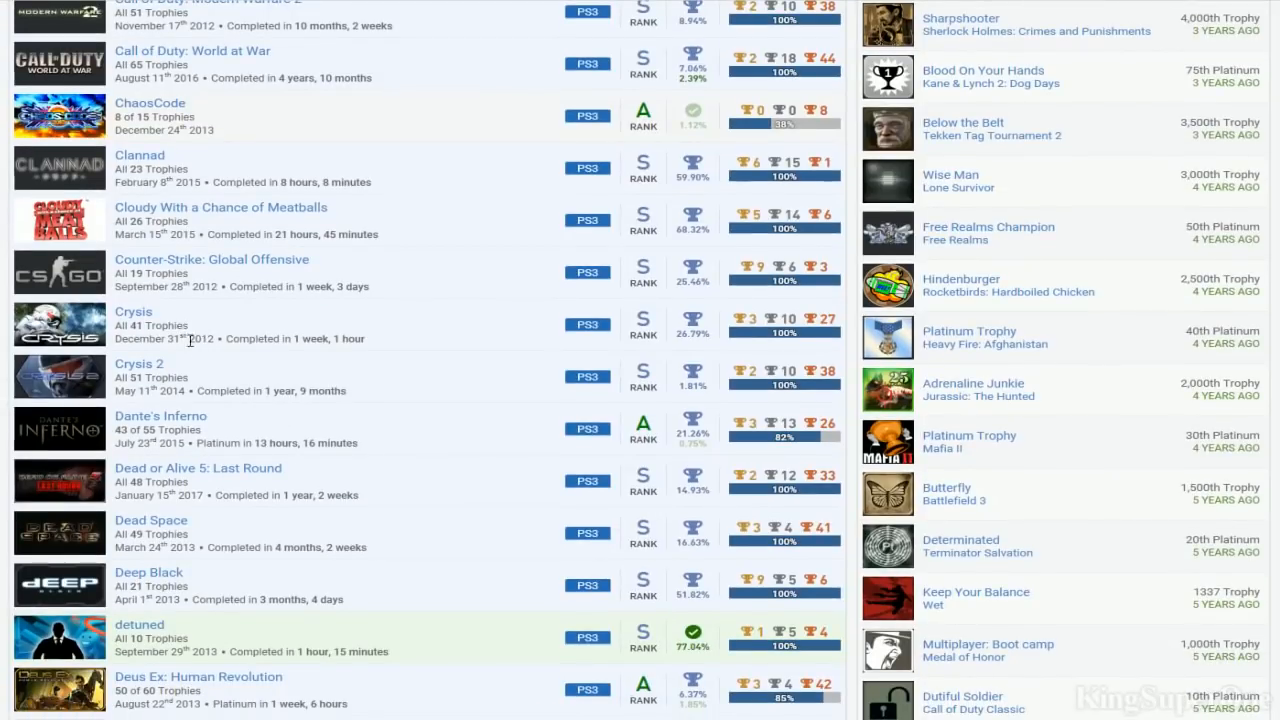
mouse_move(392, 390)
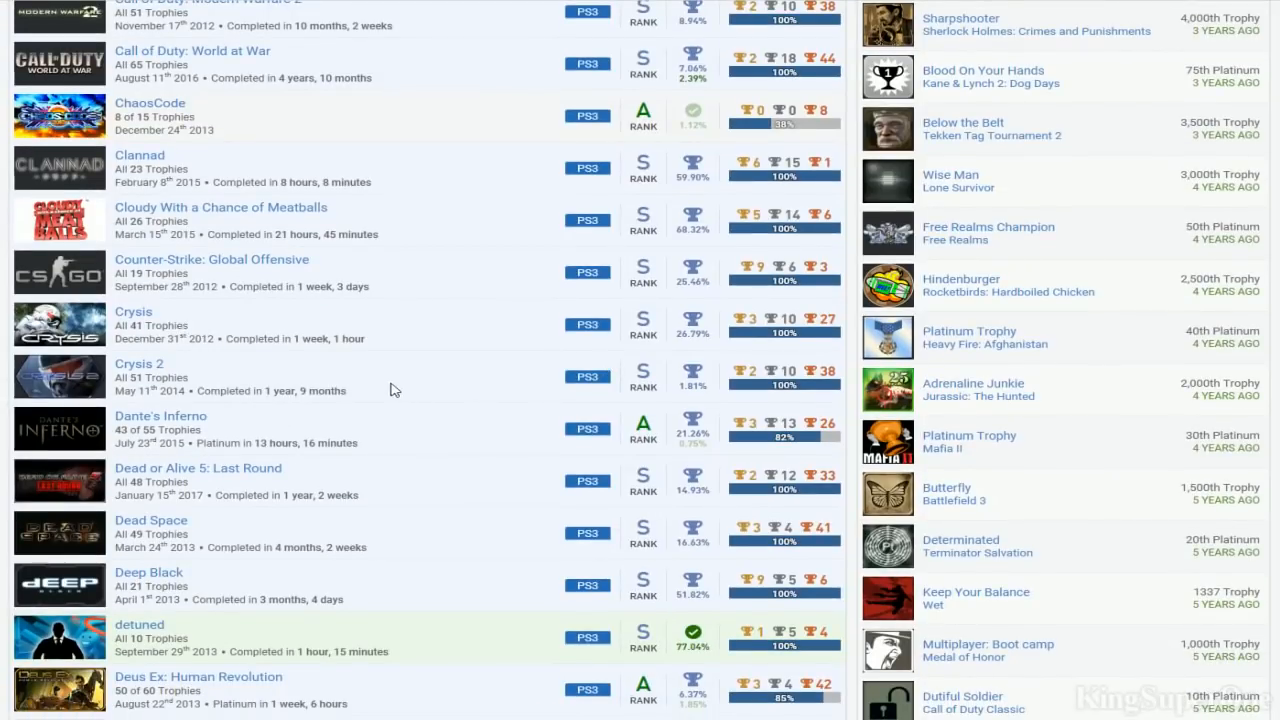
mouse_move(324, 384)
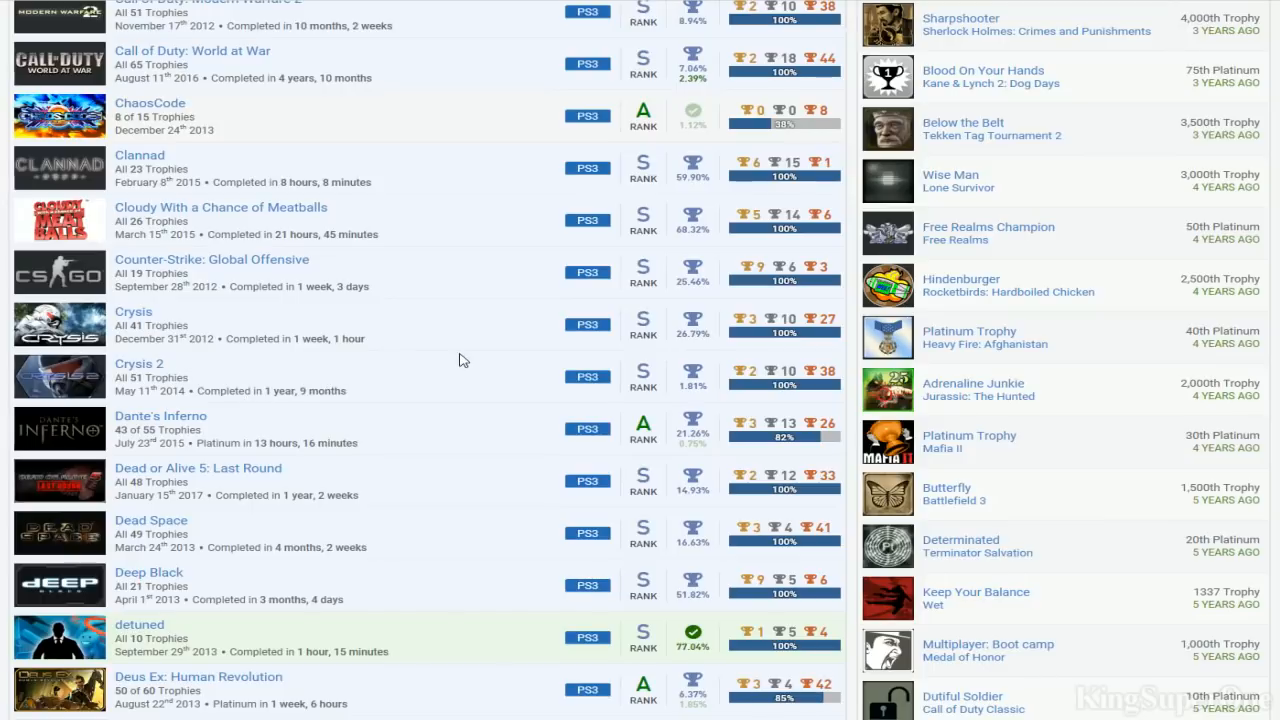
Scroll from Crysis 2 down past Deus Ex and Dragon Age II
scroll(down, 3)
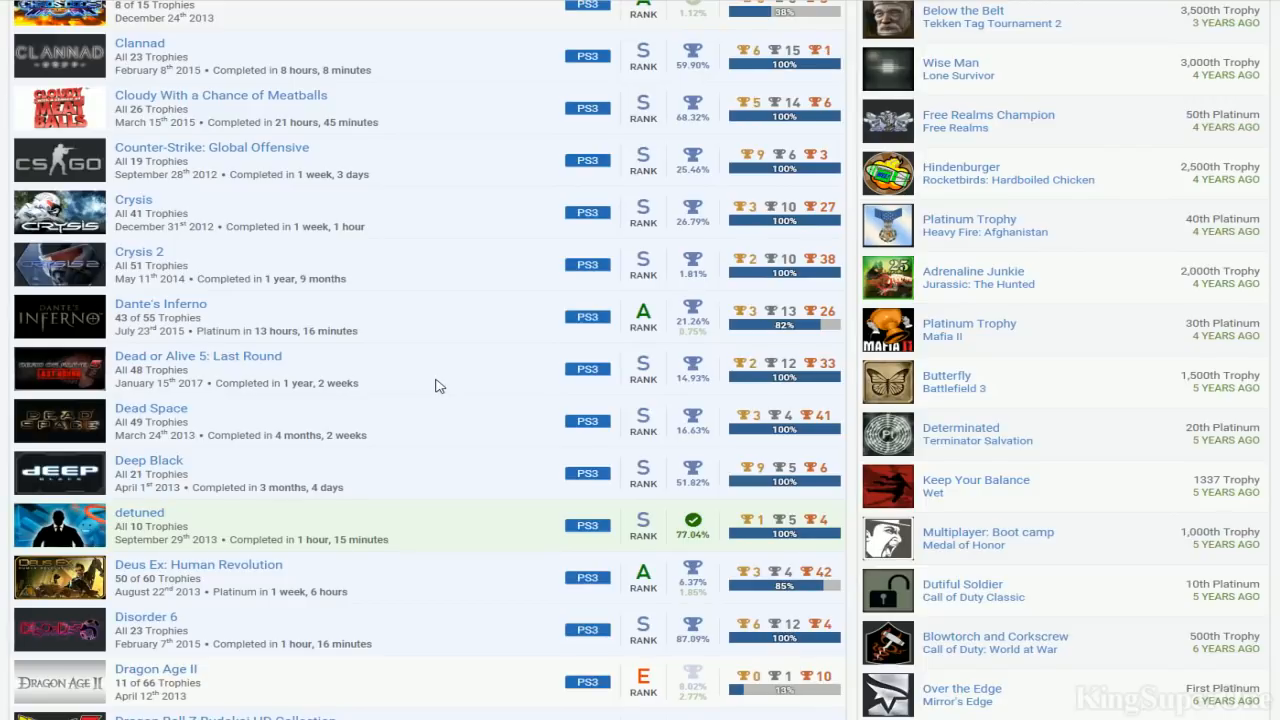
scroll(down, 3)
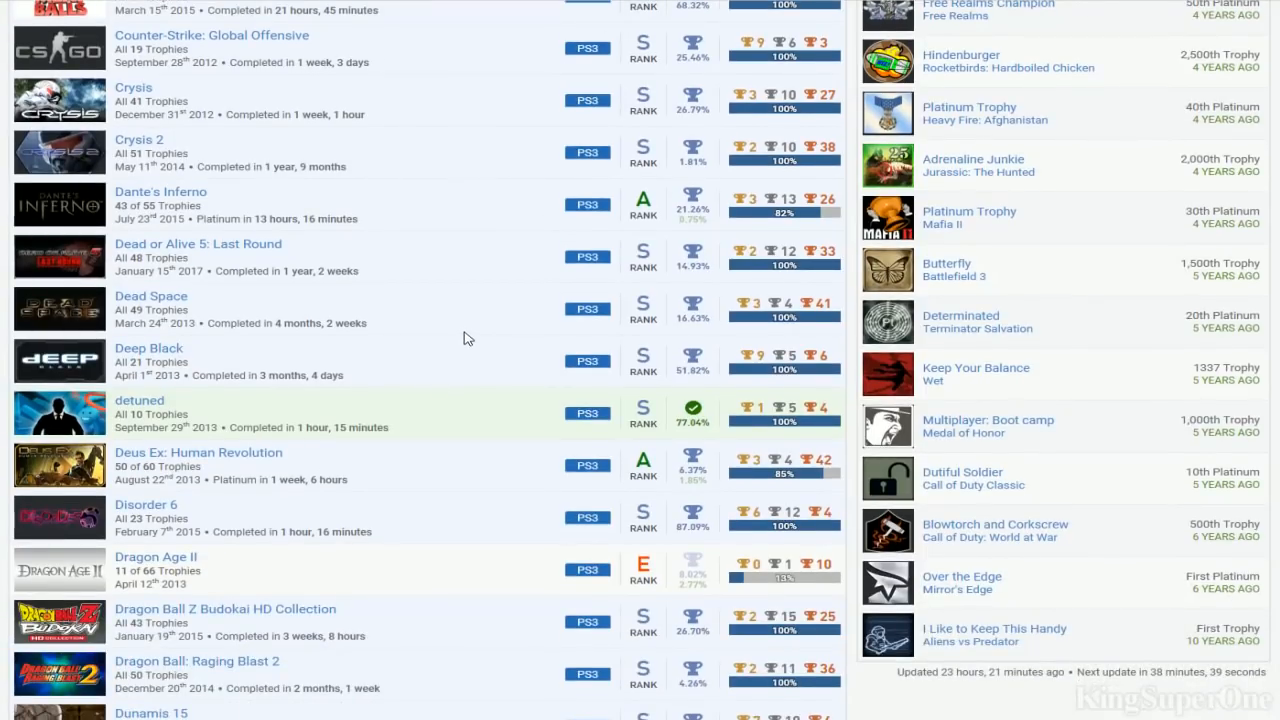
scroll(down, 3)
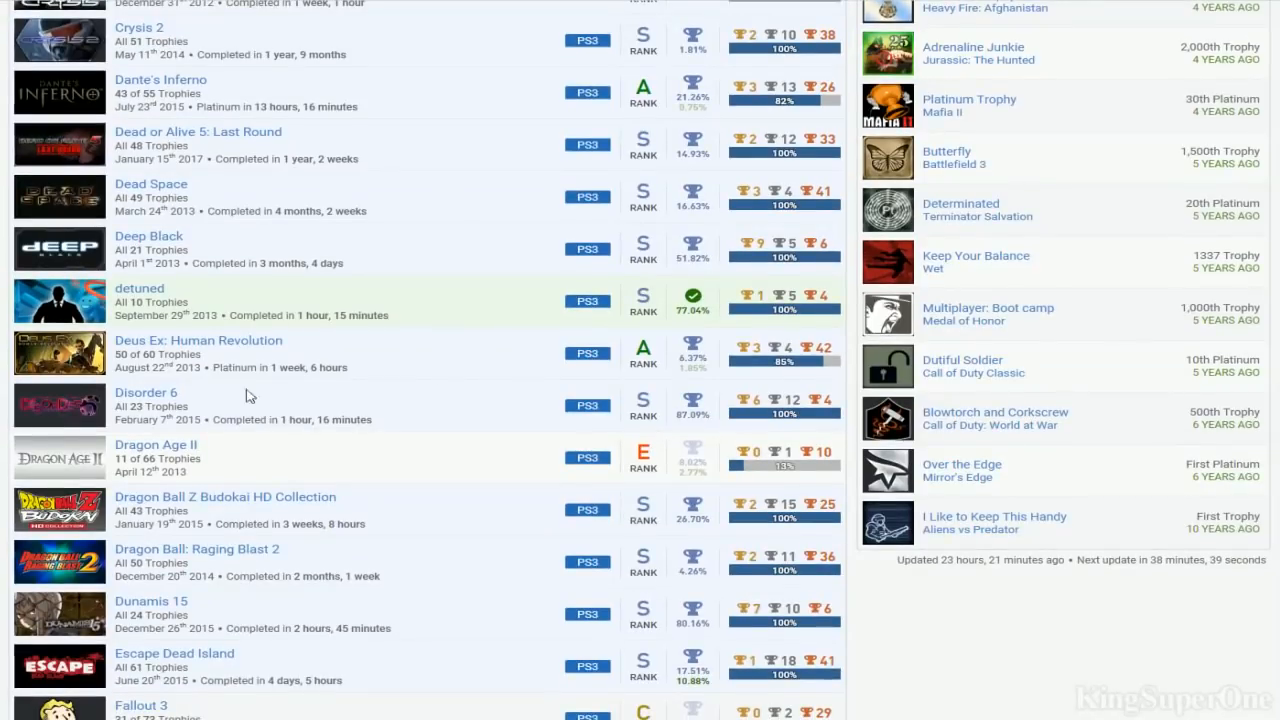
mouse_move(518, 374)
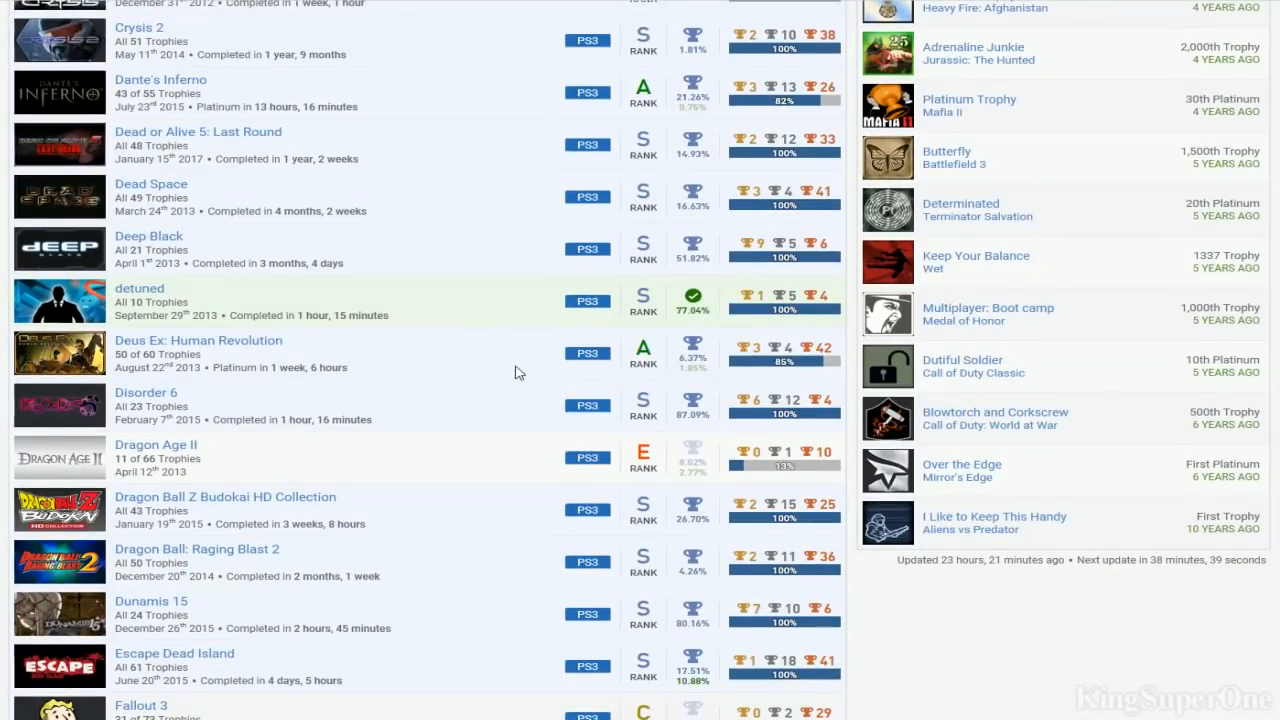
scroll(down, 3)
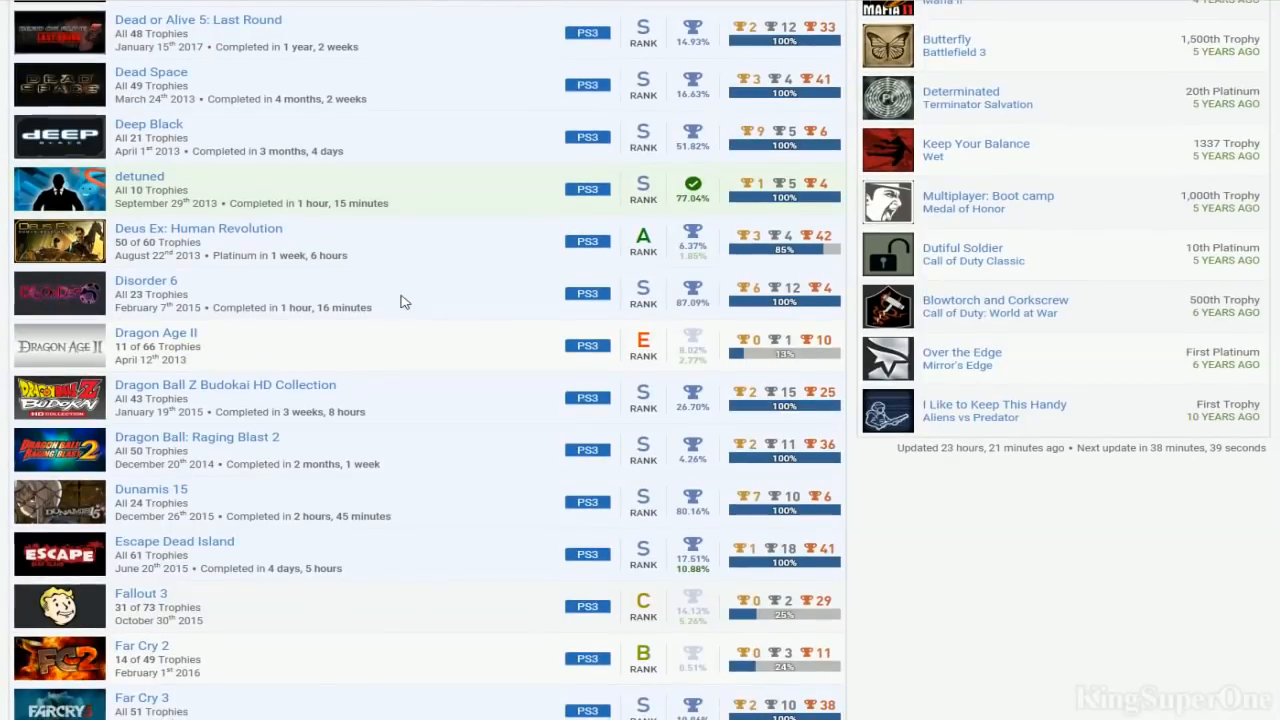
scroll(down, 3)
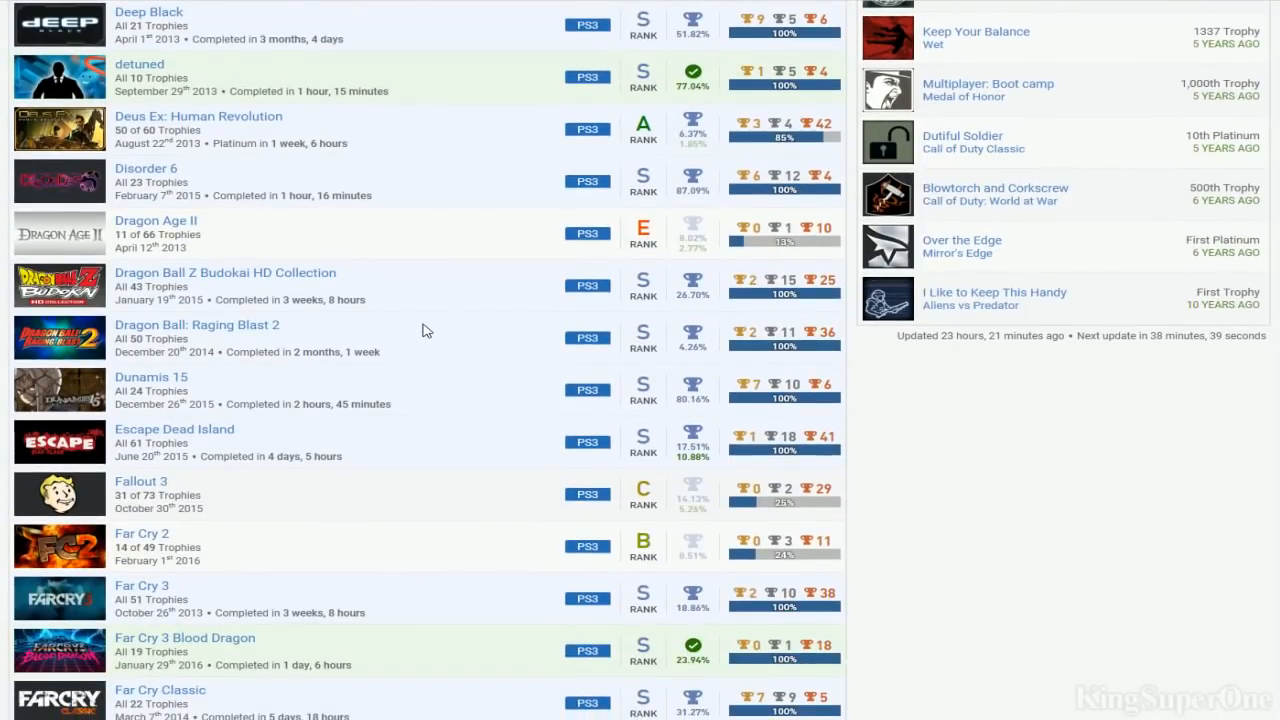
mouse_move(260, 348)
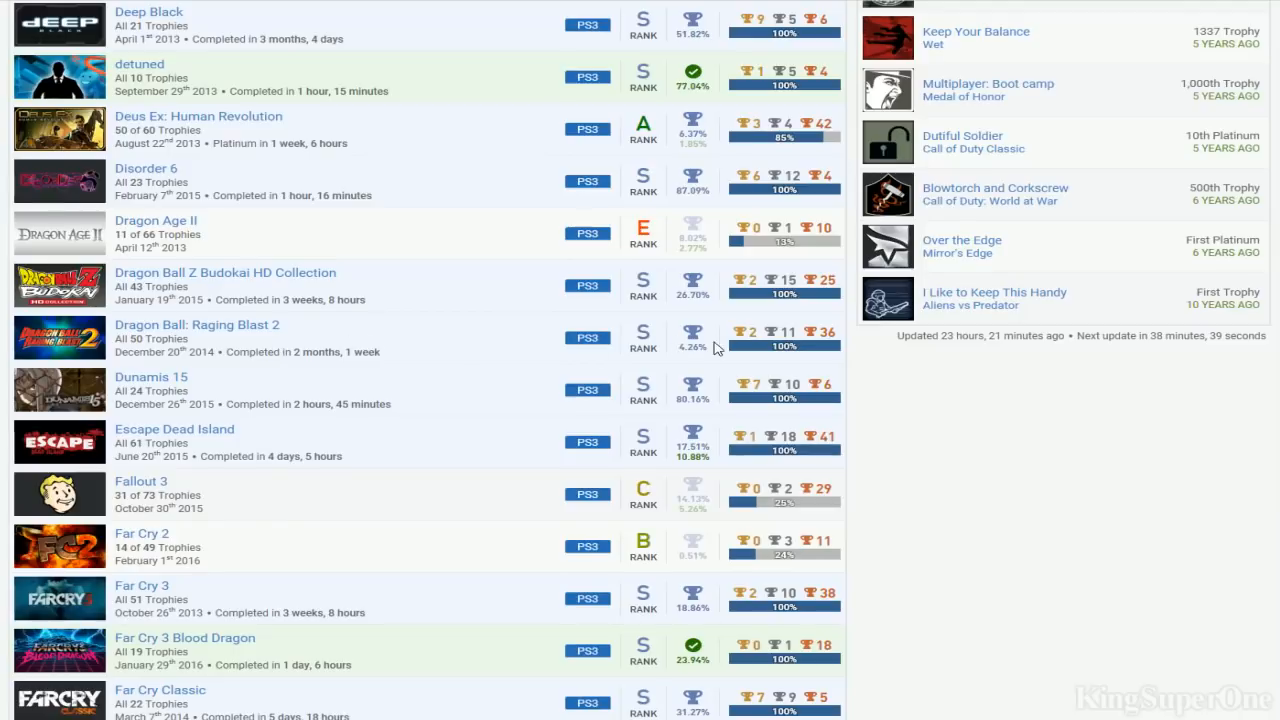
mouse_move(378, 348)
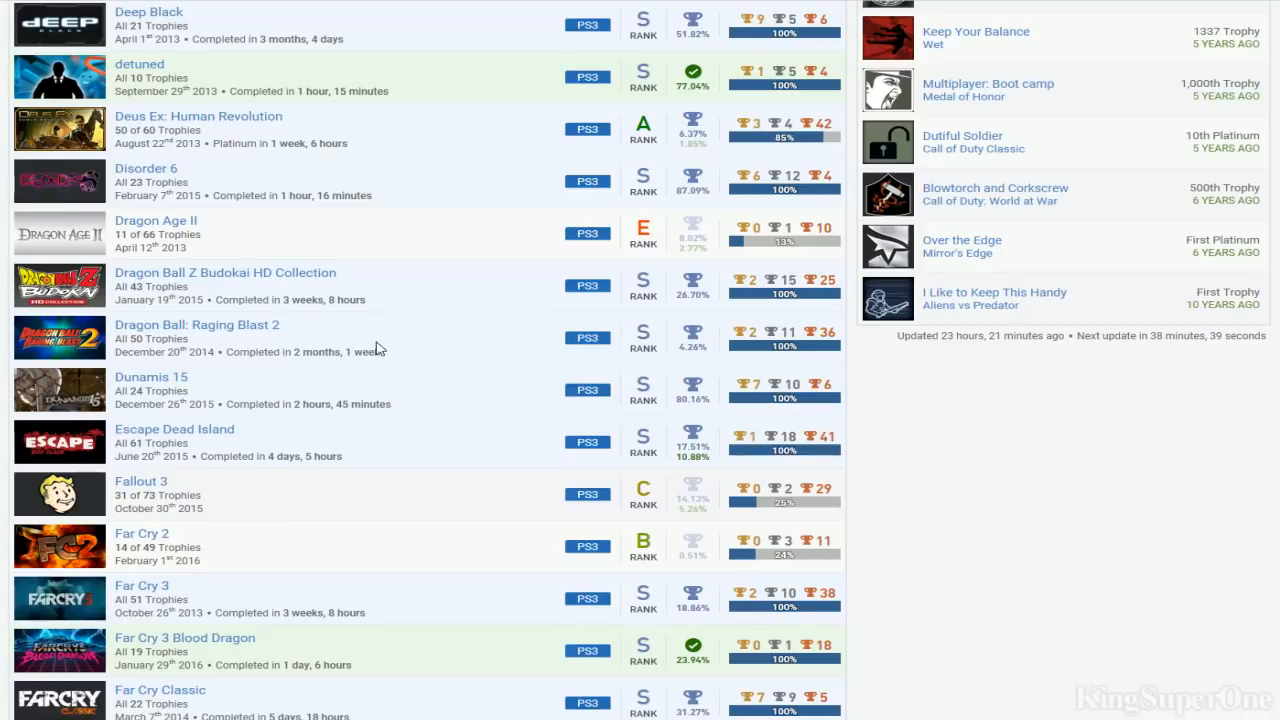
mouse_move(420, 296)
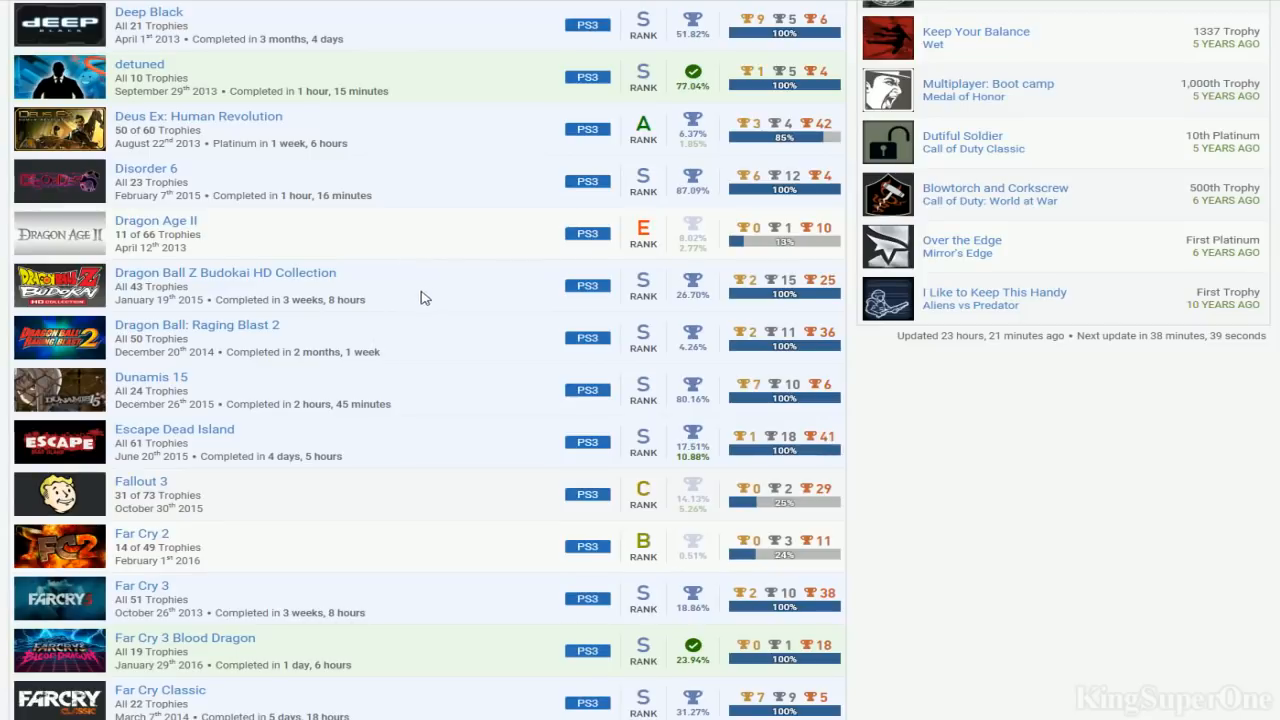
mouse_move(388, 300)
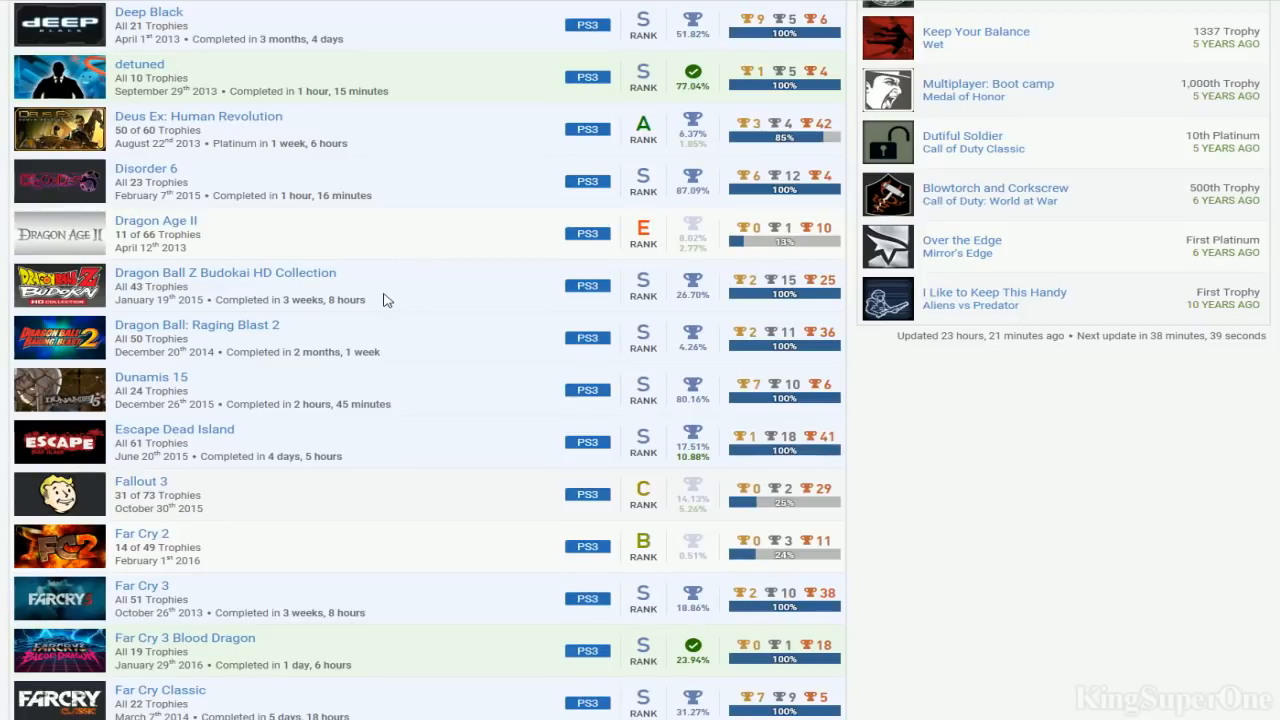
scroll(down, 3)
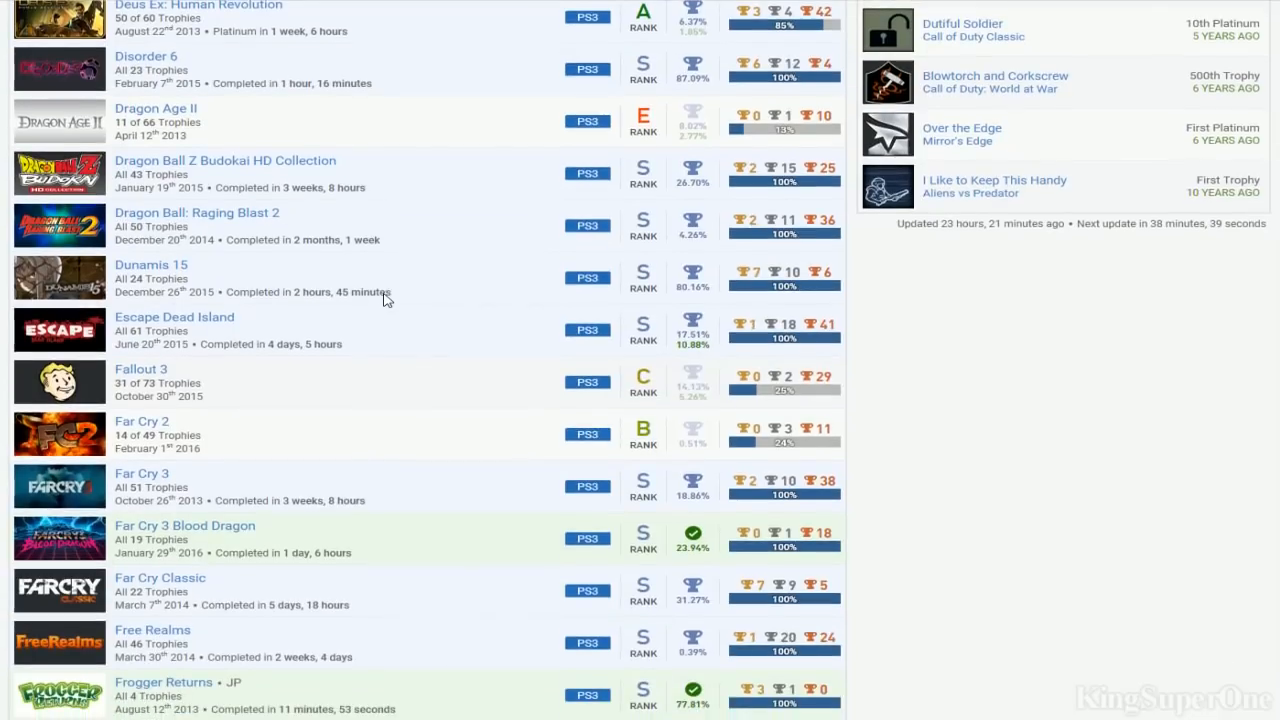
mouse_move(188, 340)
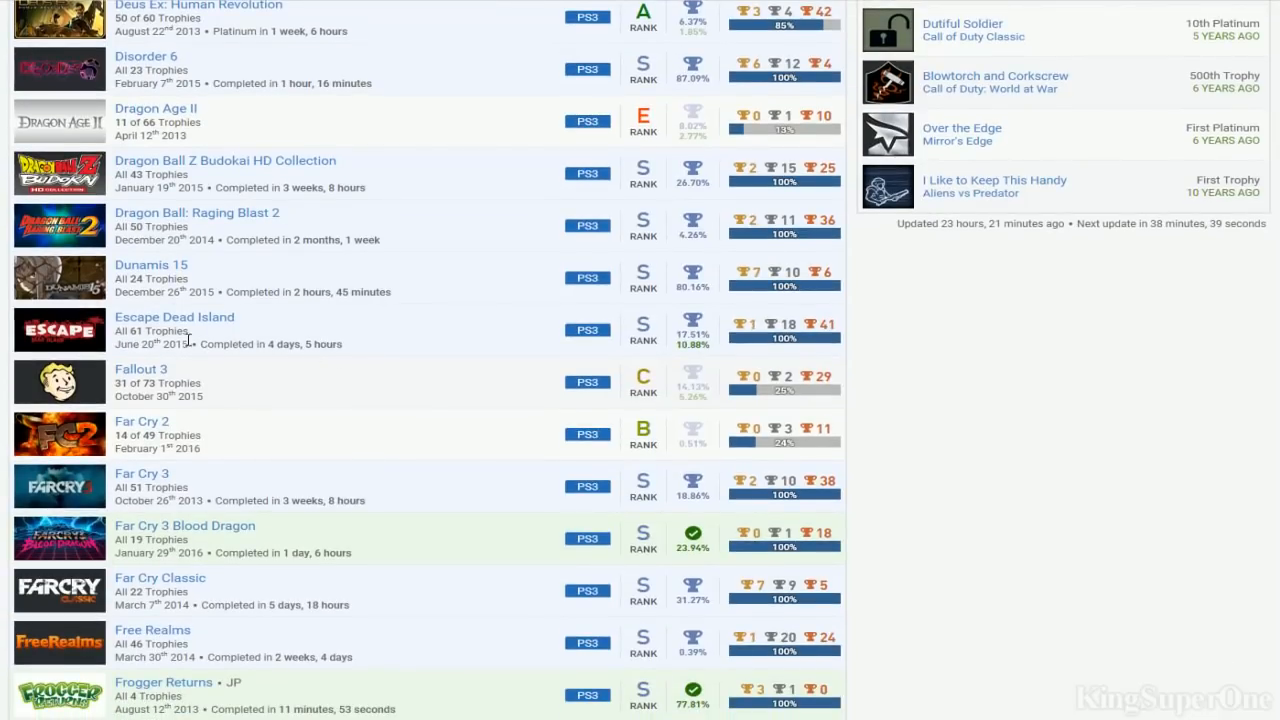
mouse_move(584, 342)
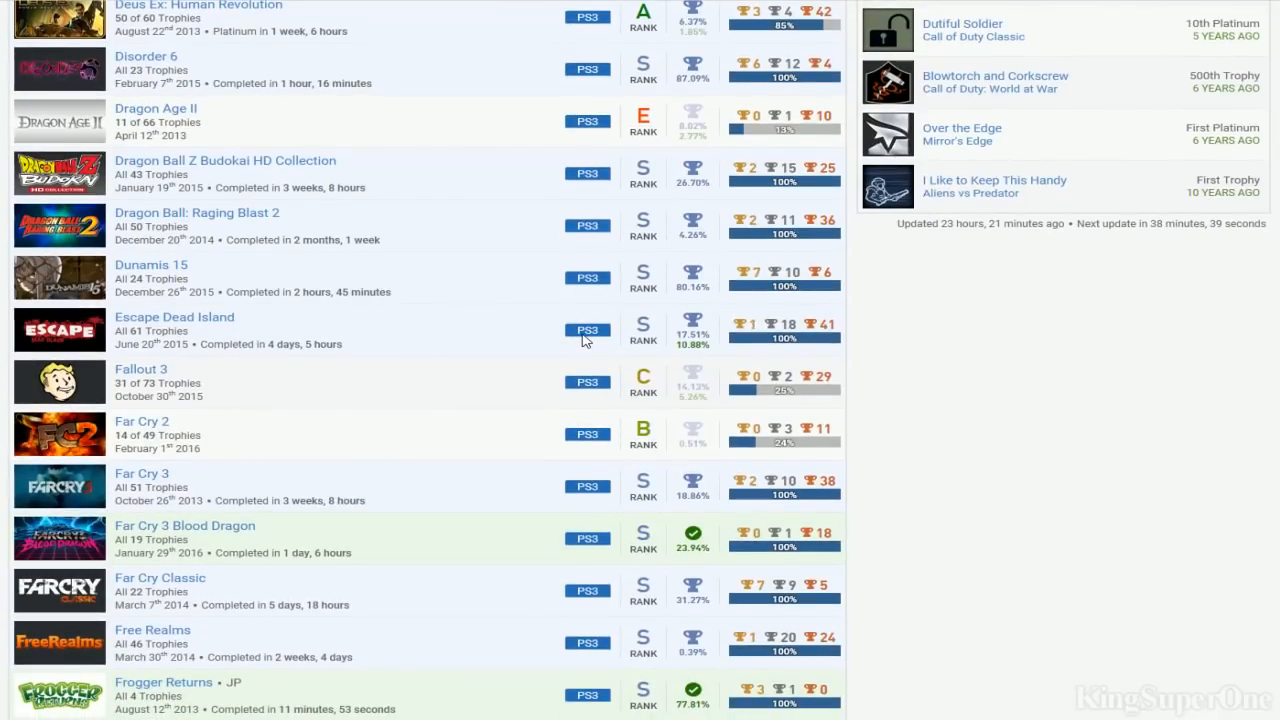
mouse_move(696, 344)
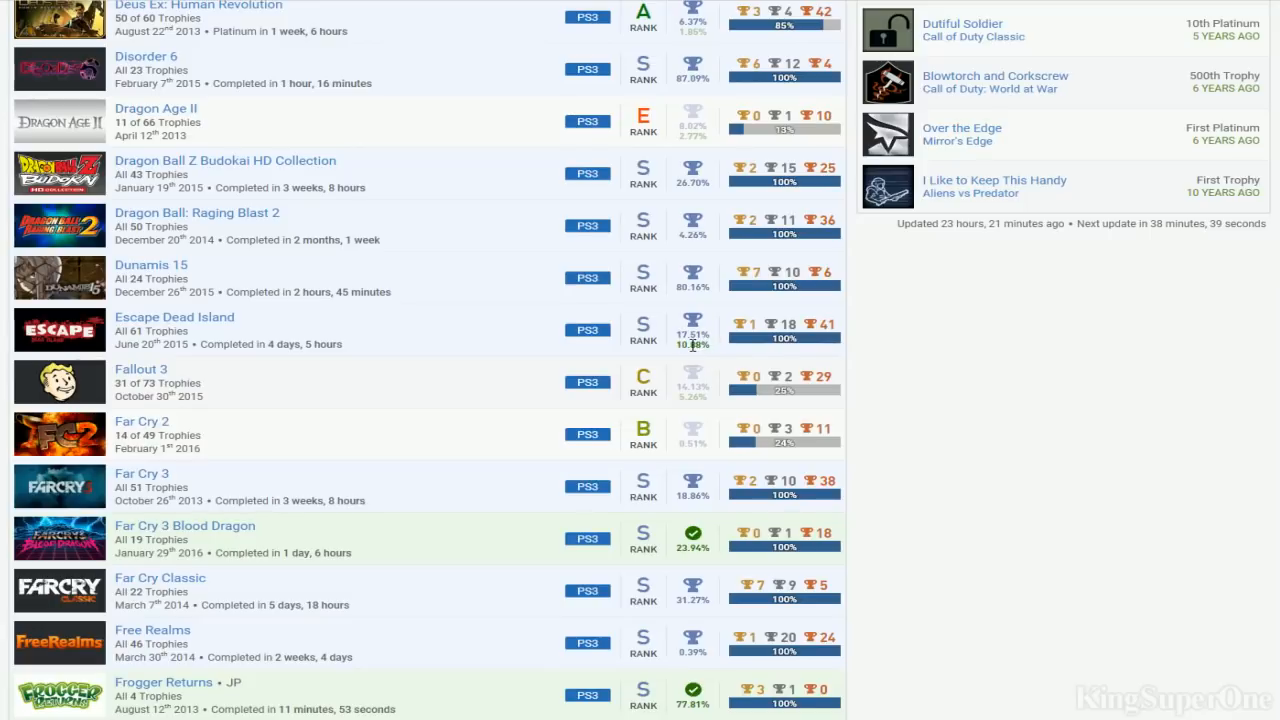
mouse_move(704, 344)
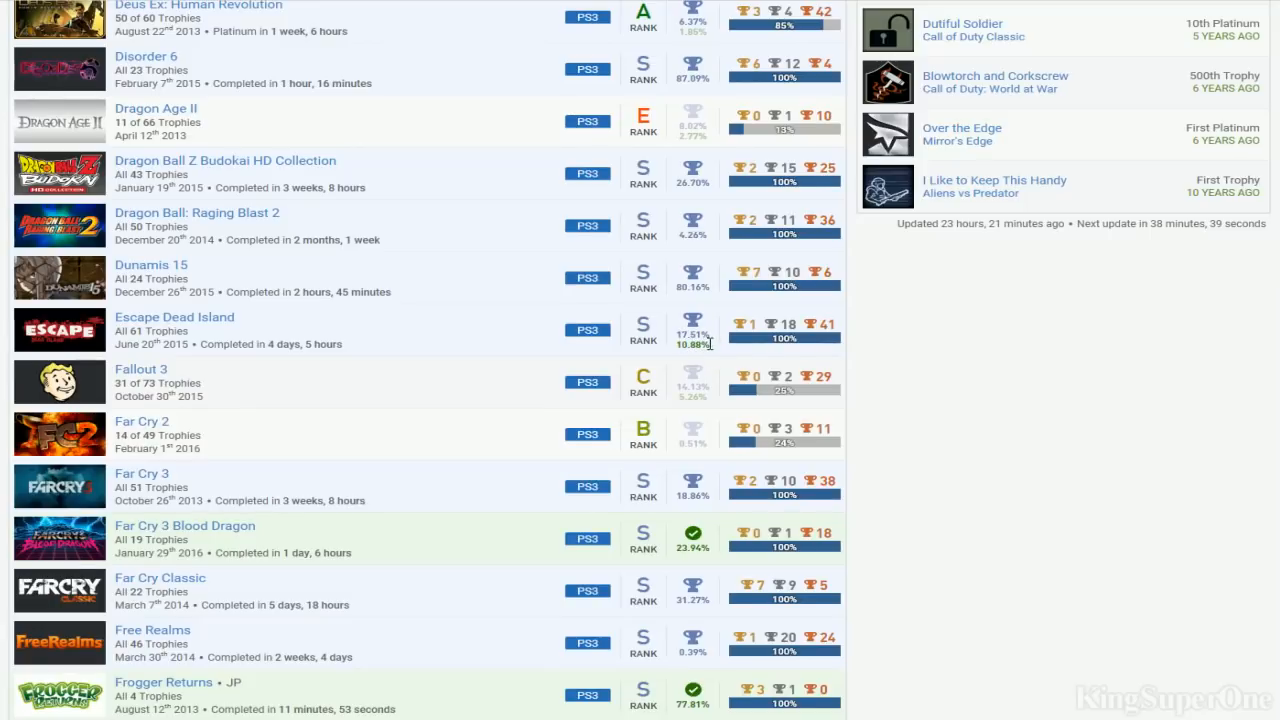
Continue to the Far Cry titles, Frogger Returns and From Dust
scroll(up, 3)
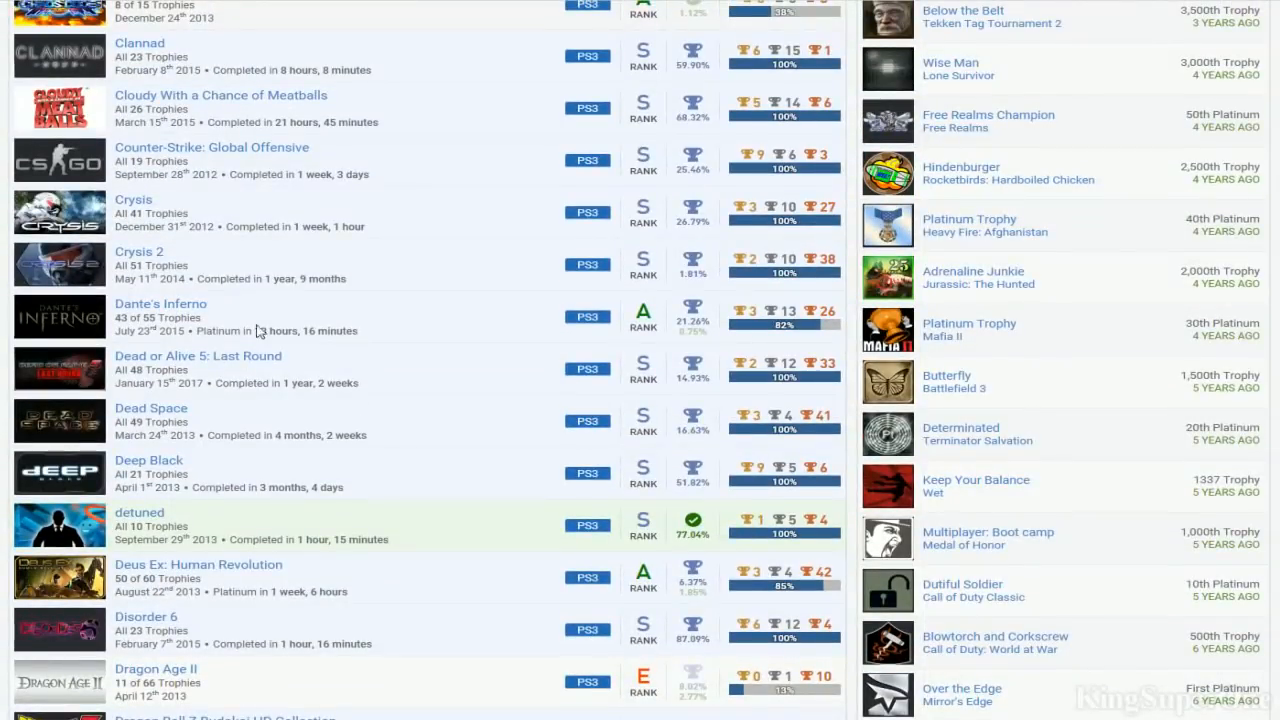
scroll(down, 3)
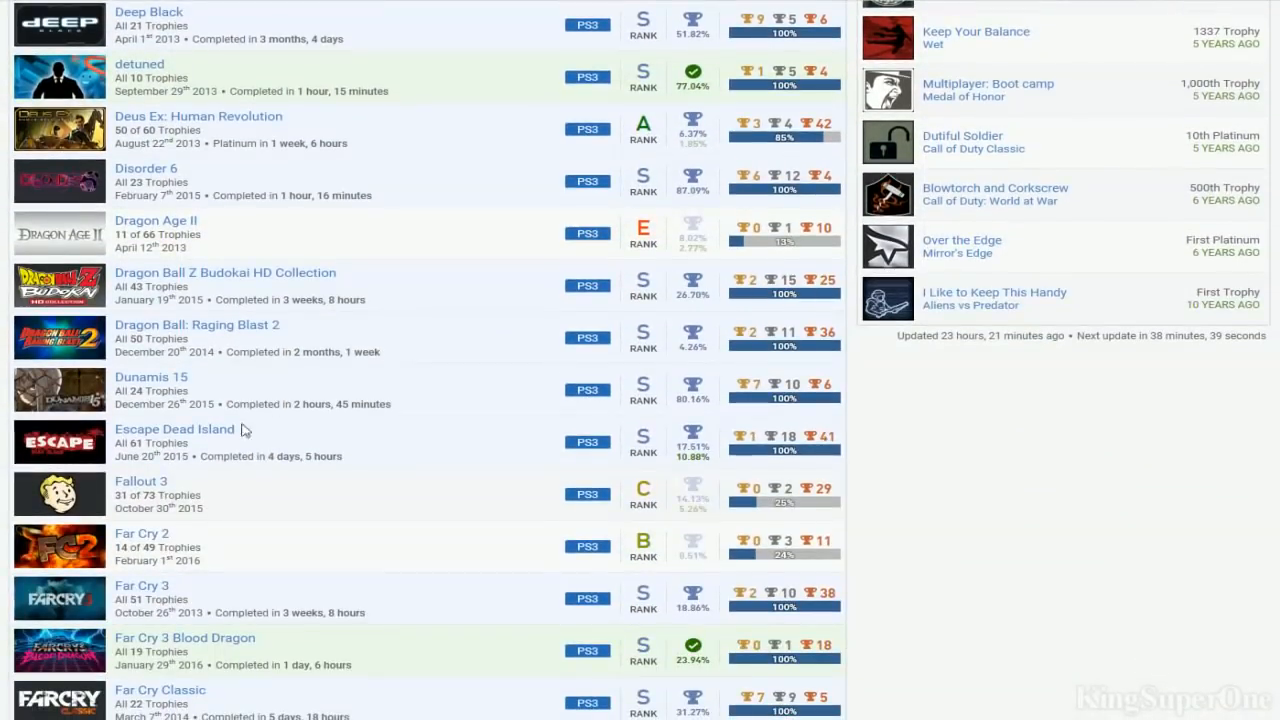
mouse_move(816, 448)
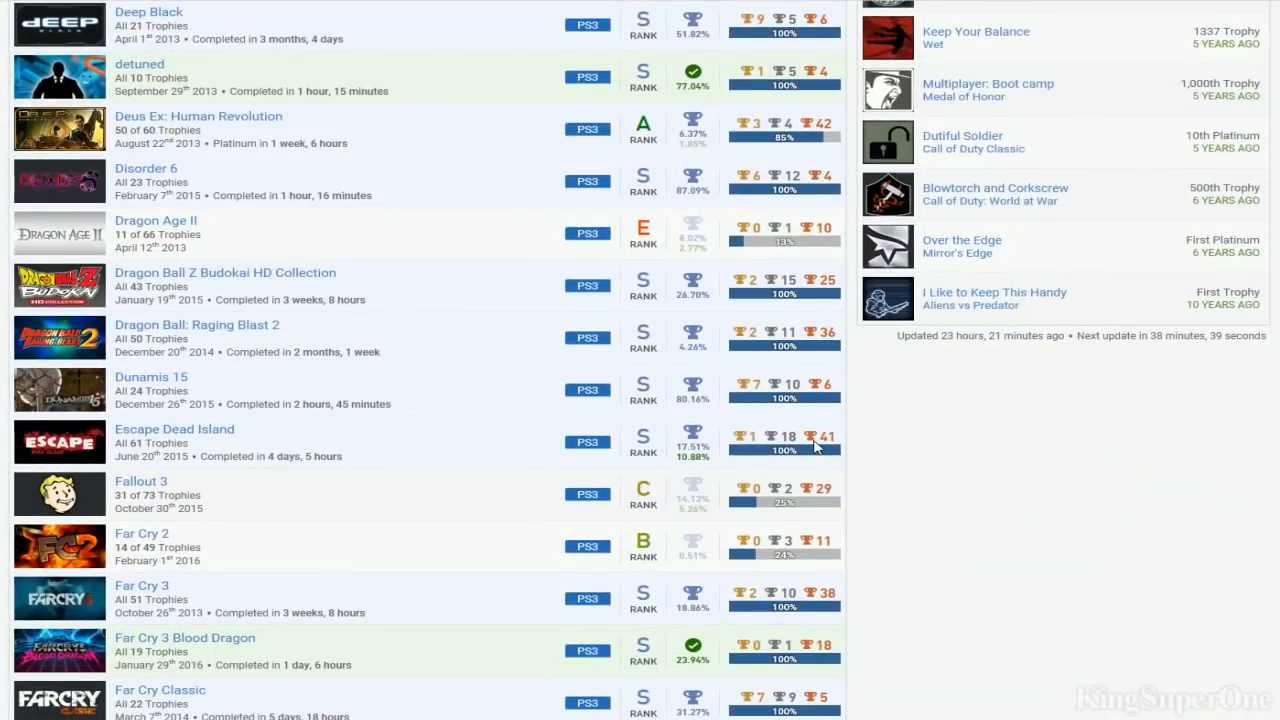
scroll(down, 3)
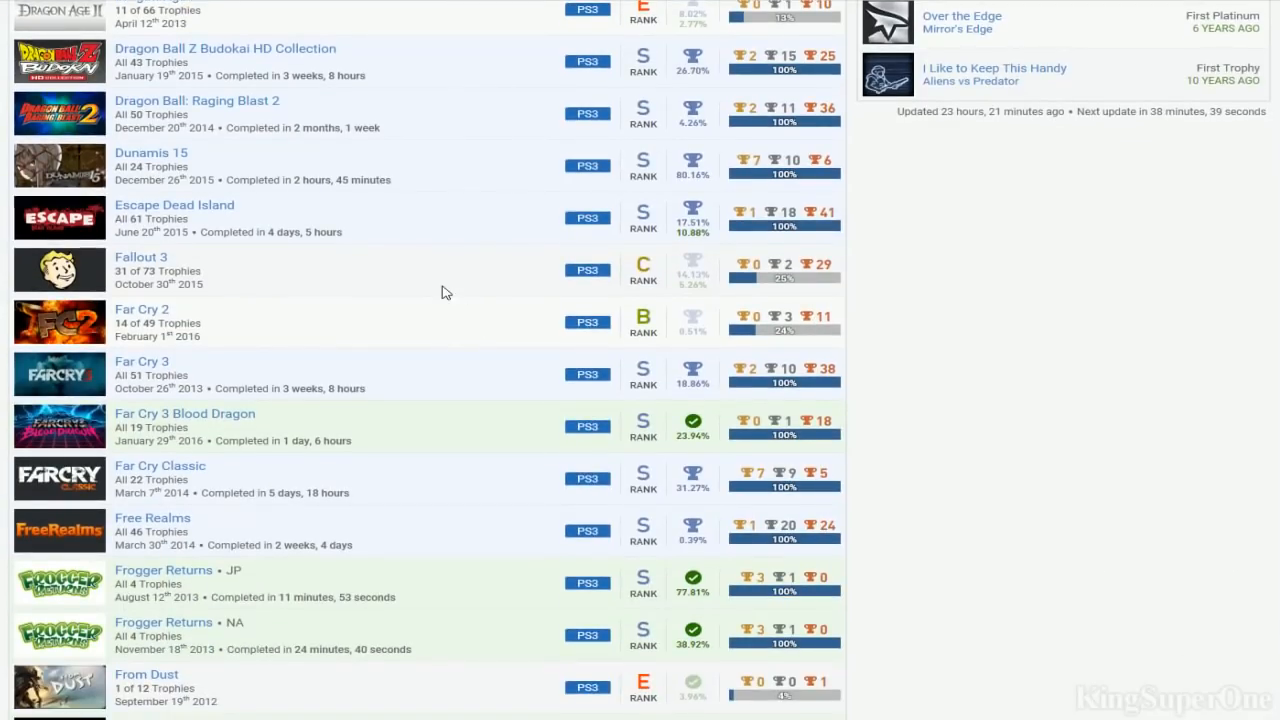
mouse_move(324, 288)
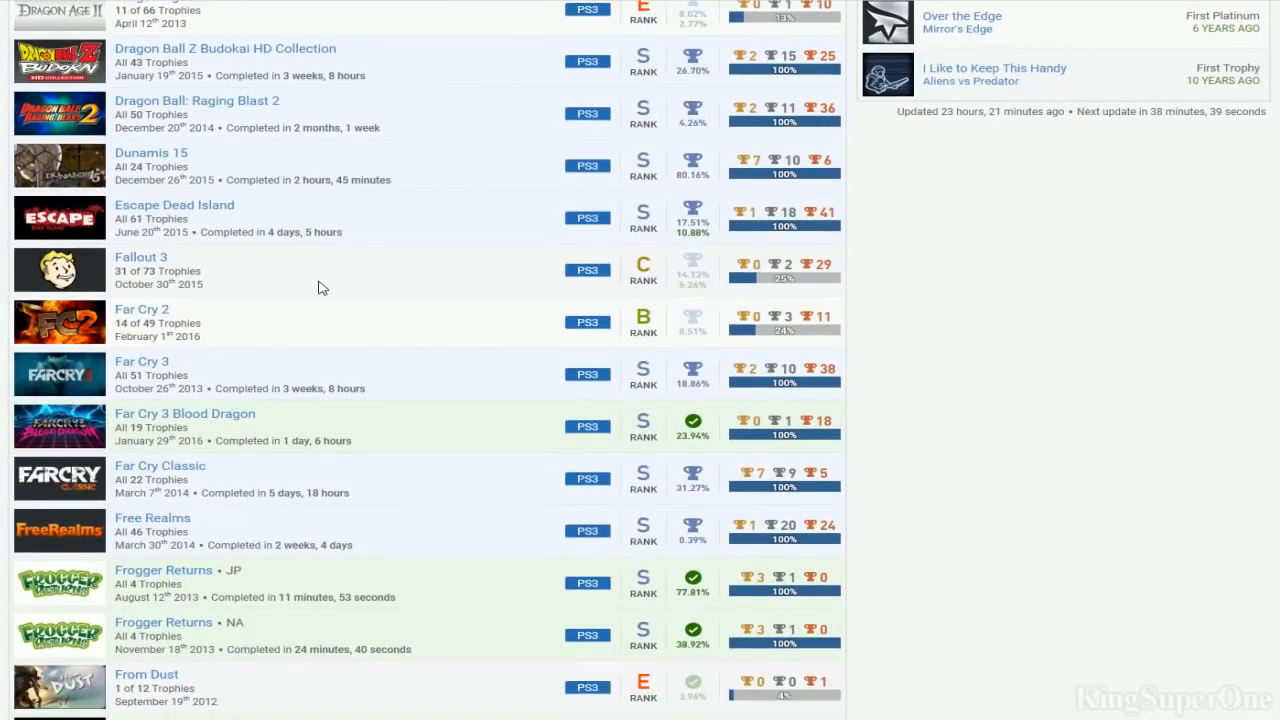
scroll(down, 3)
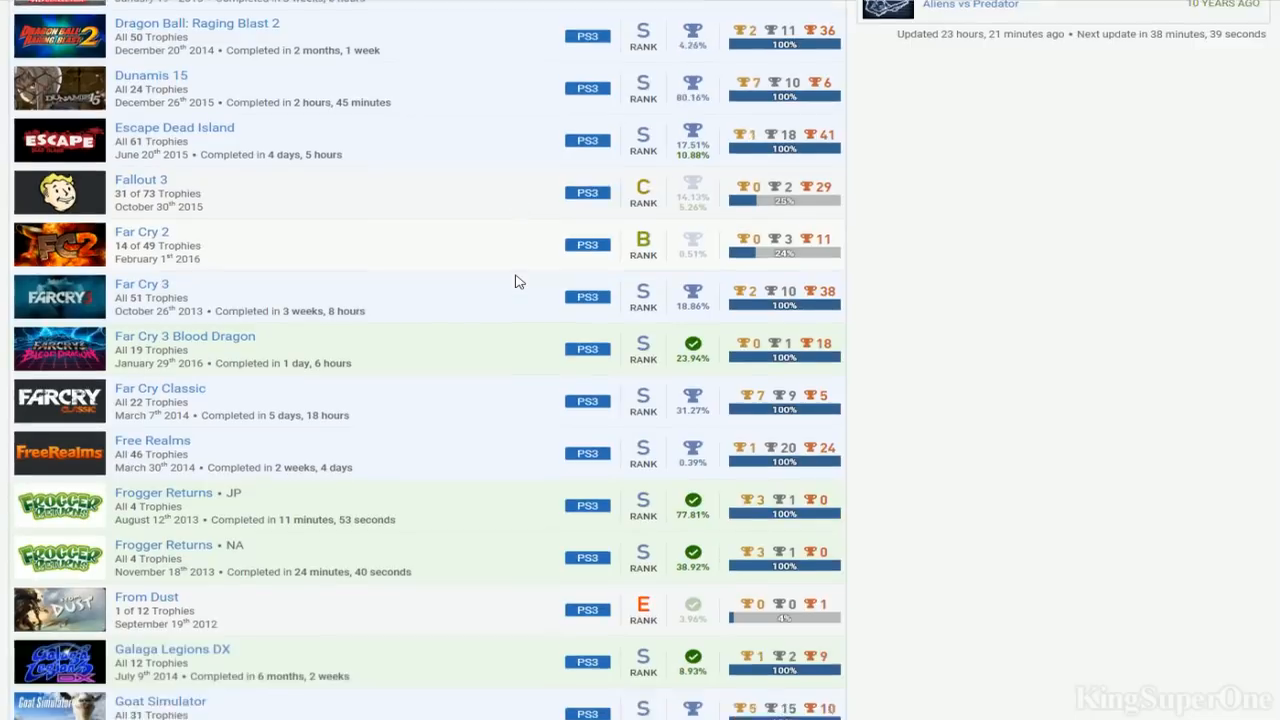
scroll(up, 3)
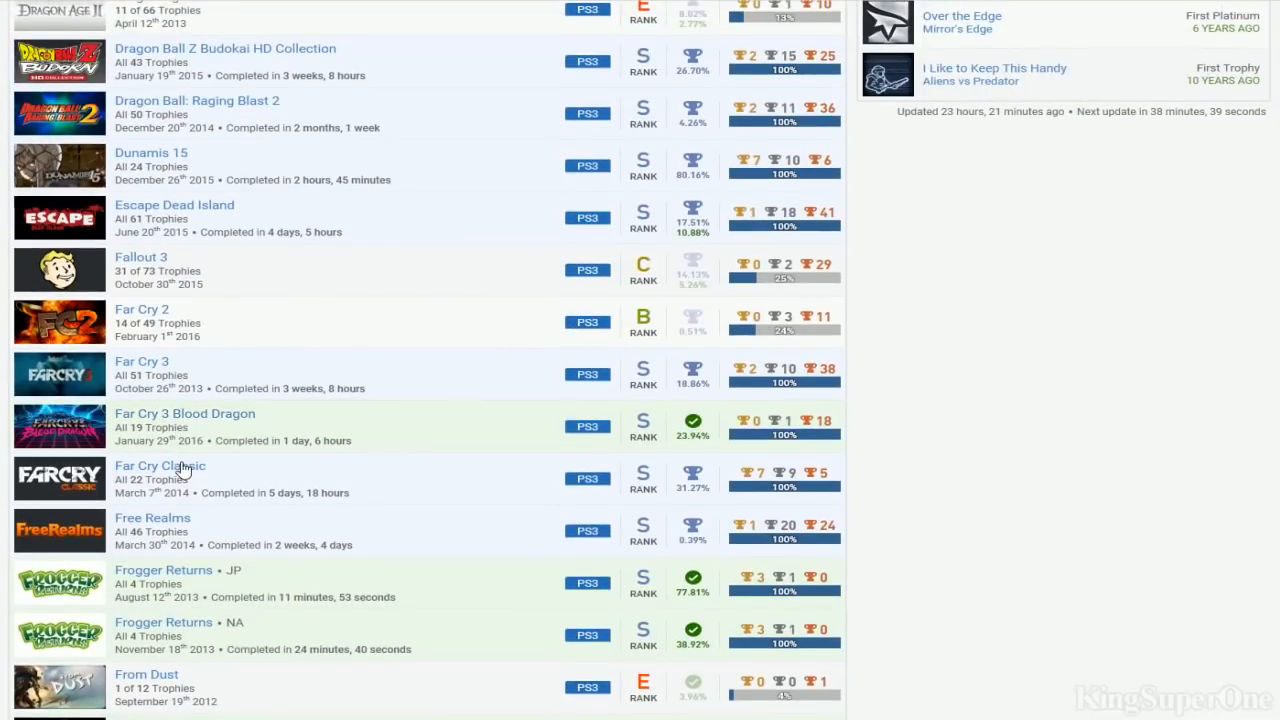
mouse_move(200, 388)
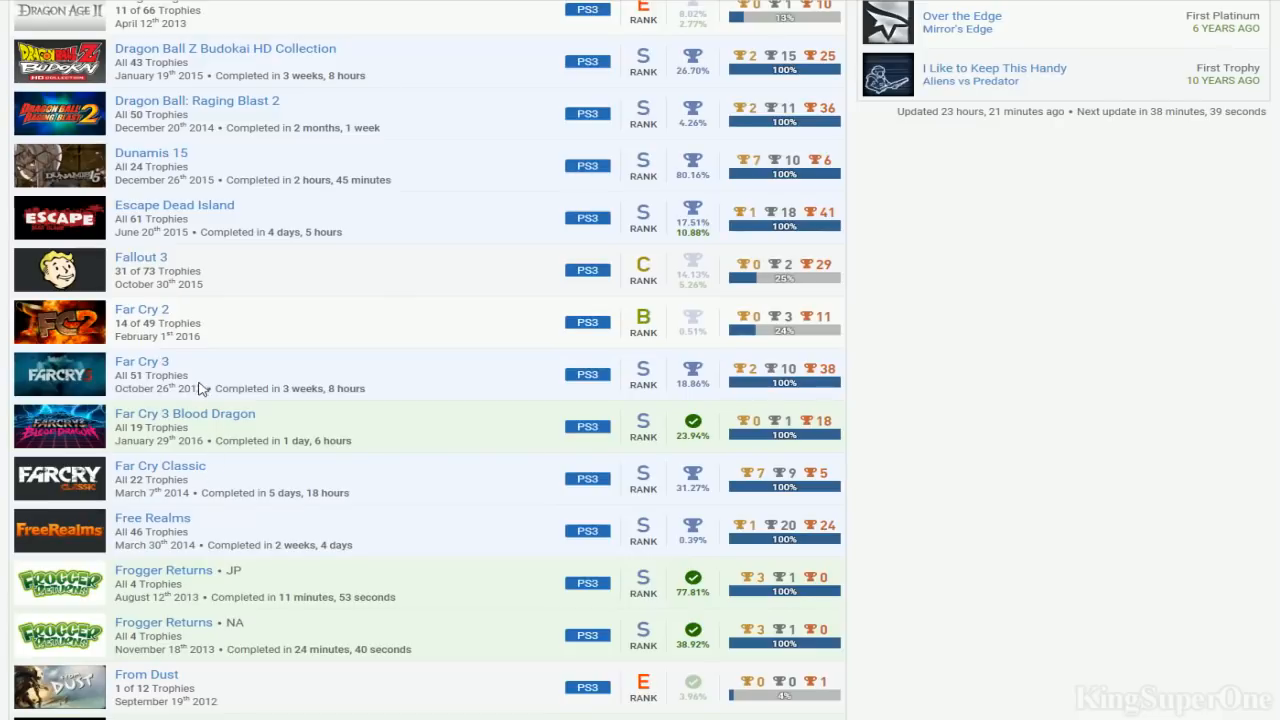
mouse_move(304, 456)
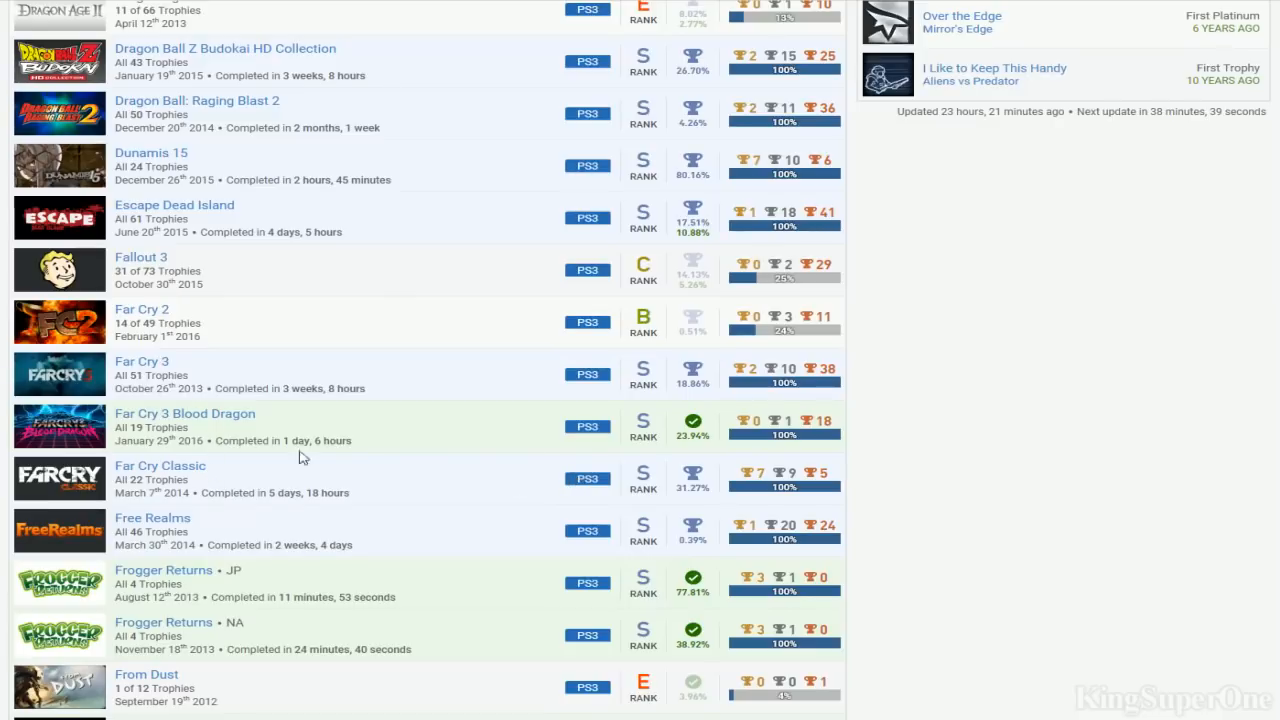
mouse_move(548, 436)
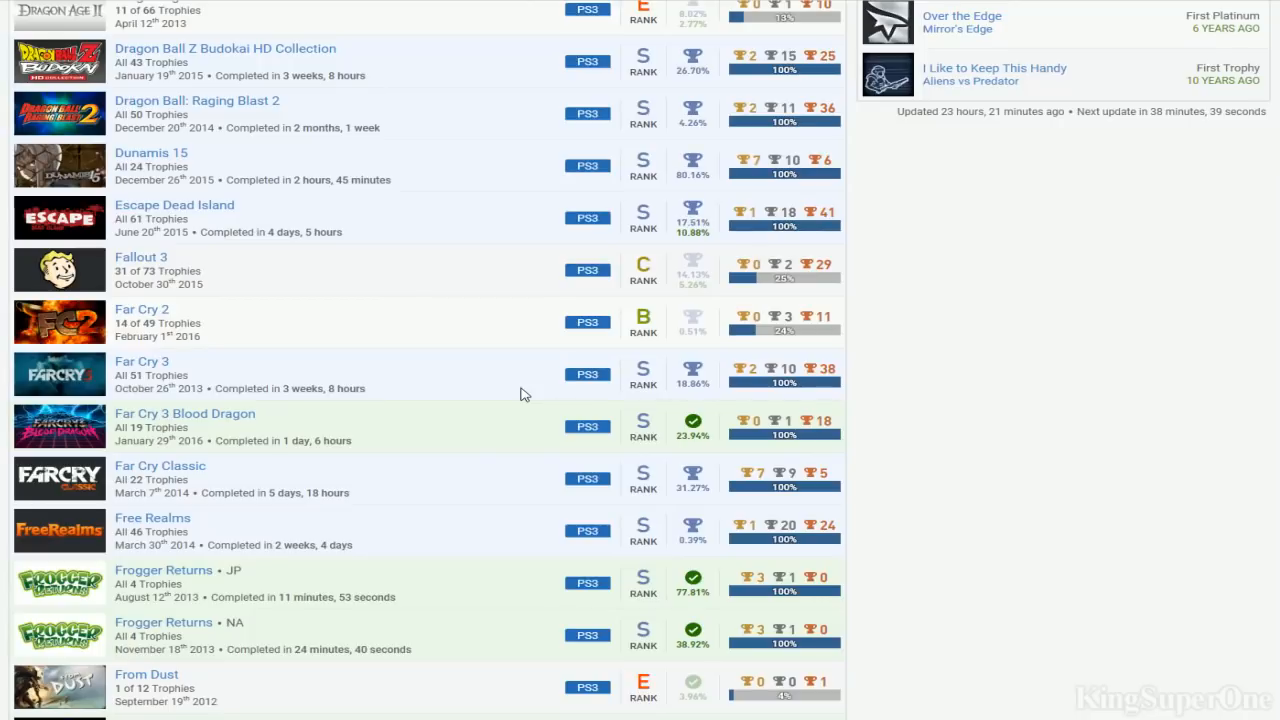
Scroll down to Galaga Legions DX, Goat Simulator and the God of War titles
scroll(down, 3)
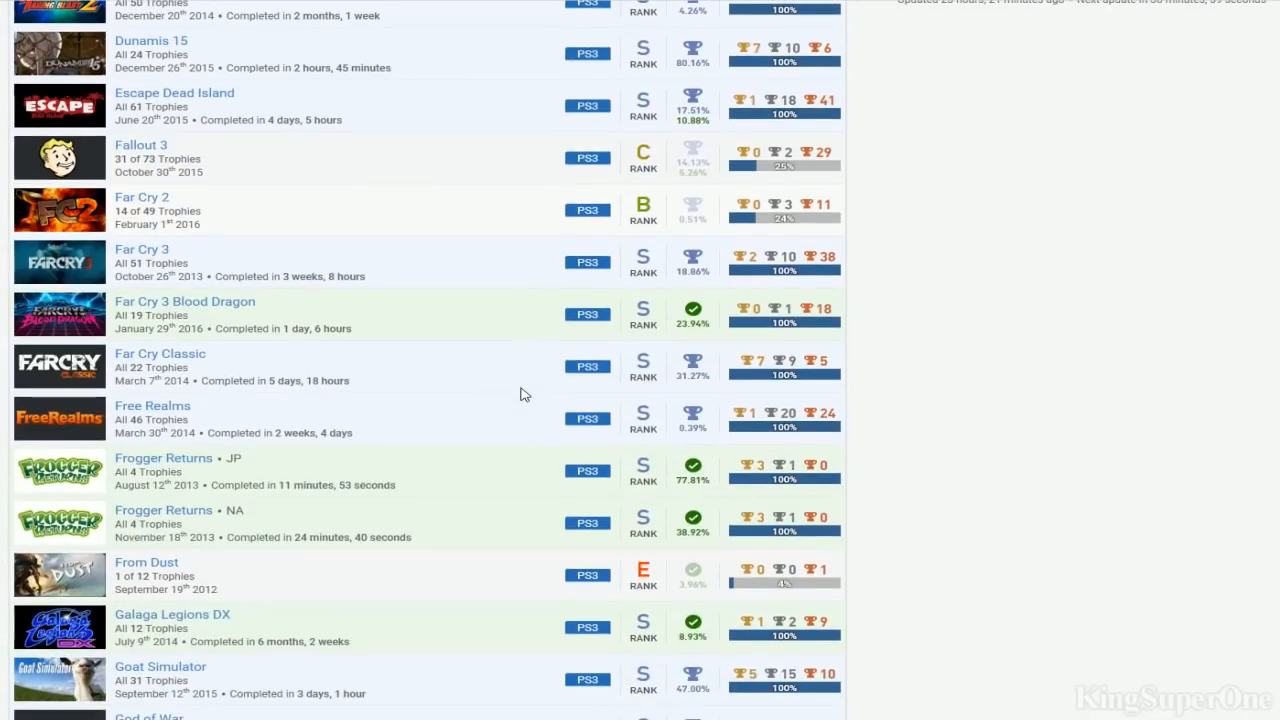
mouse_move(652, 420)
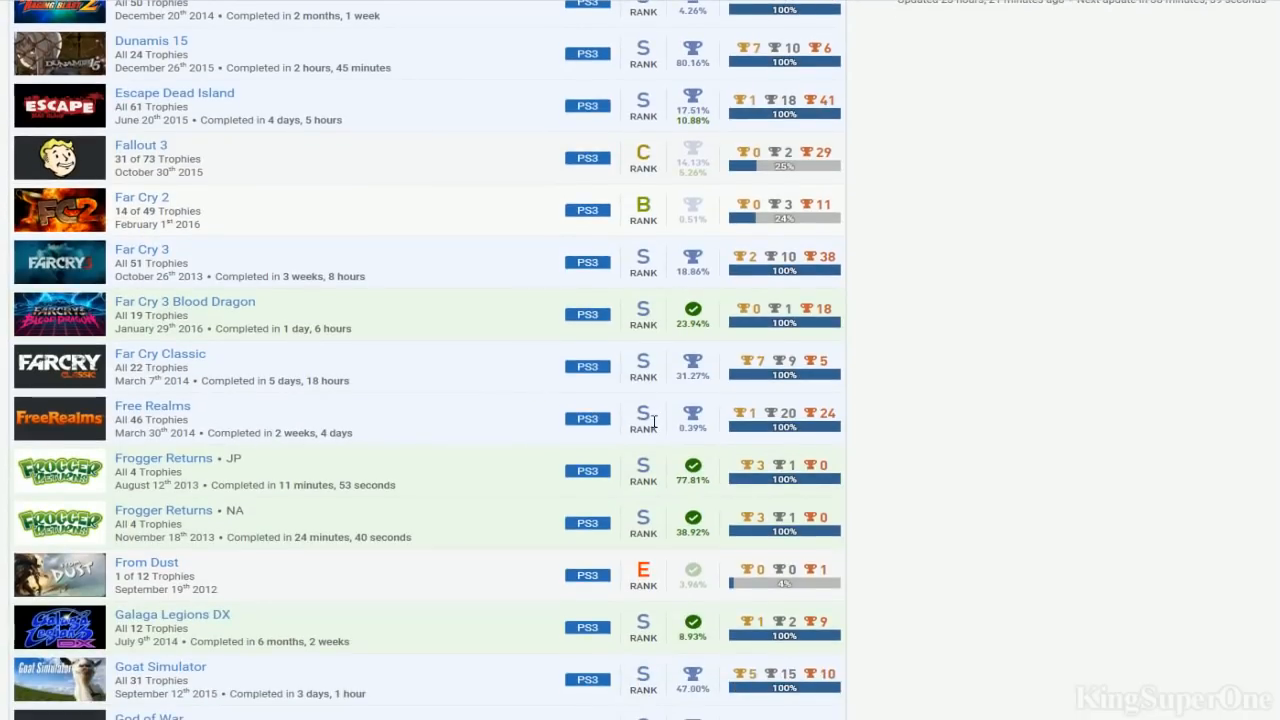
scroll(down, 3)
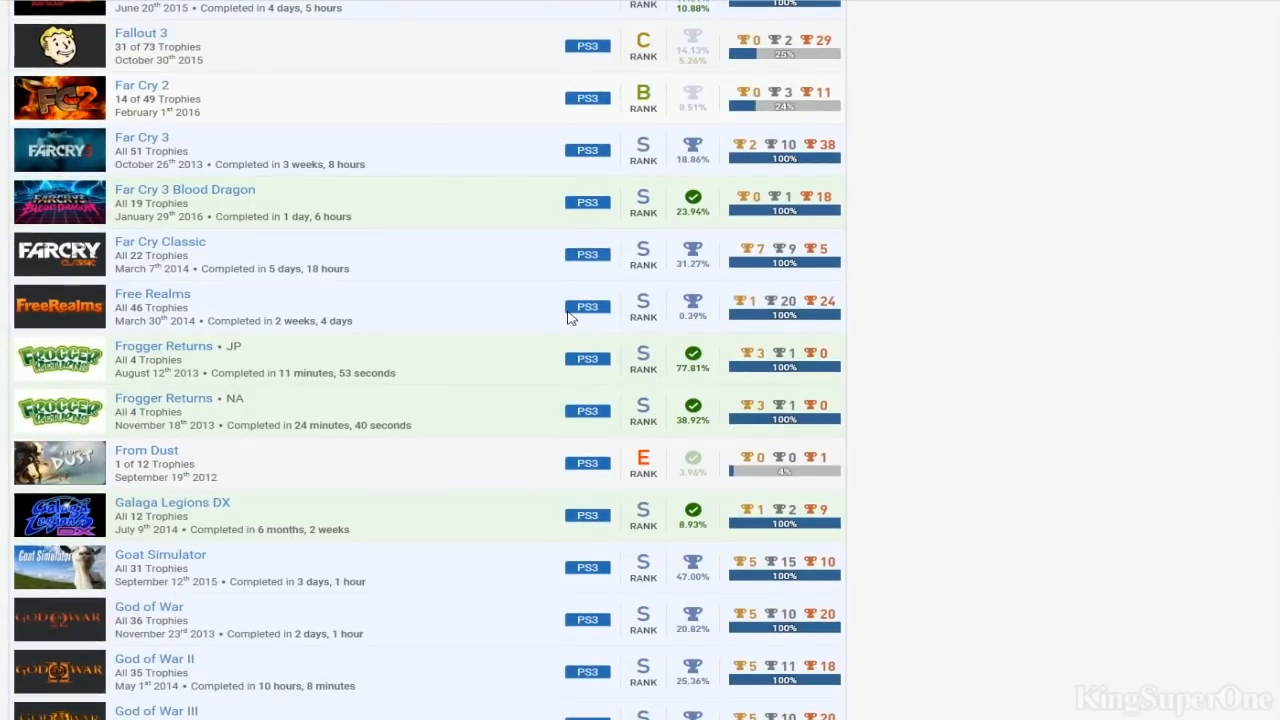
mouse_move(318, 316)
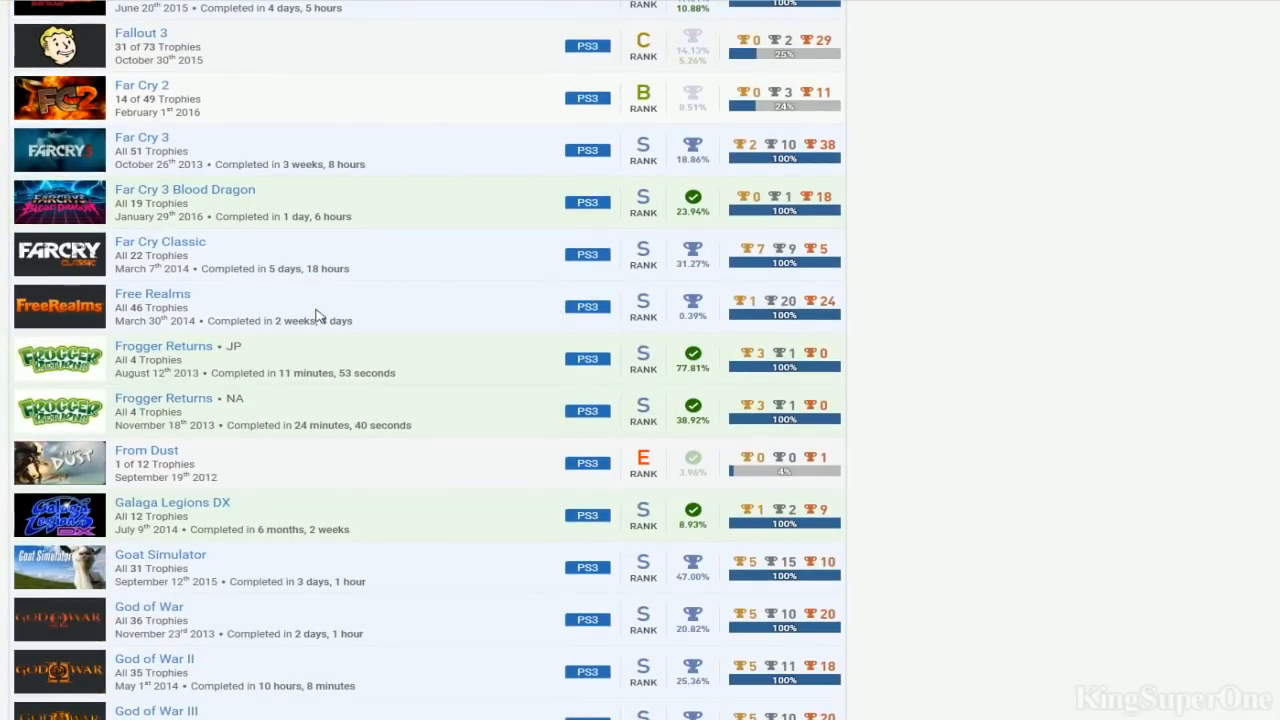
mouse_move(296, 308)
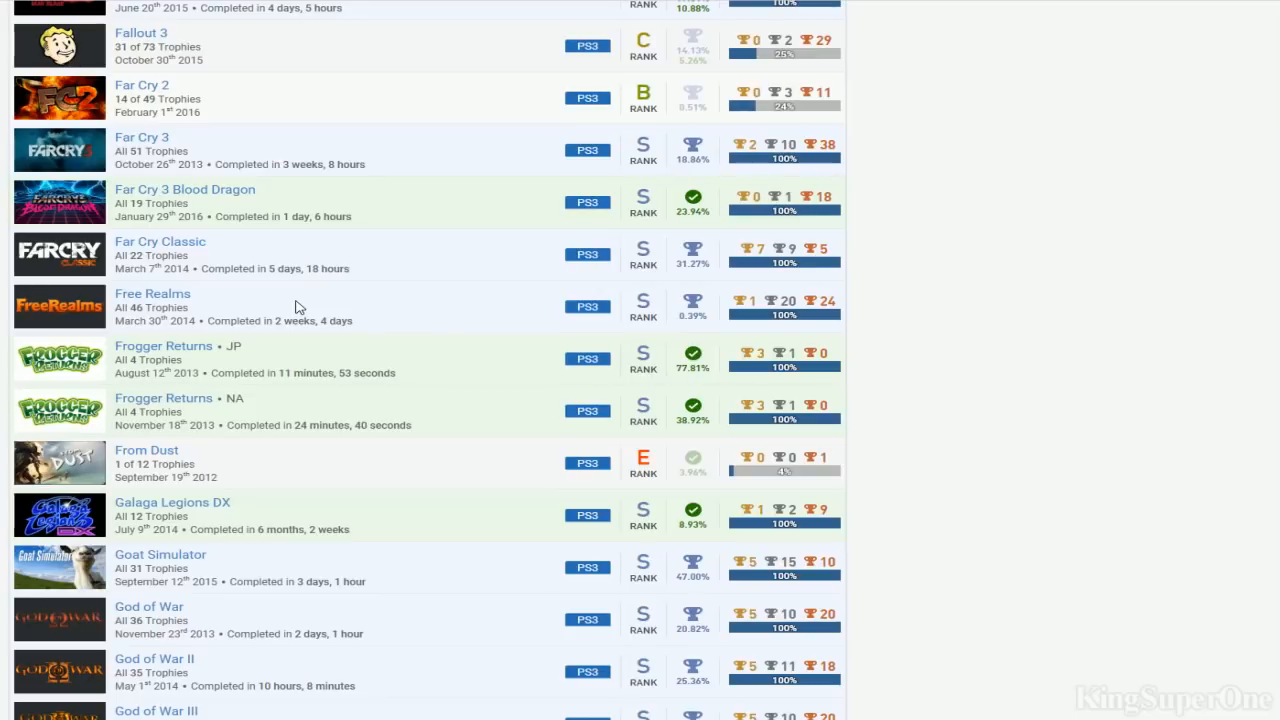
mouse_move(436, 336)
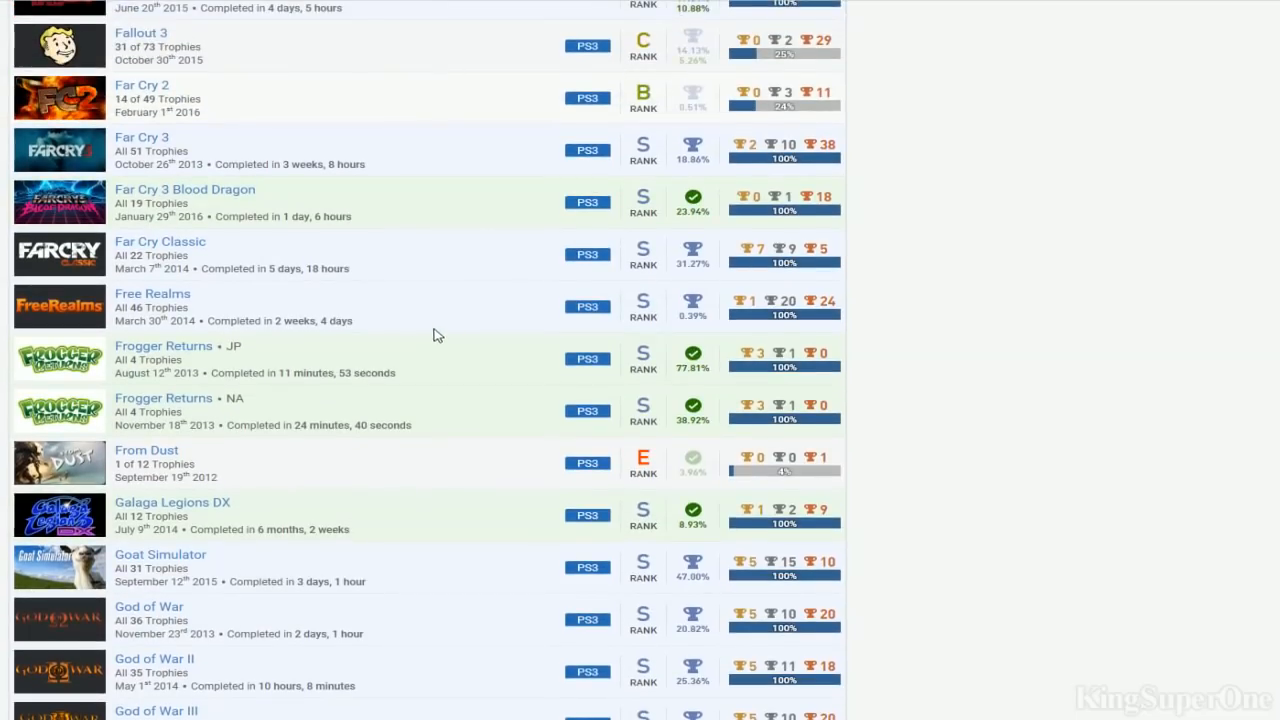
mouse_move(344, 388)
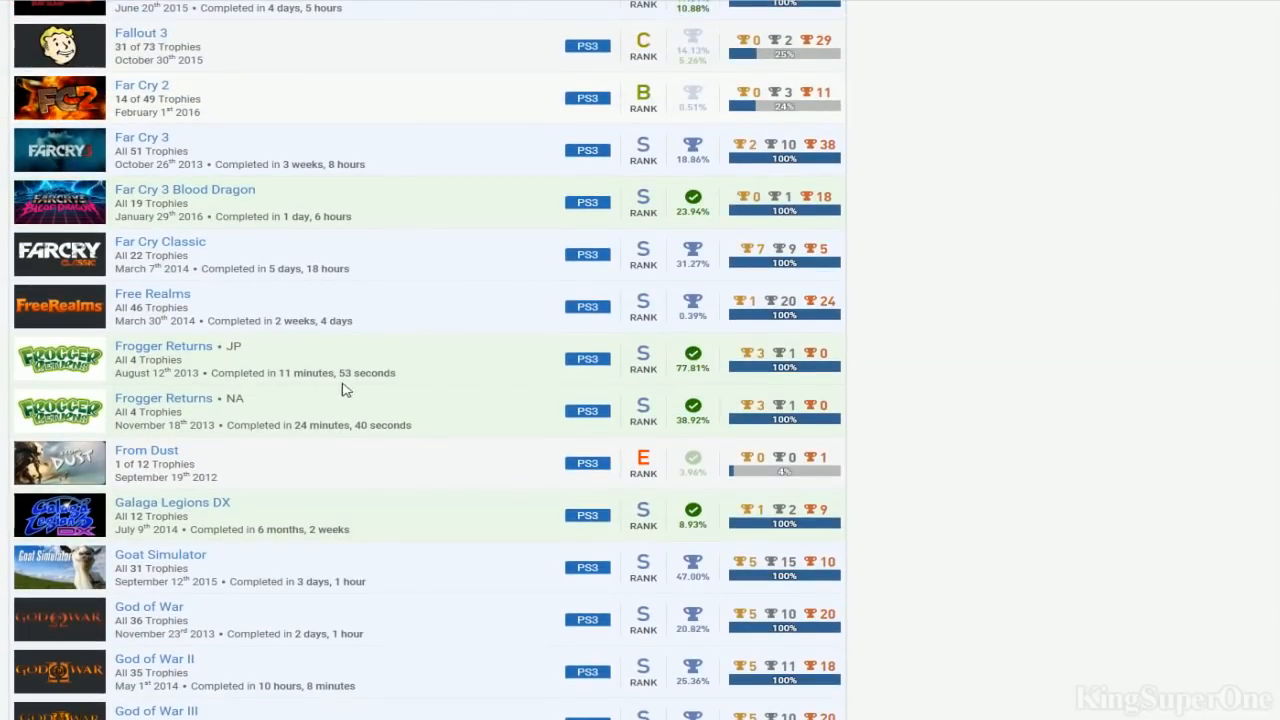
mouse_move(360, 368)
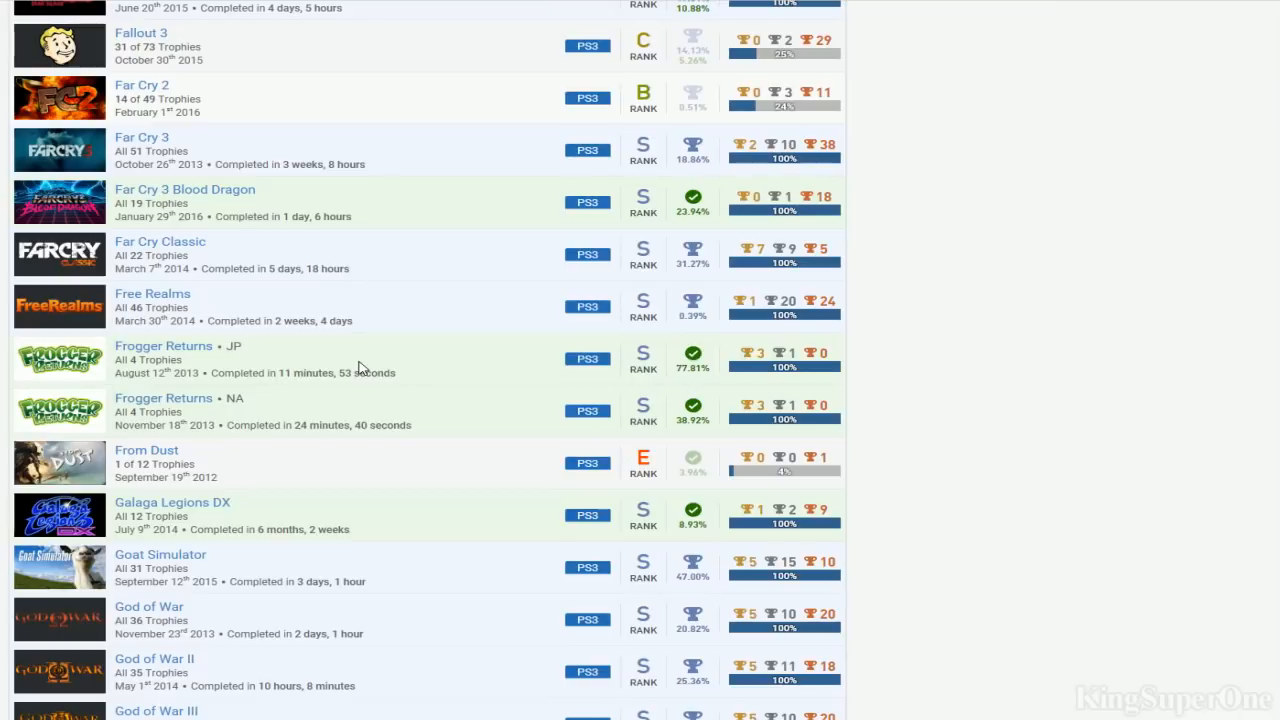
mouse_move(458, 406)
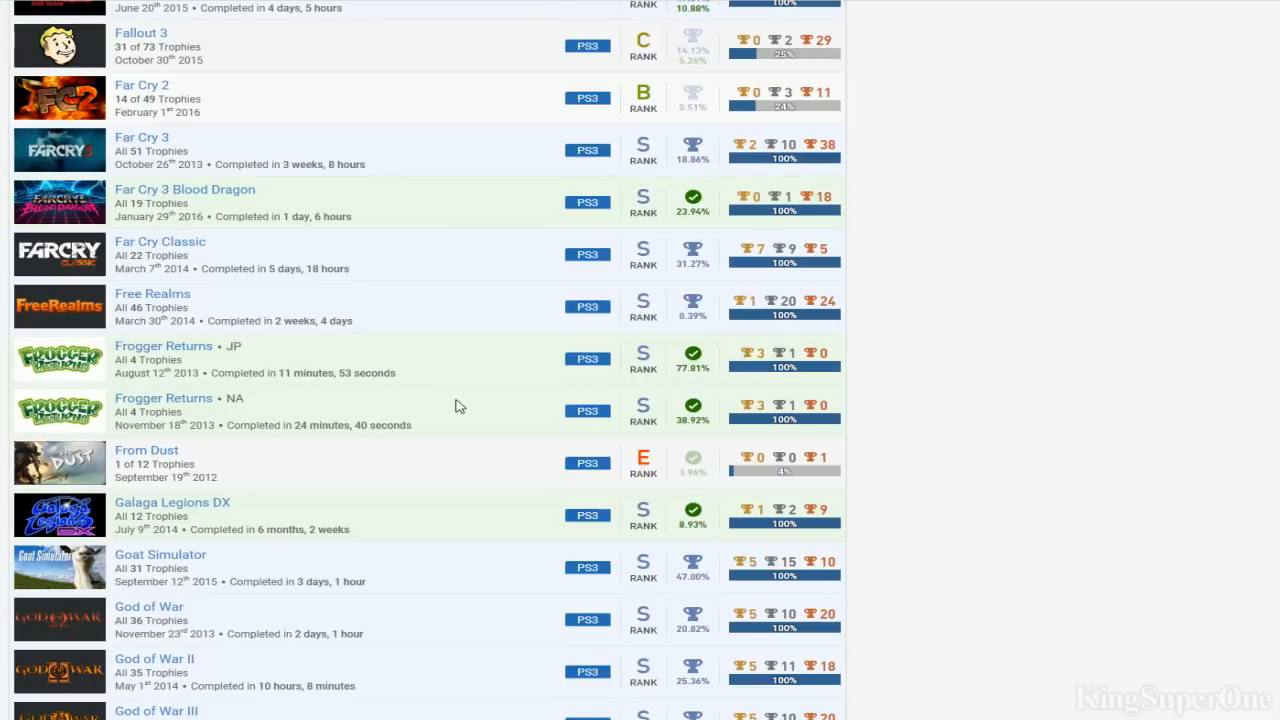
mouse_move(460, 390)
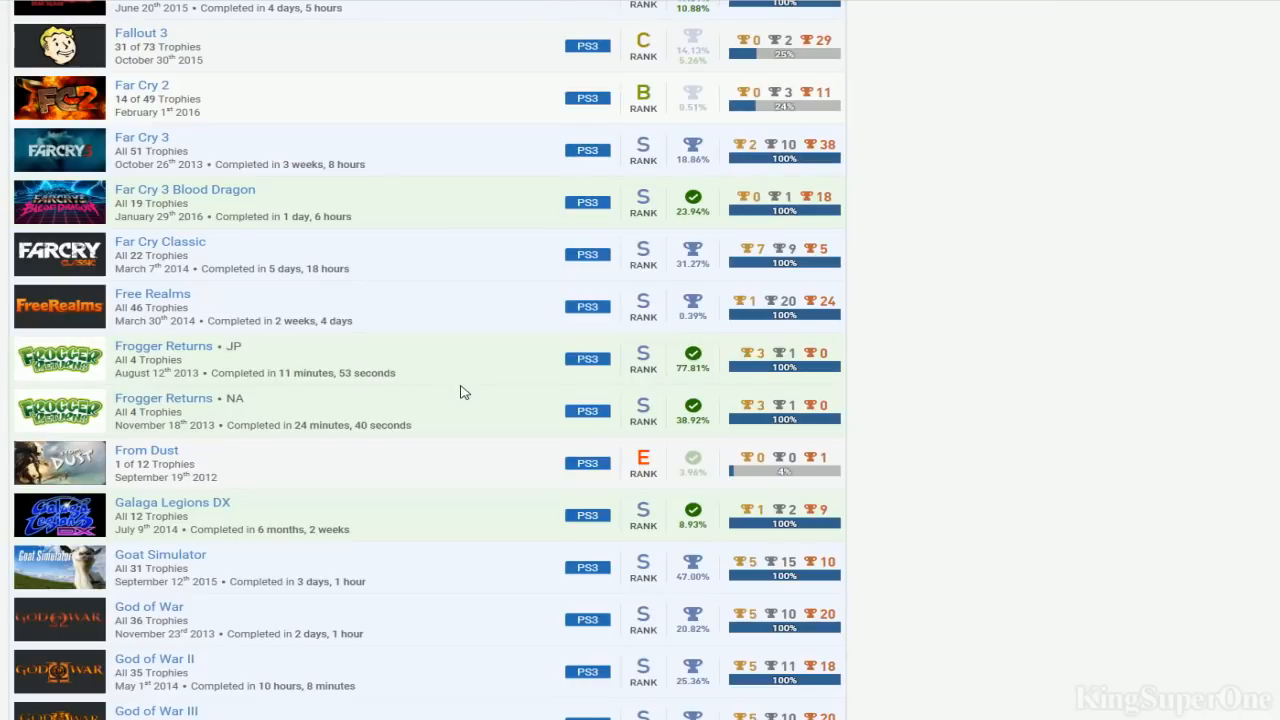
Scroll past Grand Theft Auto IV and Hitman to Kingdom Hearts, Last Rebellion and Life is Strange
scroll(down, 3)
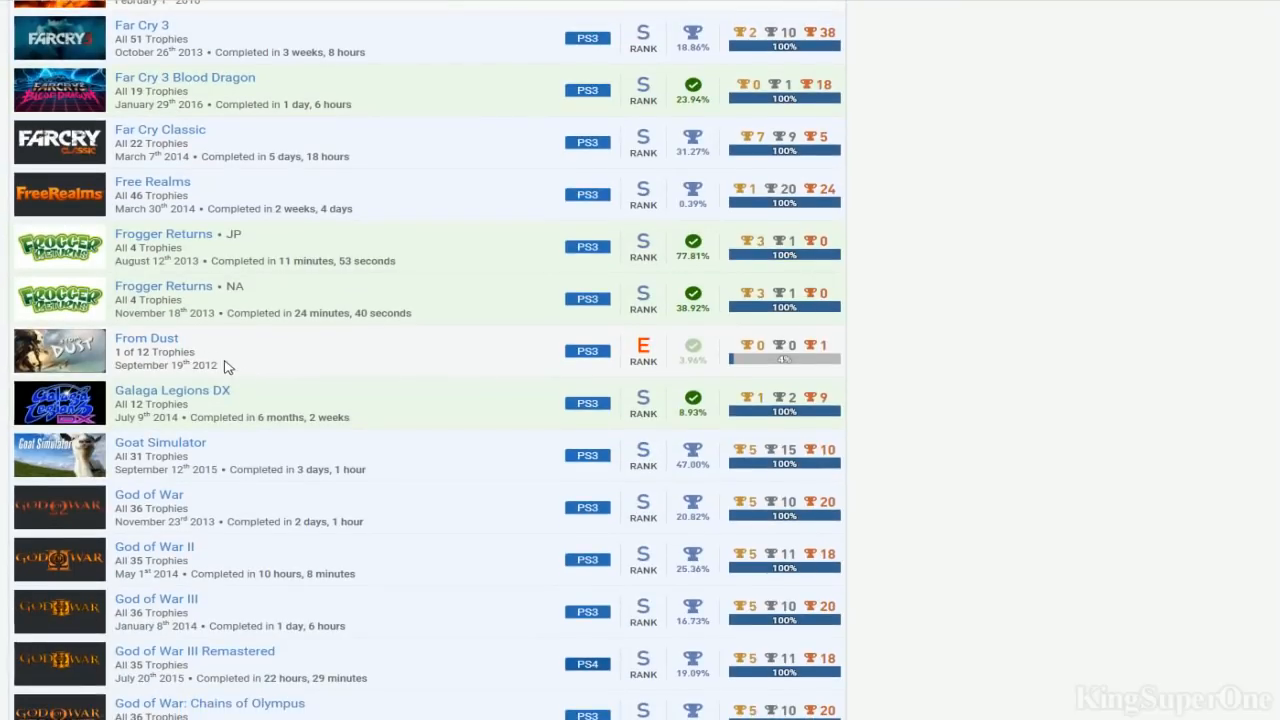
mouse_move(456, 368)
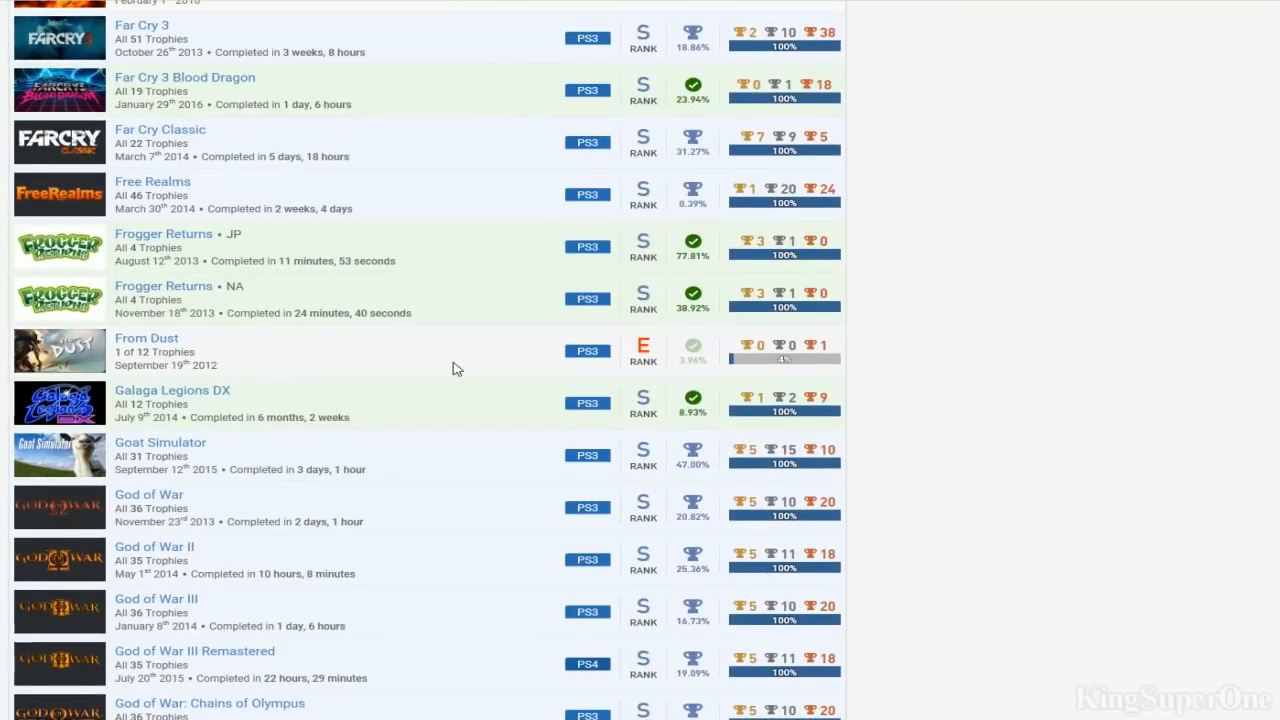
scroll(down, 3)
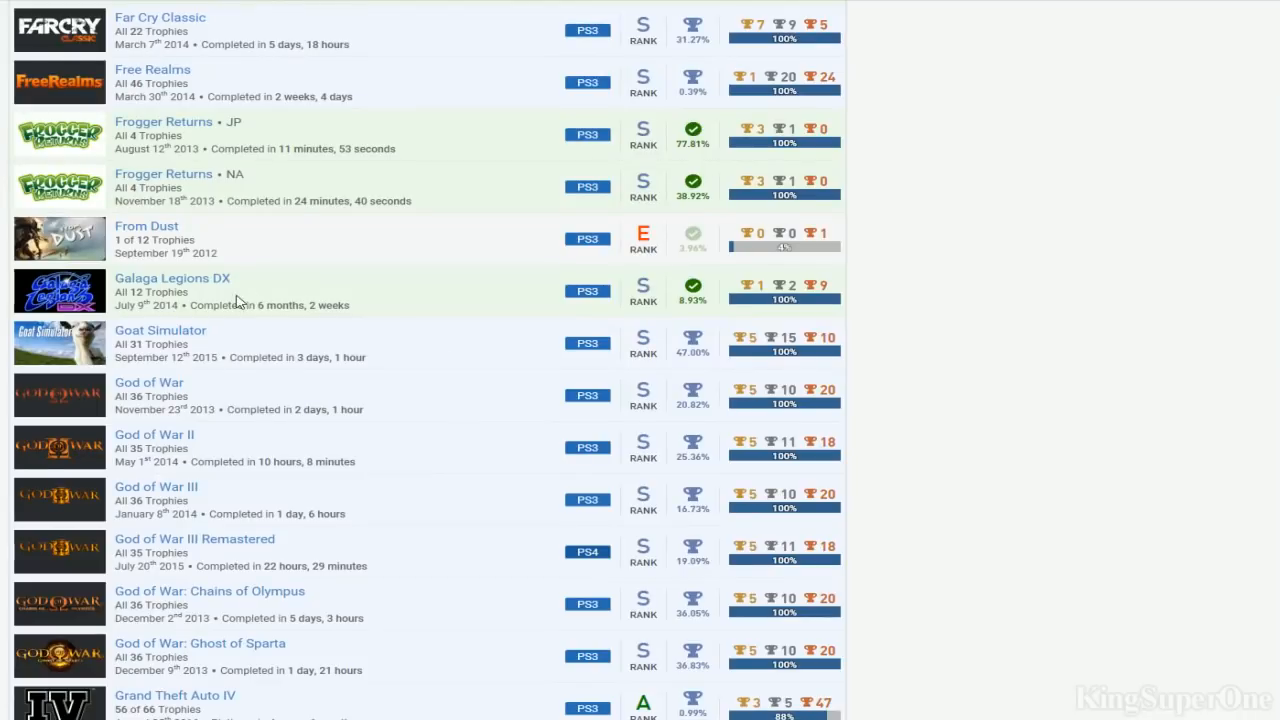
scroll(down, 3)
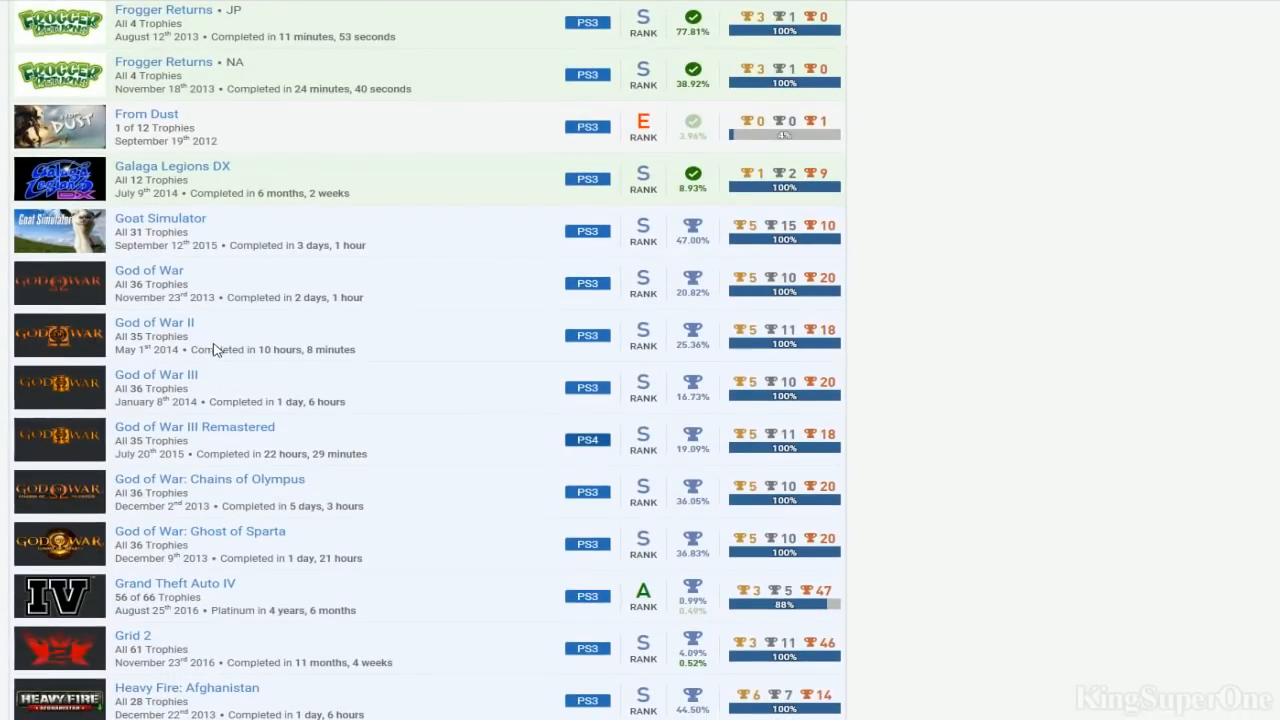
scroll(down, 3)
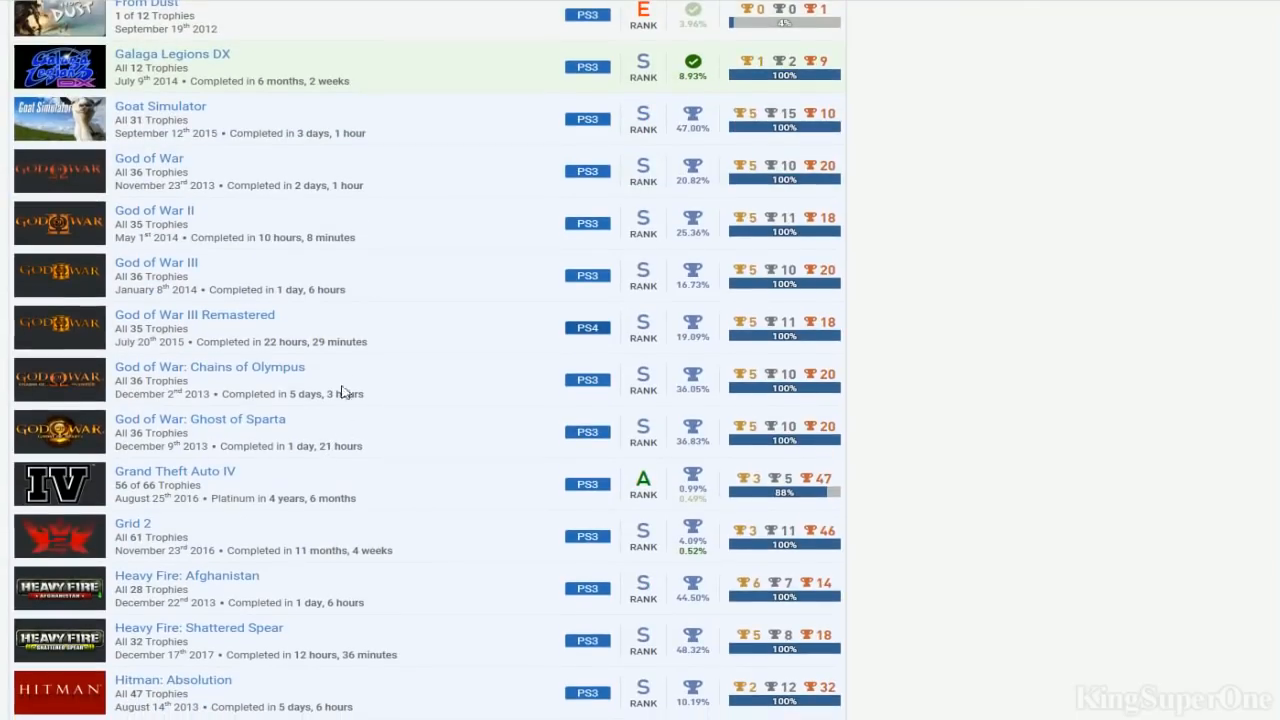
scroll(down, 3)
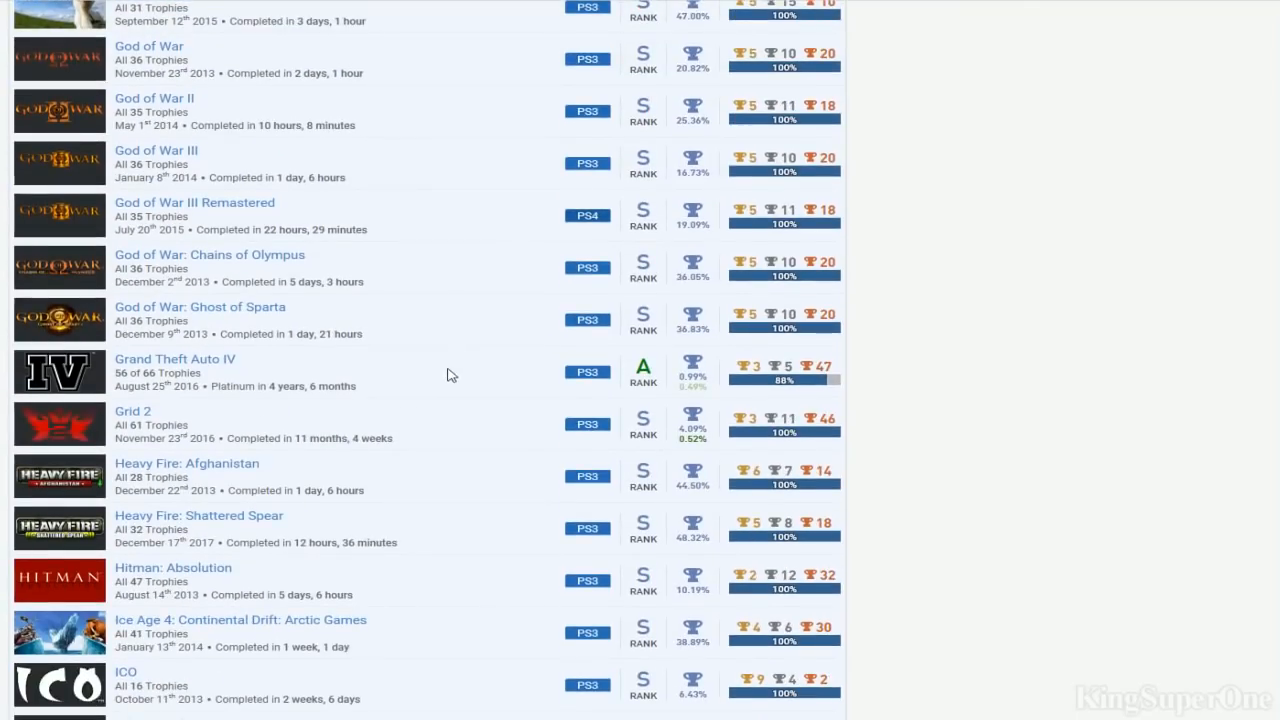
mouse_move(784, 370)
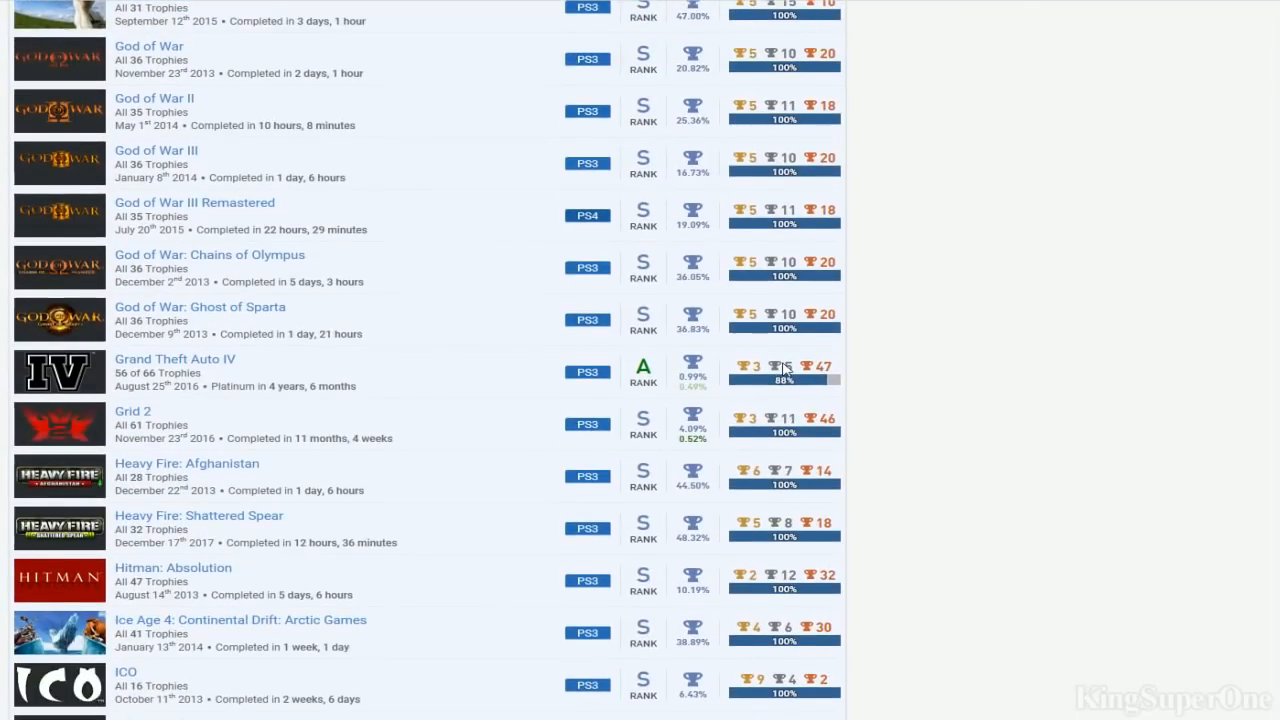
scroll(down, 3)
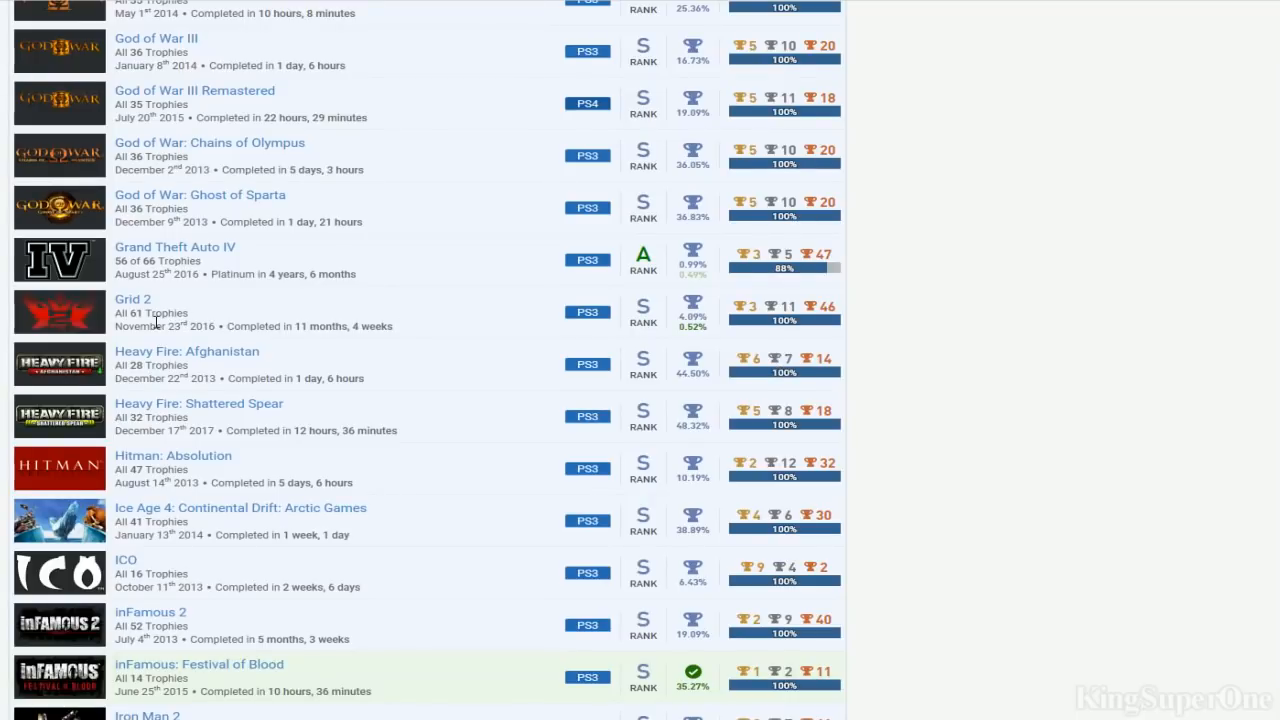
scroll(down, 3)
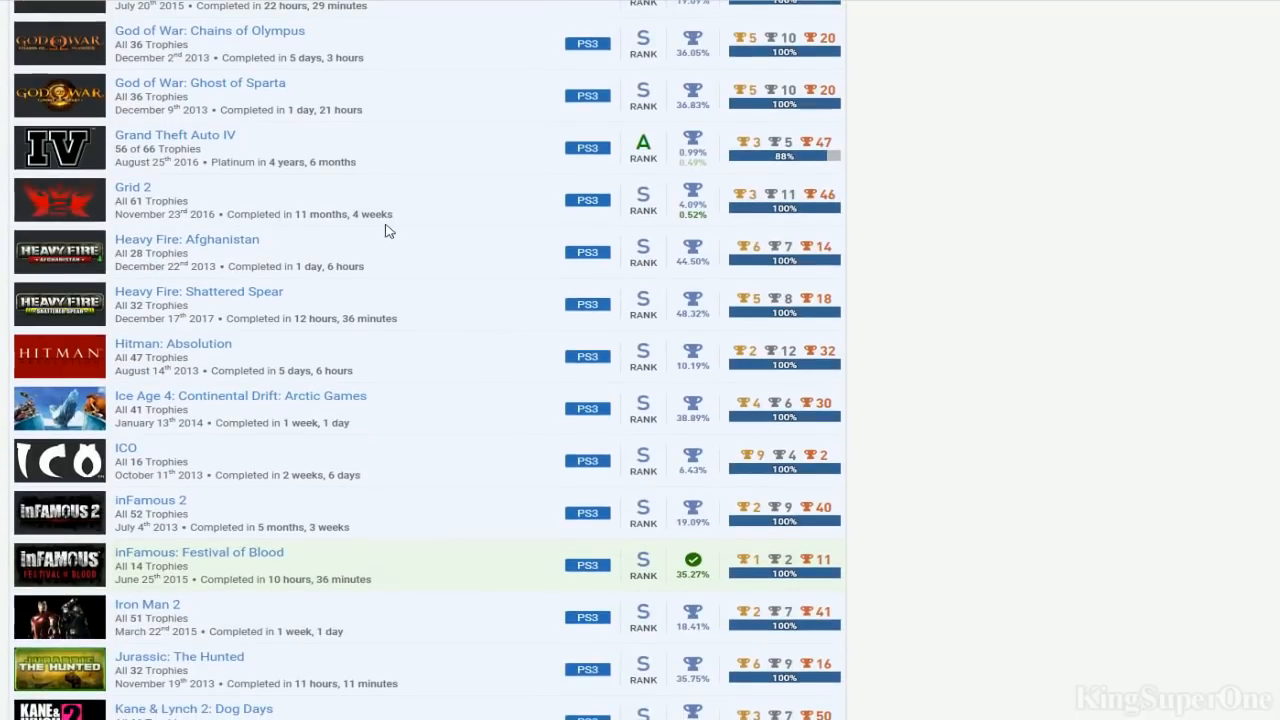
scroll(down, 3)
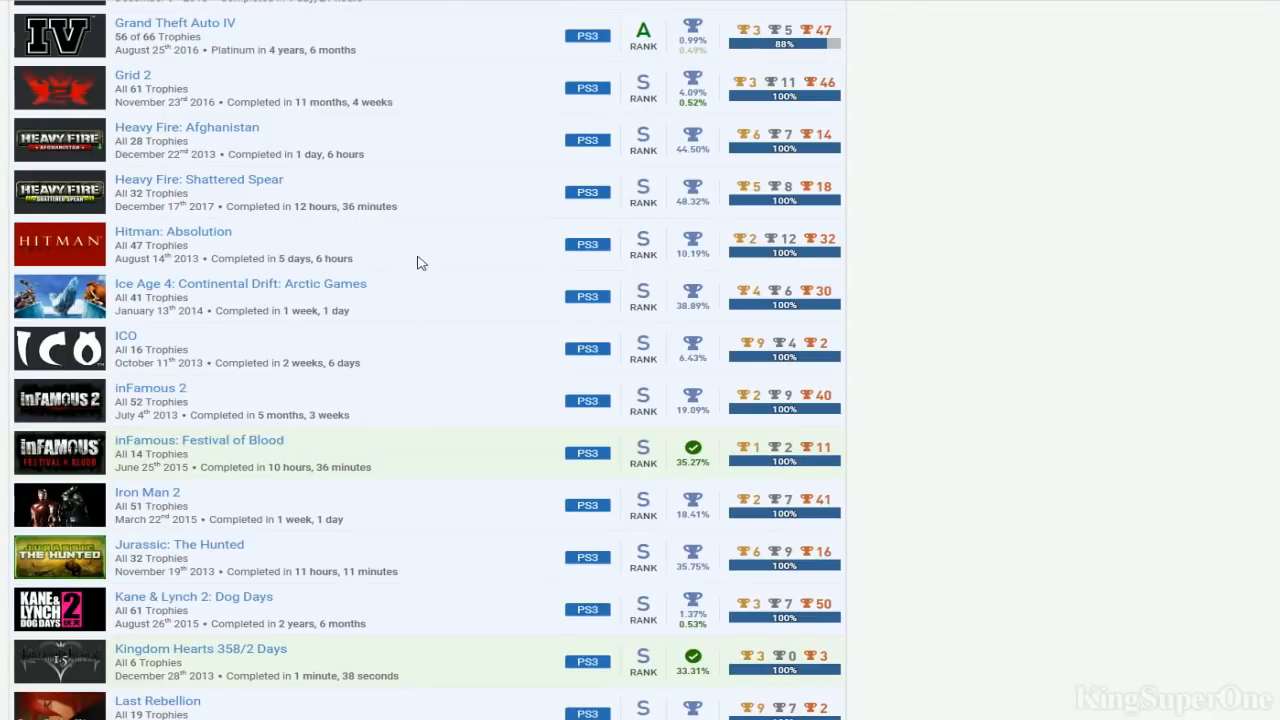
mouse_move(780, 304)
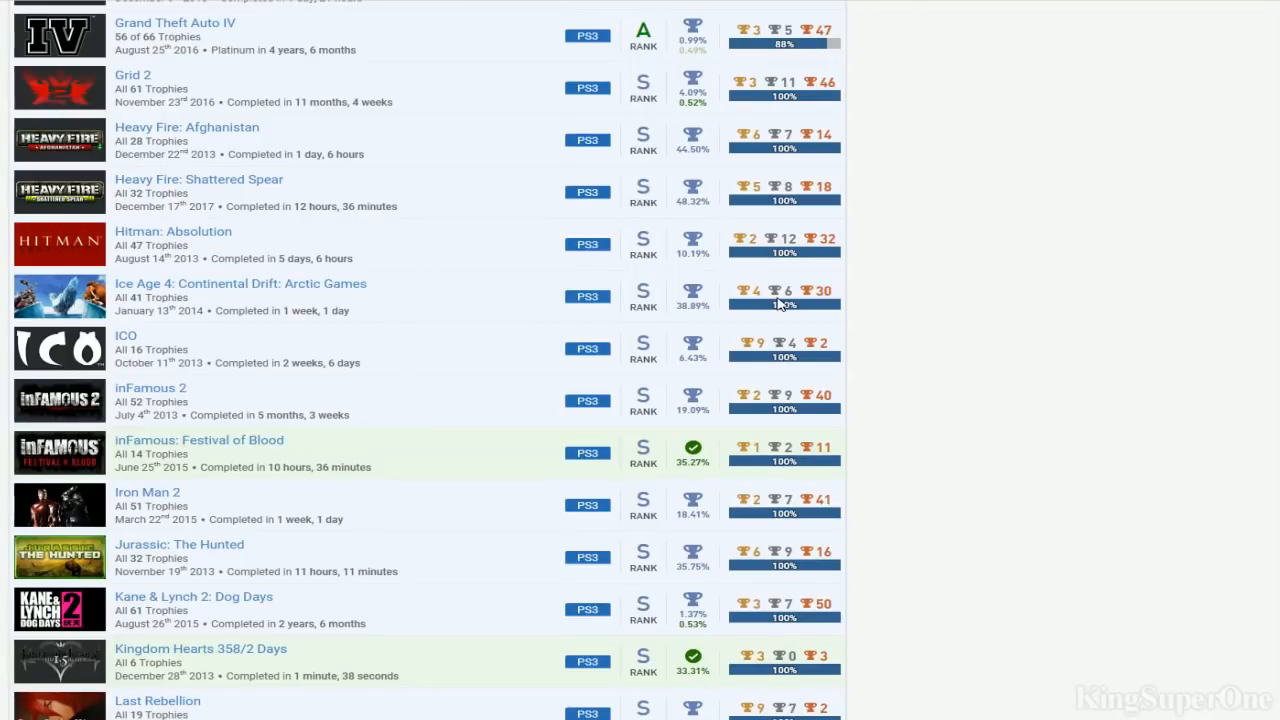
scroll(down, 3)
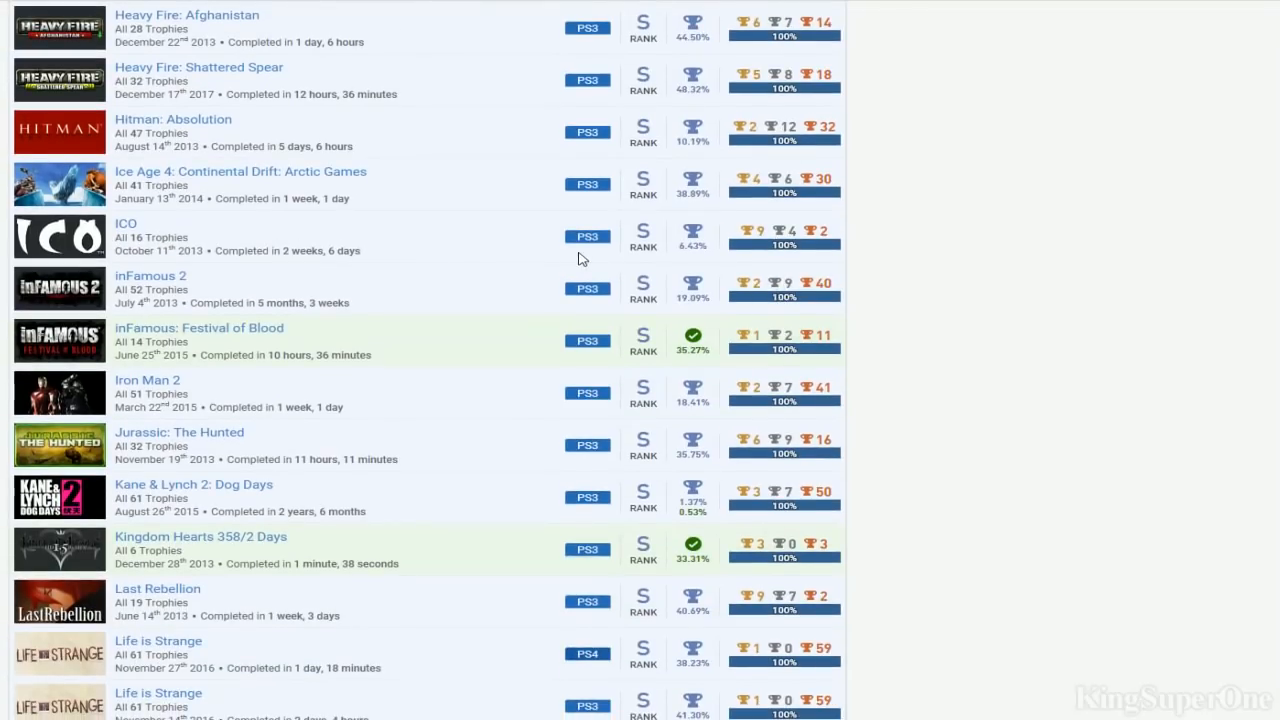
mouse_move(276, 320)
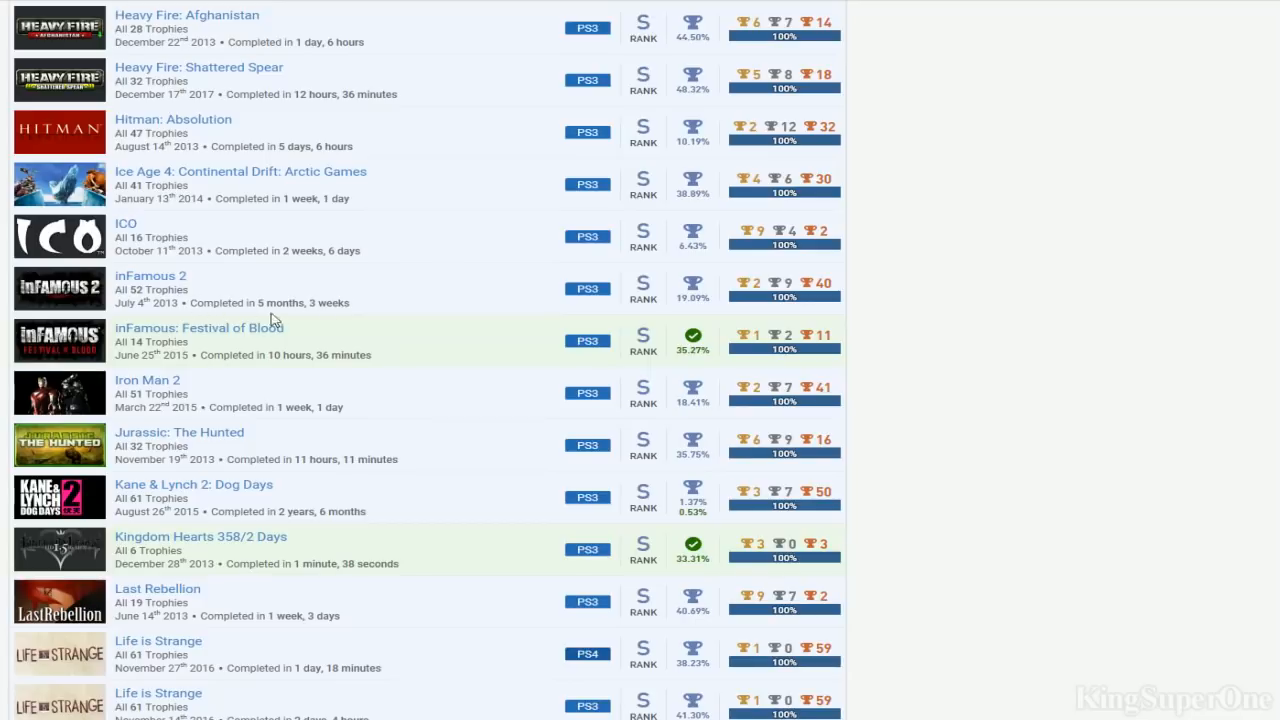
mouse_move(472, 304)
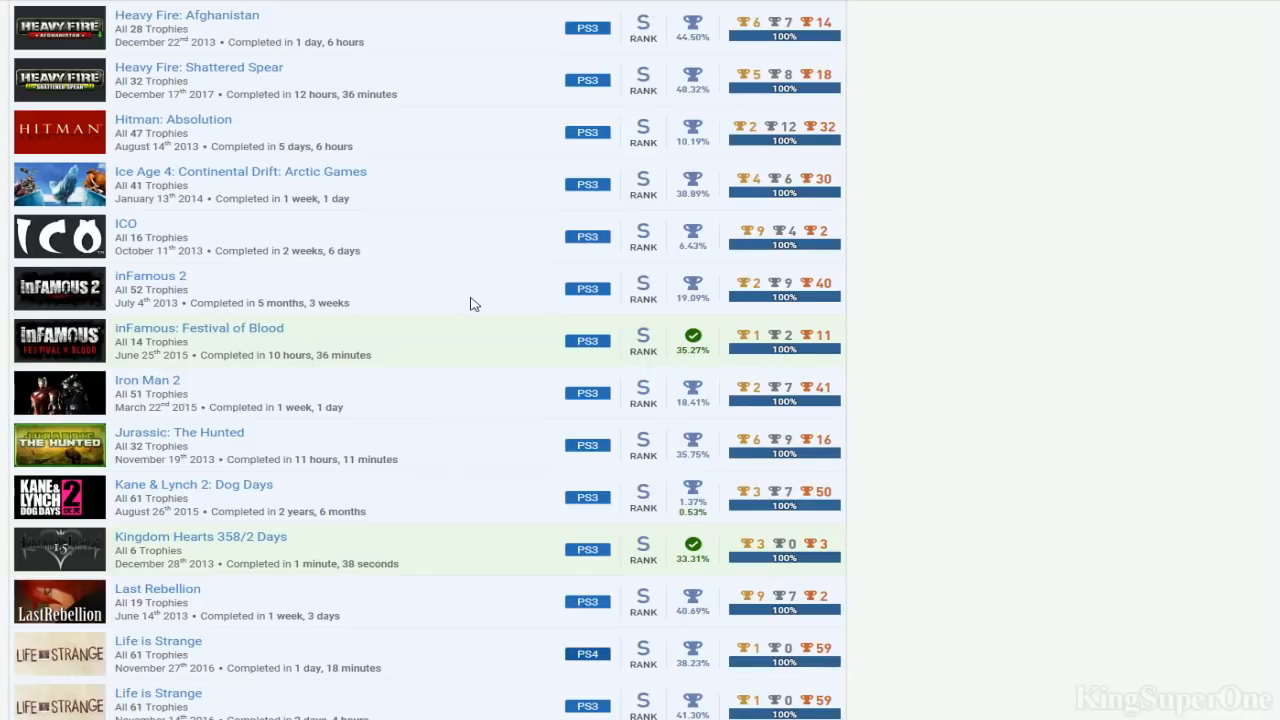
mouse_move(500, 354)
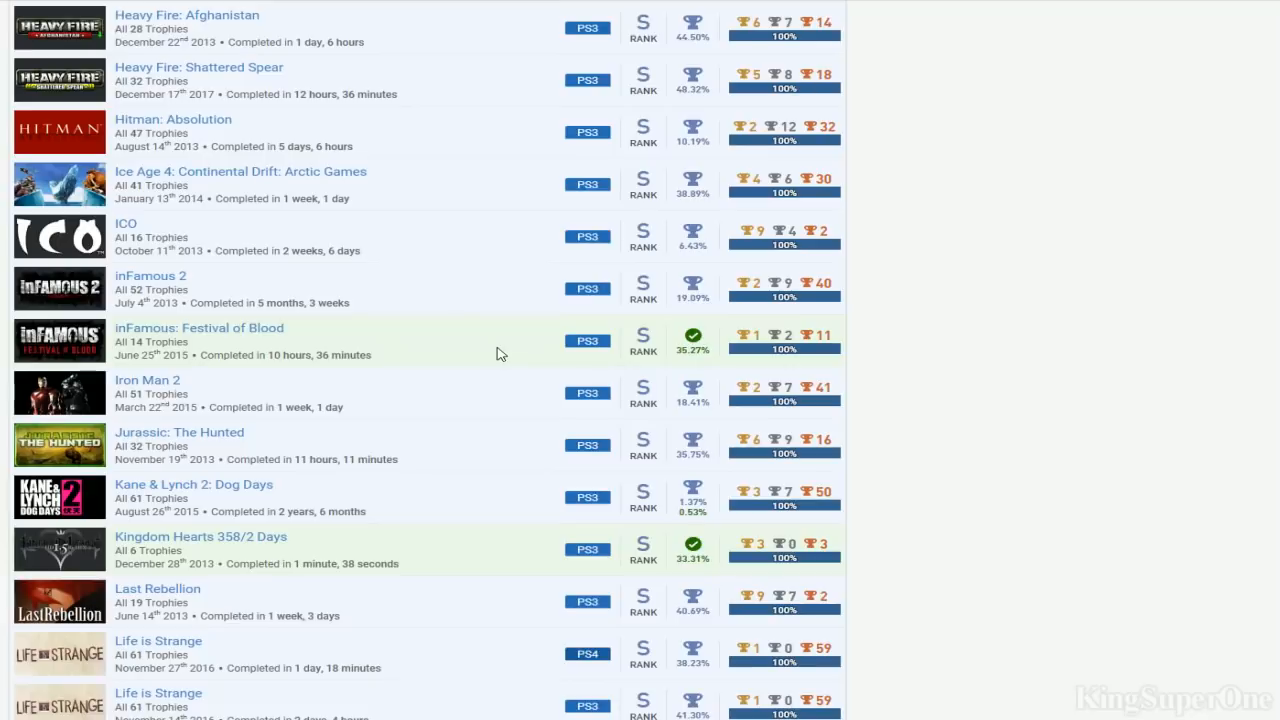
Scroll past LittleBigPlanet Karting to Mafia II, Malicious and Mass Effect 2
scroll(up, 3)
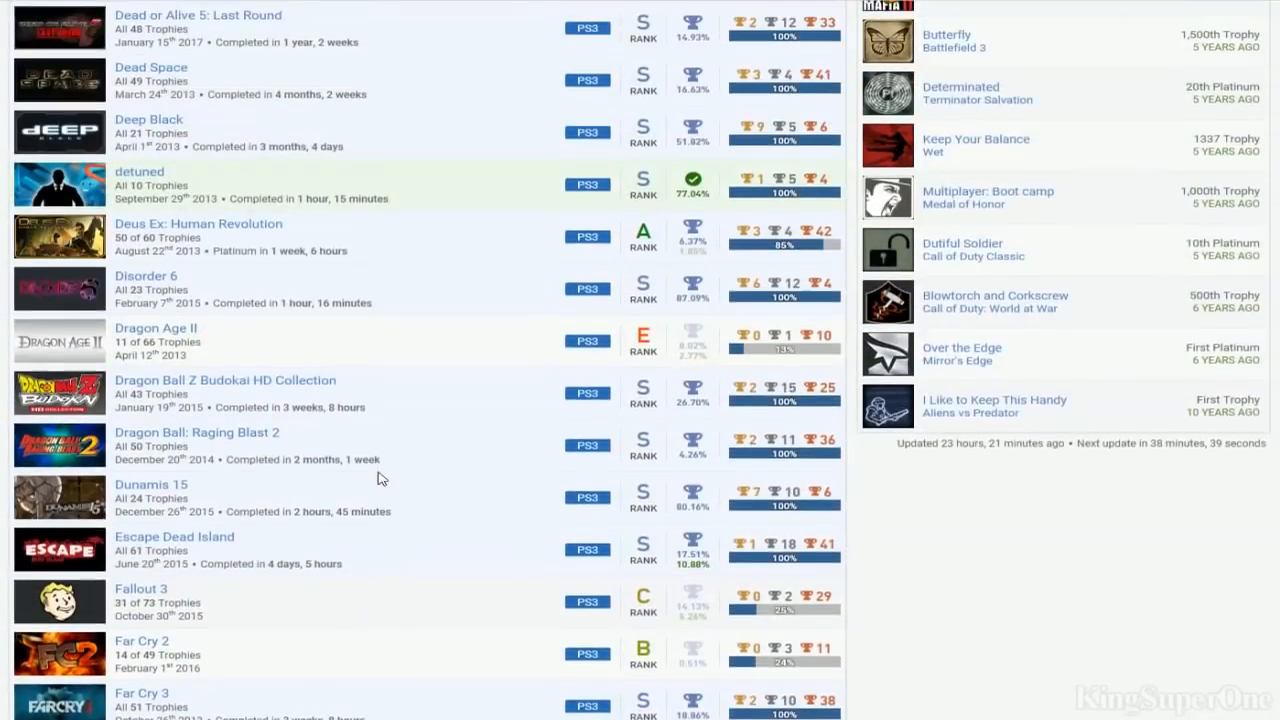
scroll(down, 3)
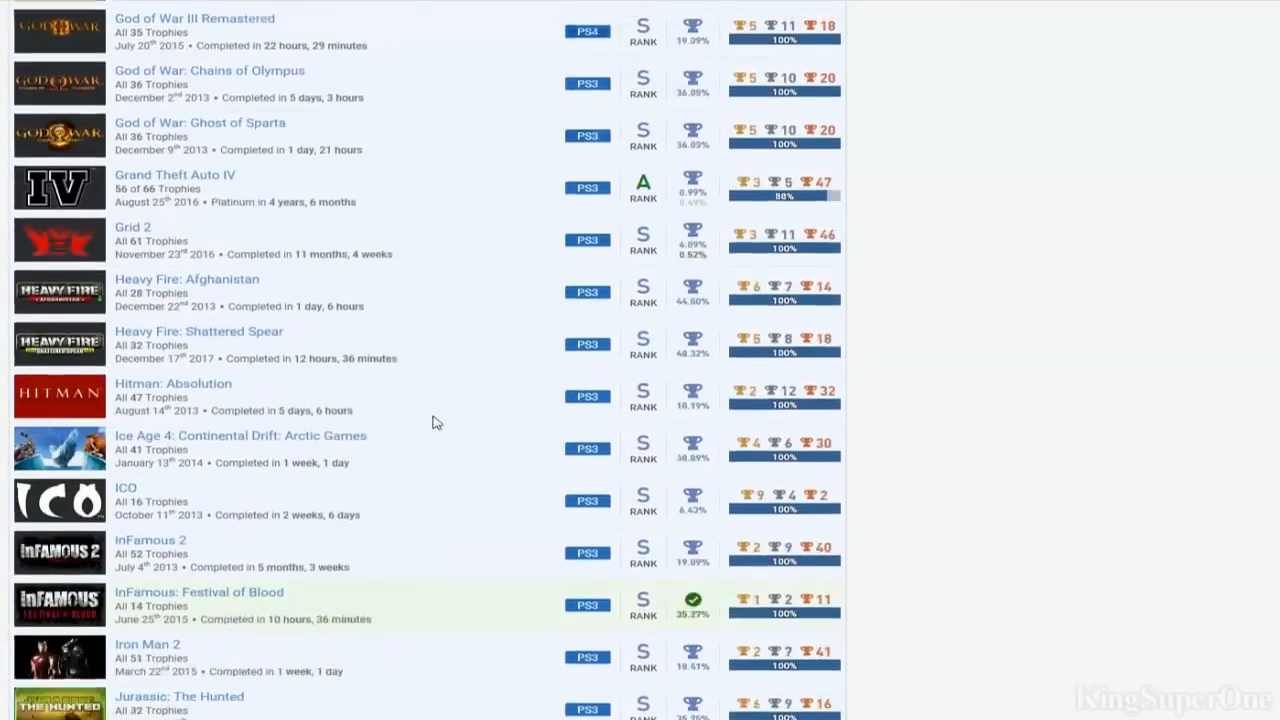
scroll(down, 3)
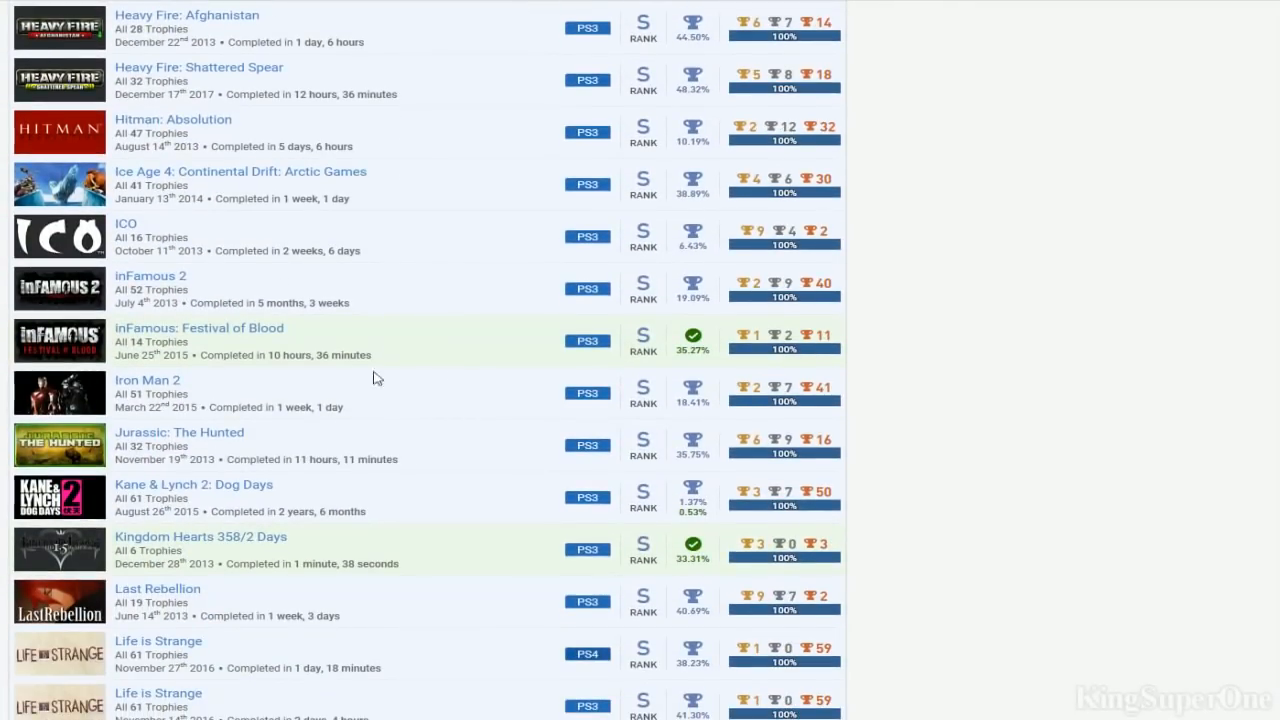
scroll(down, 3)
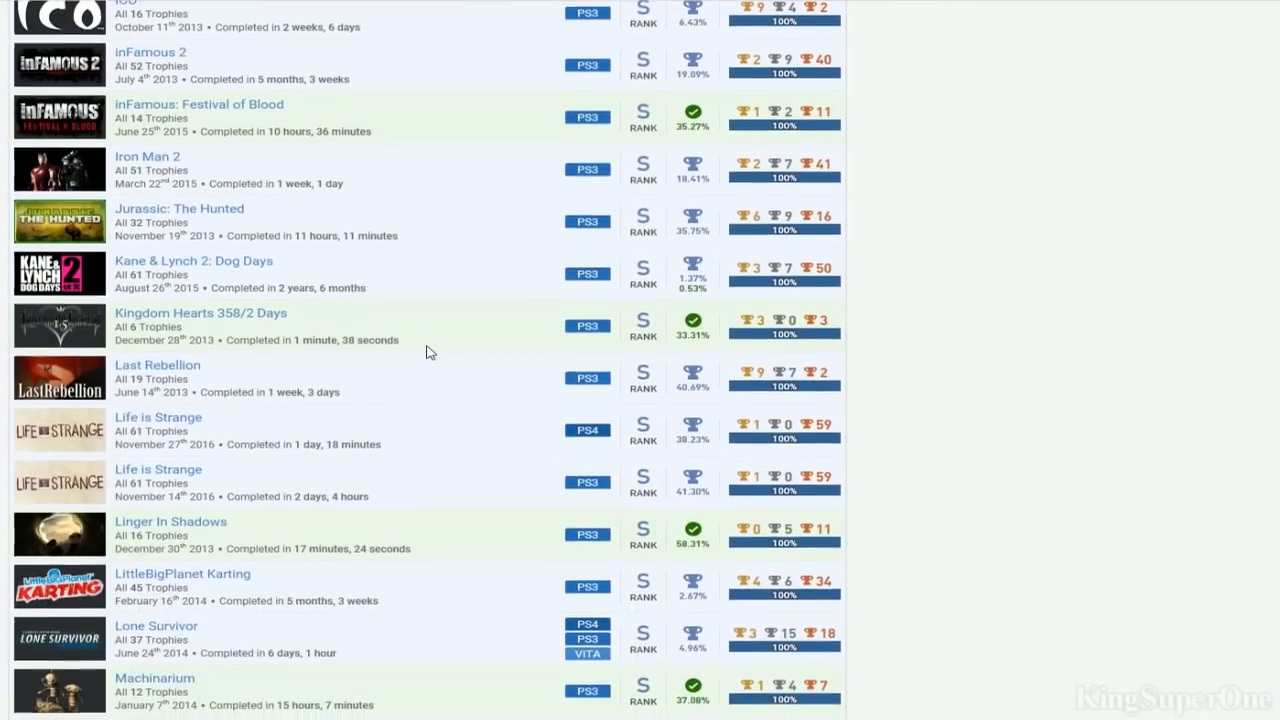
mouse_move(364, 320)
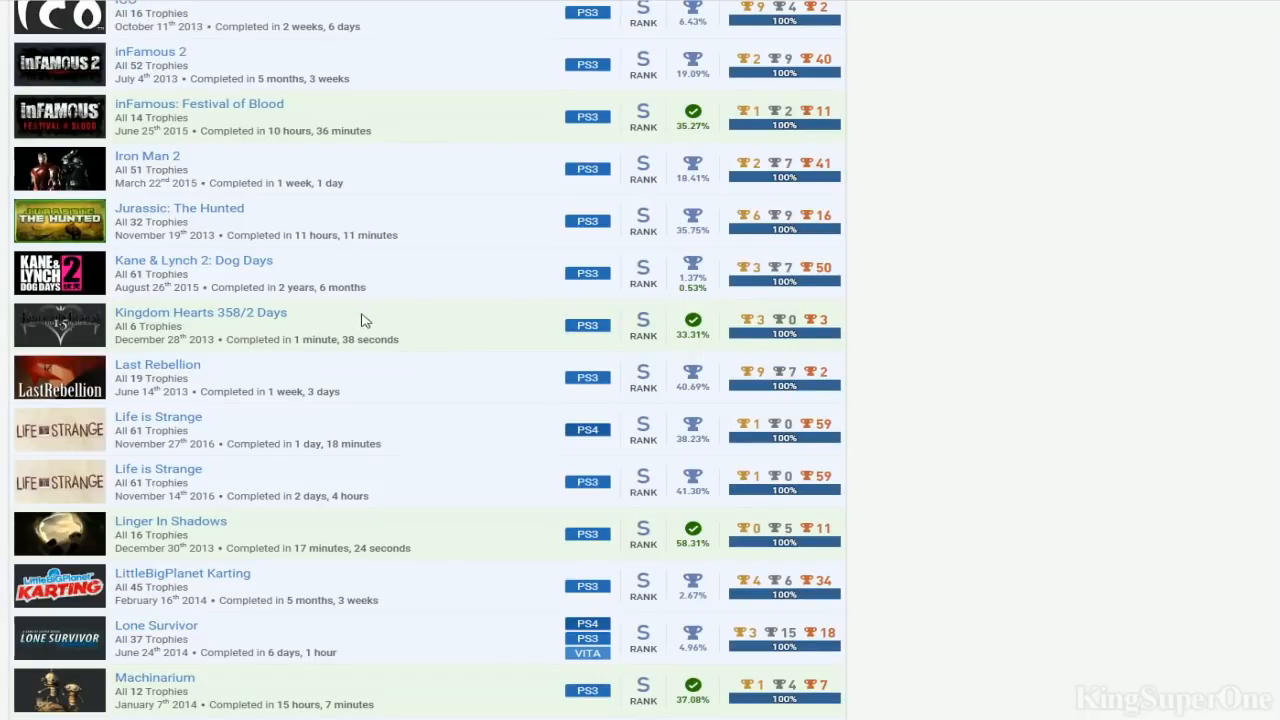
mouse_move(710, 334)
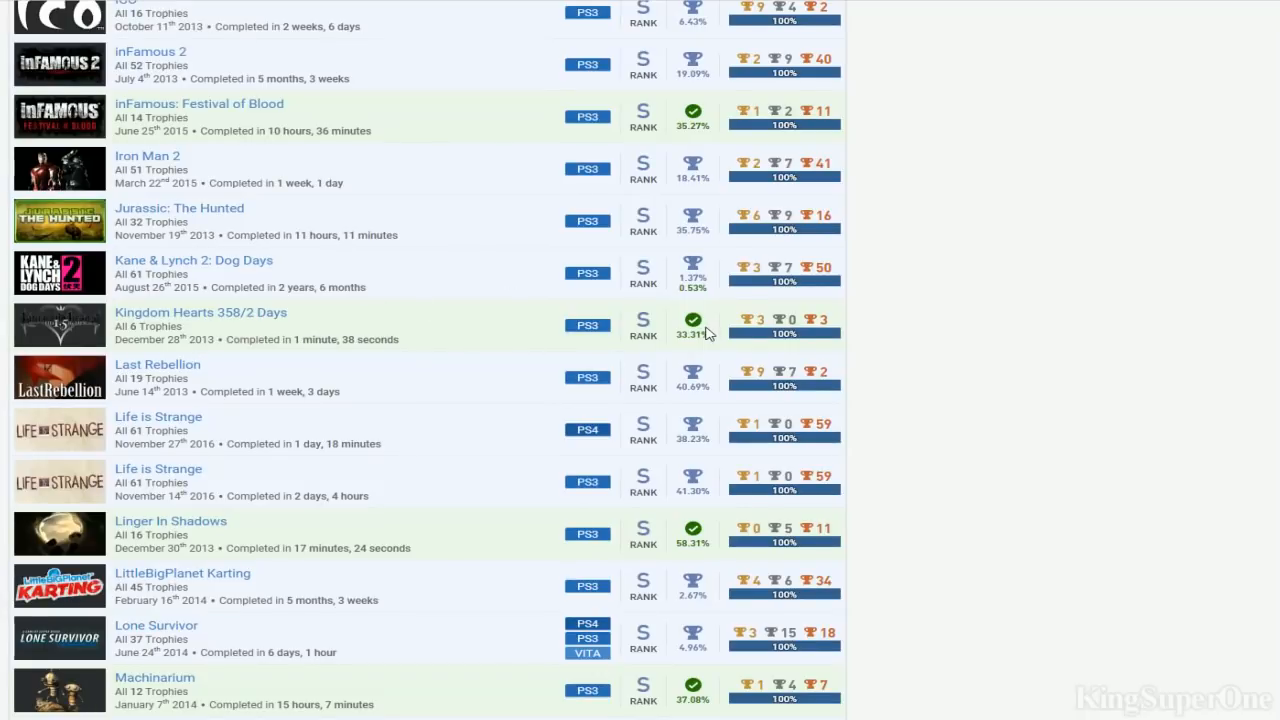
mouse_move(448, 334)
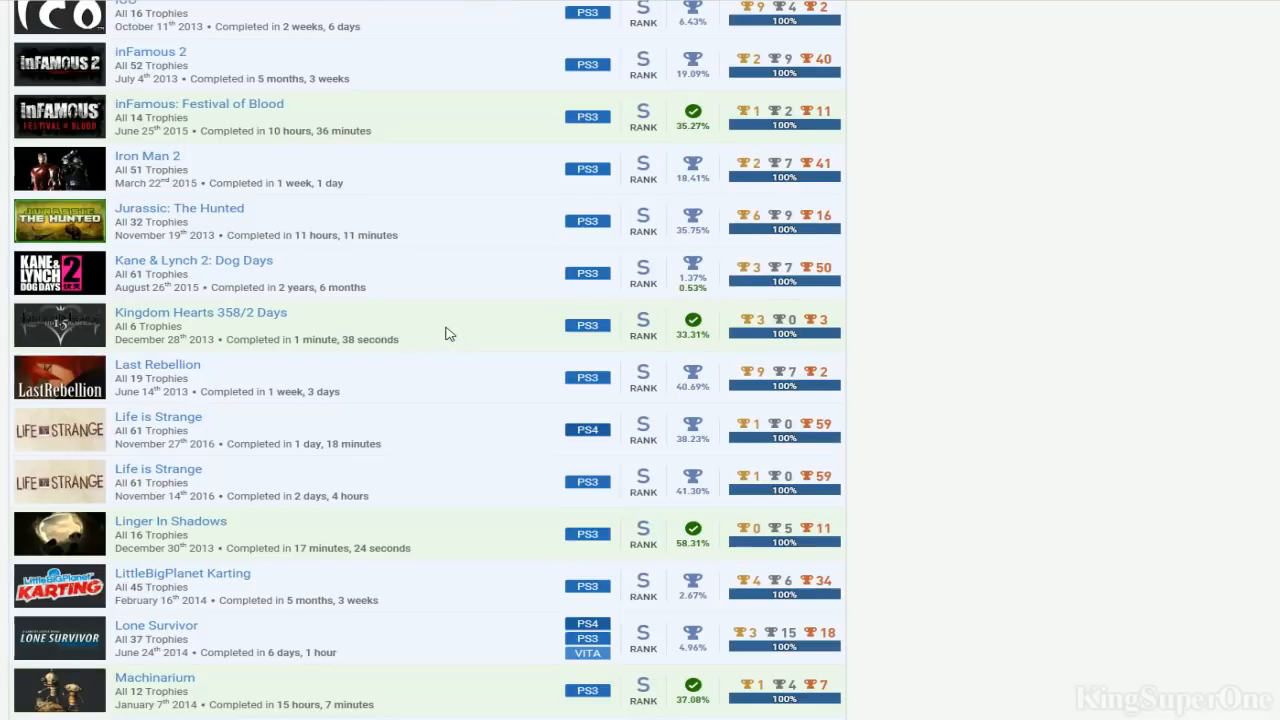
scroll(down, 3)
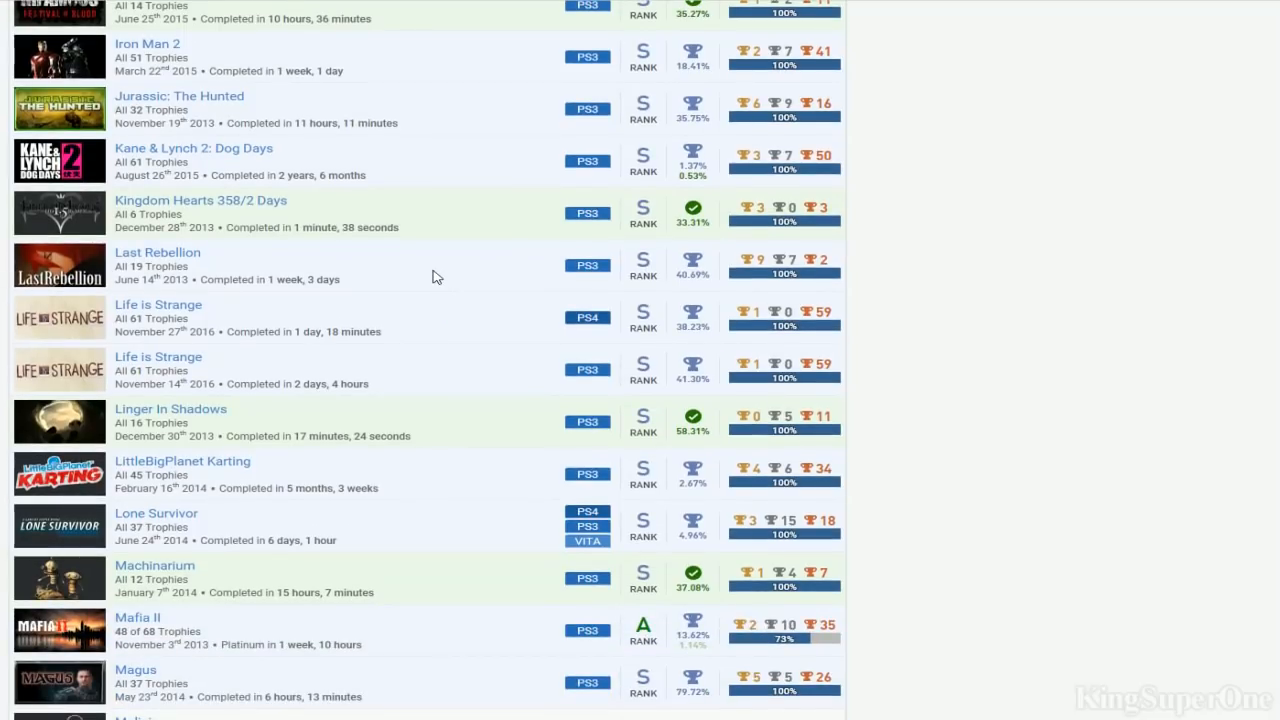
scroll(down, 3)
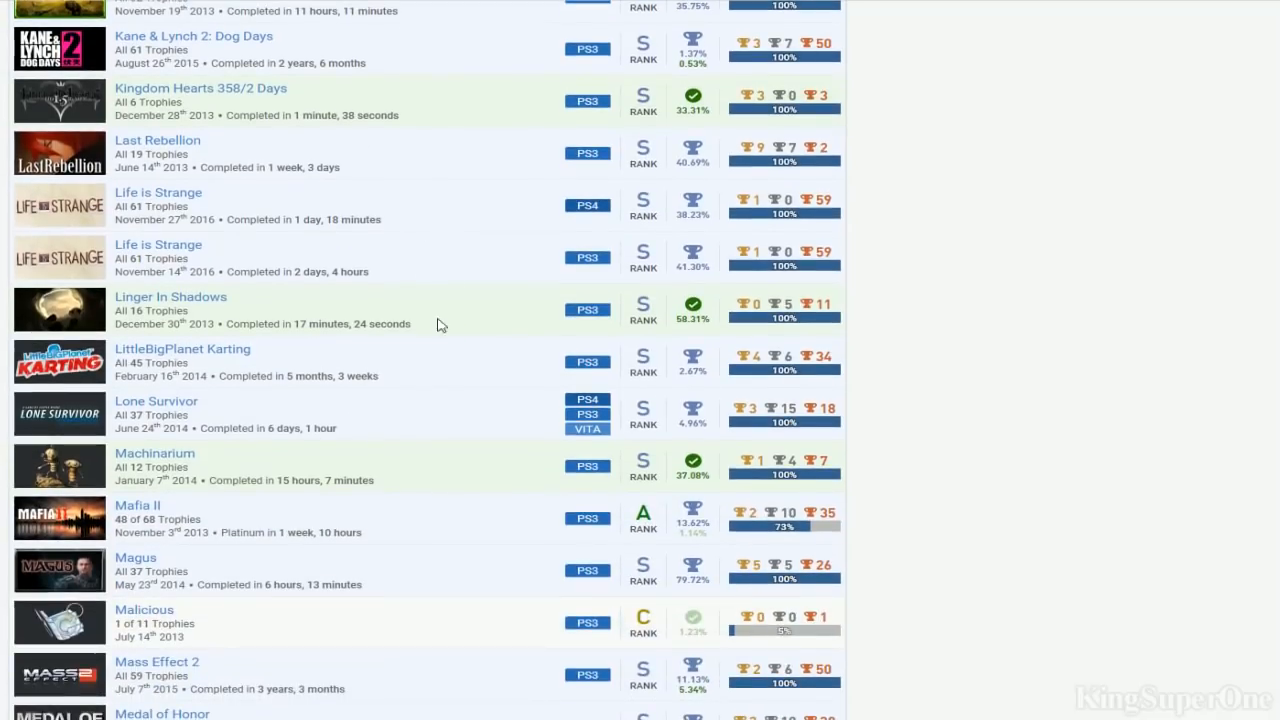
mouse_move(668, 366)
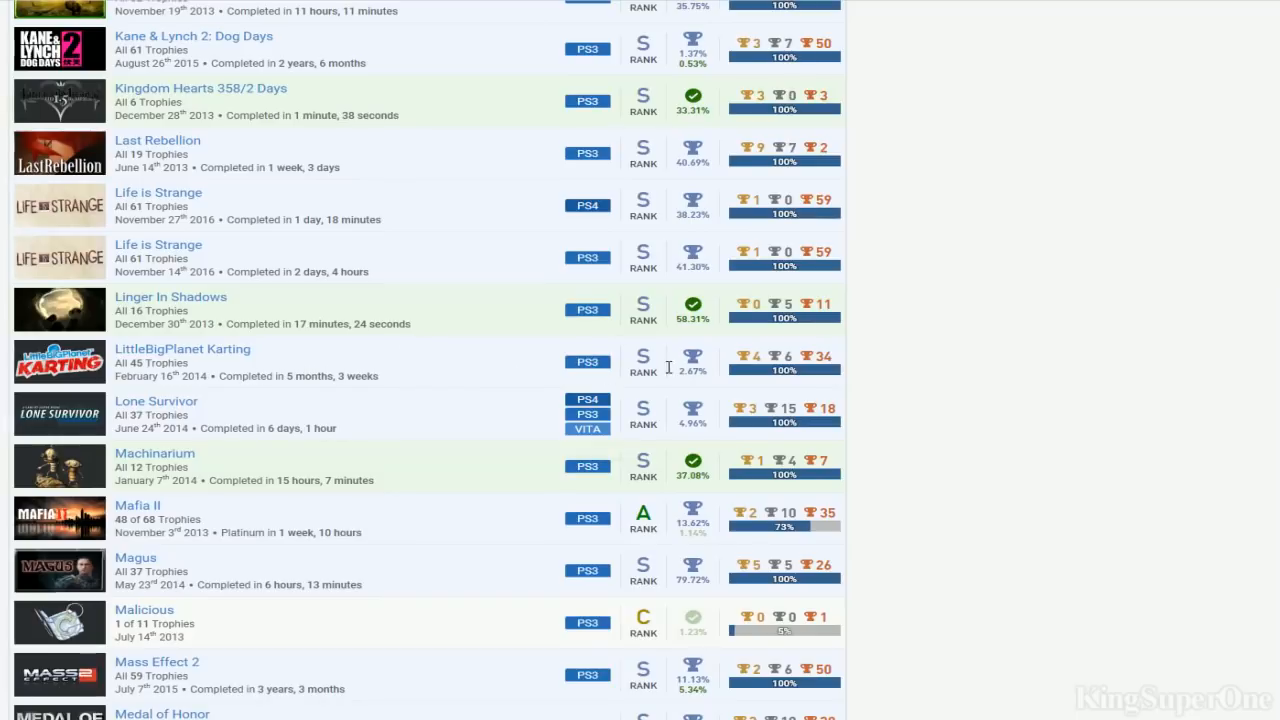
mouse_move(670, 368)
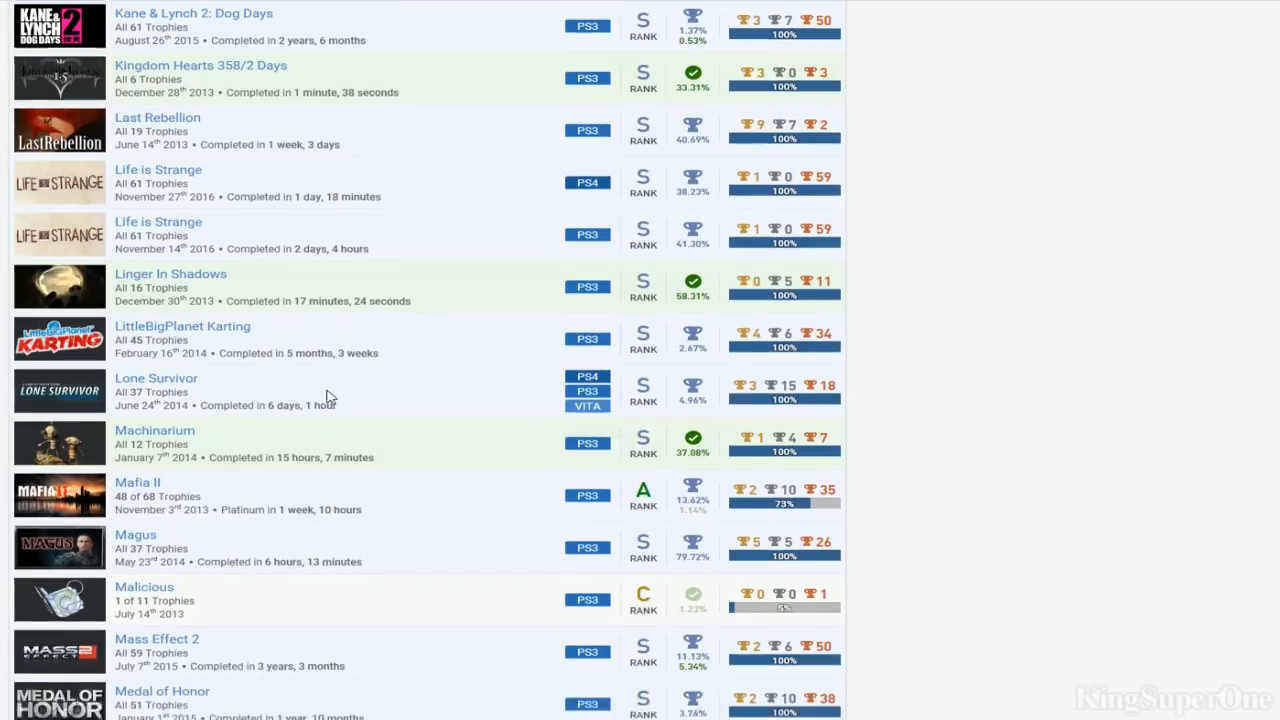
Scroll down through the games list past Medal of Honor and back up slightly
scroll(down, 3)
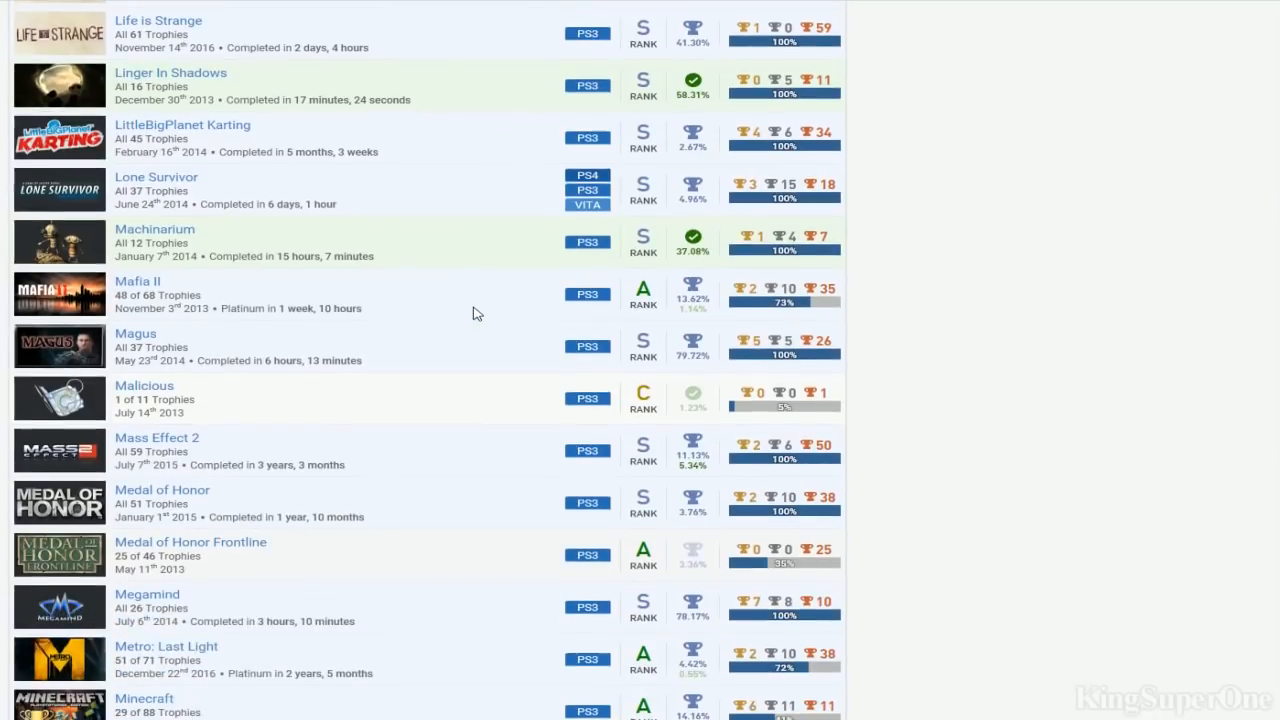
mouse_move(416, 304)
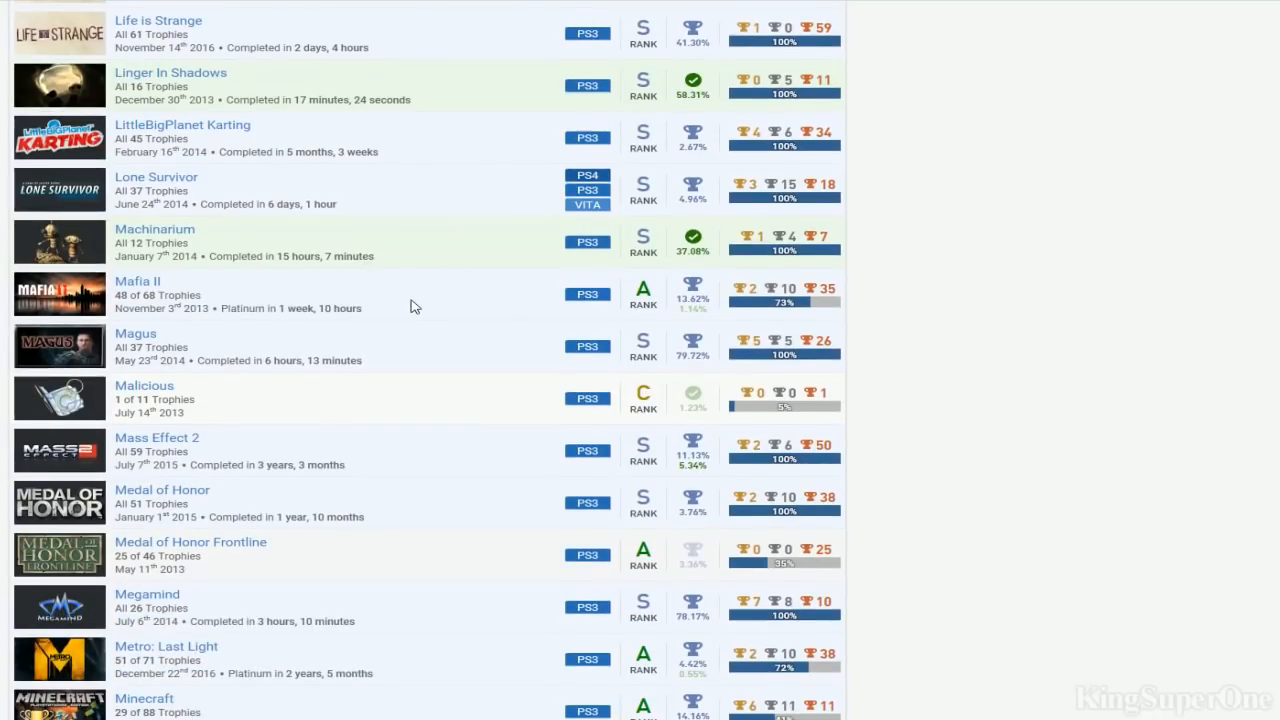
mouse_move(450, 308)
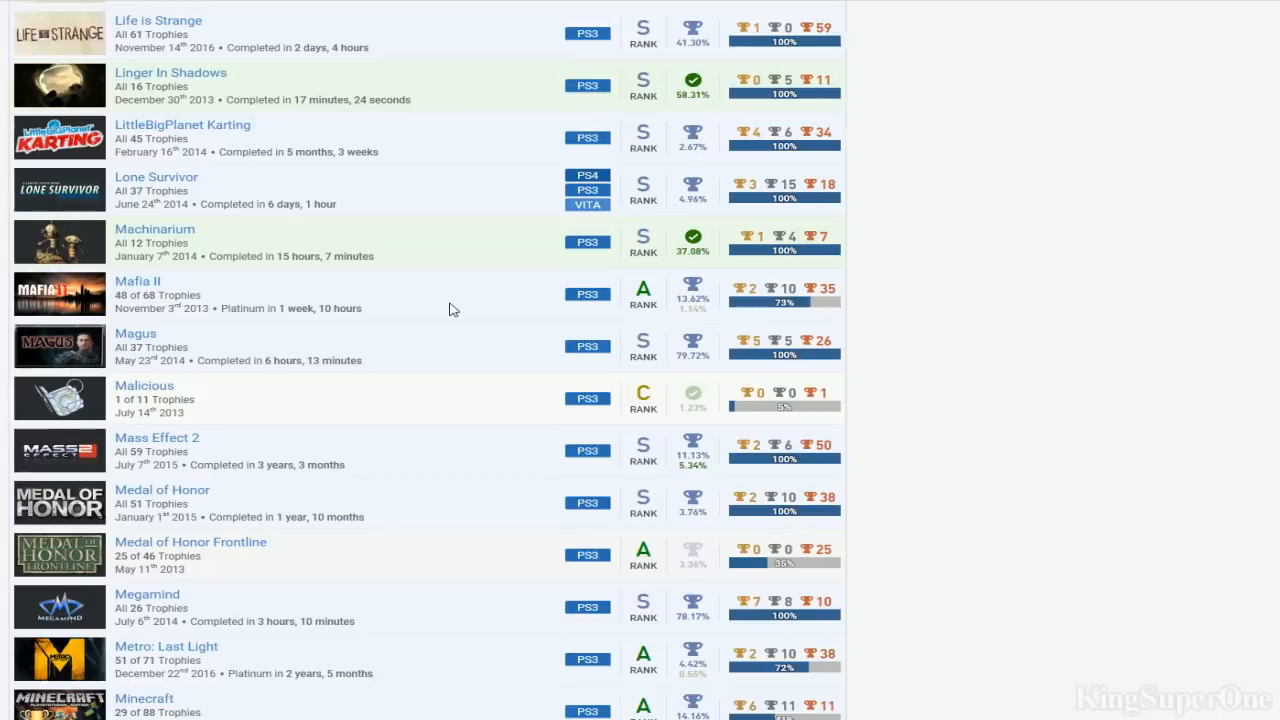
scroll(down, 3)
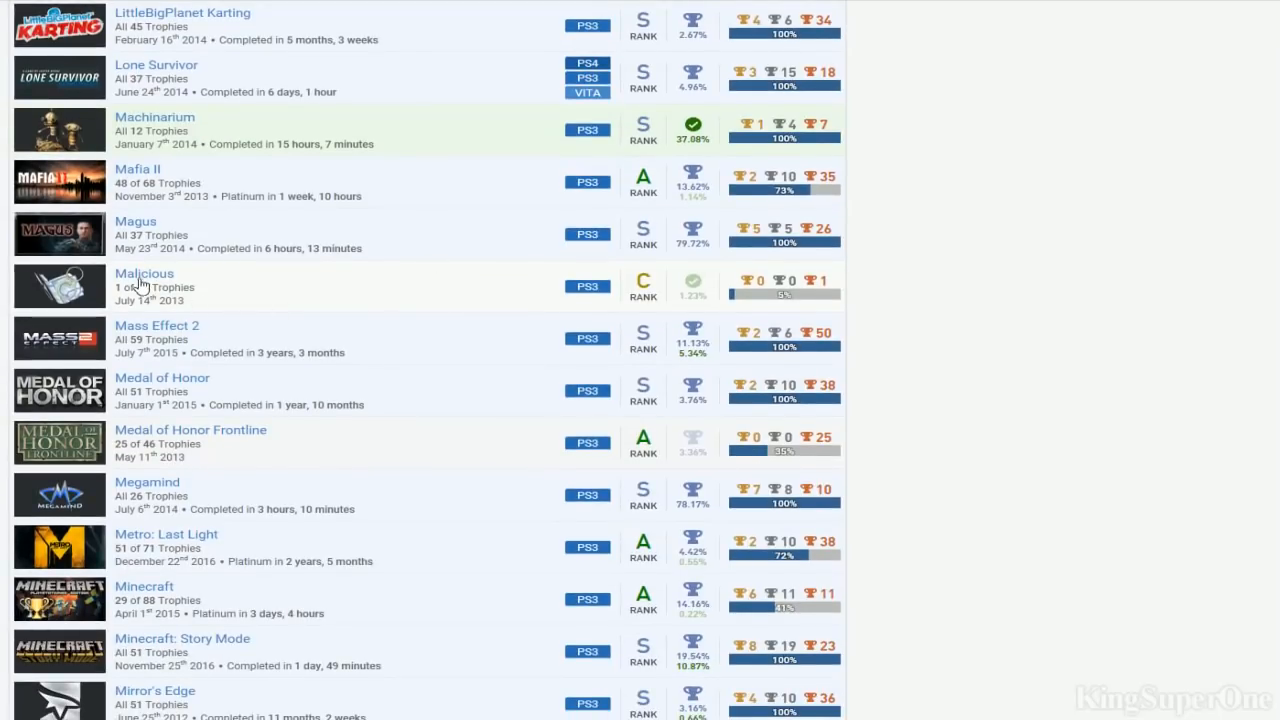
mouse_move(280, 344)
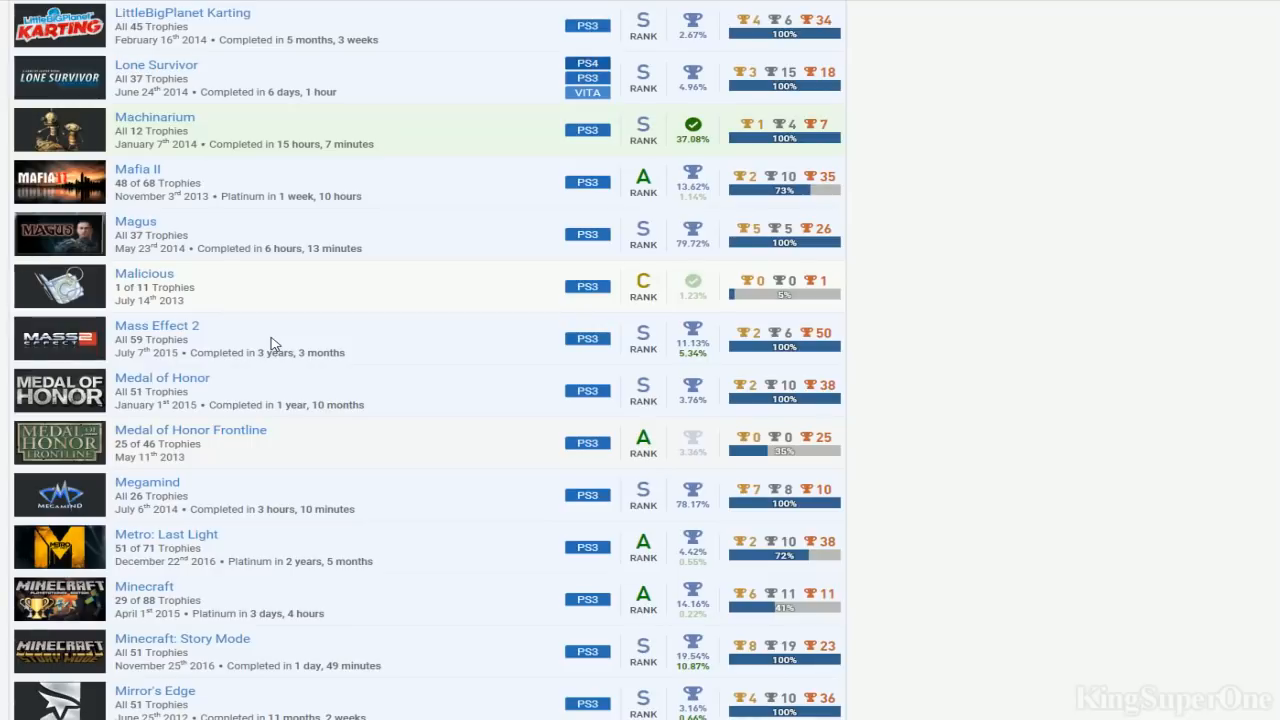
scroll(down, 3)
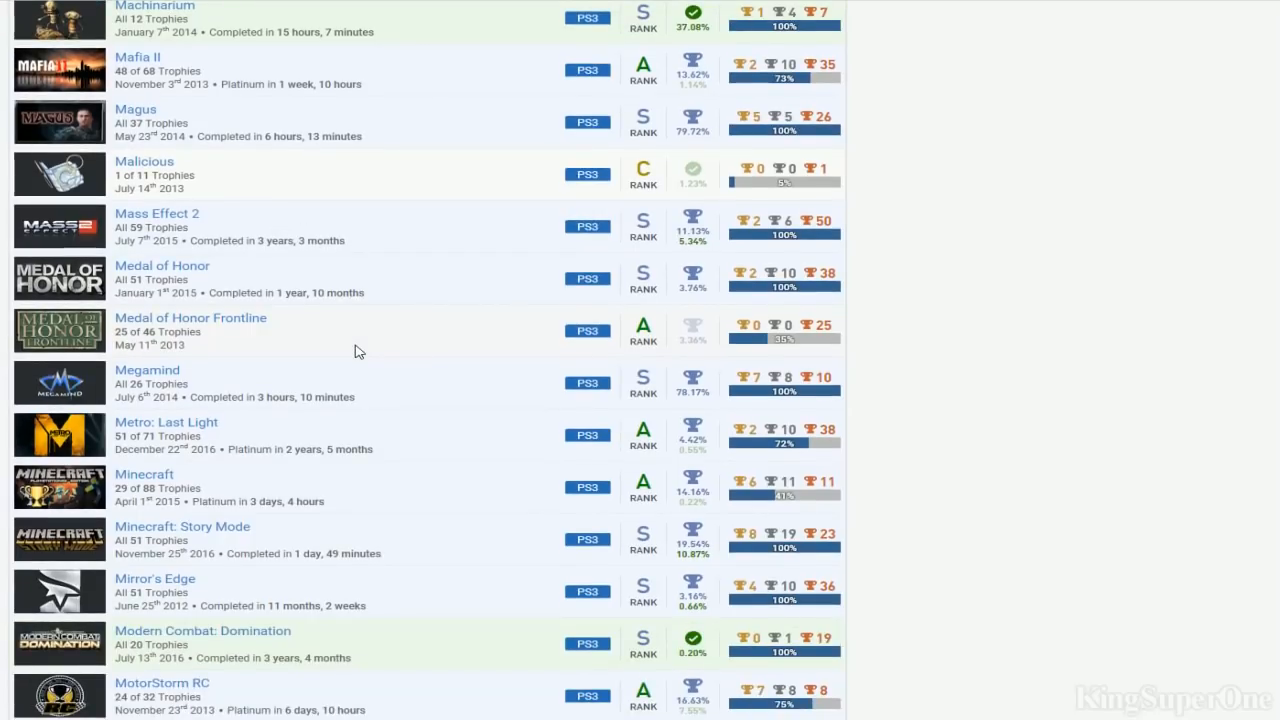
scroll(down, 3)
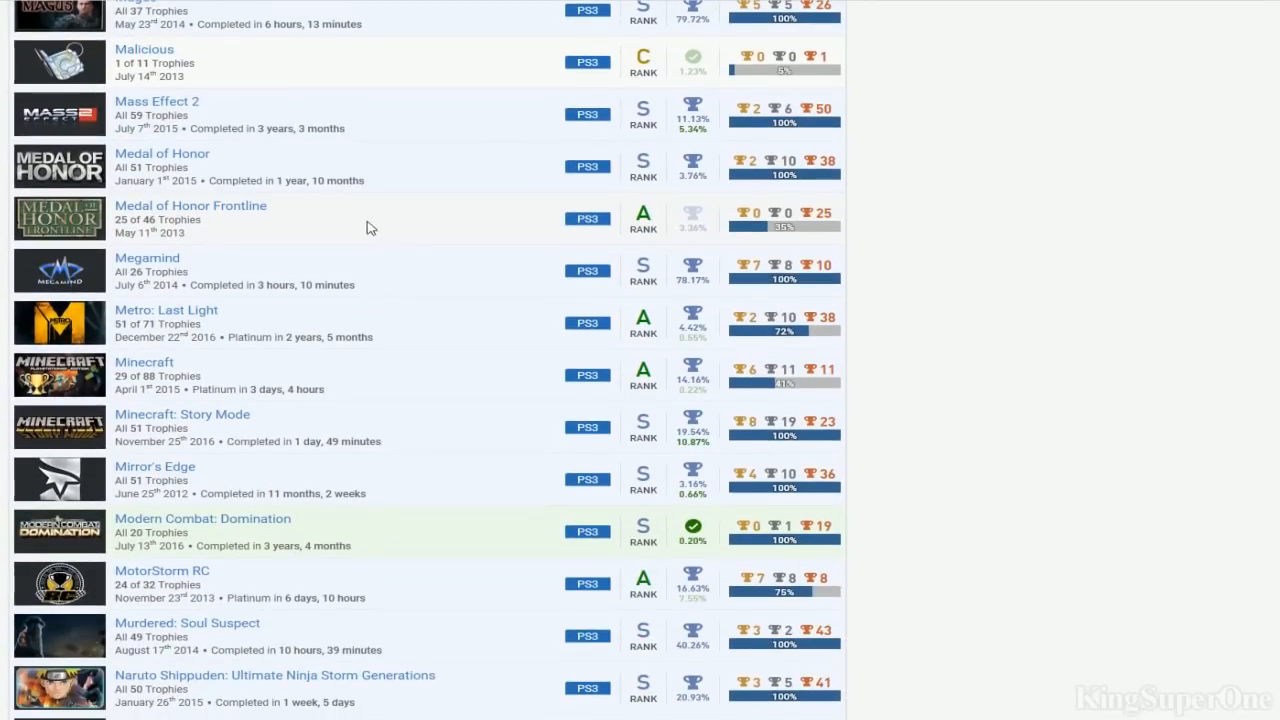
mouse_move(248, 262)
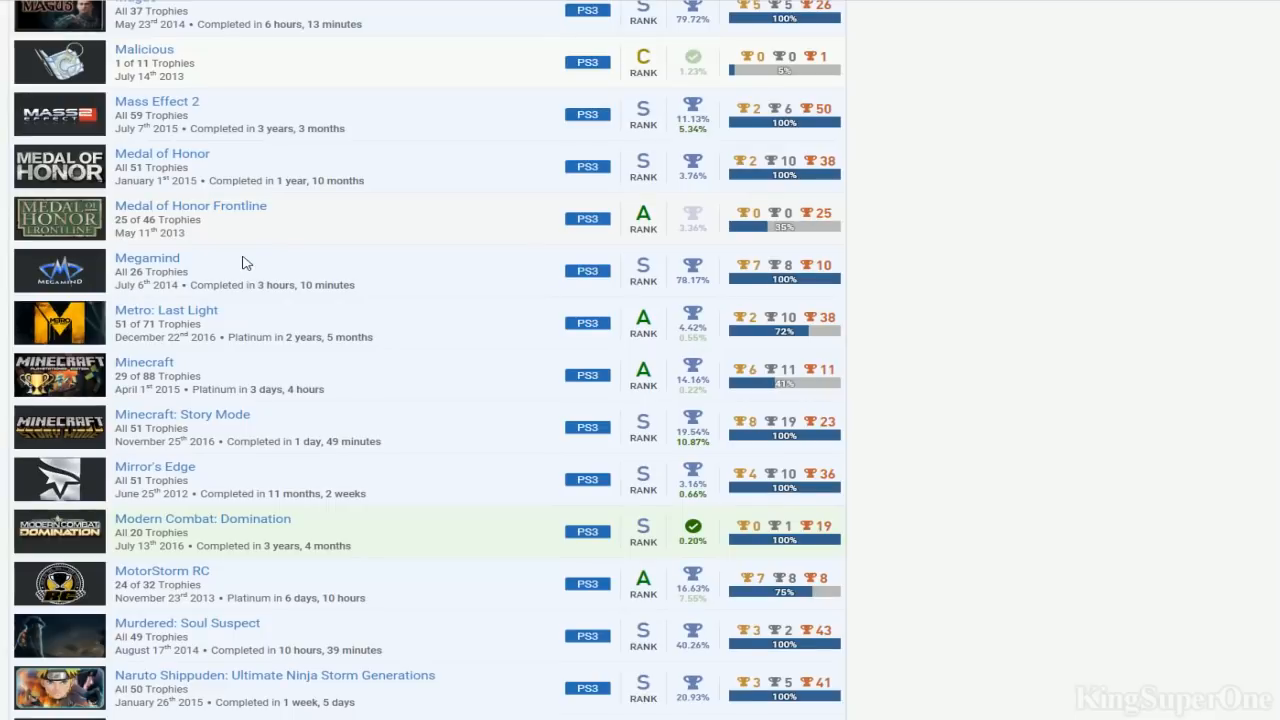
mouse_move(340, 350)
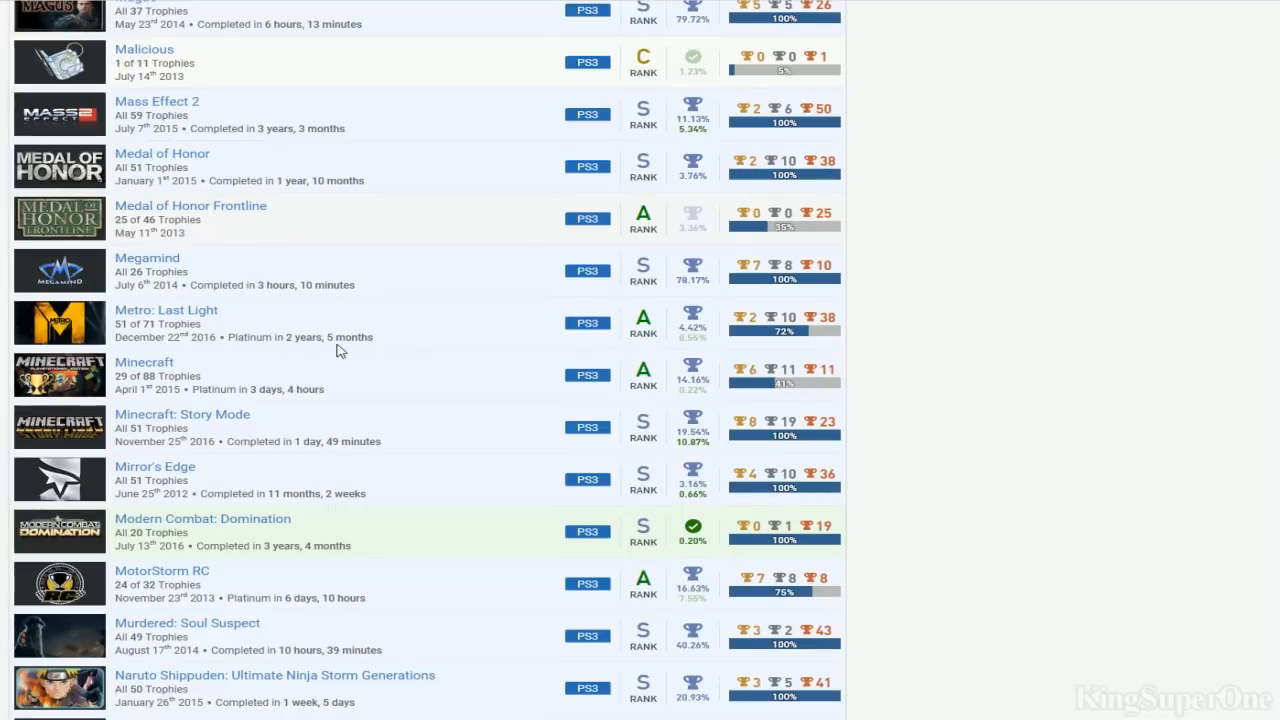
mouse_move(372, 352)
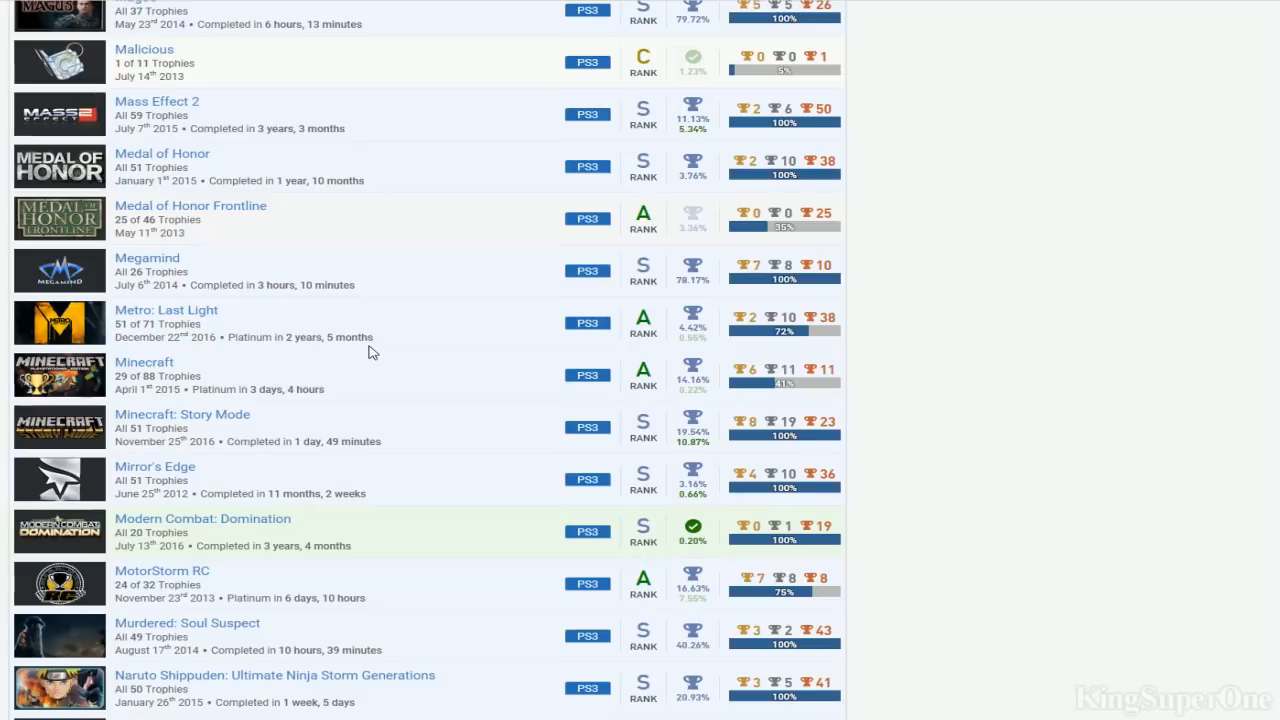
scroll(down, 3)
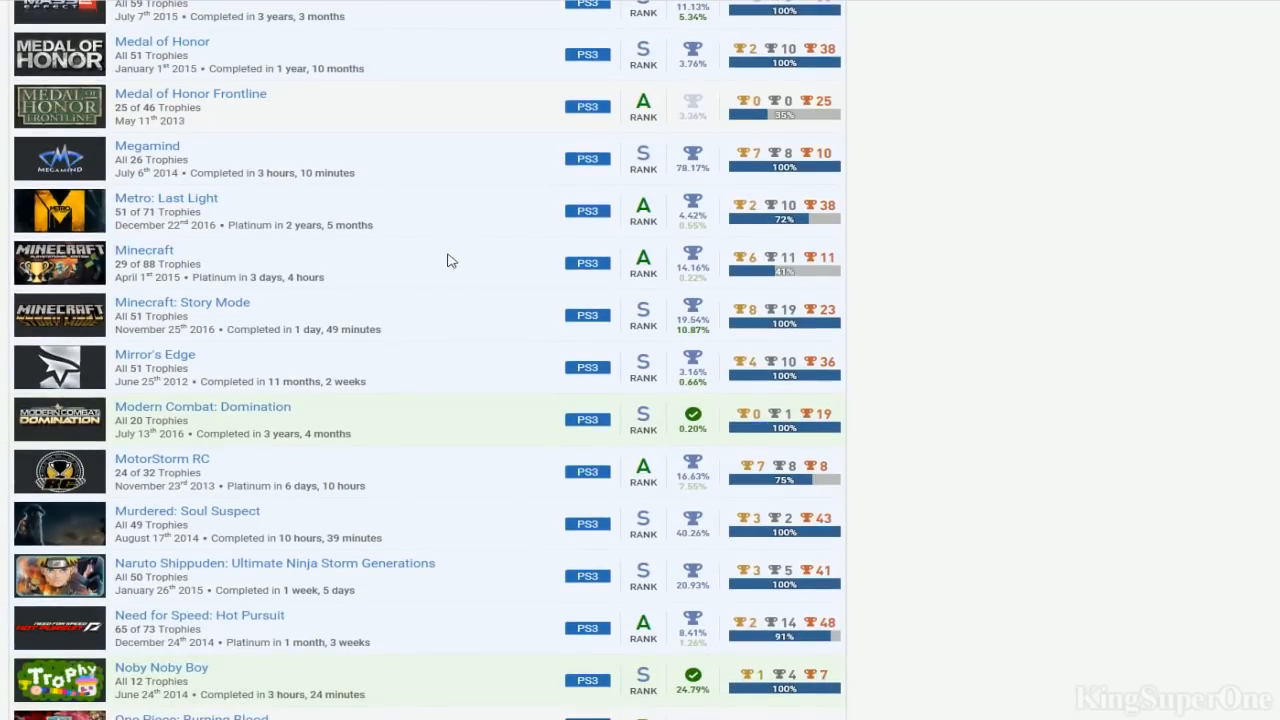
scroll(up, 3)
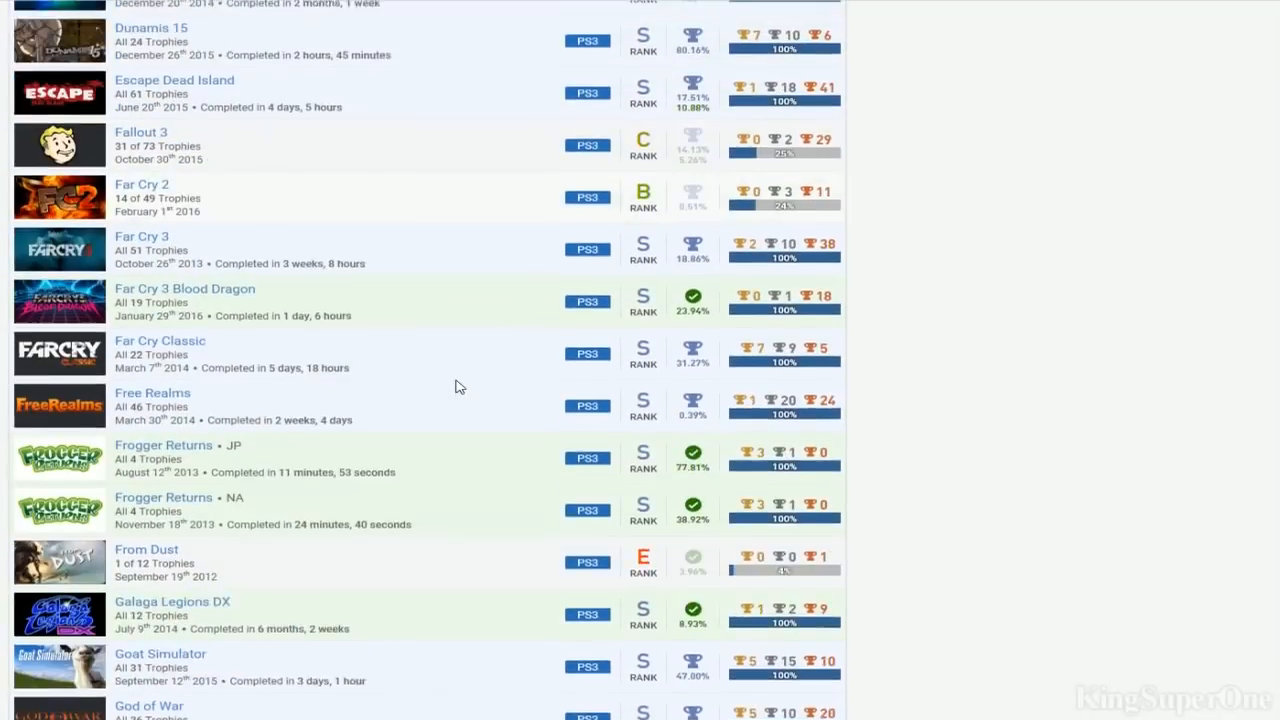
Settle on the Minecraft, Mirror's Edge, Need for Speed and Noby Noby Boy entries
scroll(up, 3)
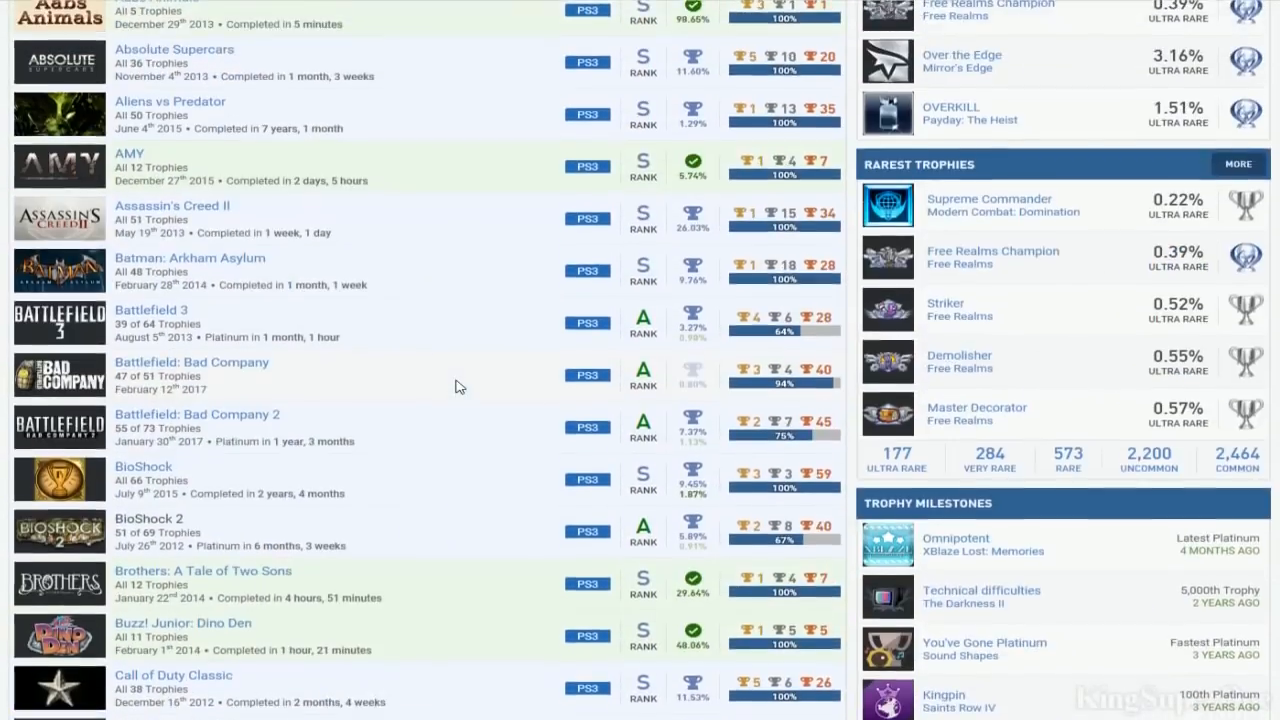
scroll(down, 3)
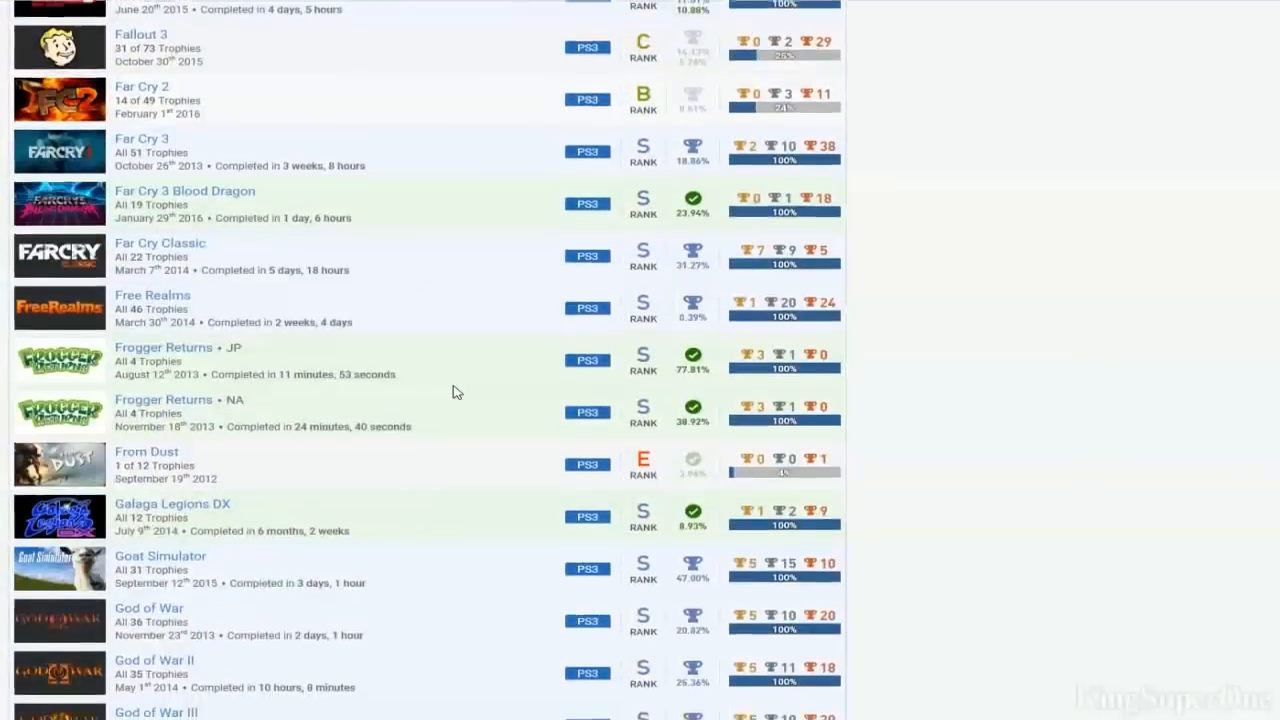
scroll(down, 3)
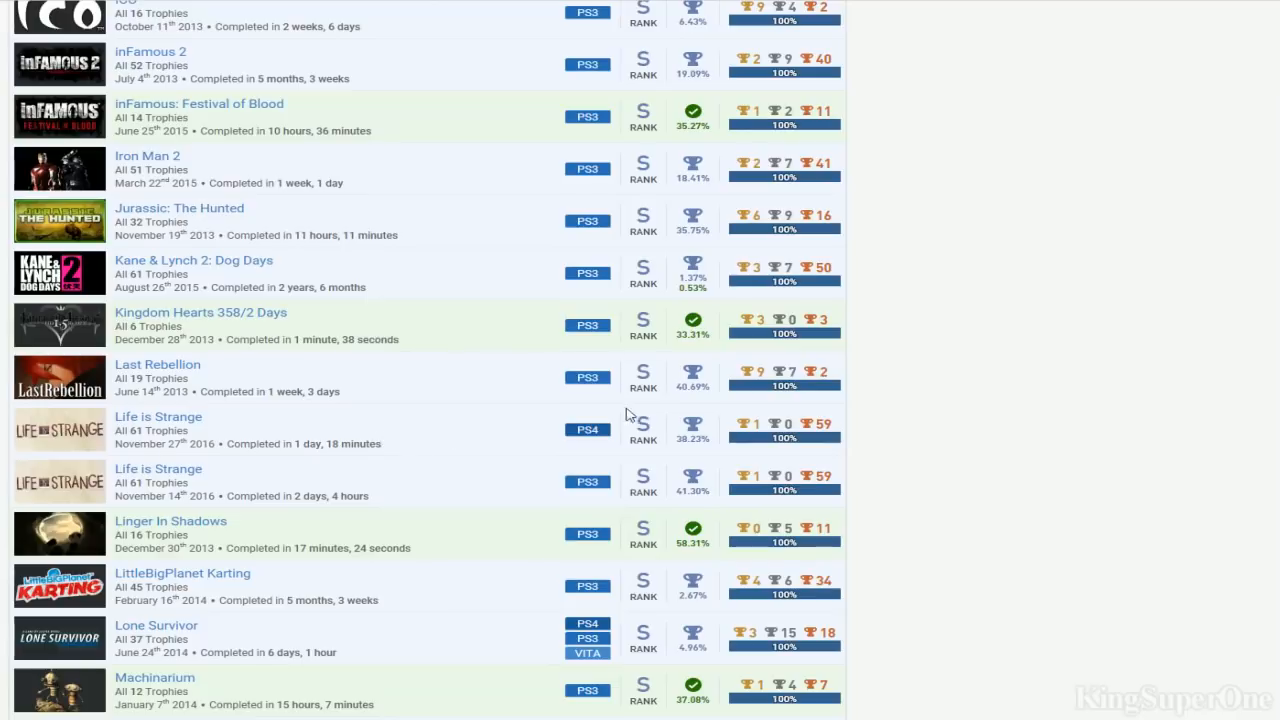
scroll(down, 3)
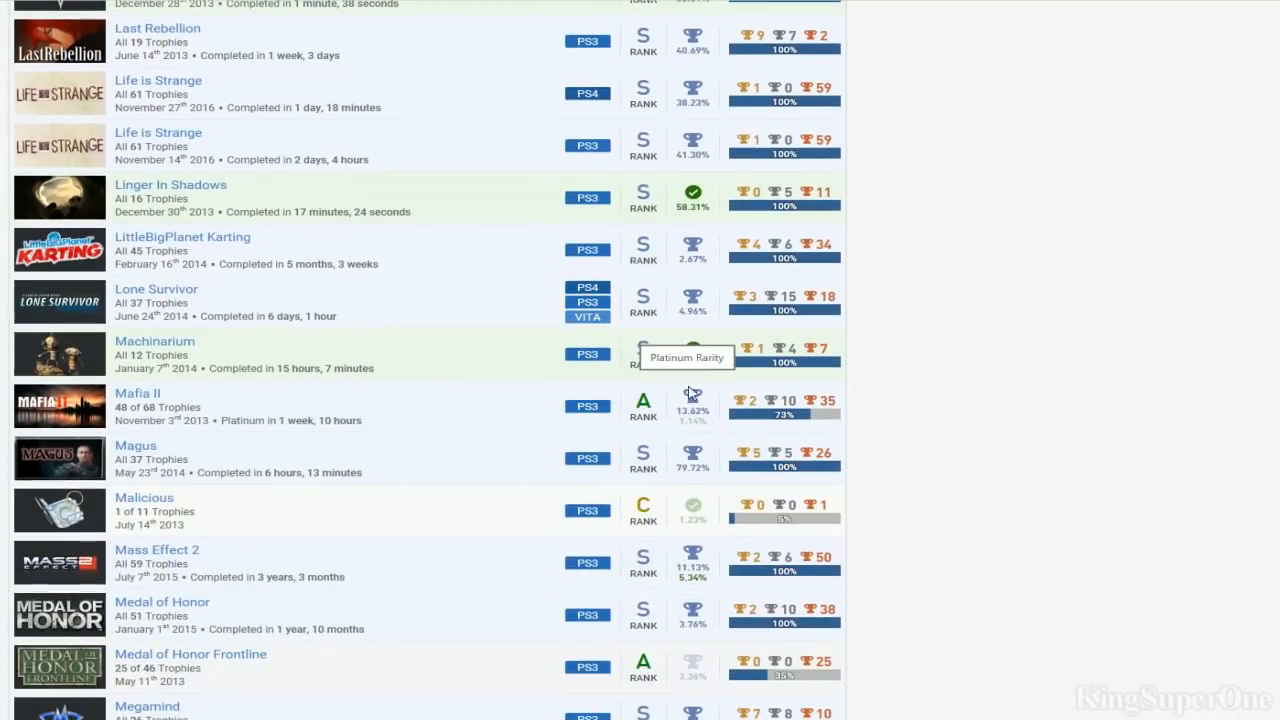
scroll(down, 3)
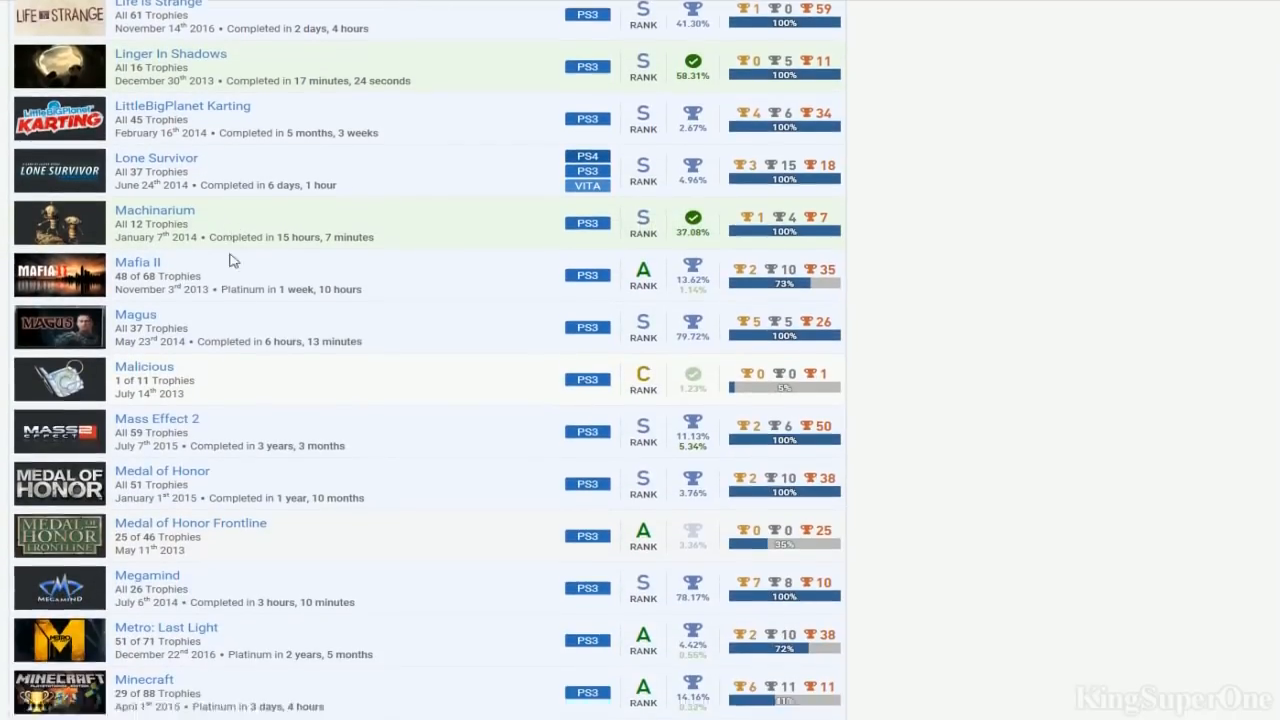
scroll(down, 3)
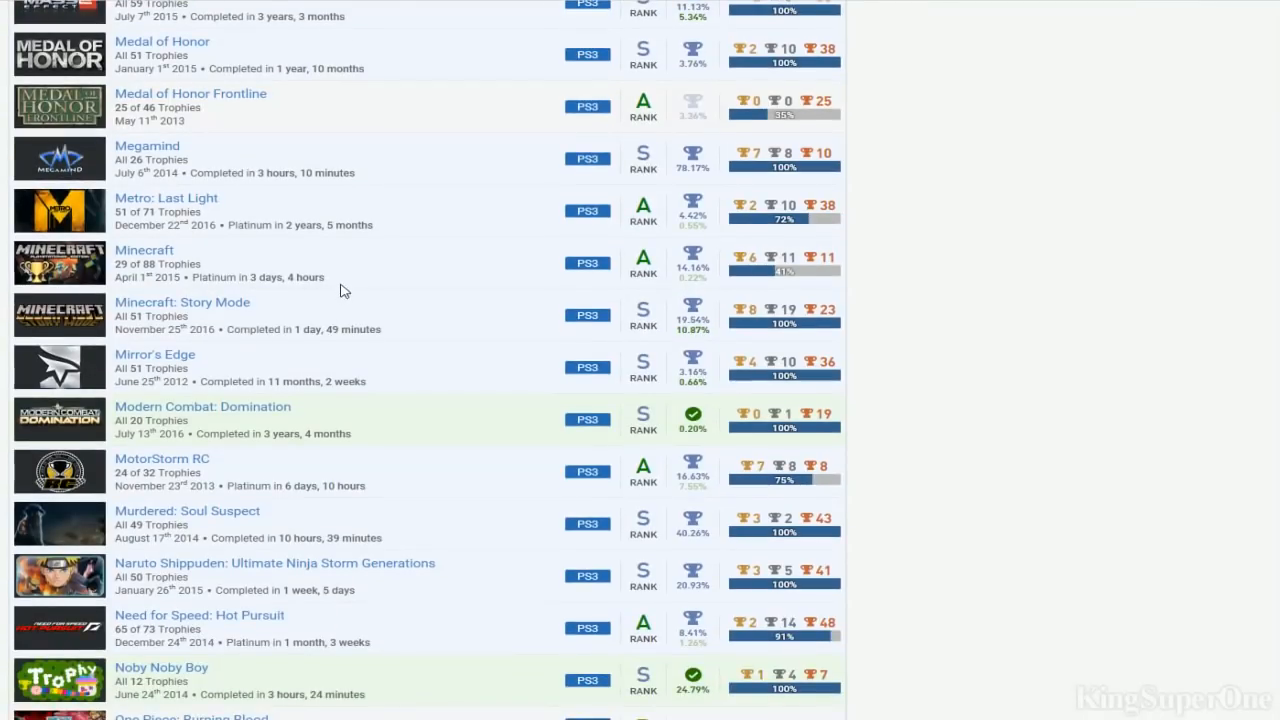
mouse_move(480, 368)
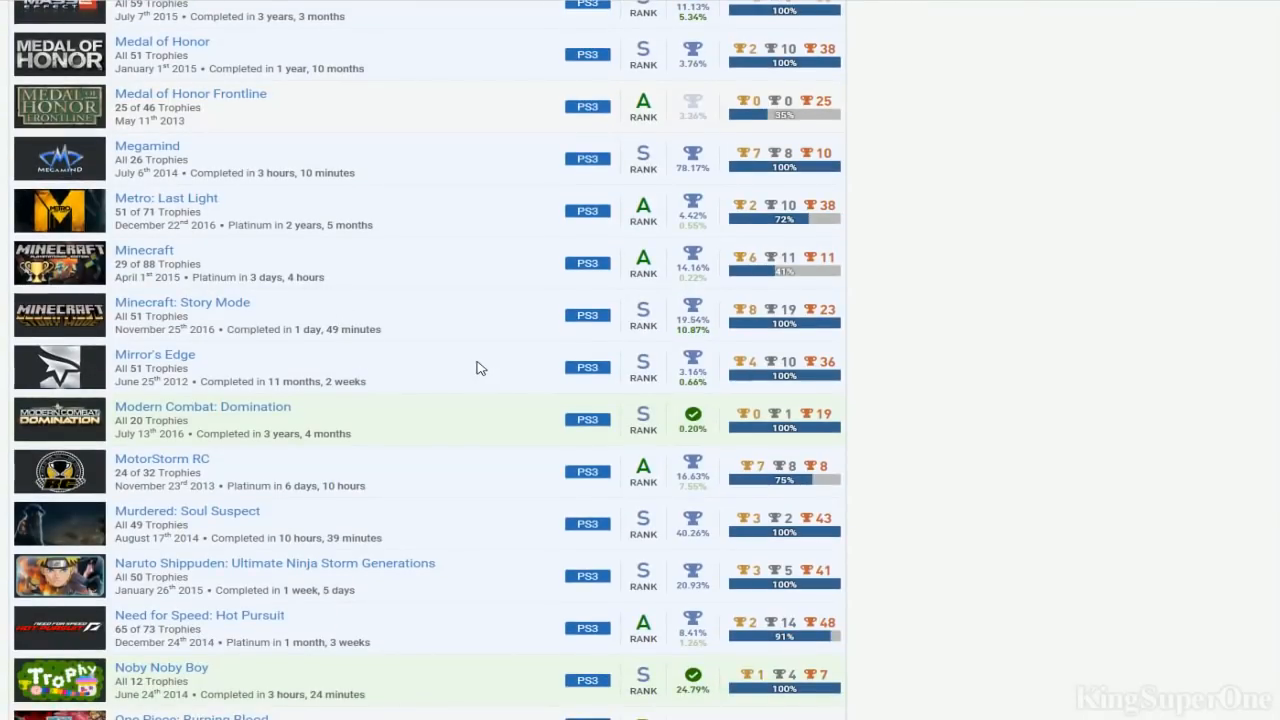
Scroll past Pac-Man and Payday to Peggle 2, PlayStation Home and Prince of Persia
scroll(down, 3)
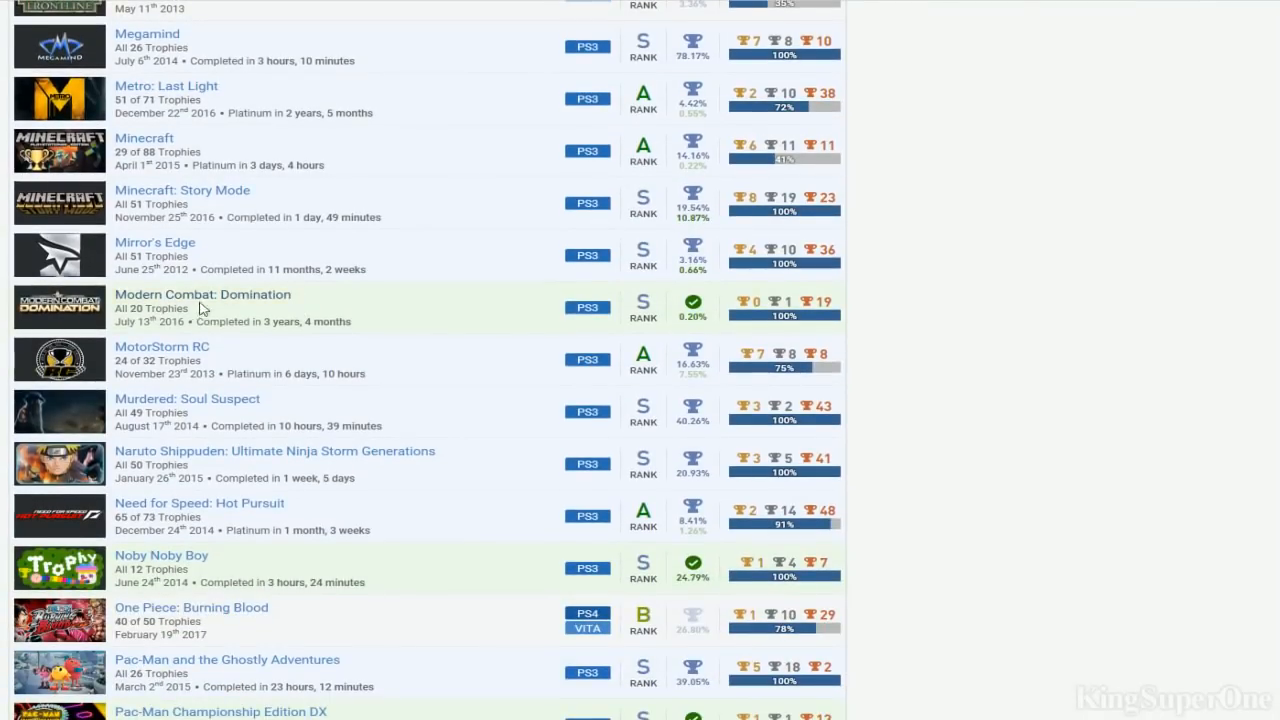
mouse_move(480, 308)
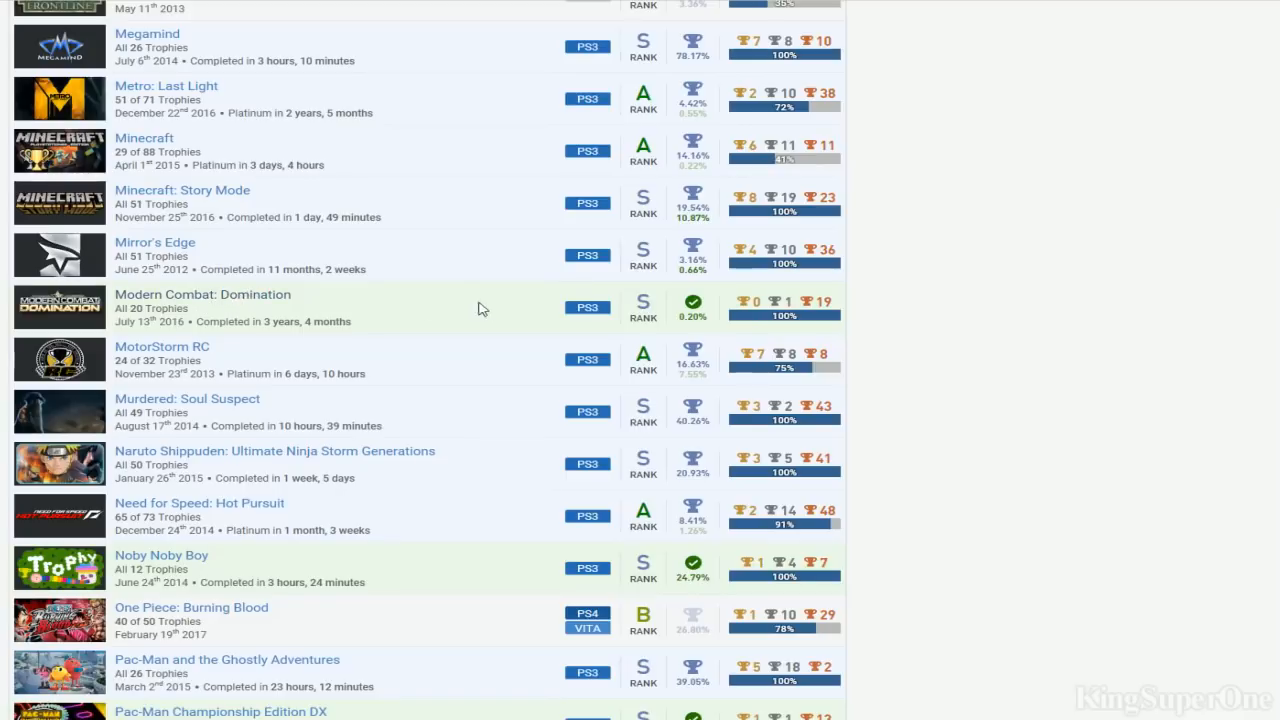
mouse_move(328, 320)
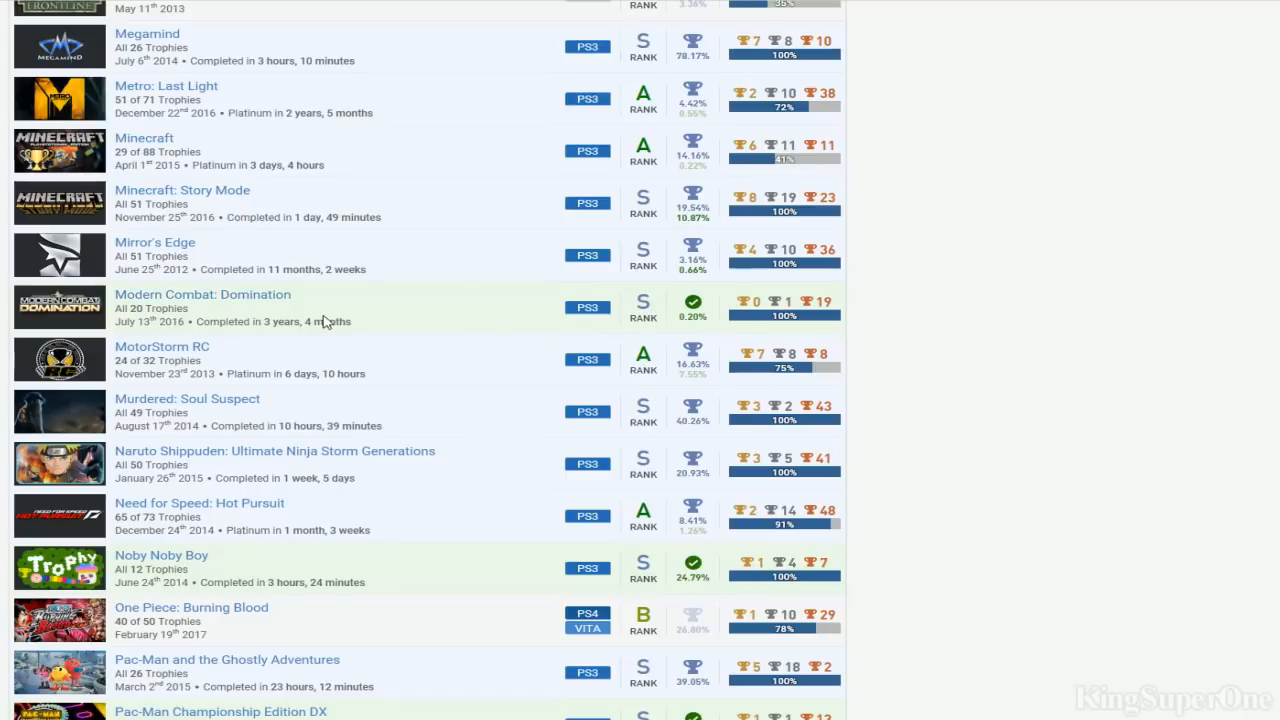
mouse_move(628, 308)
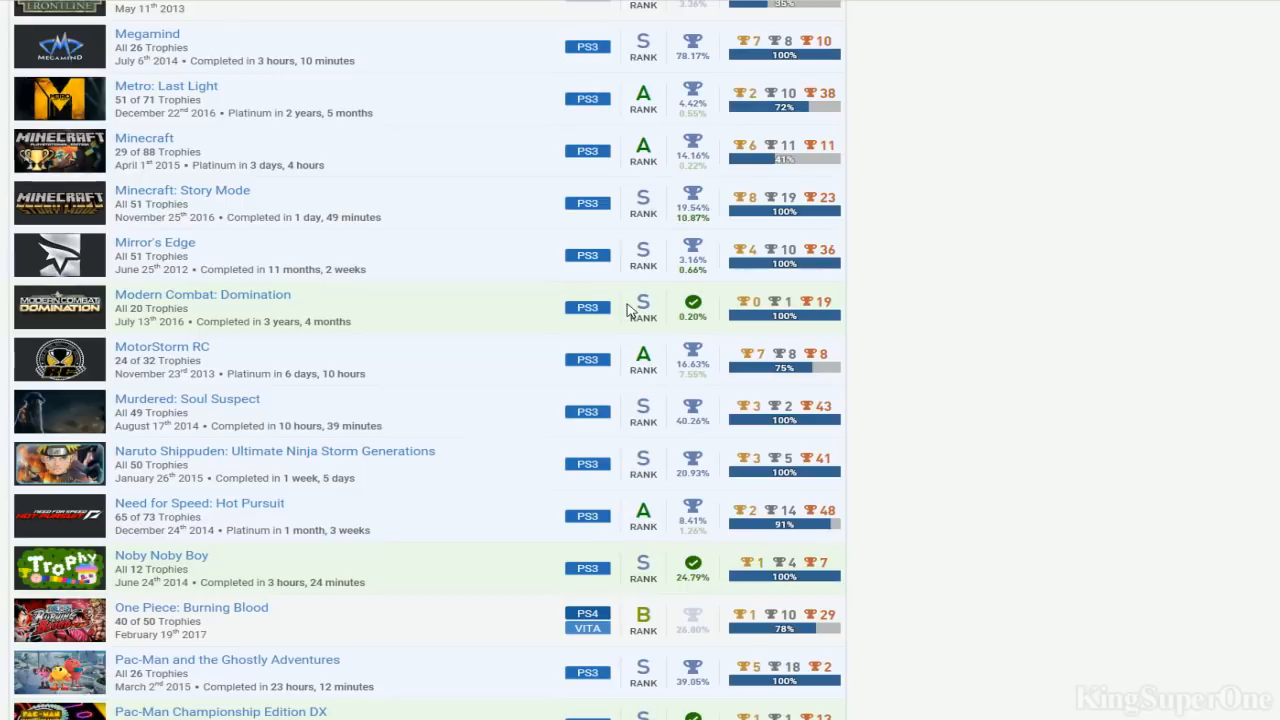
mouse_move(300, 308)
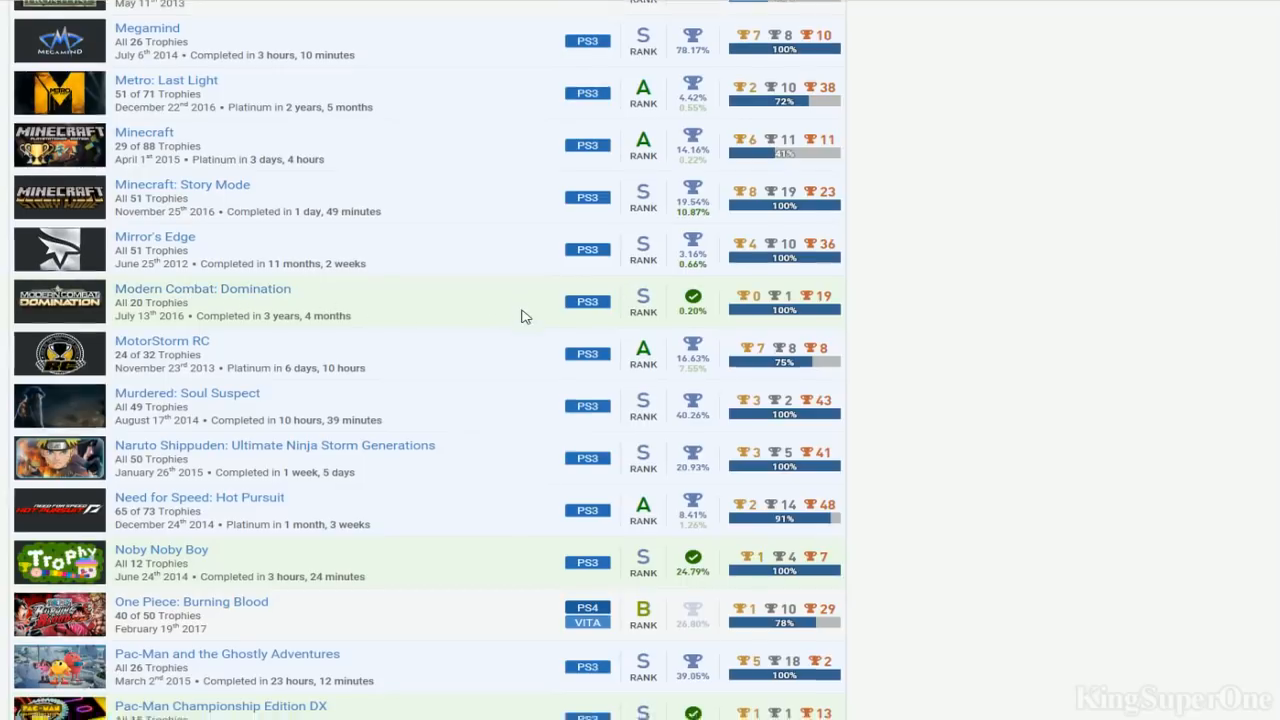
scroll(down, 3)
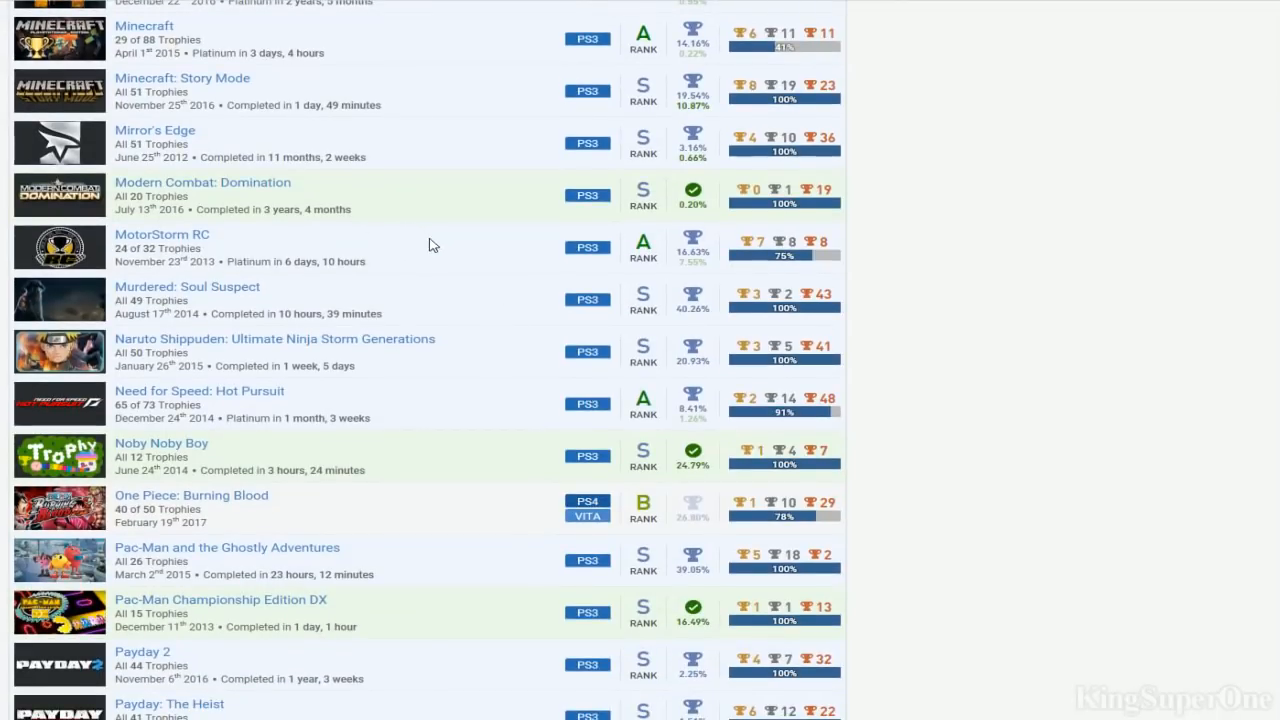
mouse_move(696, 260)
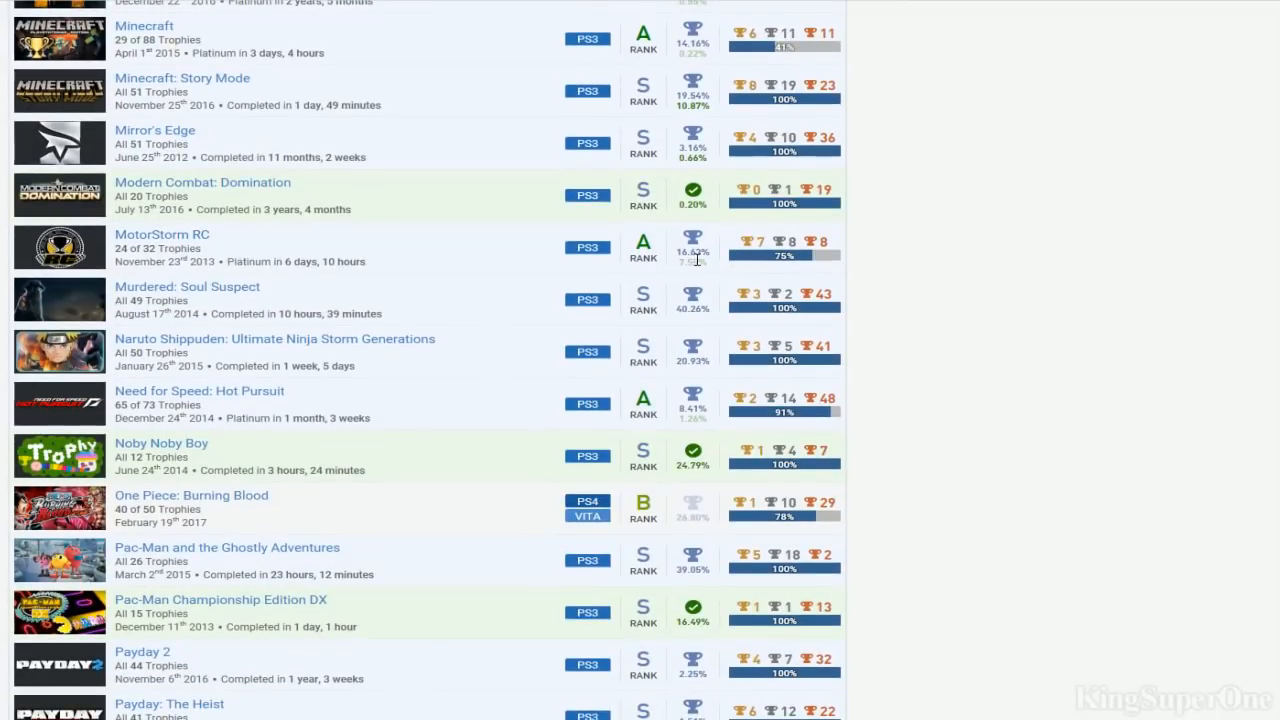
scroll(down, 3)
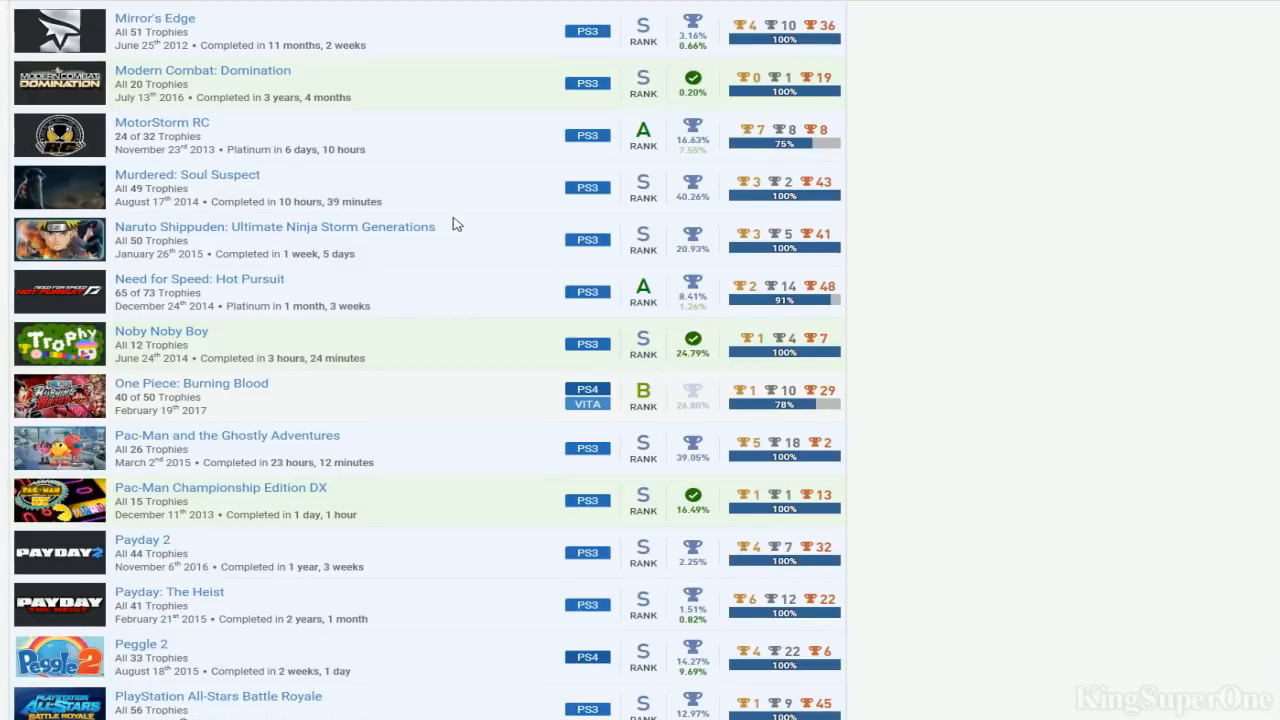
mouse_move(204, 242)
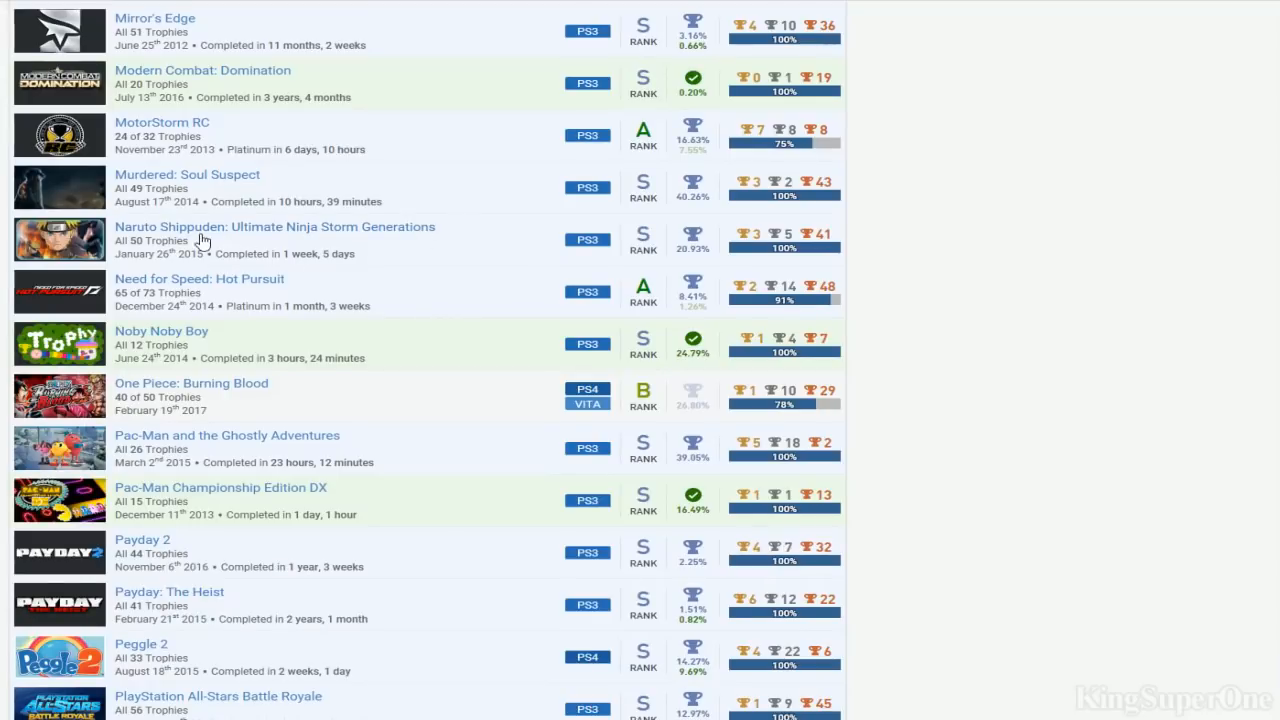
mouse_move(818, 240)
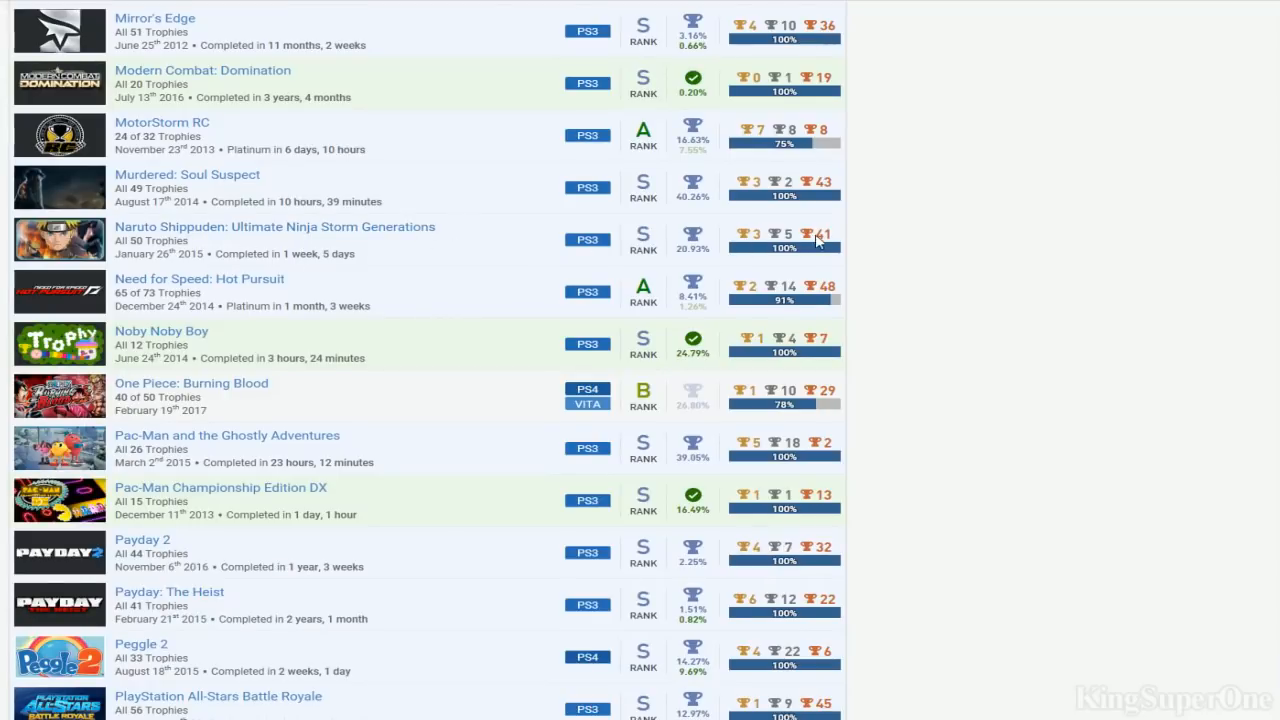
scroll(down, 3)
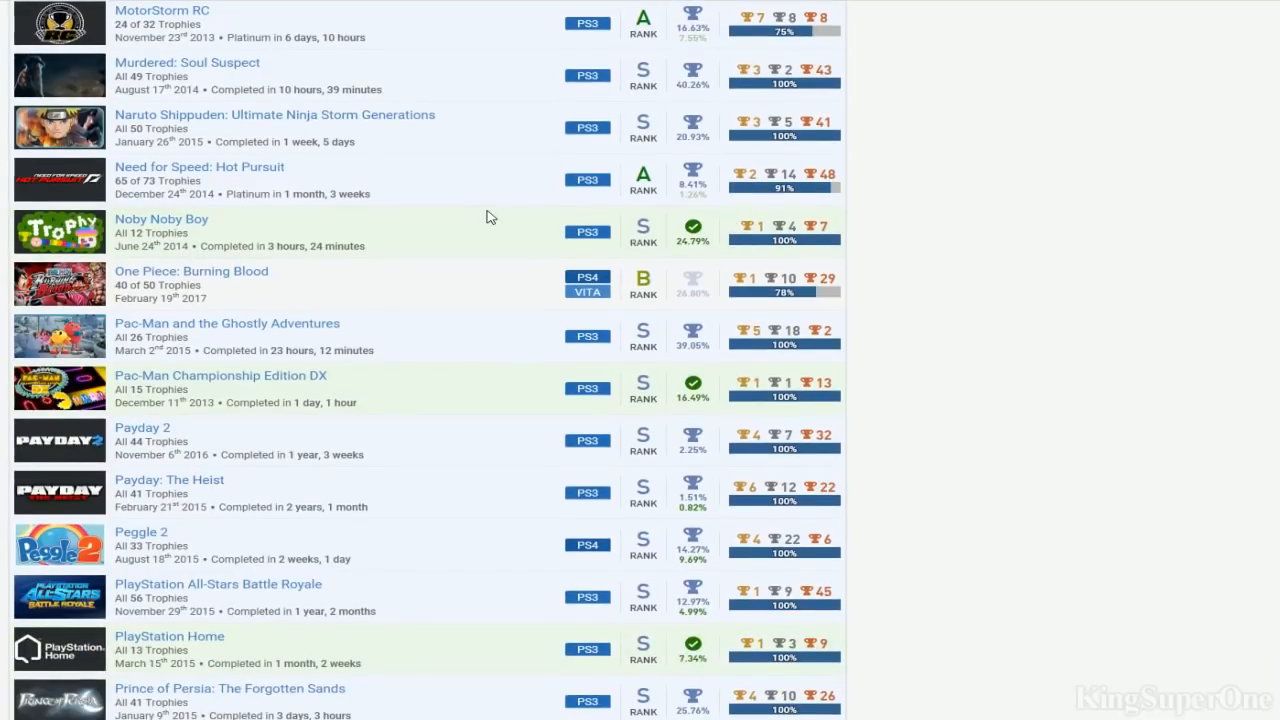
mouse_move(312, 212)
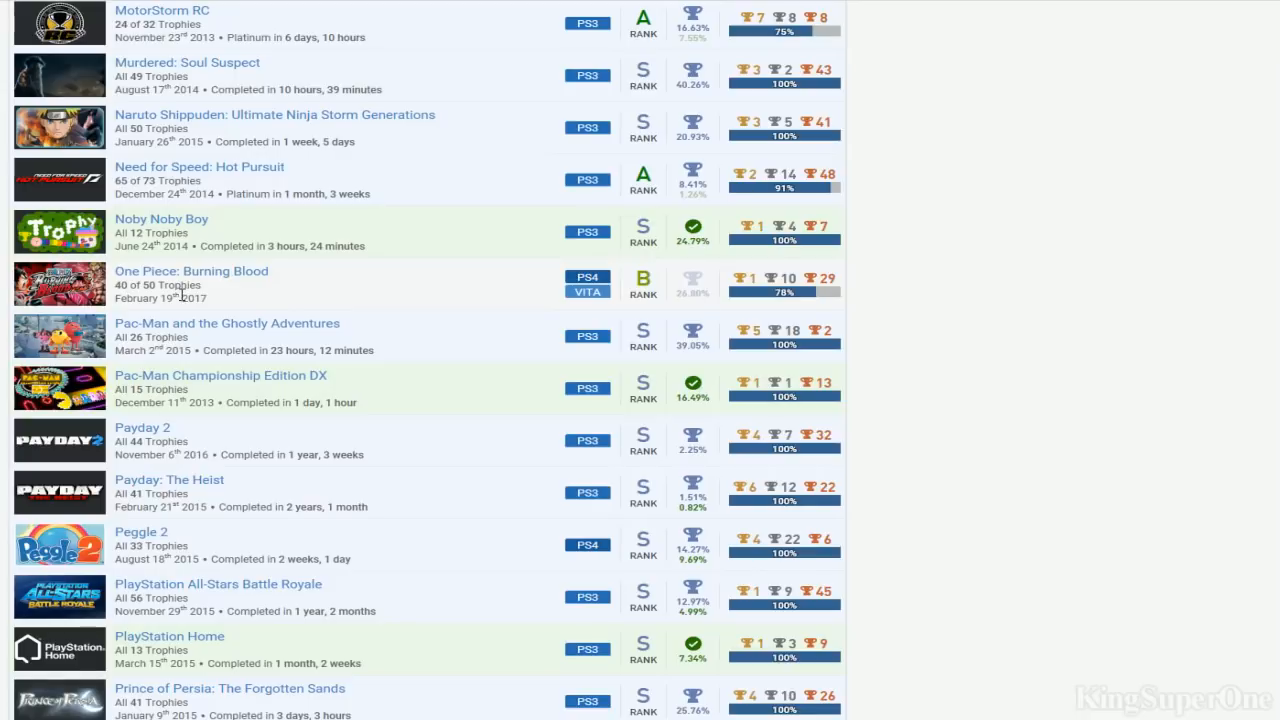
mouse_move(676, 284)
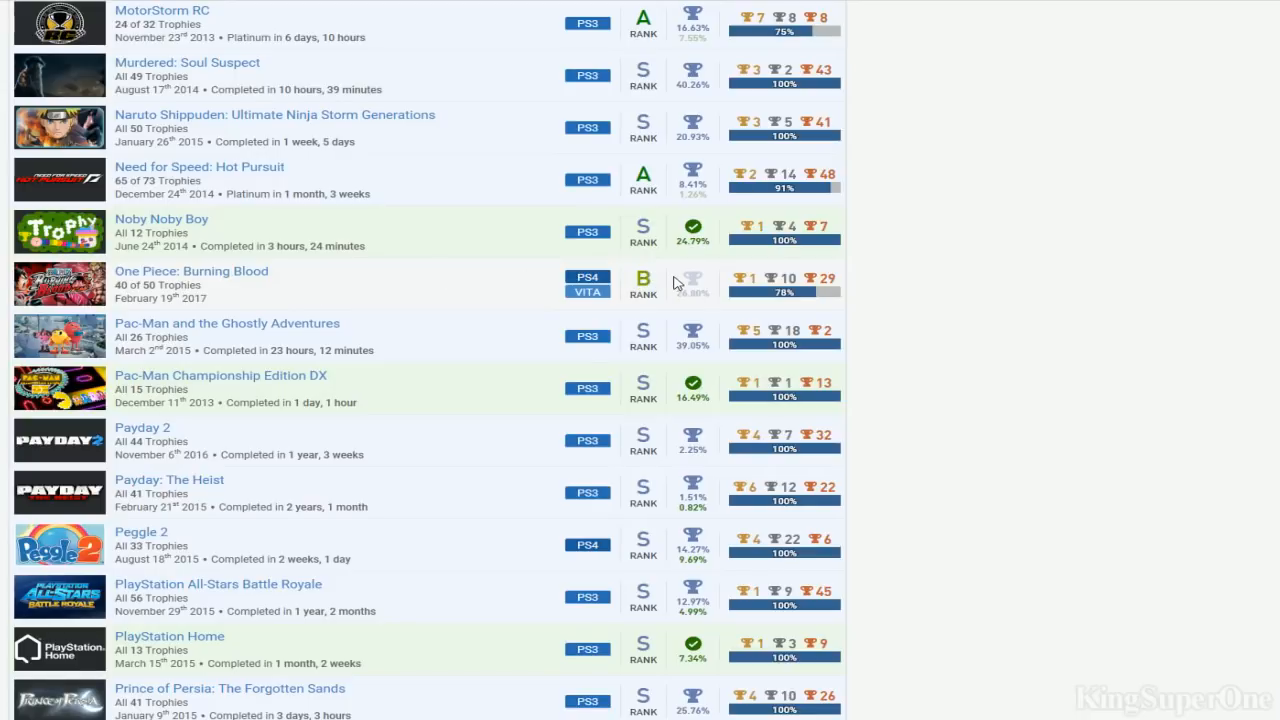
mouse_move(604, 338)
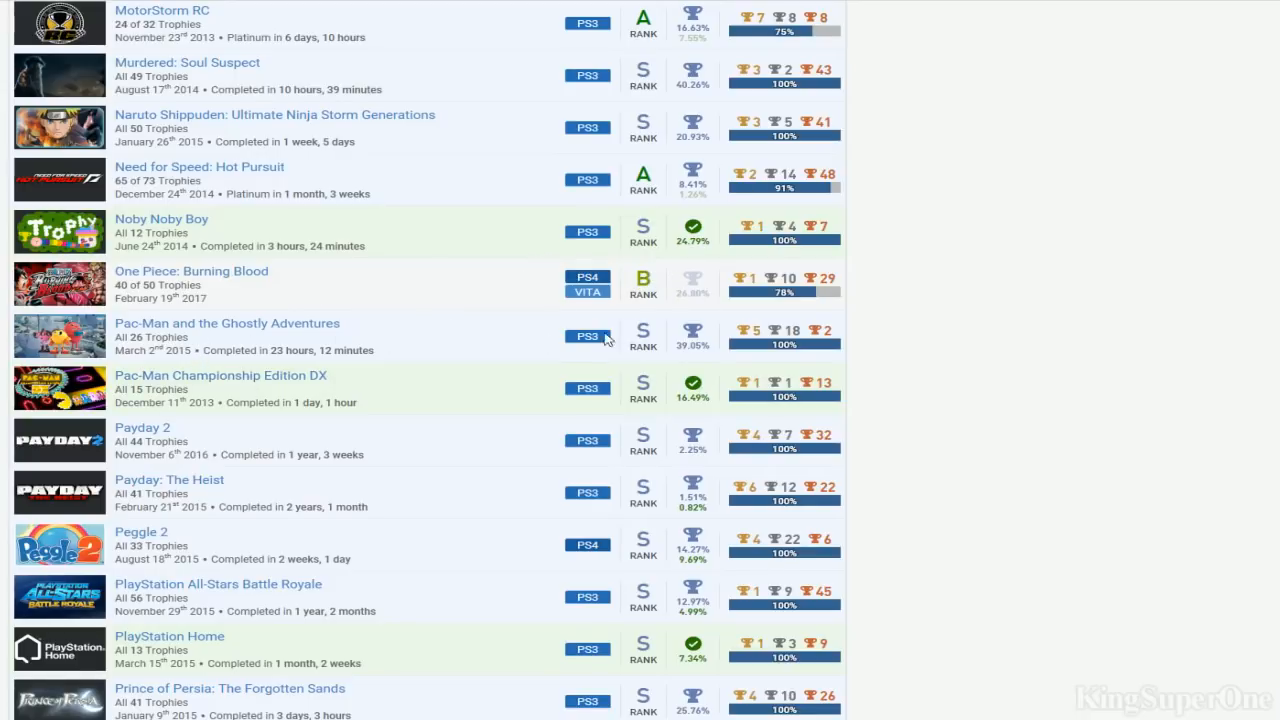
mouse_move(392, 344)
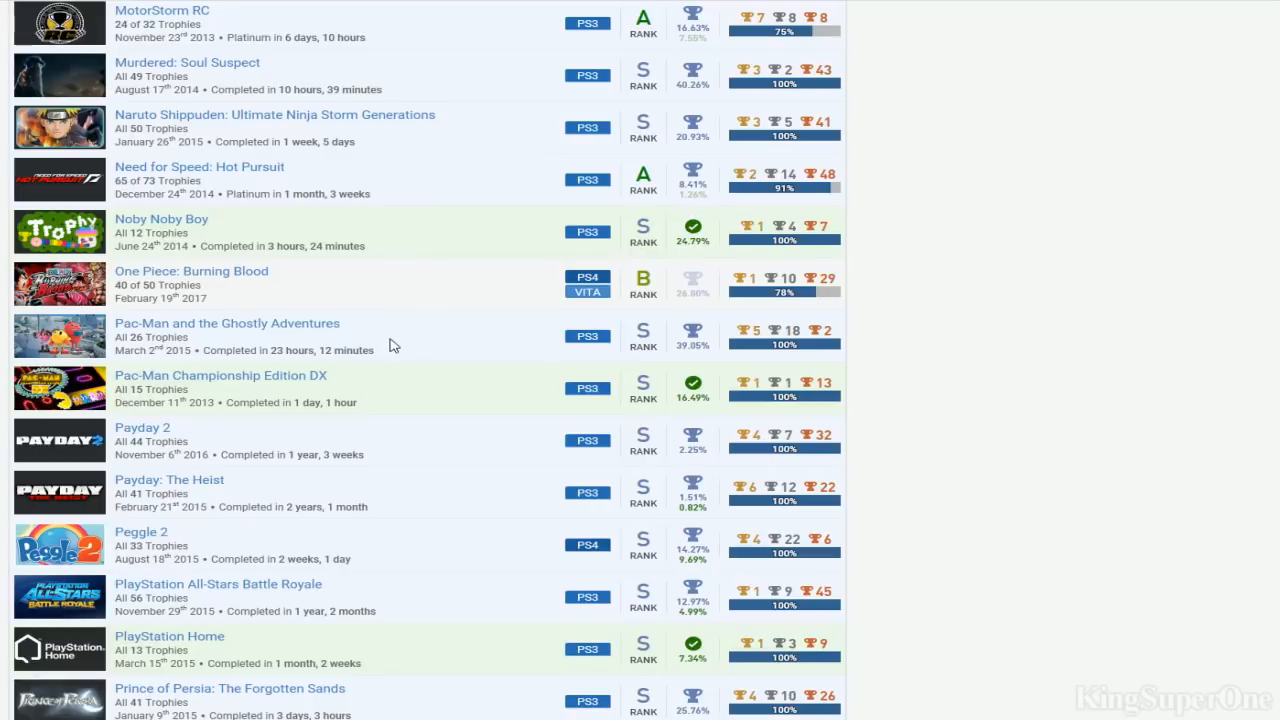
mouse_move(416, 376)
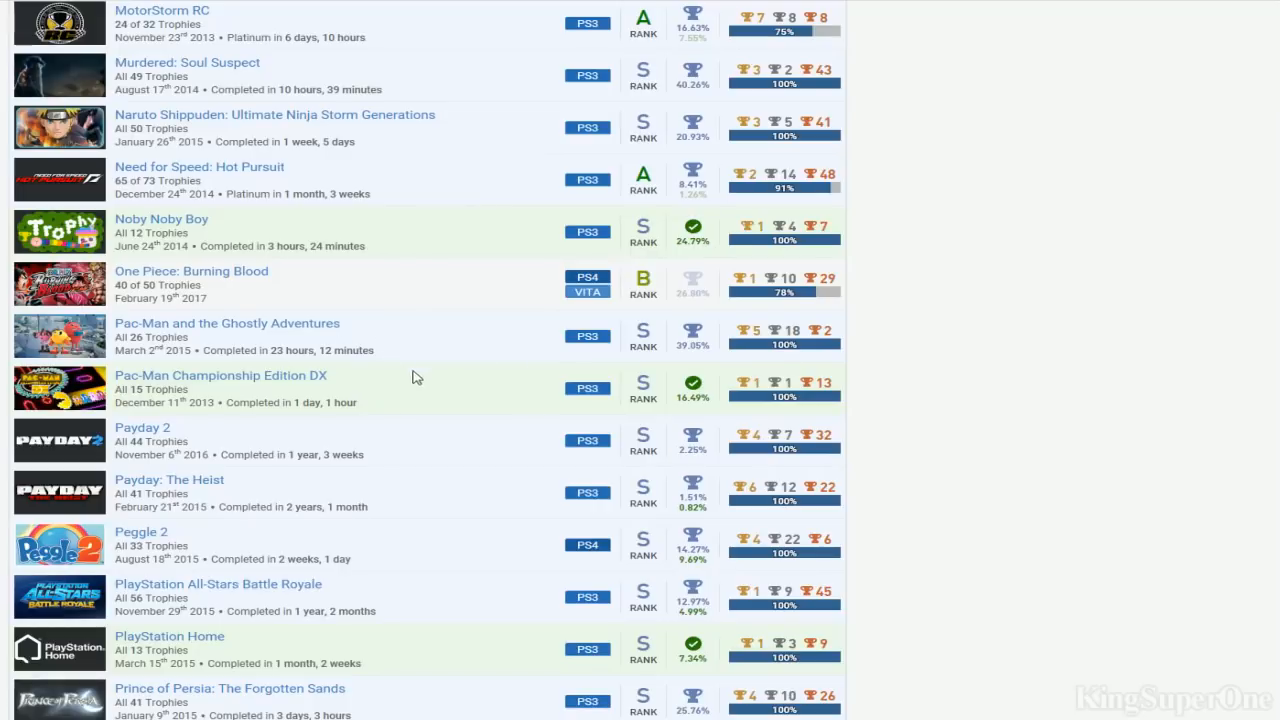
Scroll down to Proteus, Prototype 2, Putty Squad, Ratchet & Clank and Remember Me
scroll(down, 3)
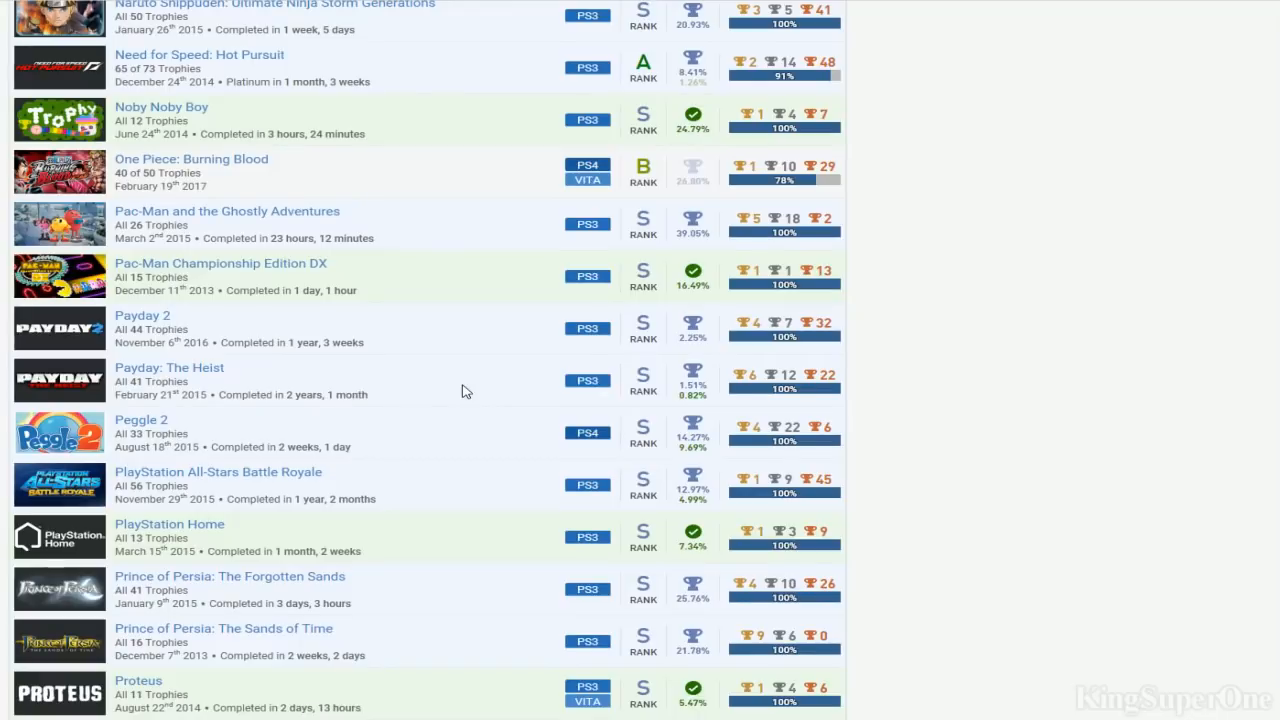
mouse_move(304, 336)
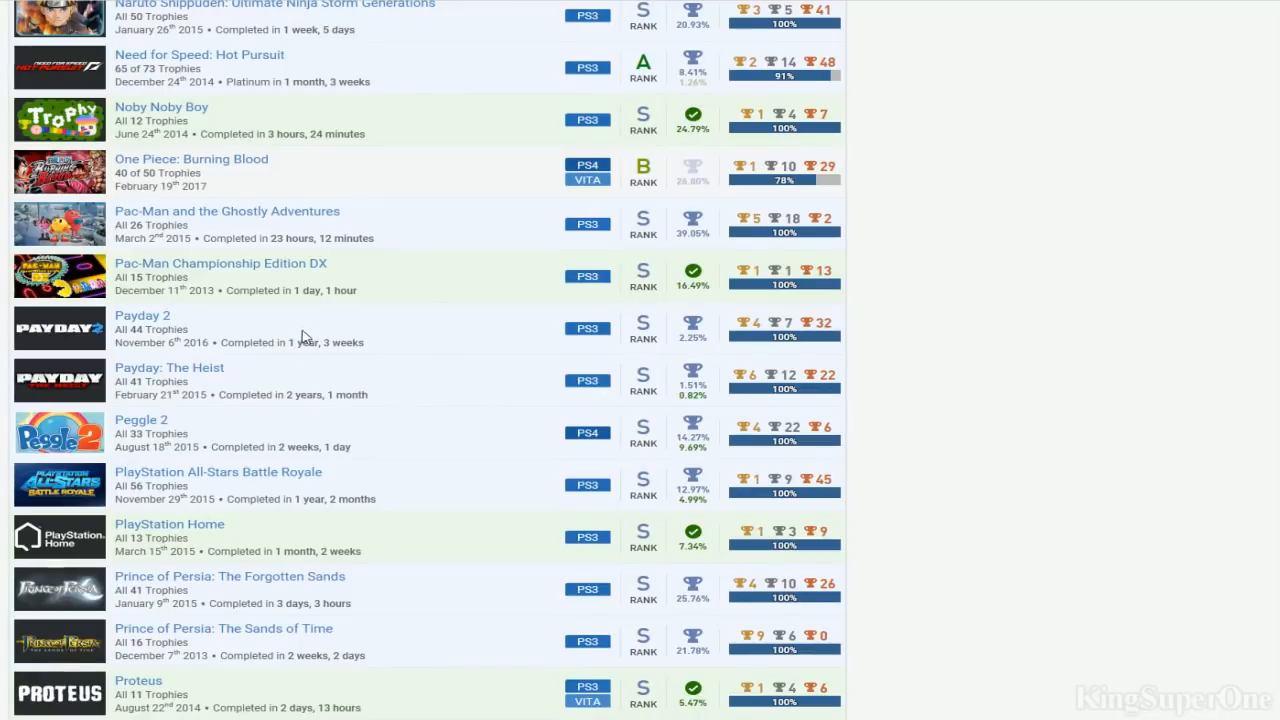
scroll(down, 3)
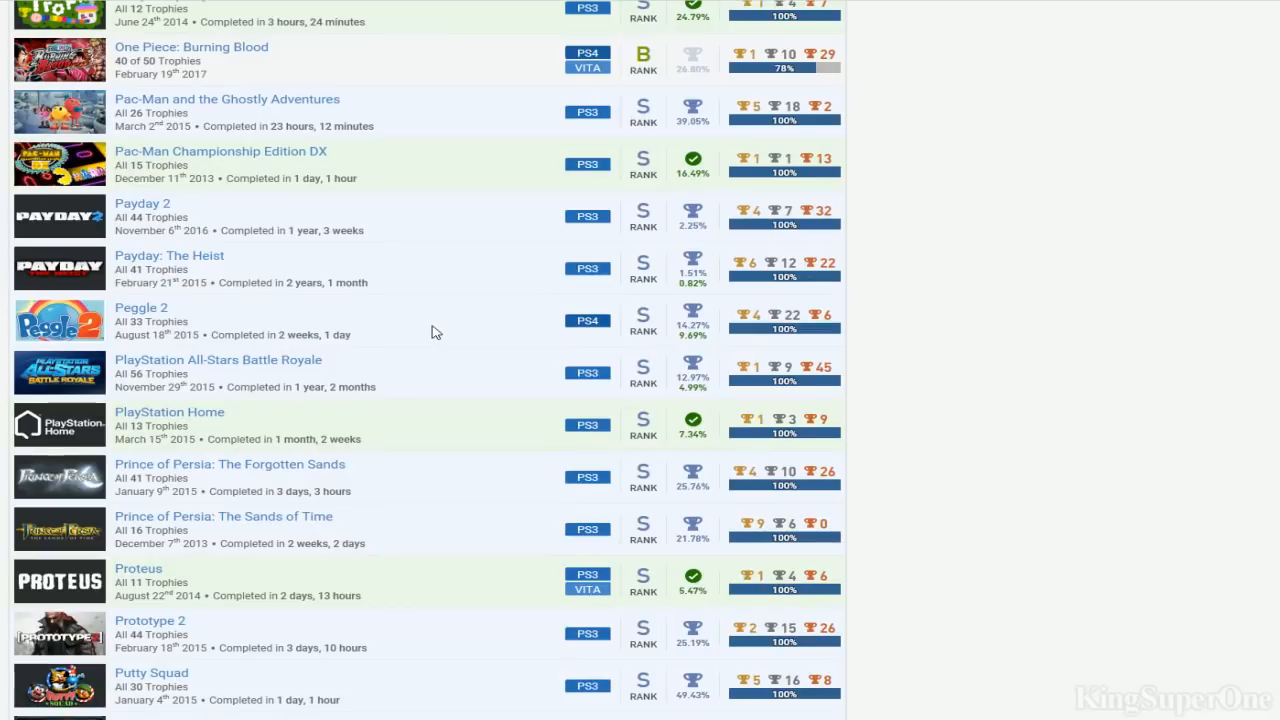
mouse_move(420, 332)
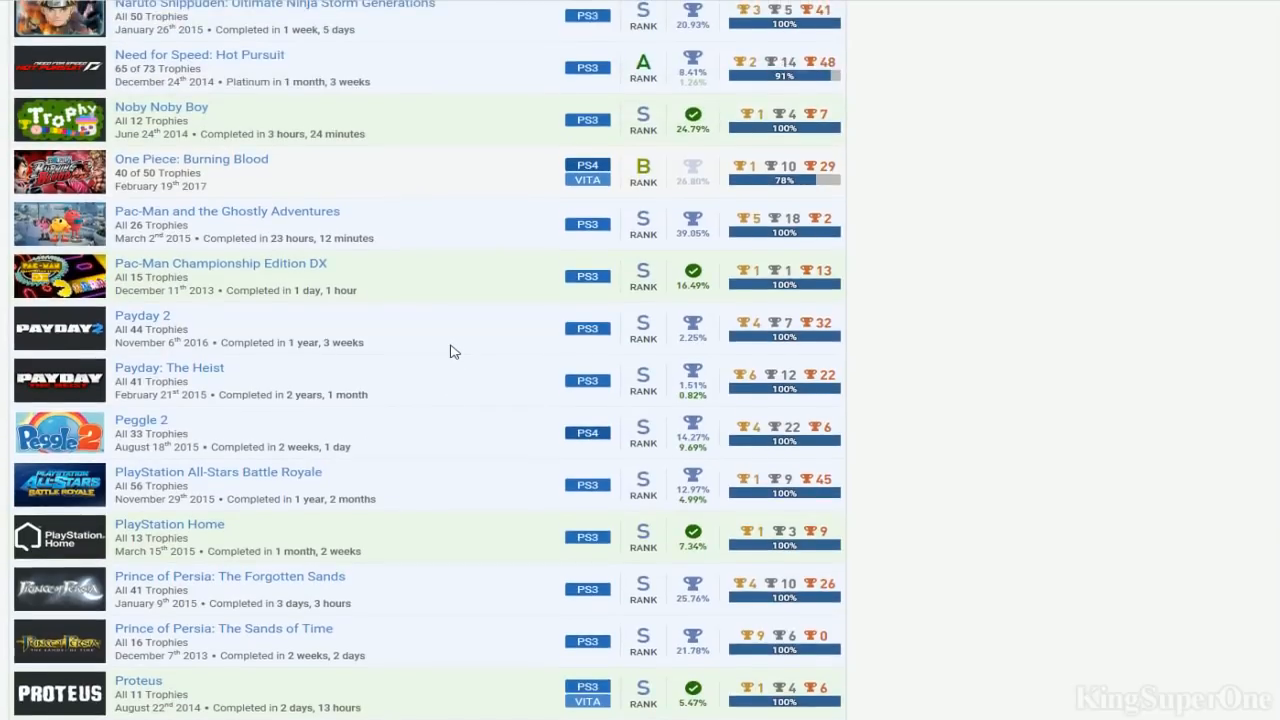
scroll(down, 3)
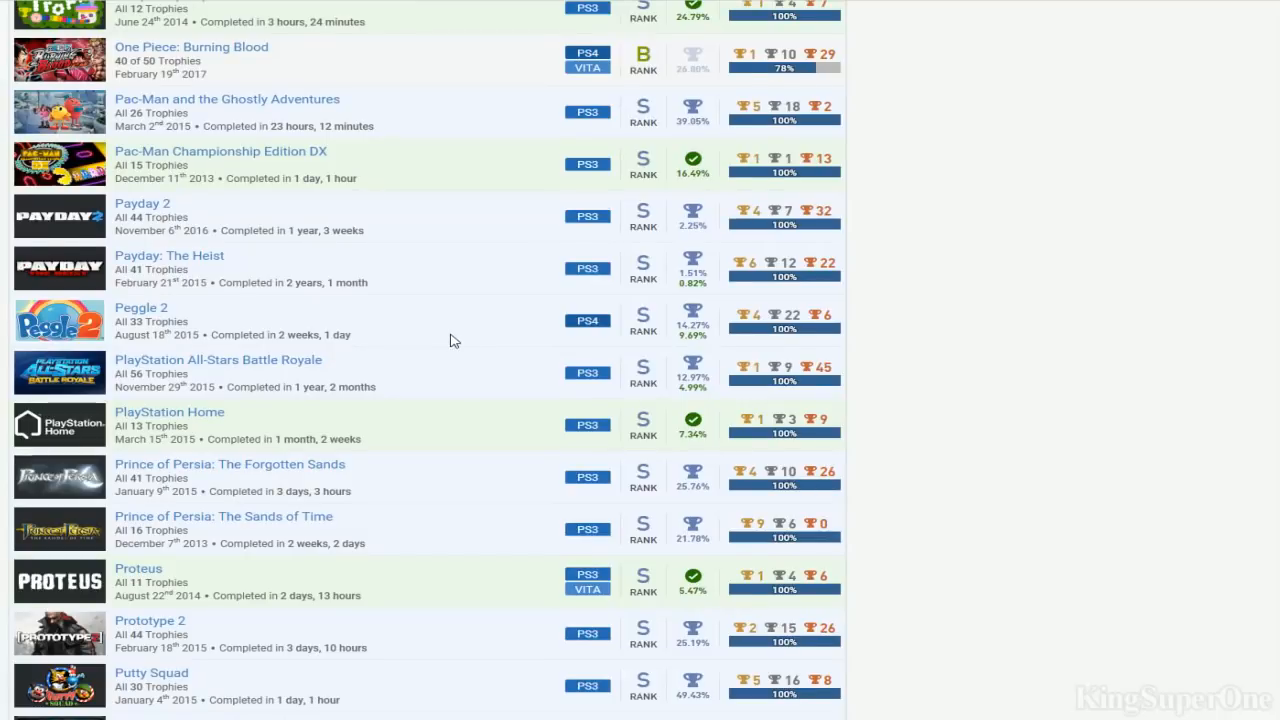
scroll(down, 3)
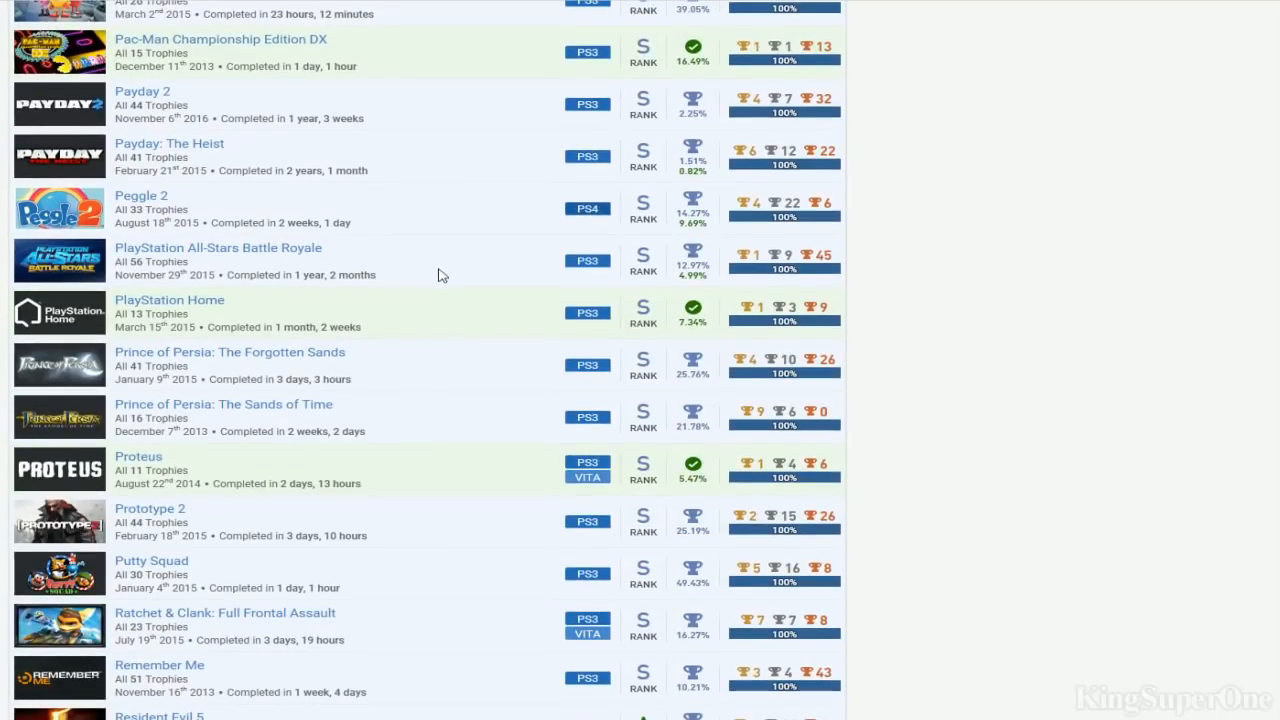
mouse_move(448, 288)
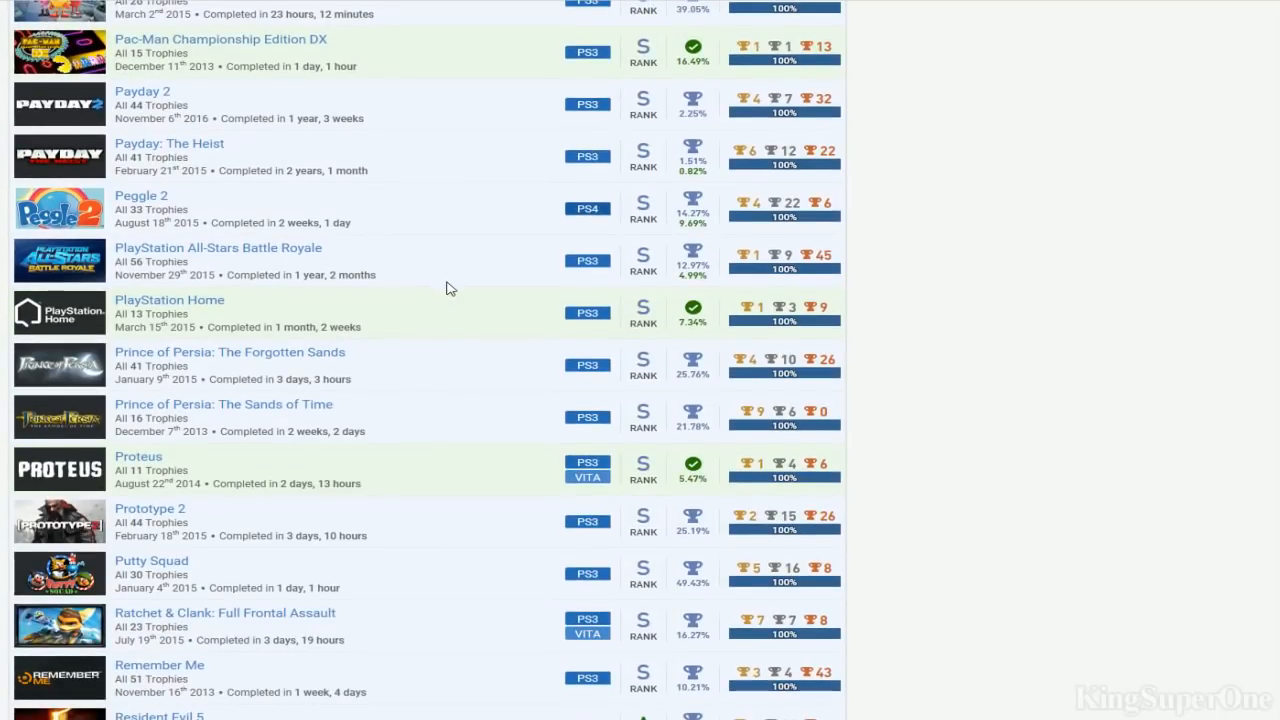
Scroll down through the Saints Row and Sly titles in the games list
scroll(down, 3)
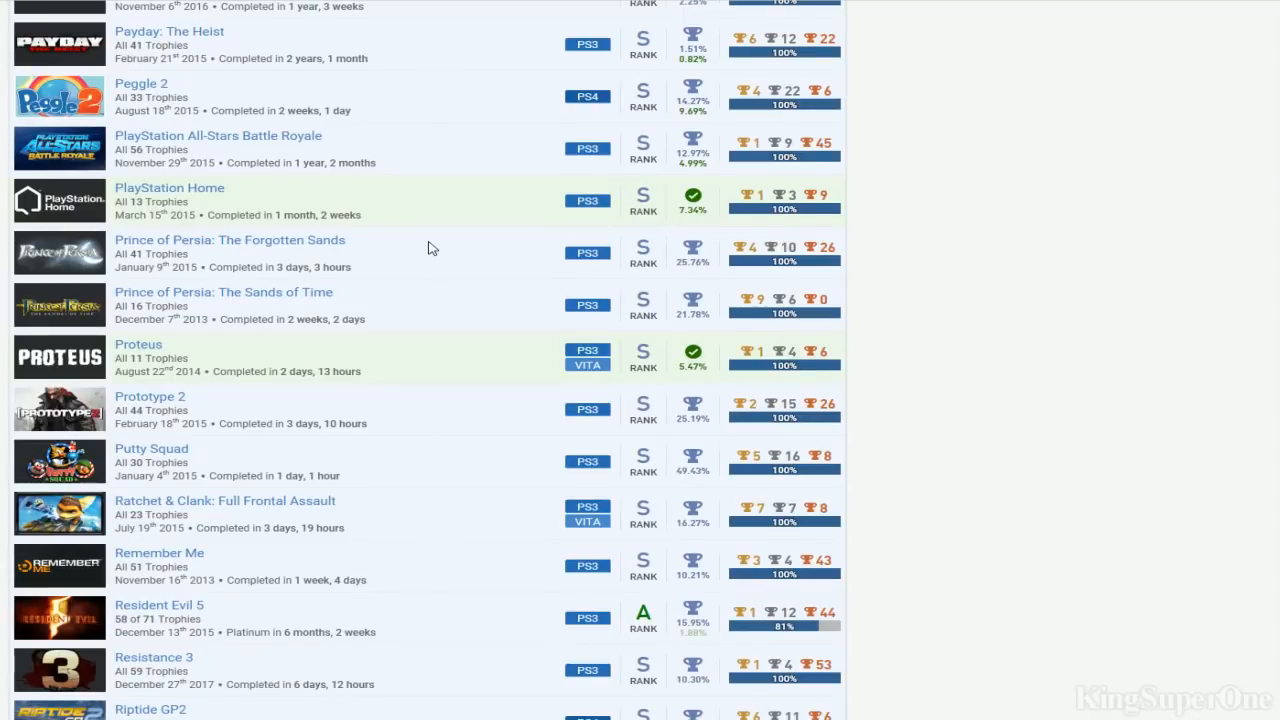
mouse_move(392, 360)
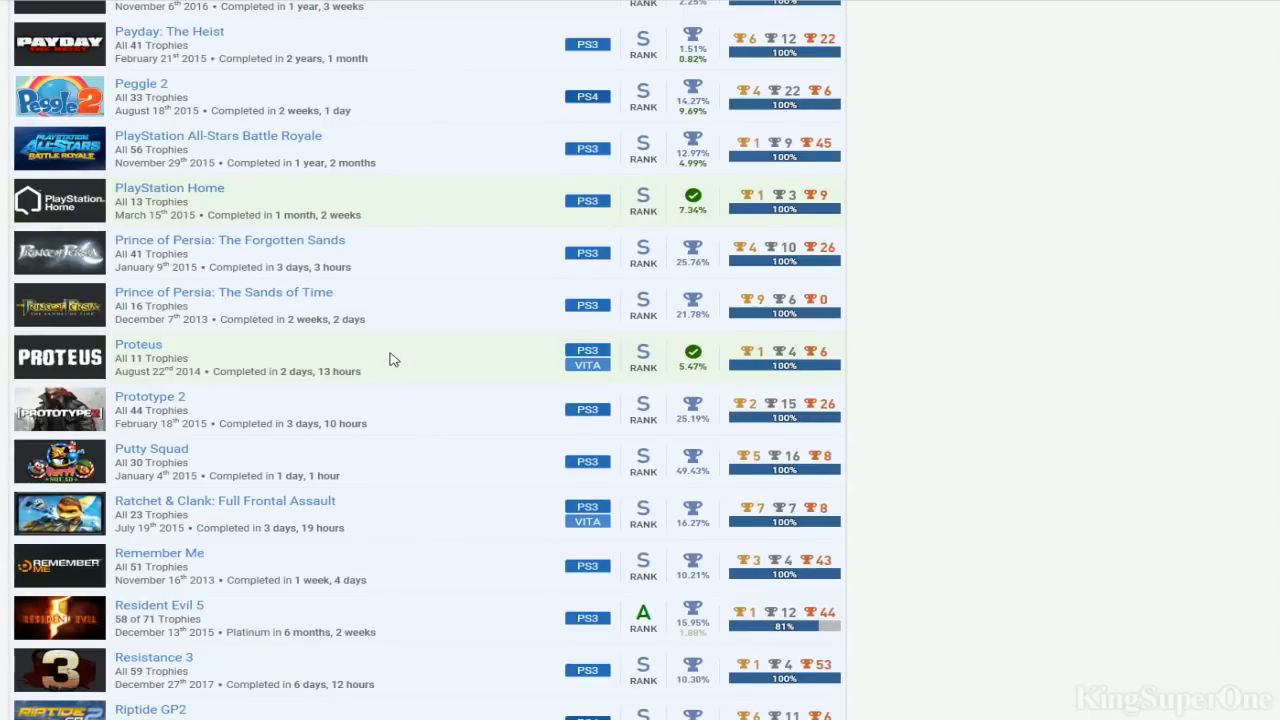
scroll(down, 3)
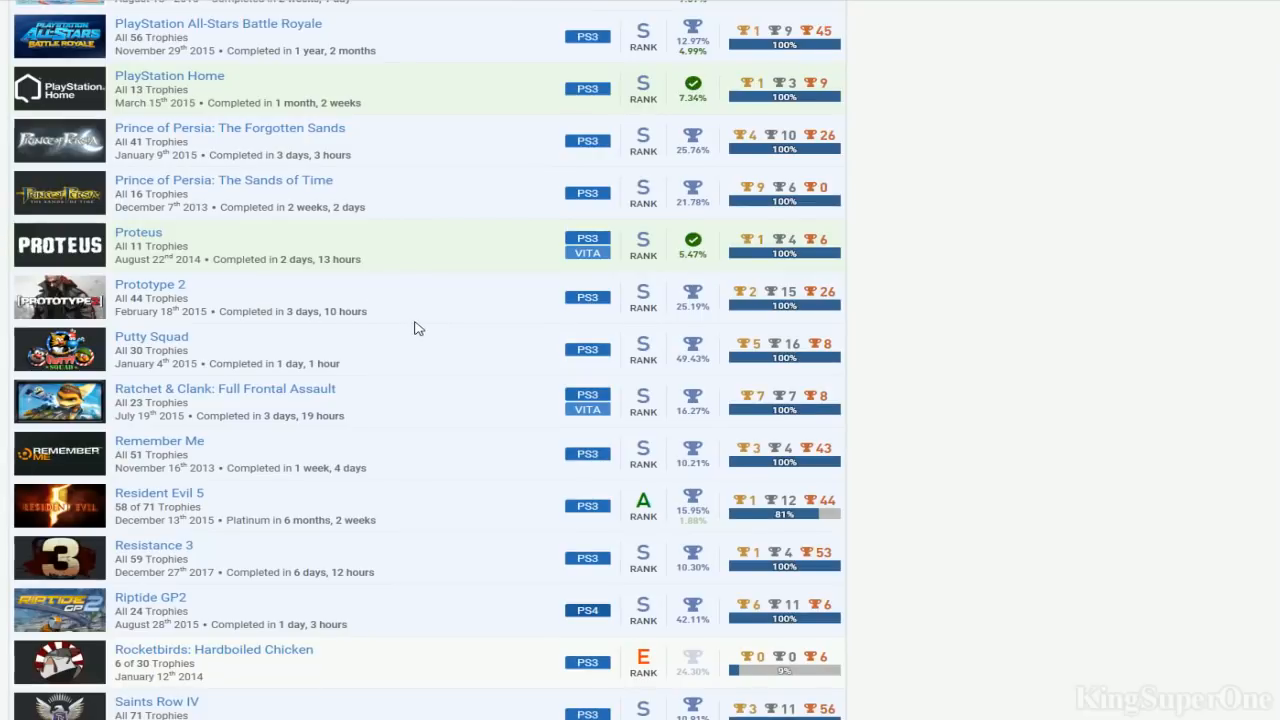
scroll(down, 3)
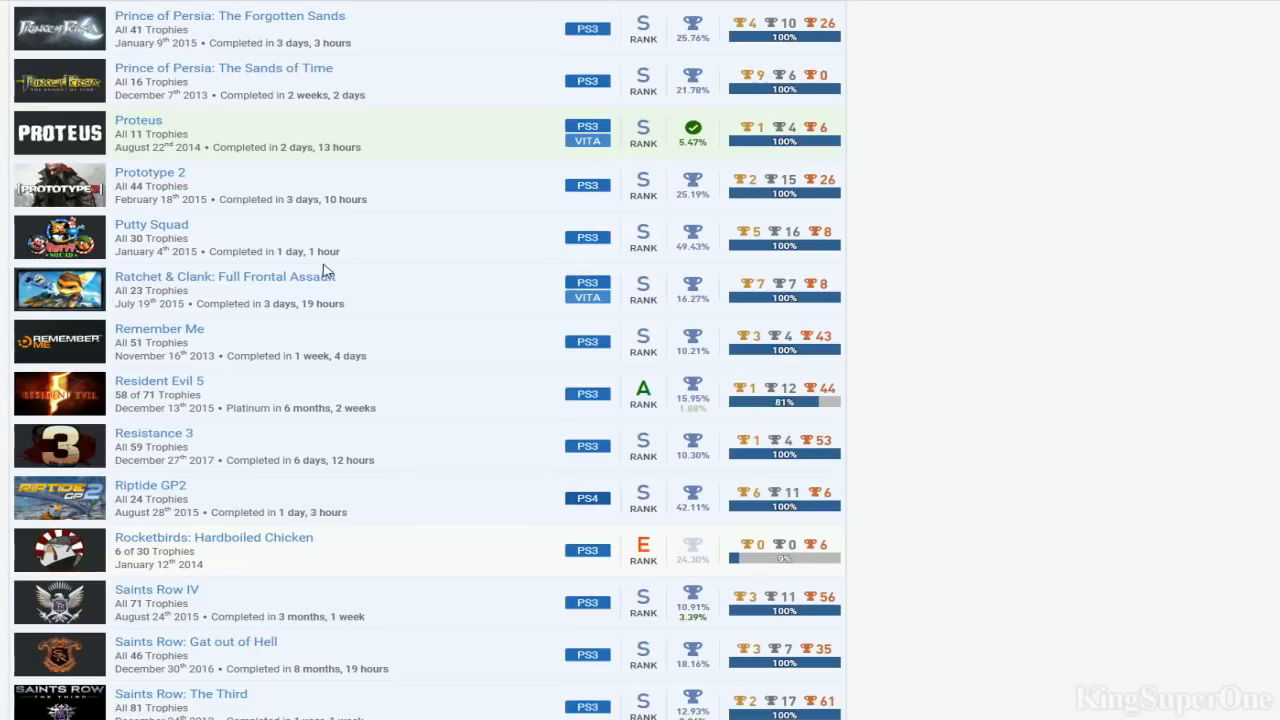
mouse_move(300, 302)
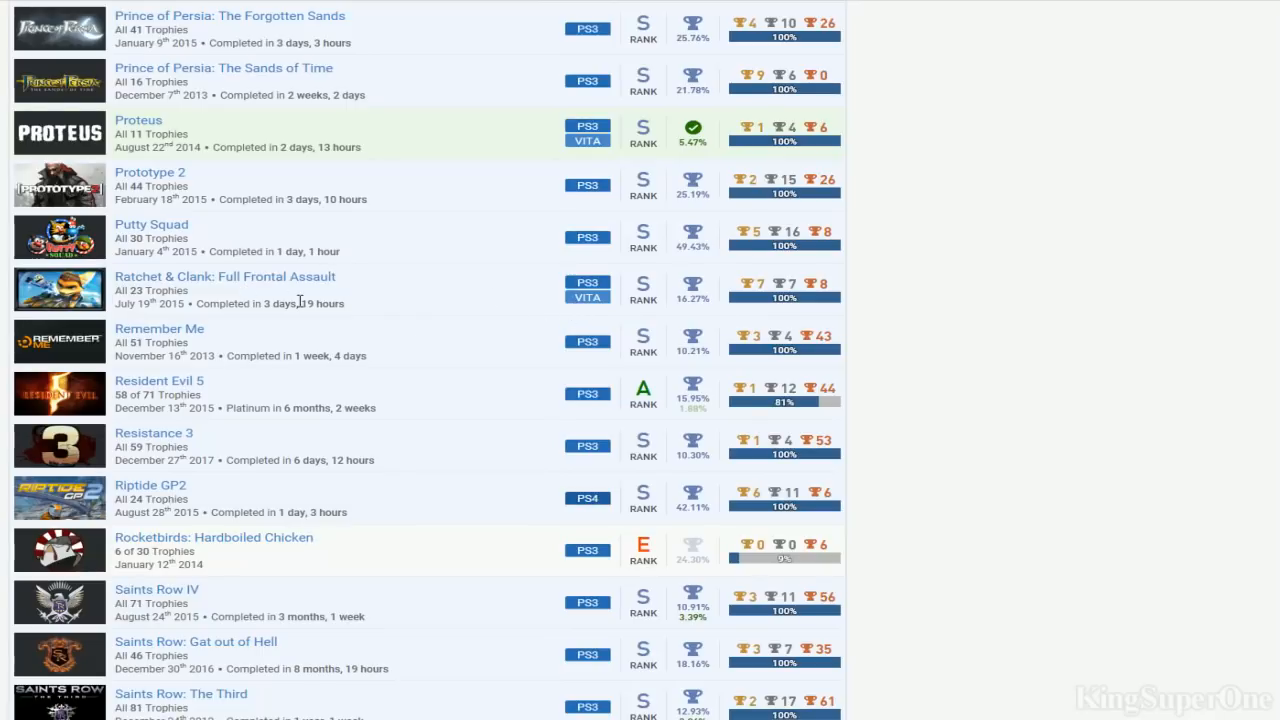
scroll(down, 3)
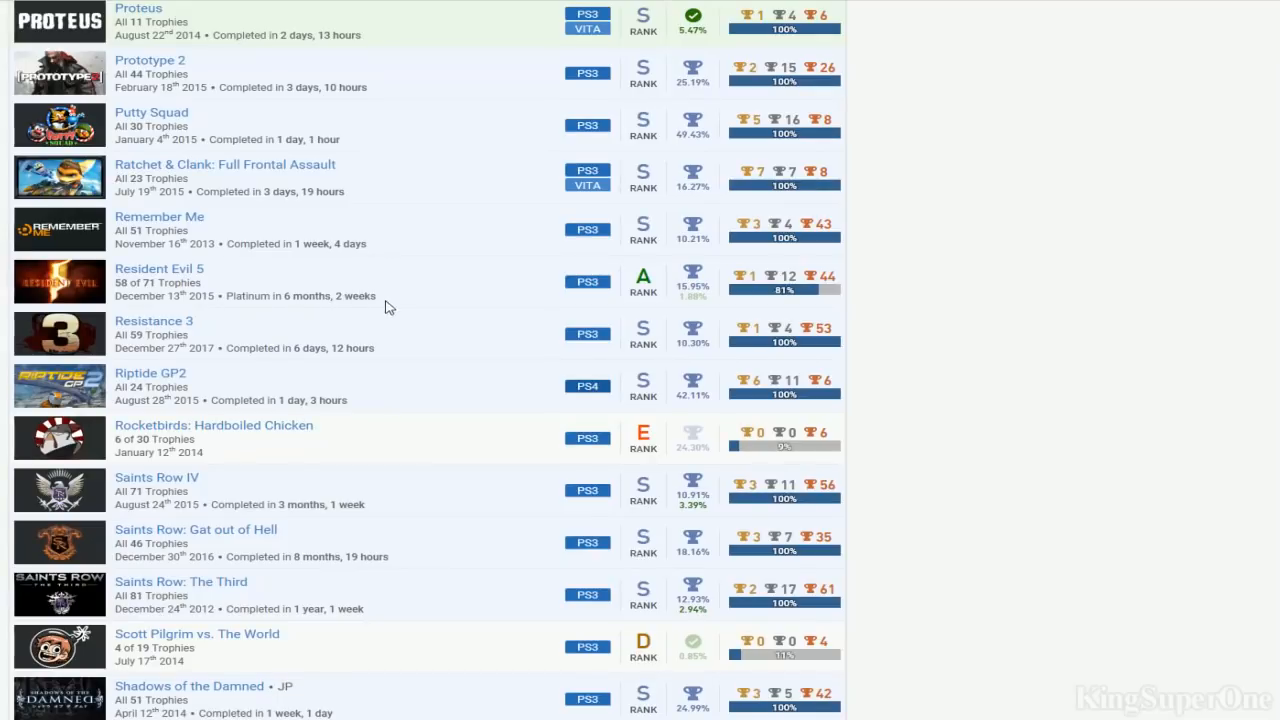
scroll(down, 3)
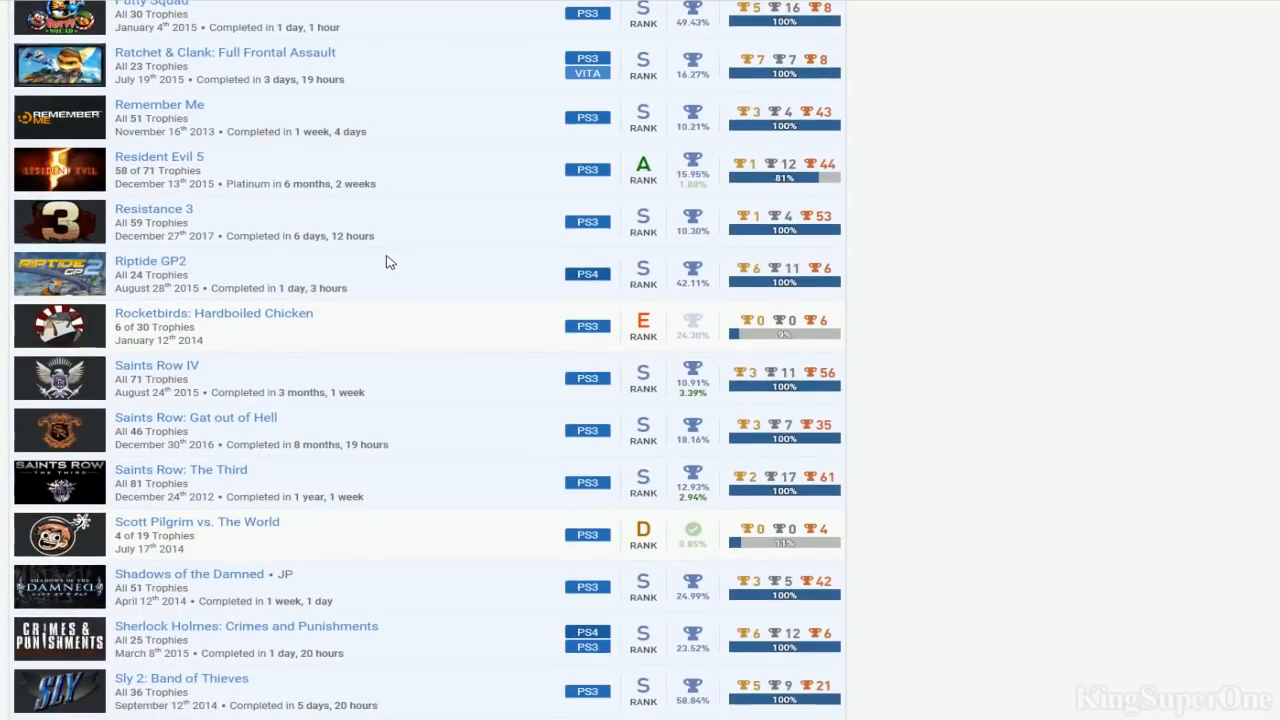
scroll(up, 3)
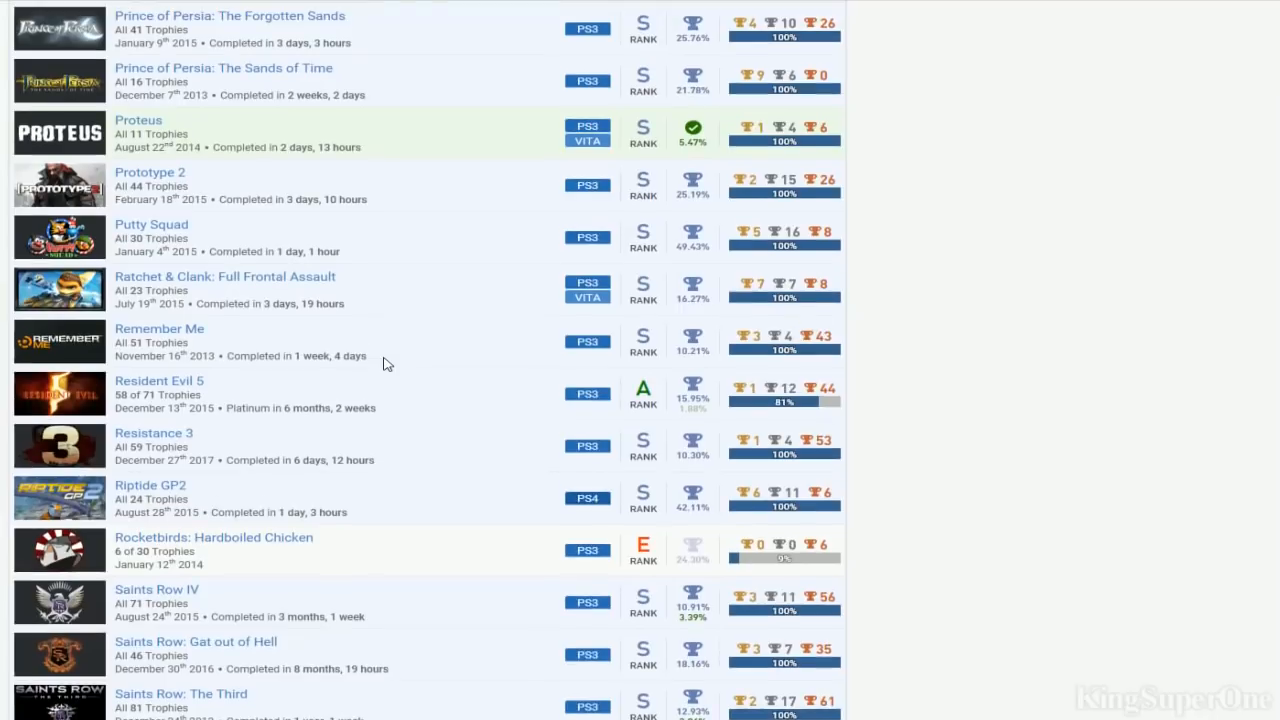
scroll(down, 3)
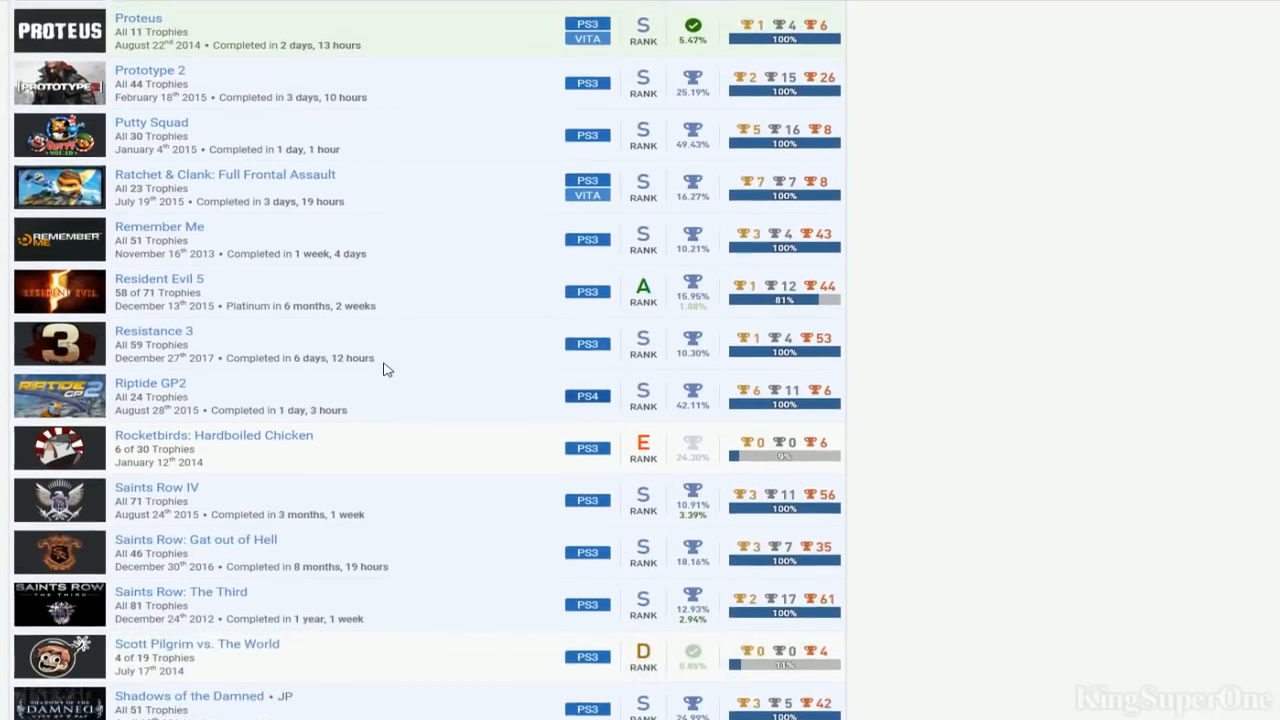
scroll(down, 3)
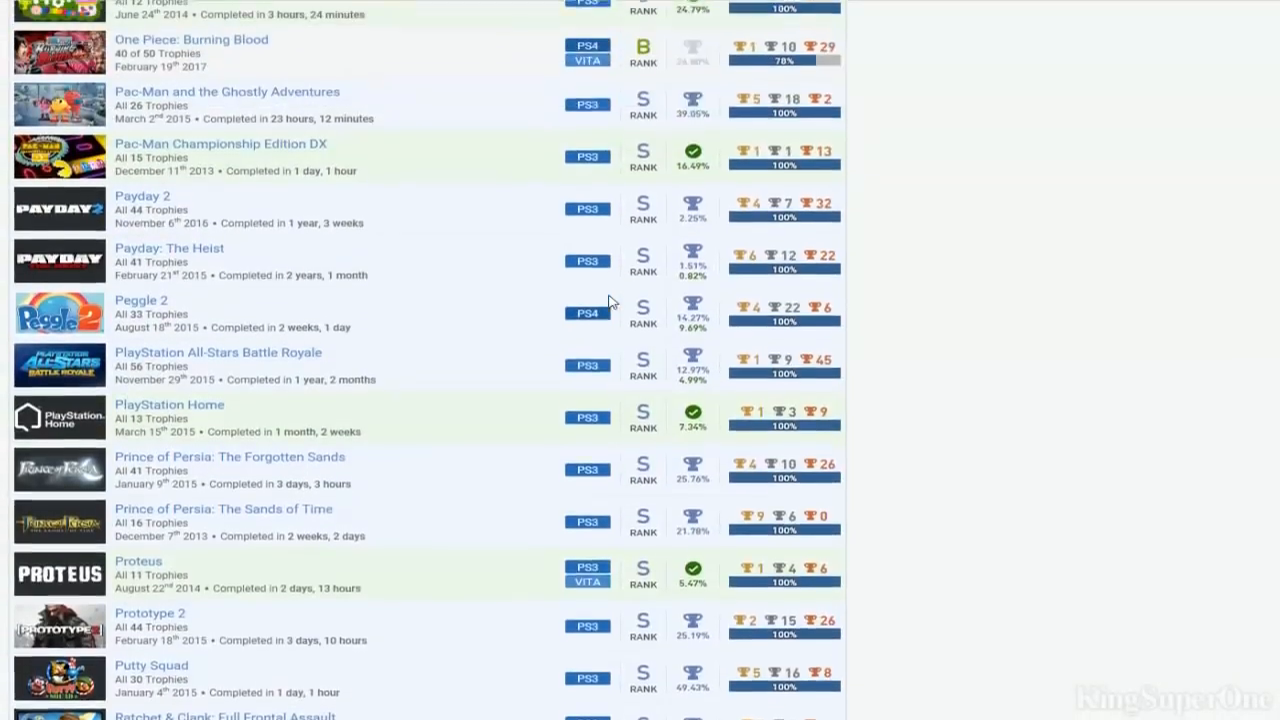
Scroll back up briefly, then down to Sonic the Fighters, Soulcalibur V and Sound Shapes
scroll(up, 3)
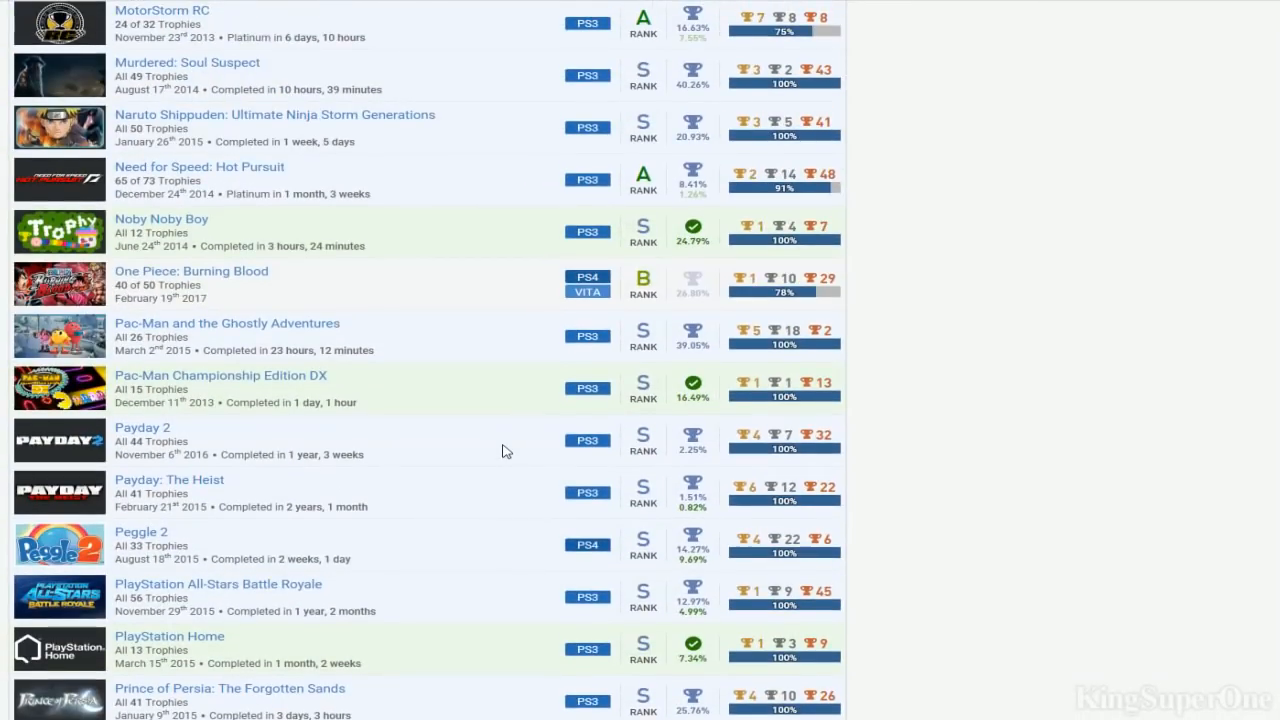
scroll(up, 3)
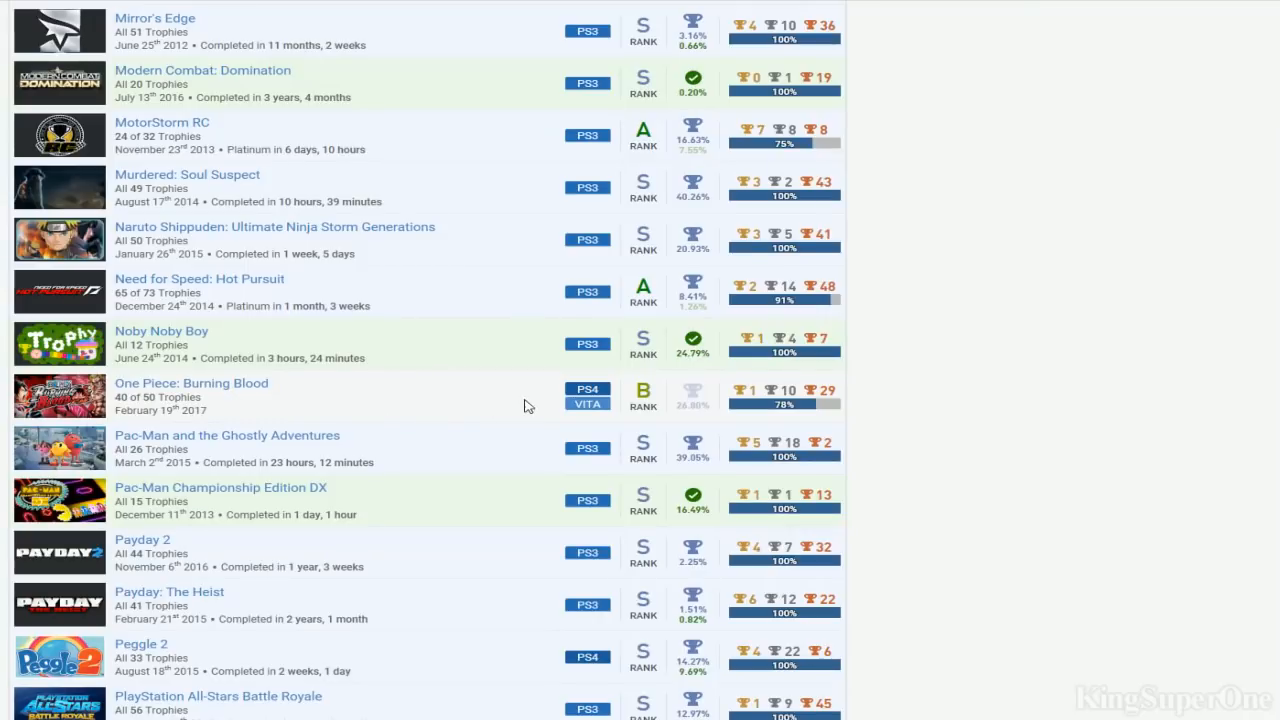
scroll(up, 3)
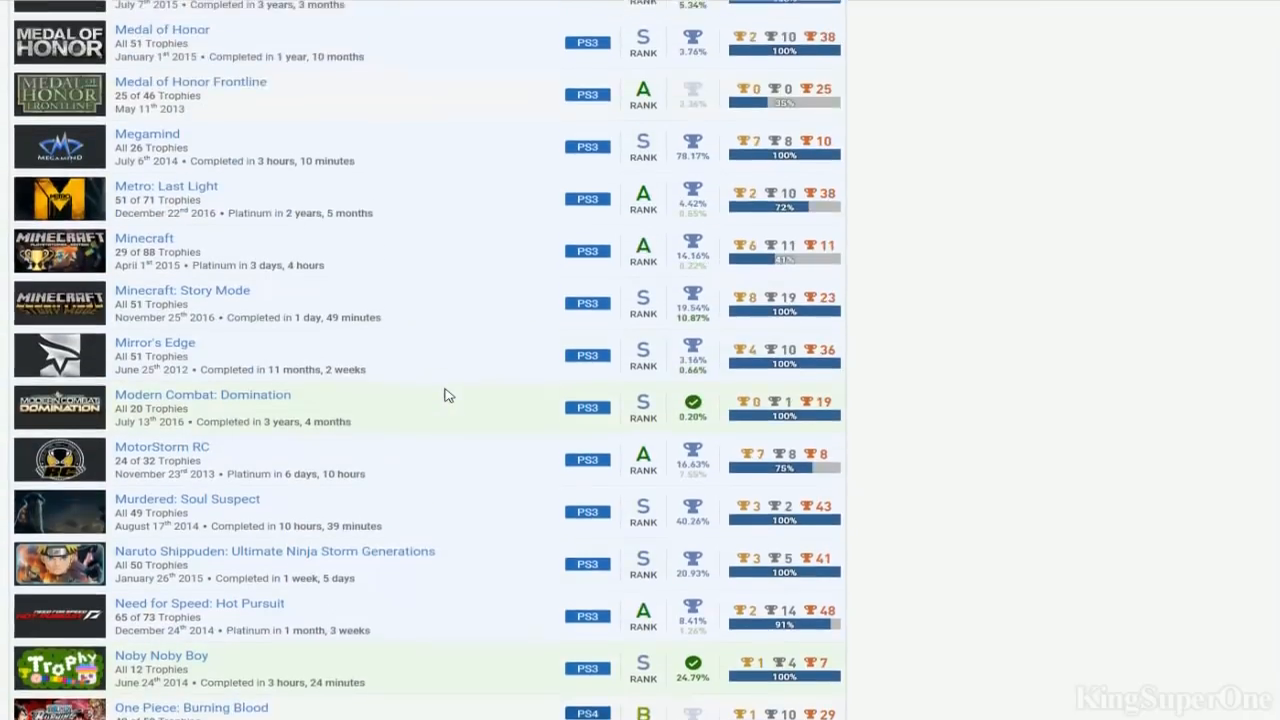
scroll(down, 3)
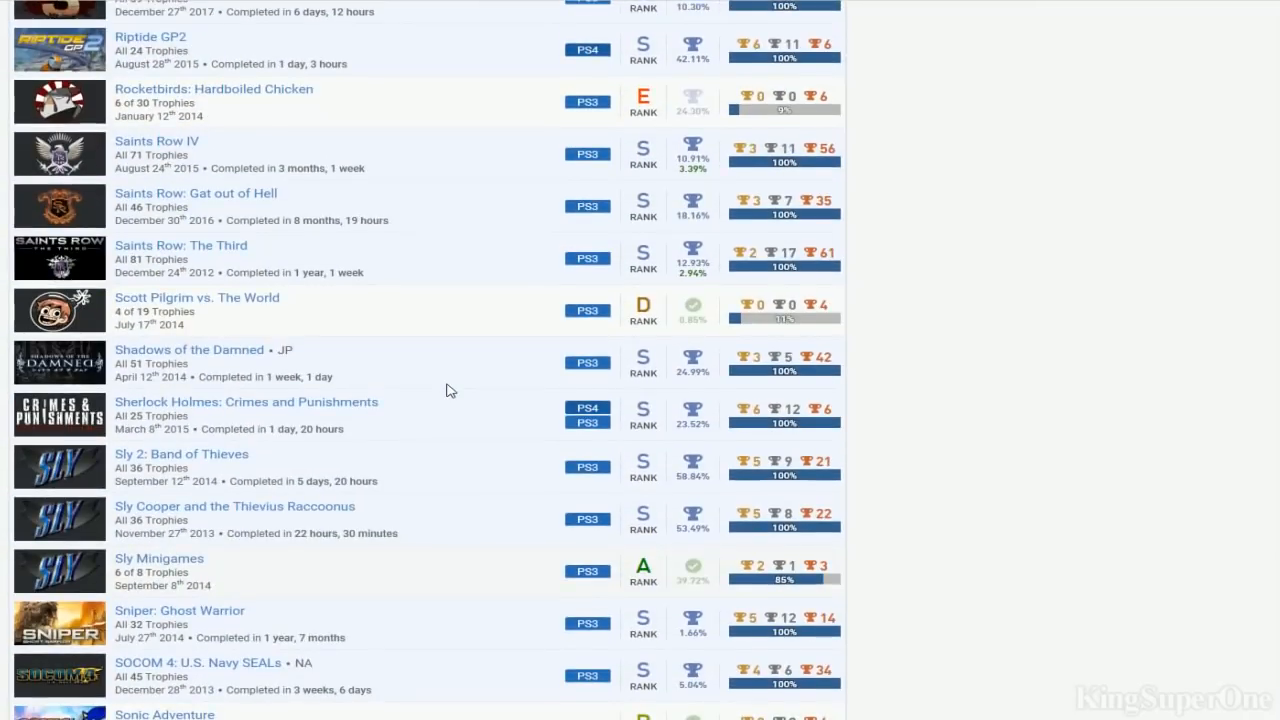
scroll(up, 3)
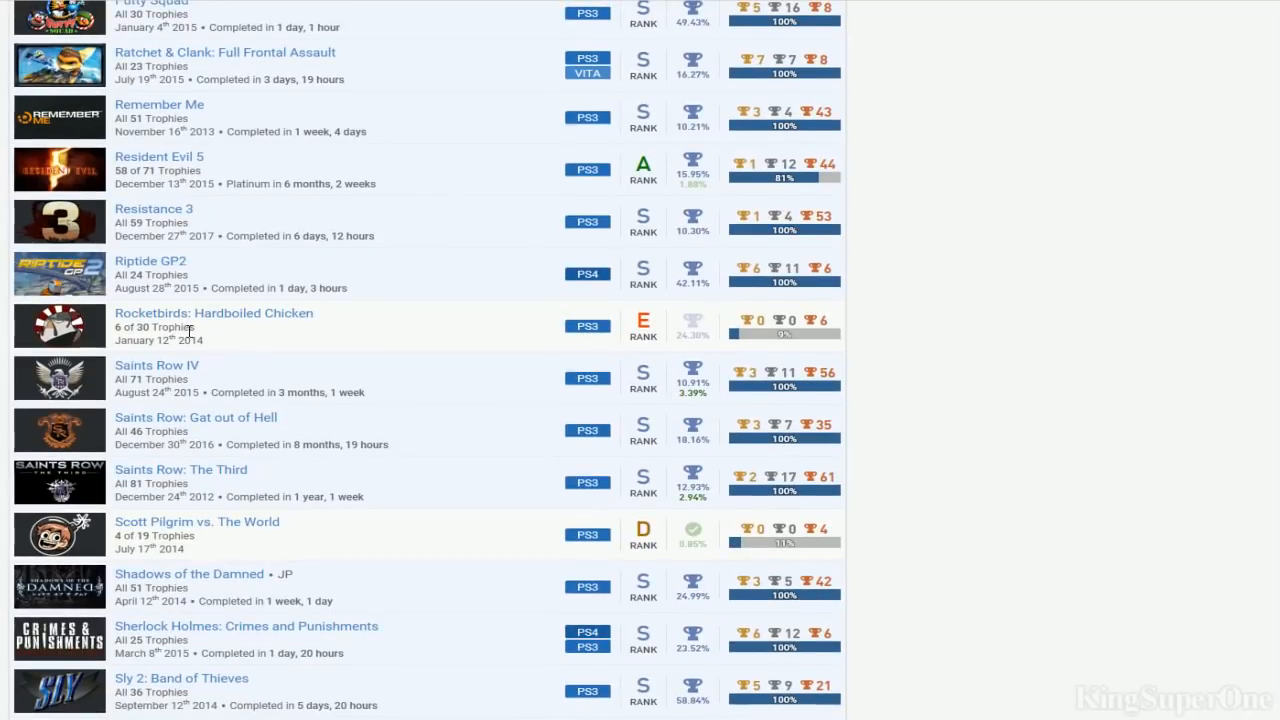
scroll(down, 3)
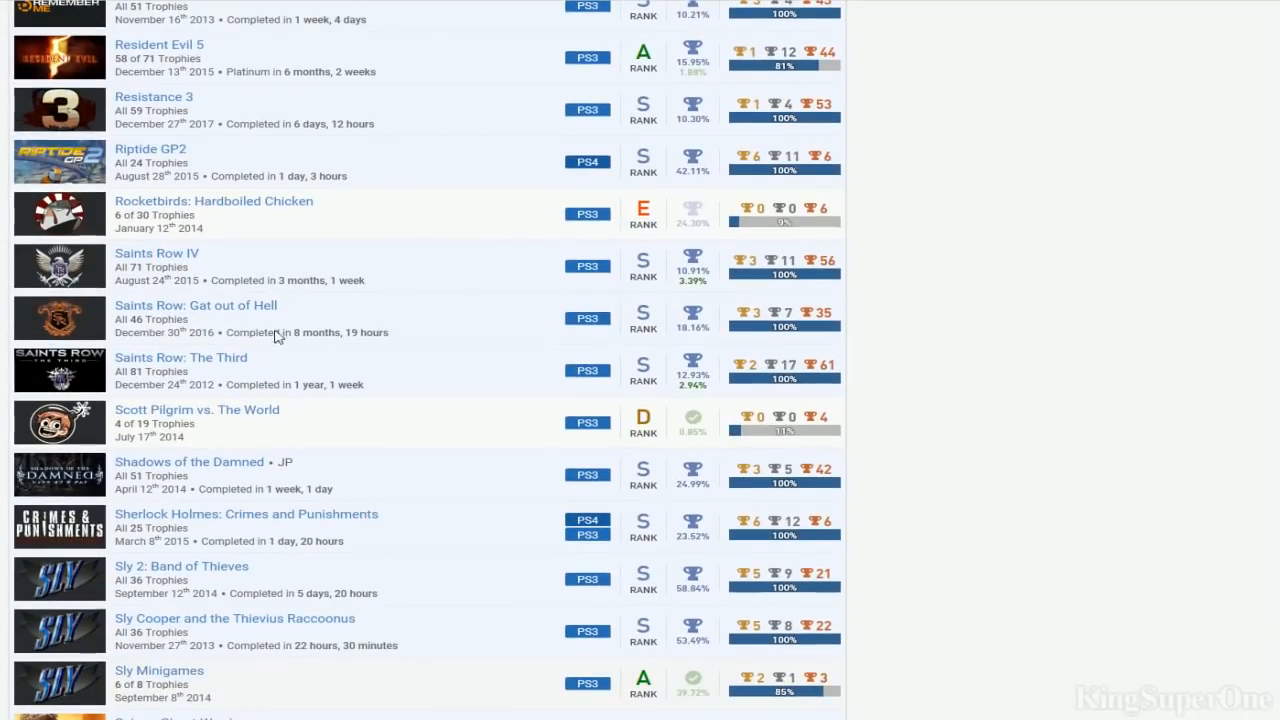
scroll(down, 3)
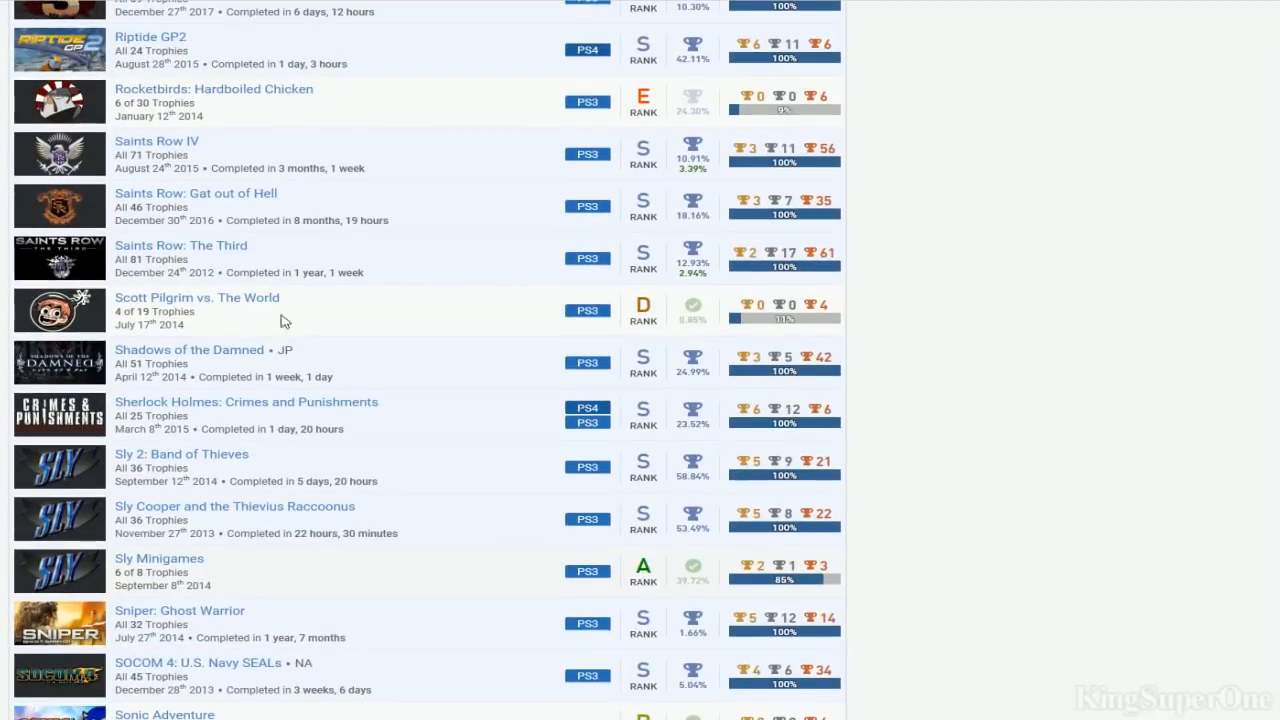
mouse_move(724, 302)
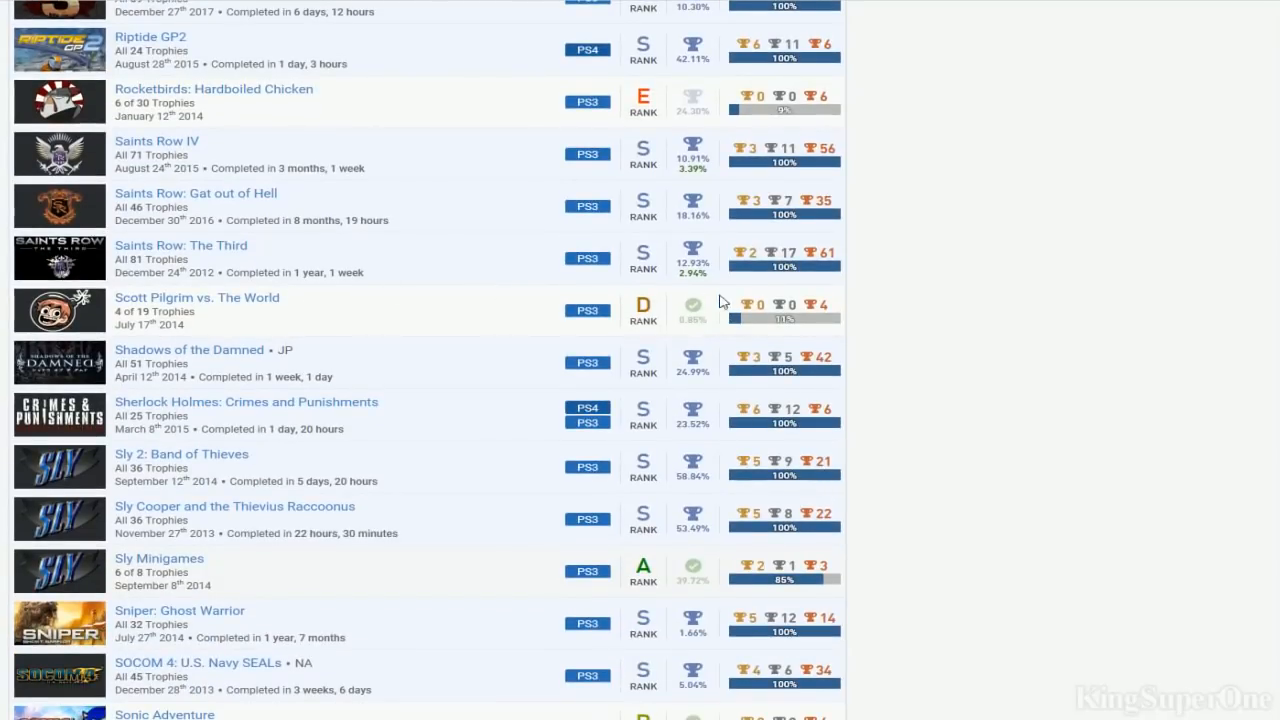
mouse_move(524, 308)
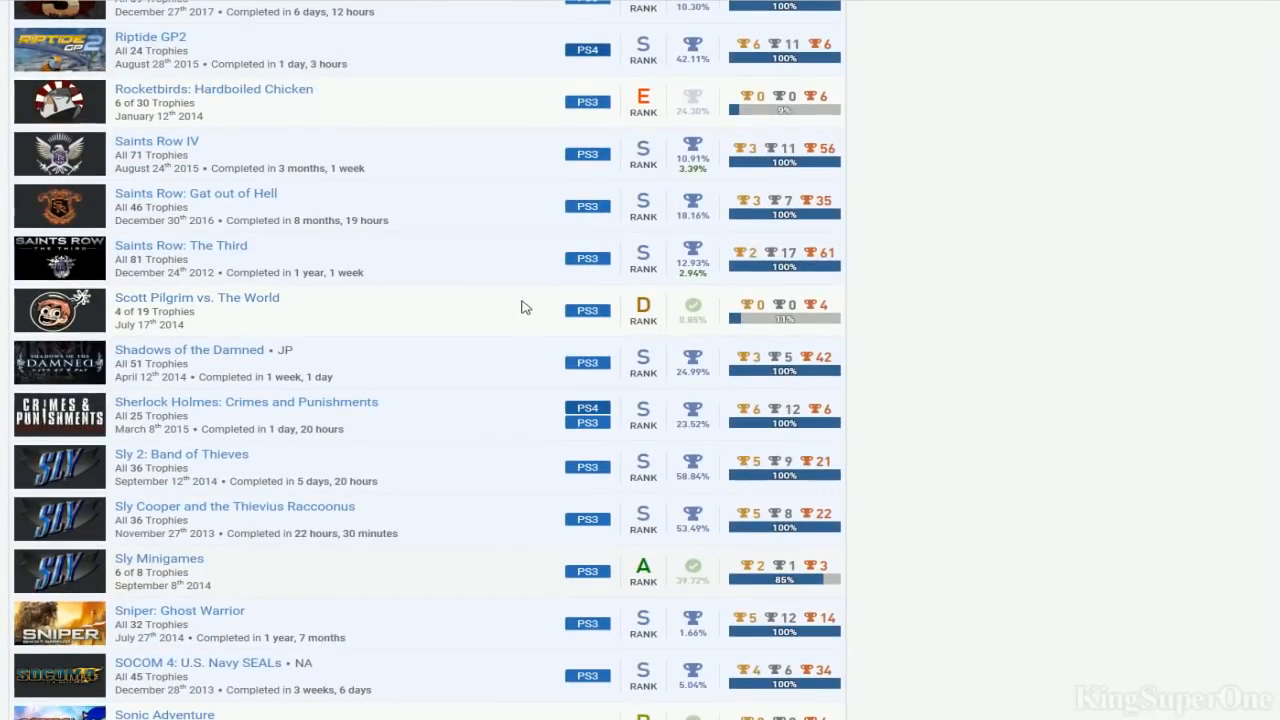
scroll(down, 3)
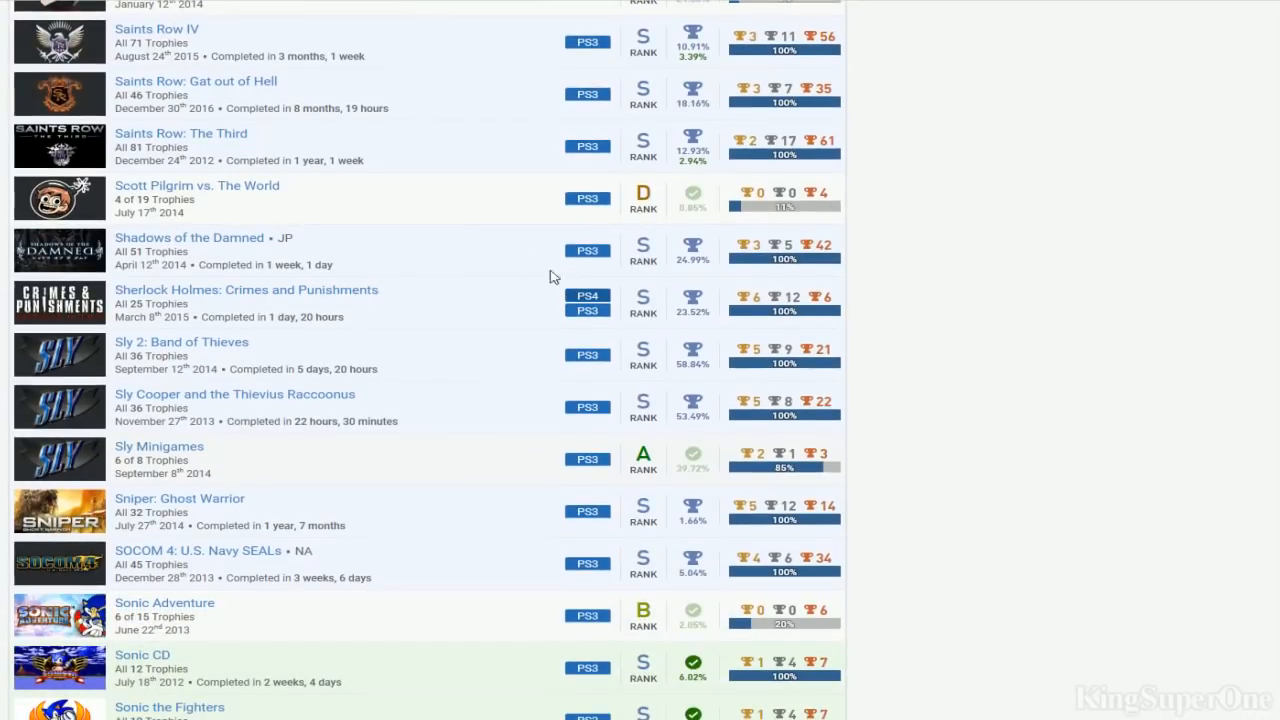
mouse_move(452, 272)
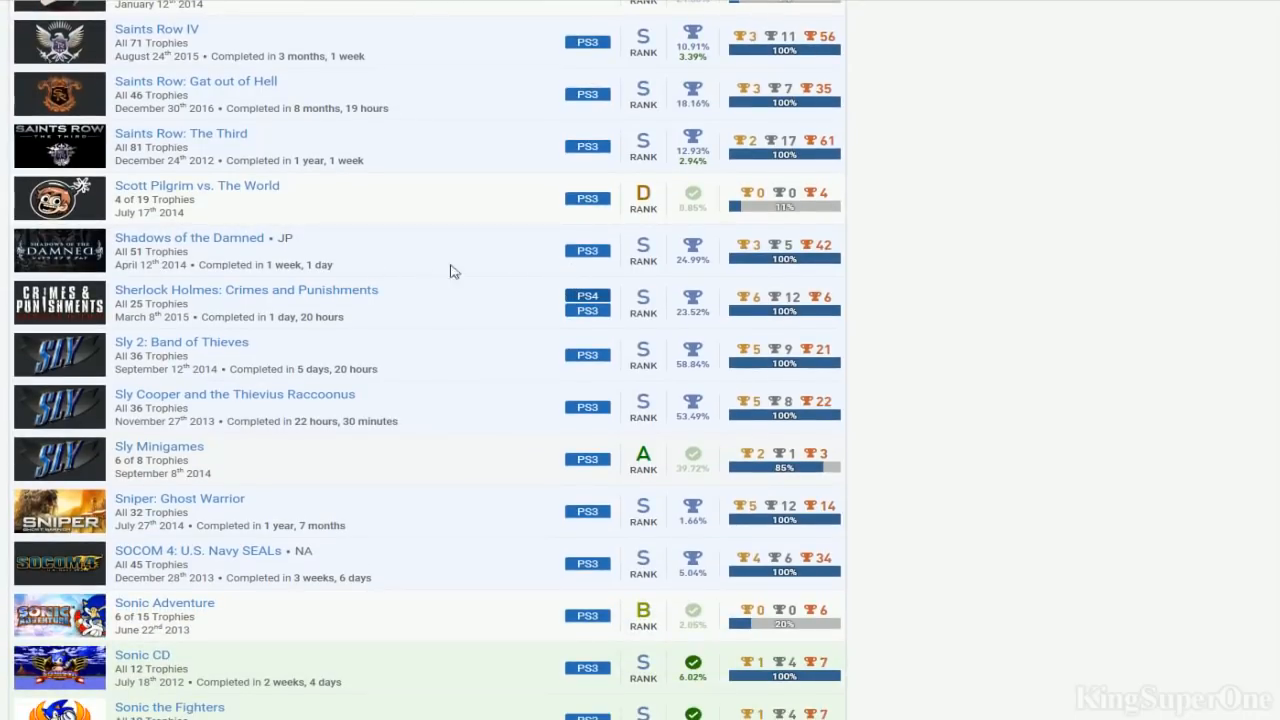
mouse_move(544, 246)
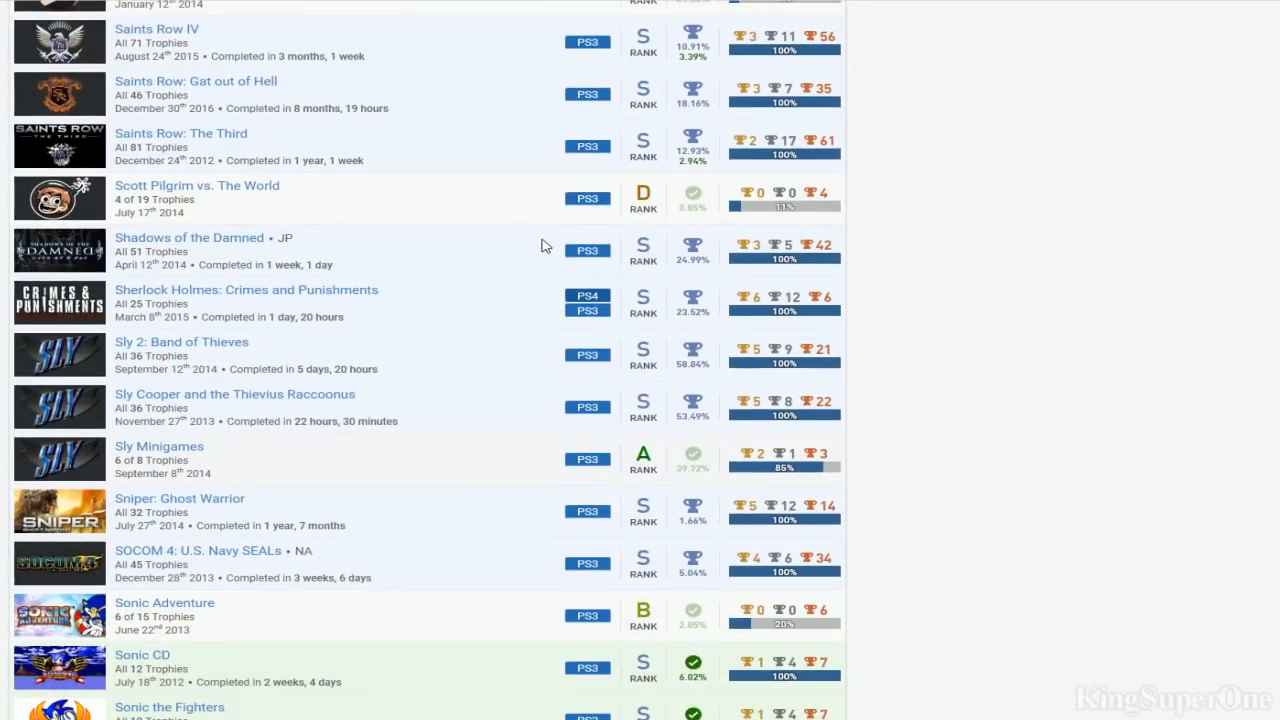
scroll(down, 3)
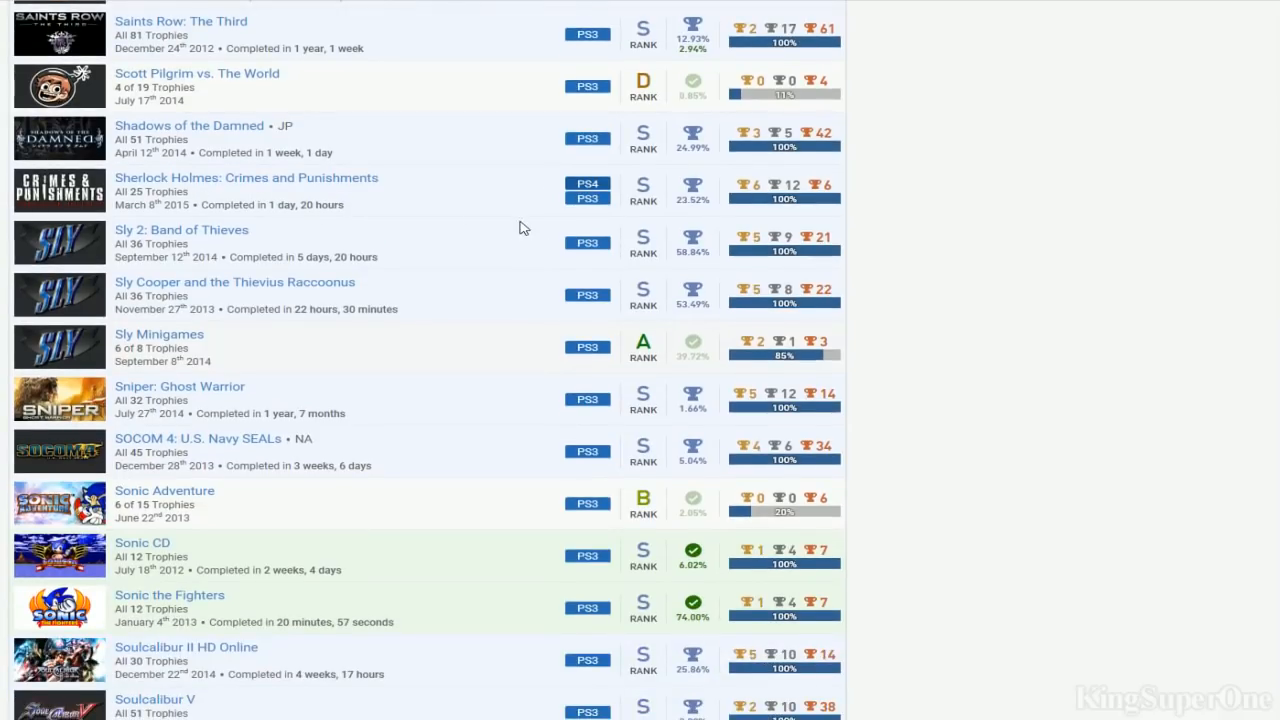
mouse_move(436, 260)
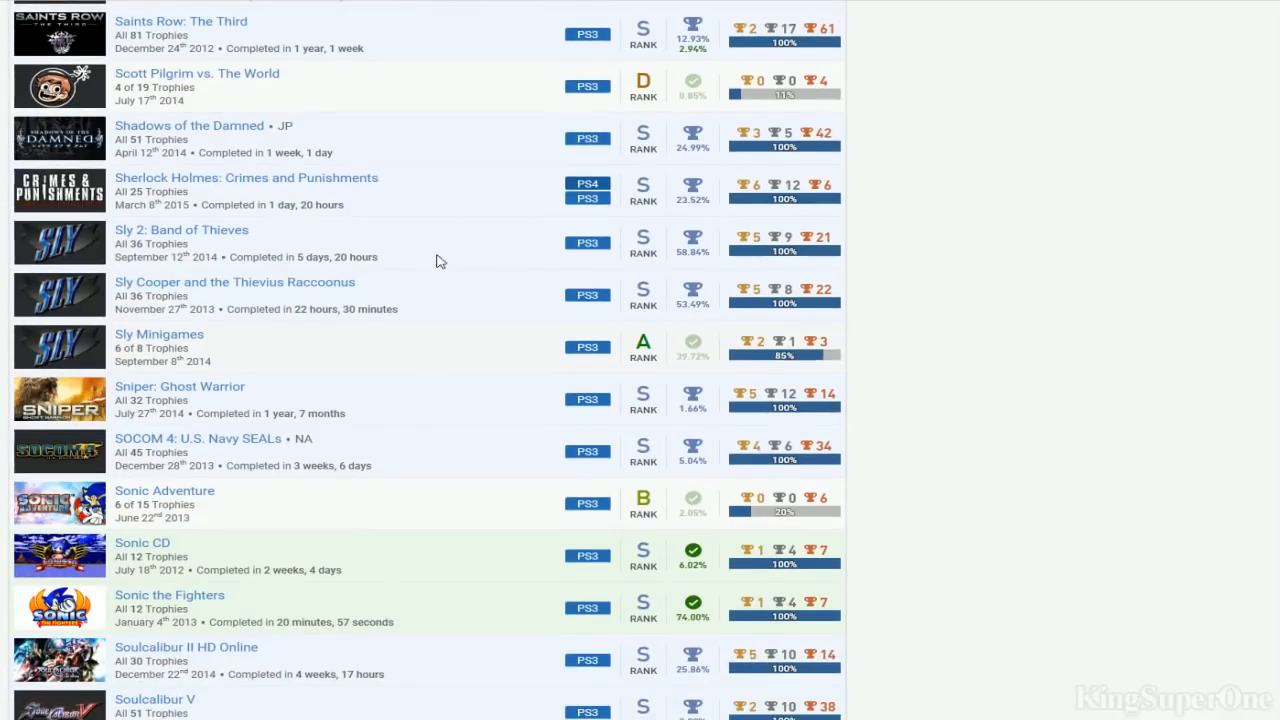
mouse_move(240, 374)
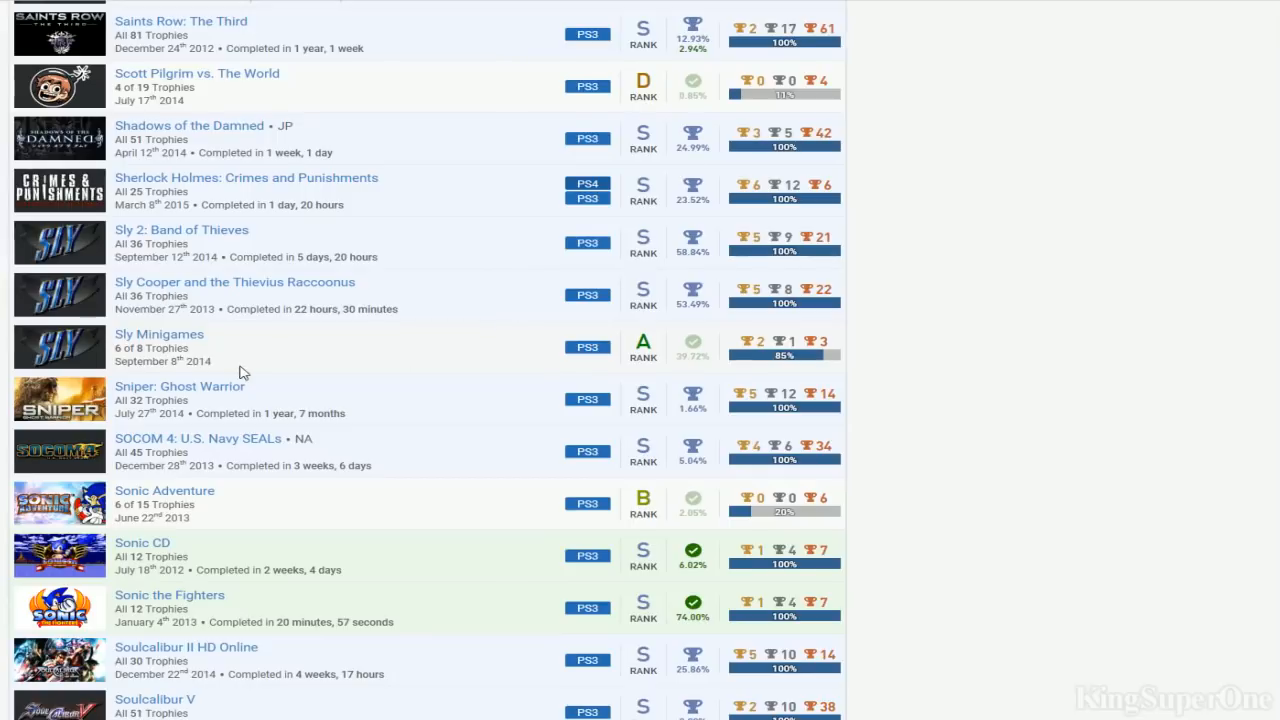
mouse_move(824, 364)
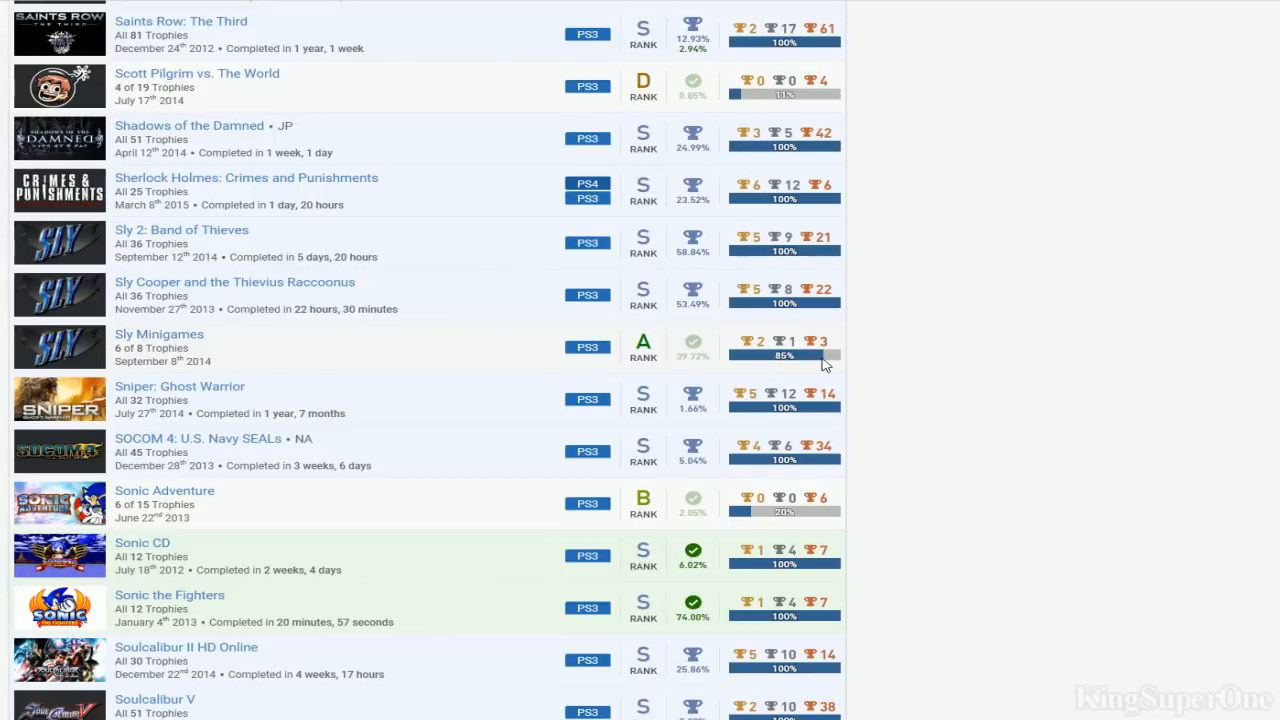
mouse_move(638, 344)
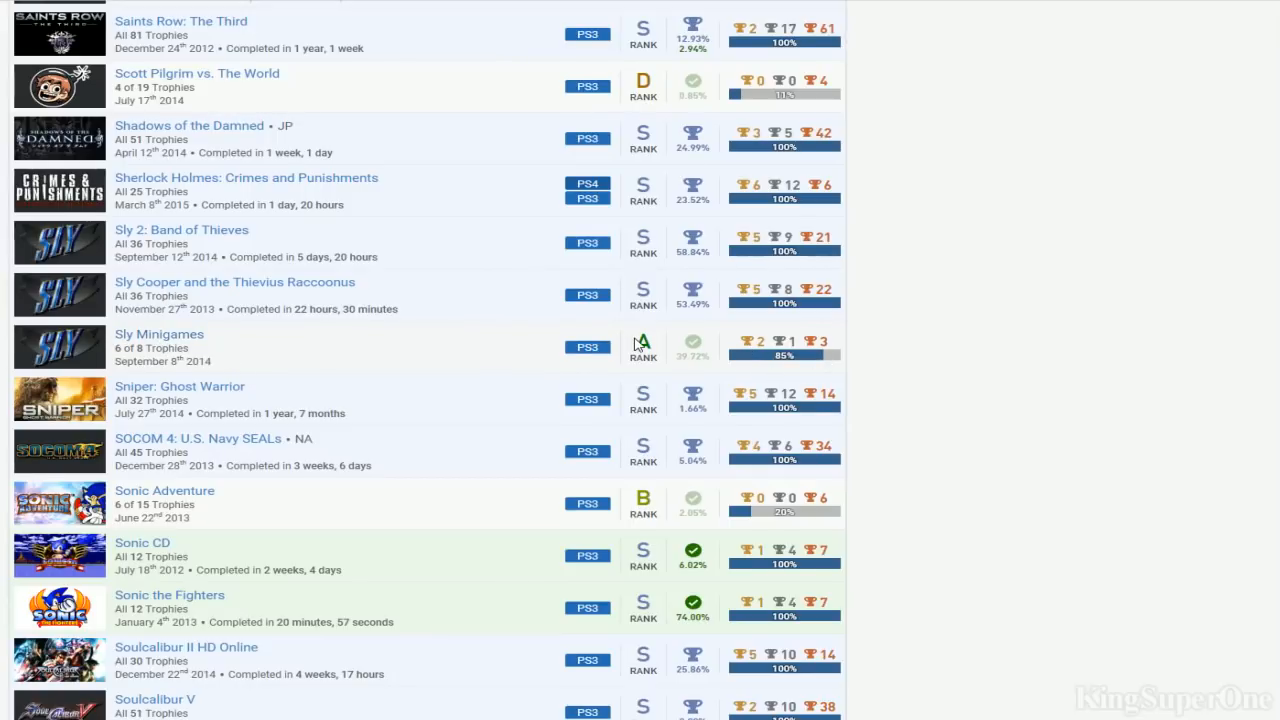
scroll(down, 3)
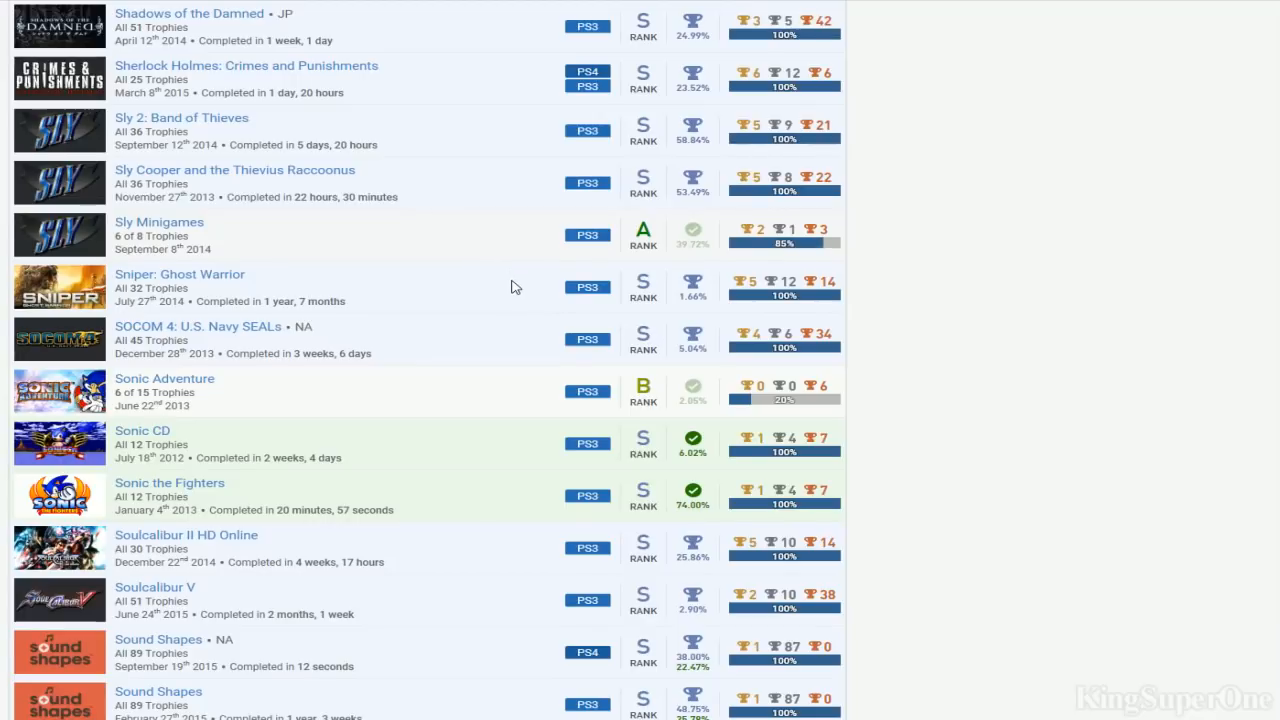
scroll(down, 3)
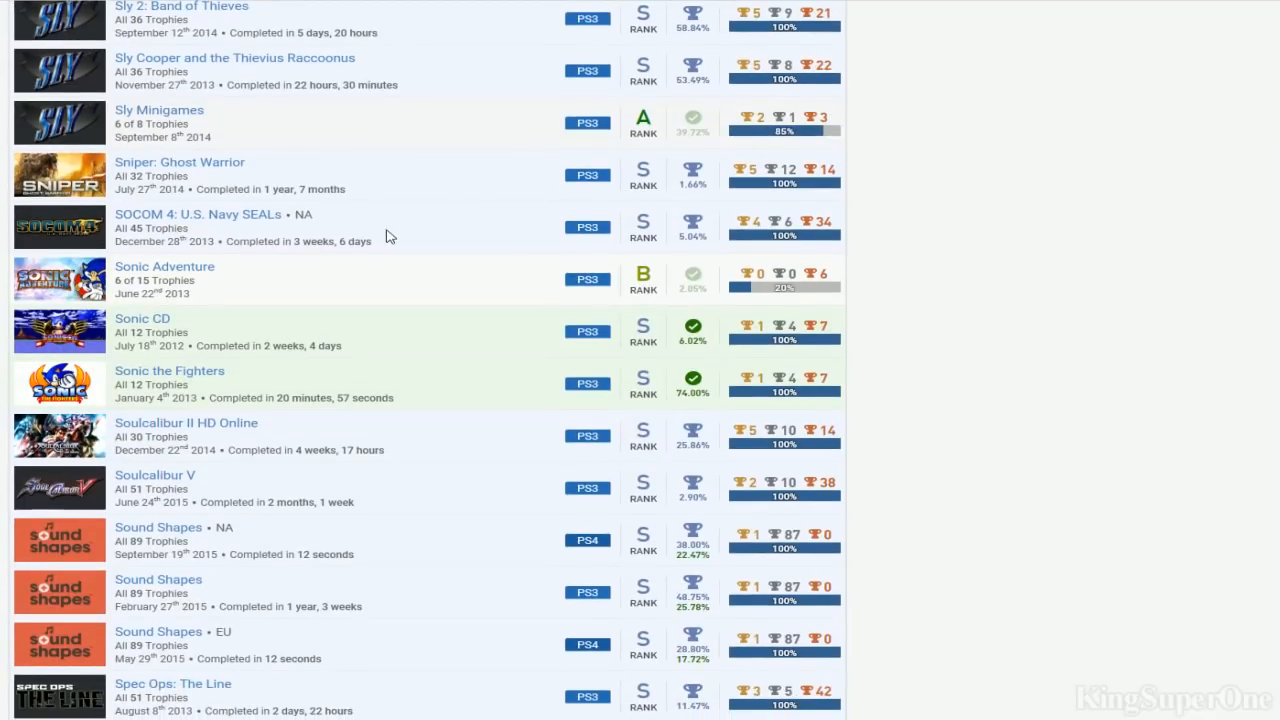
mouse_move(224, 290)
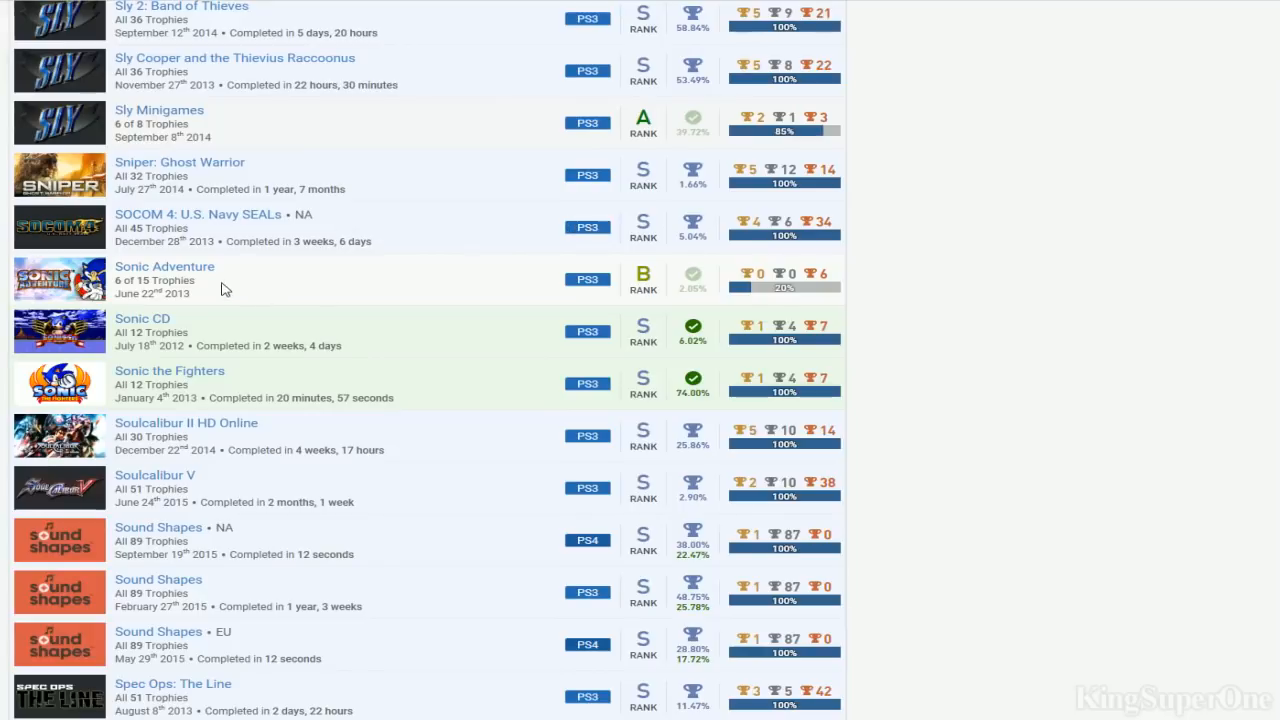
mouse_move(224, 300)
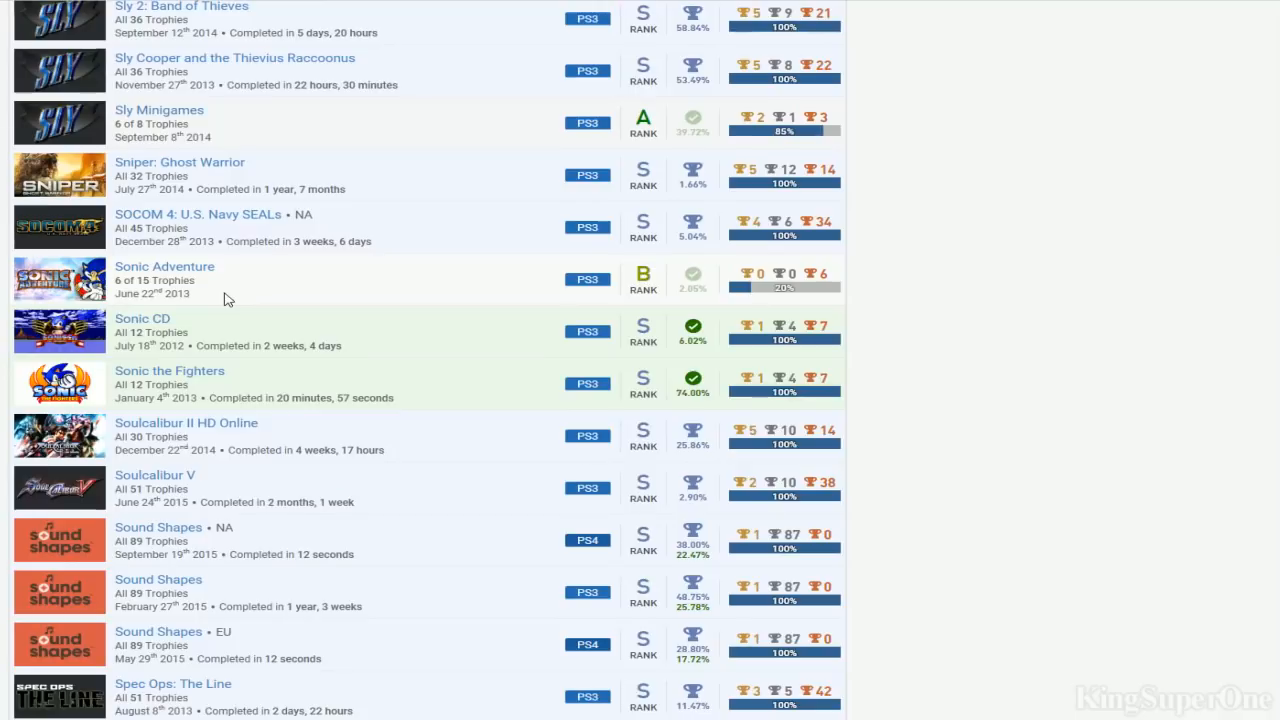
mouse_move(332, 296)
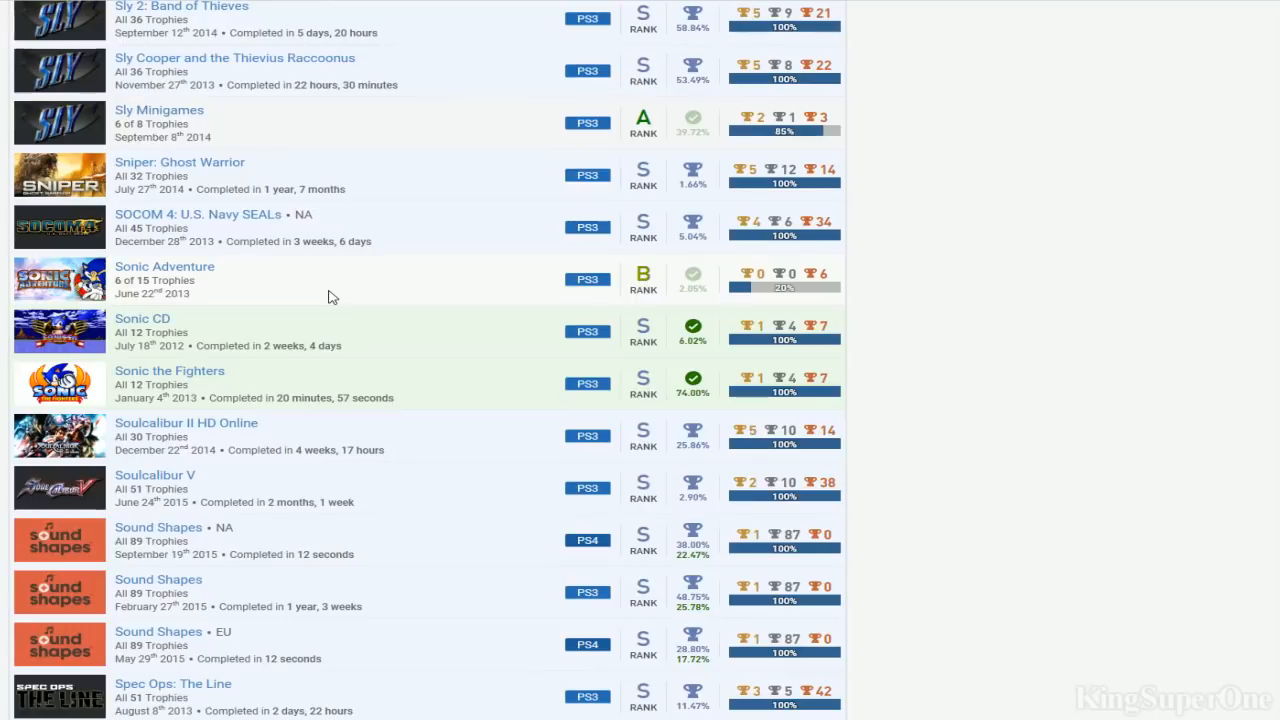
mouse_move(332, 288)
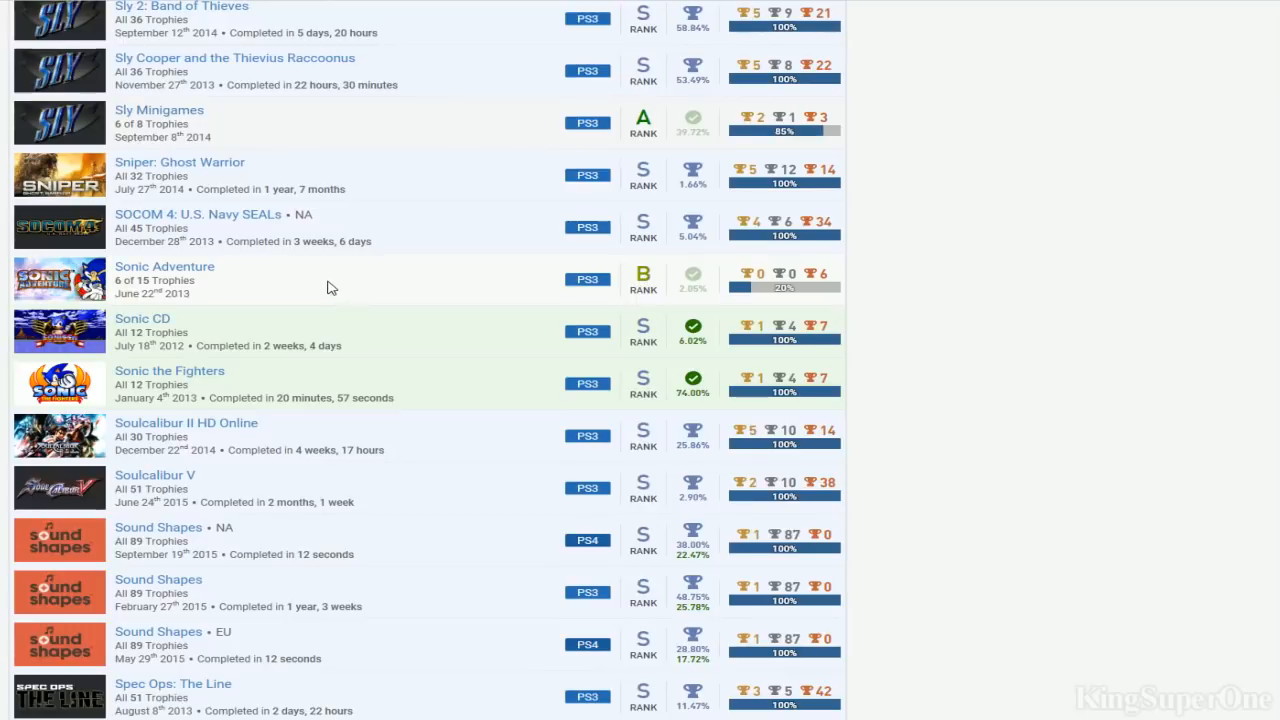
mouse_move(284, 312)
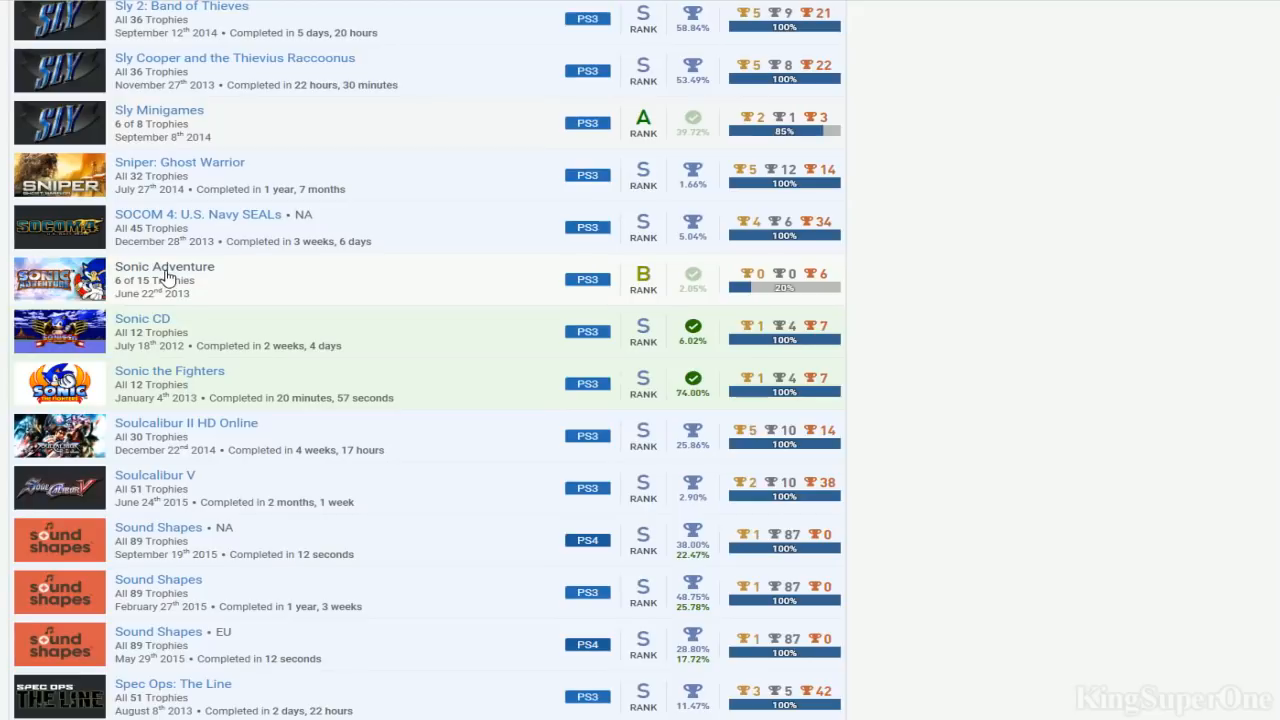
mouse_move(132, 392)
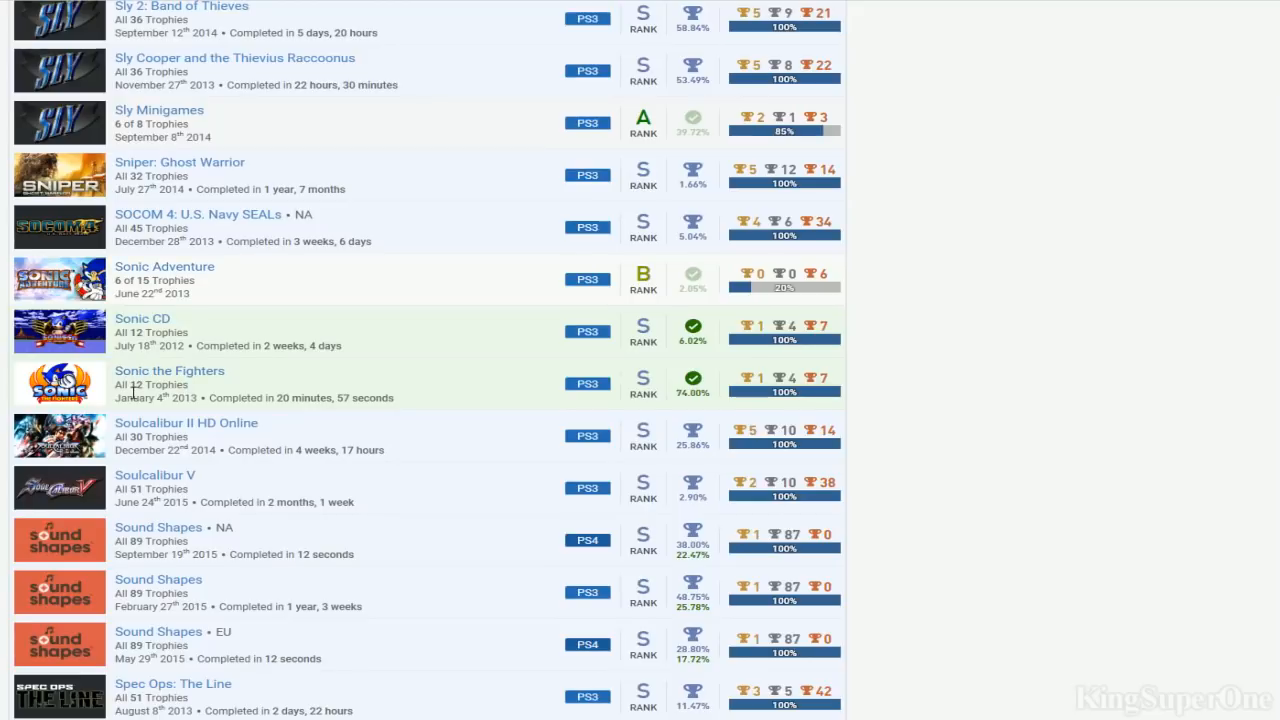
scroll(up, 3)
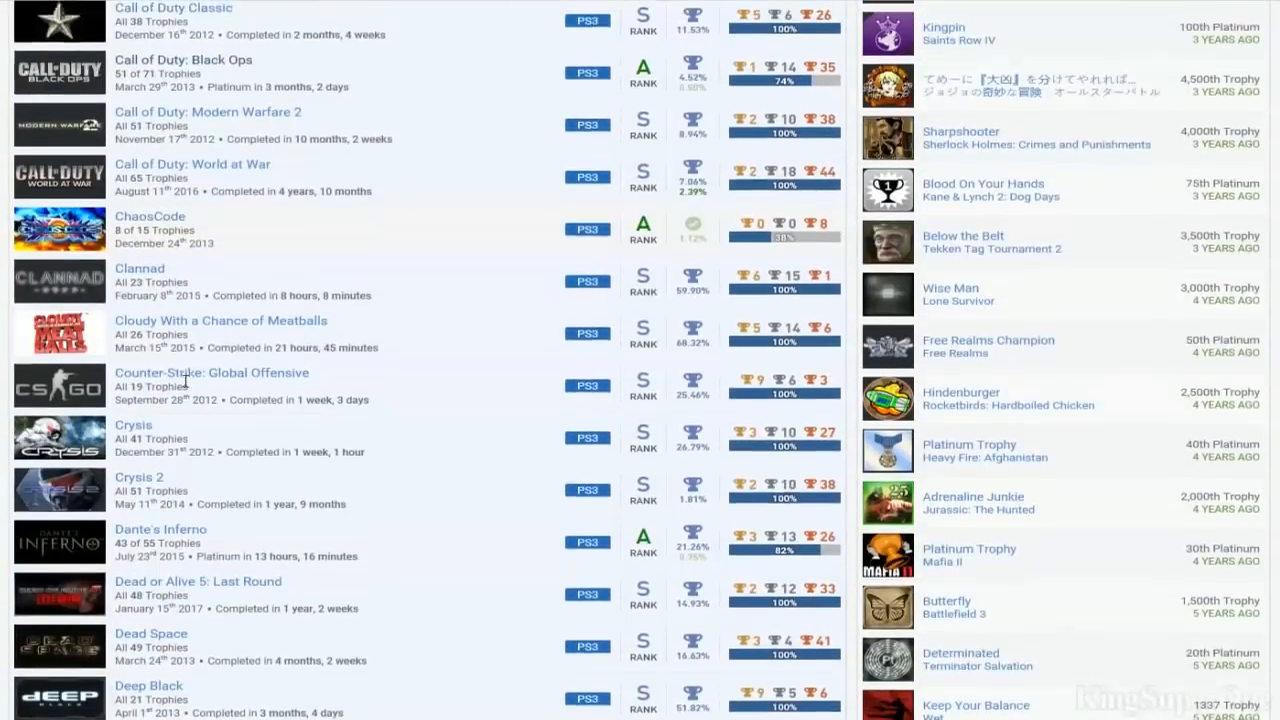
scroll(down, 3)
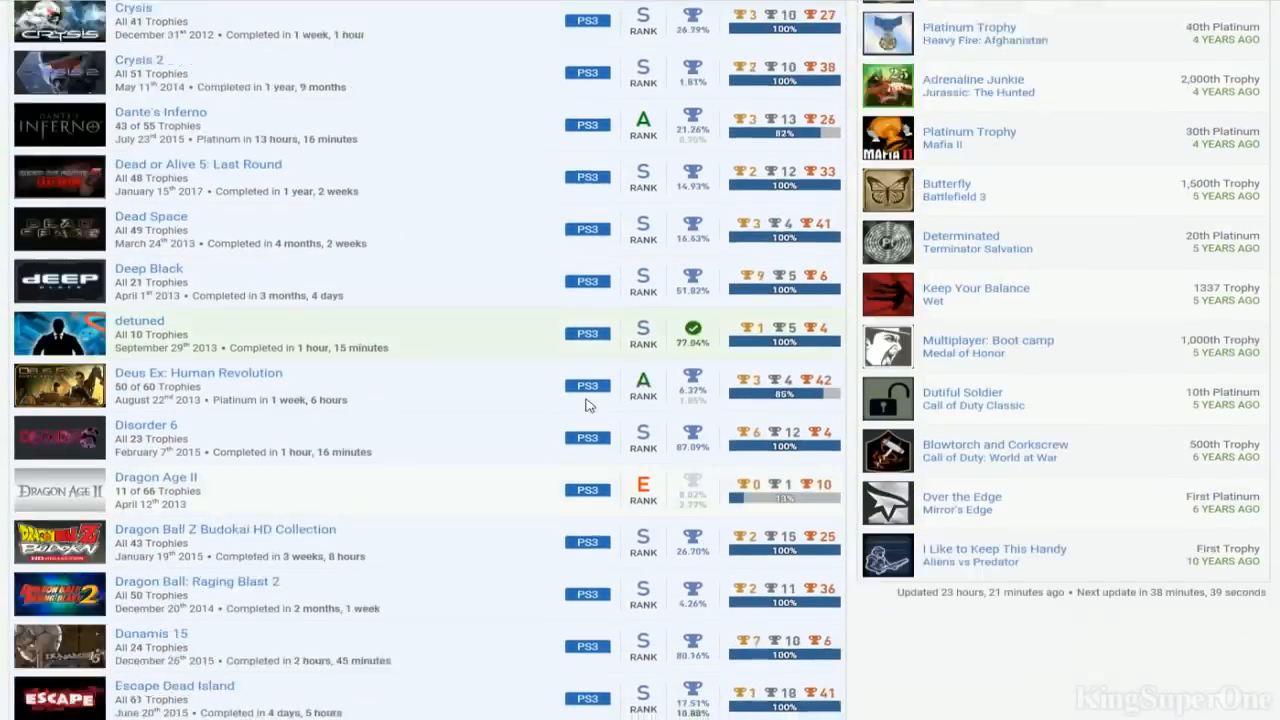
scroll(down, 3)
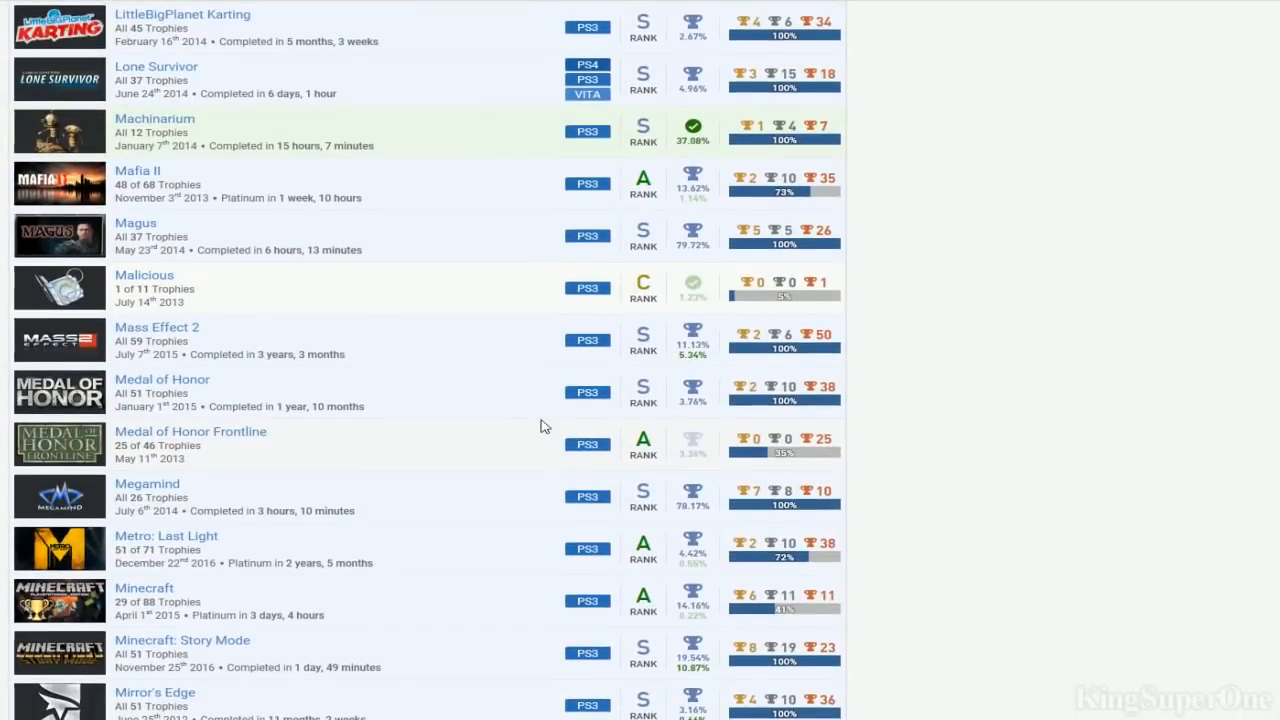
scroll(down, 3)
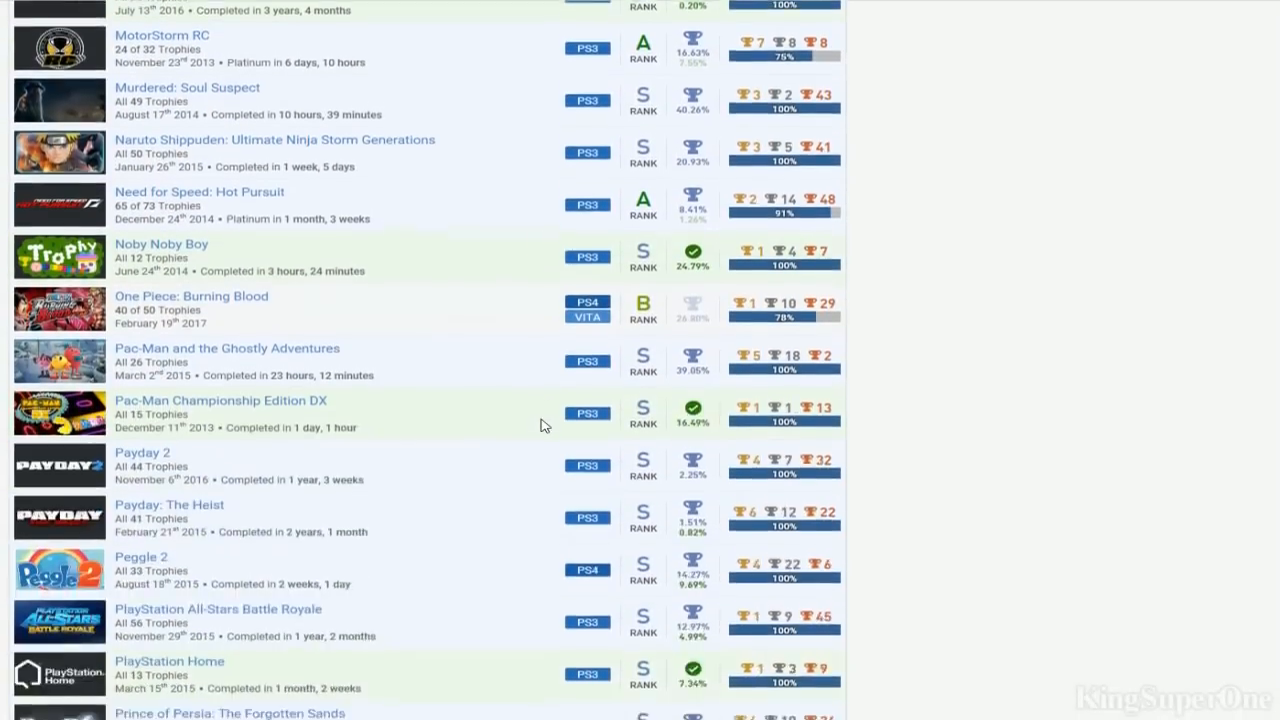
scroll(down, 3)
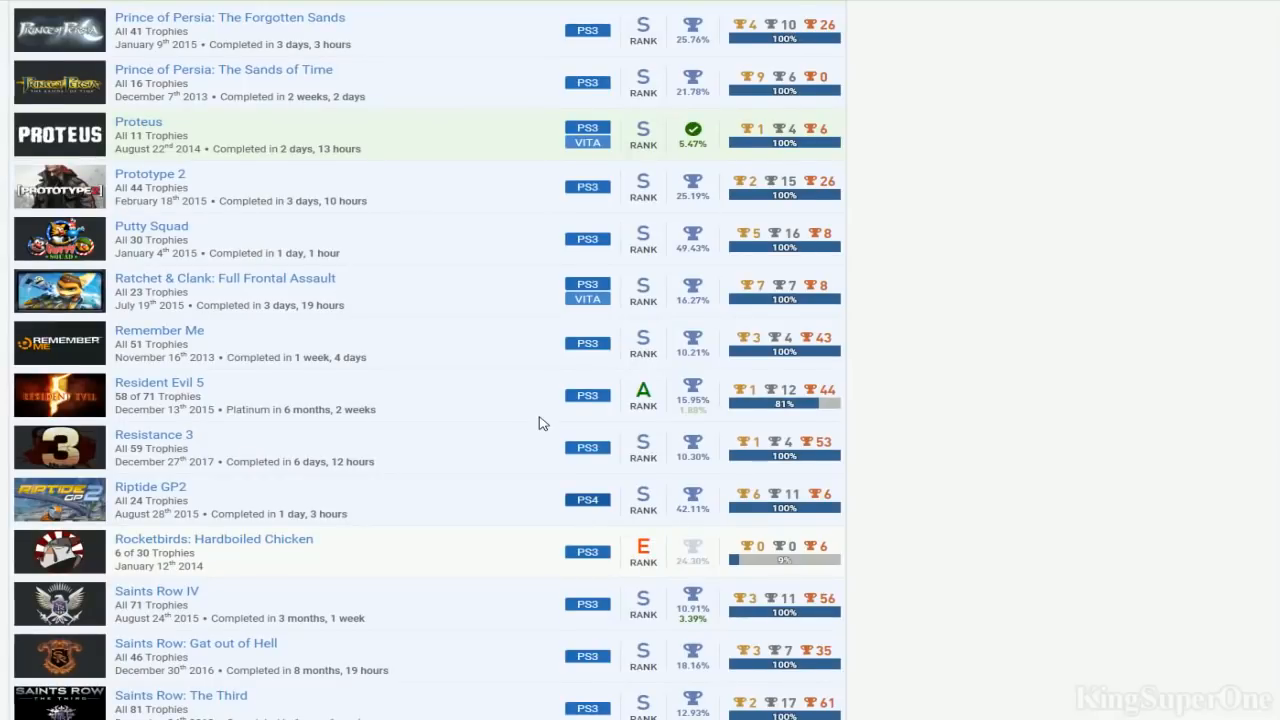
scroll(down, 3)
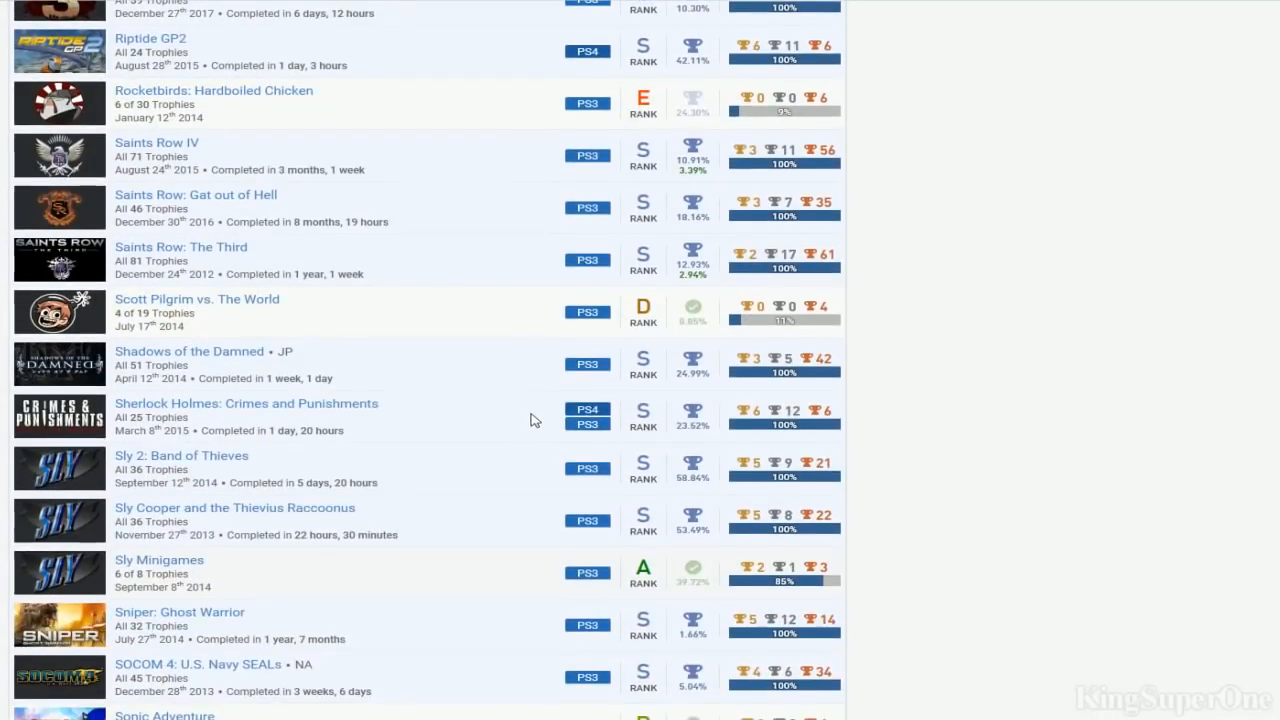
scroll(down, 3)
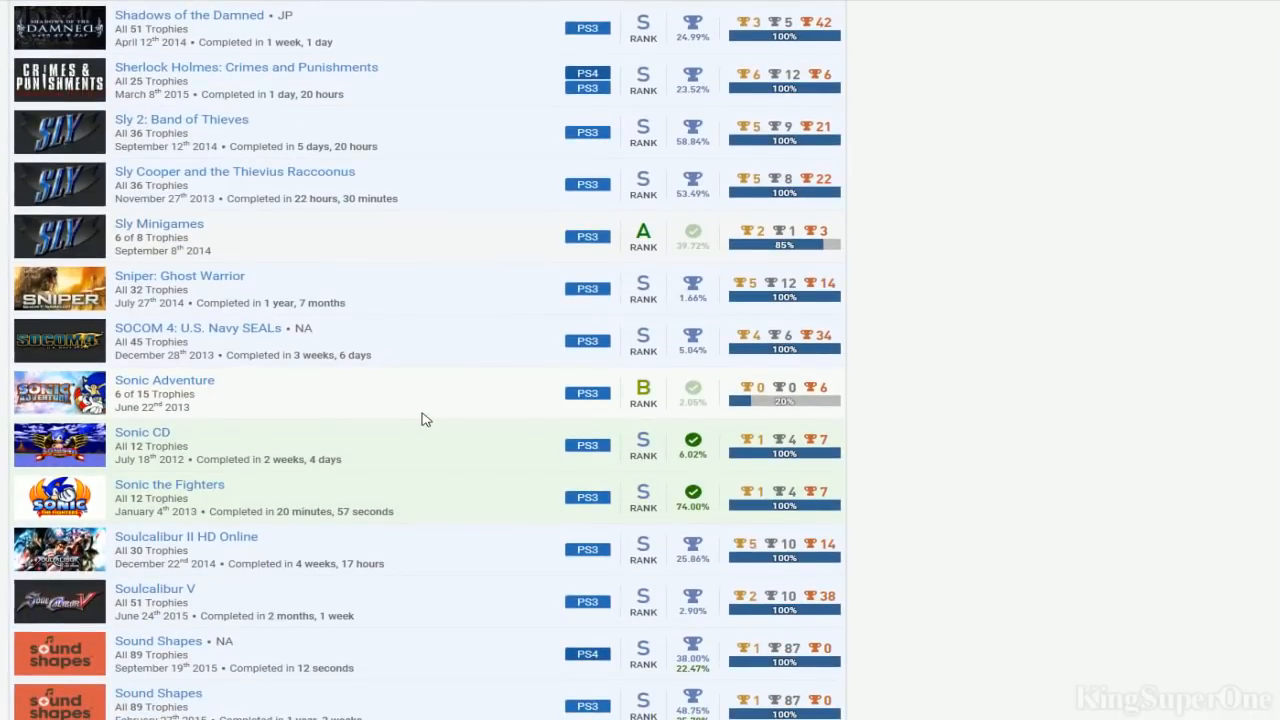
mouse_move(390, 486)
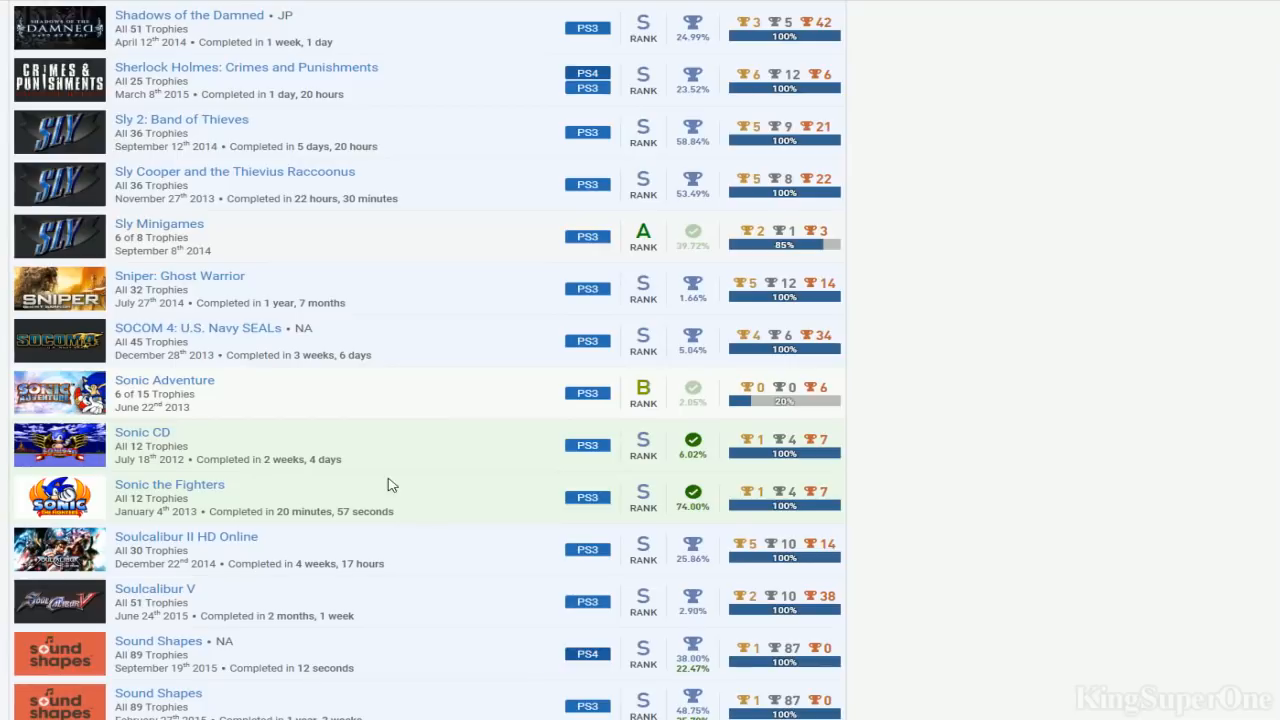
mouse_move(380, 612)
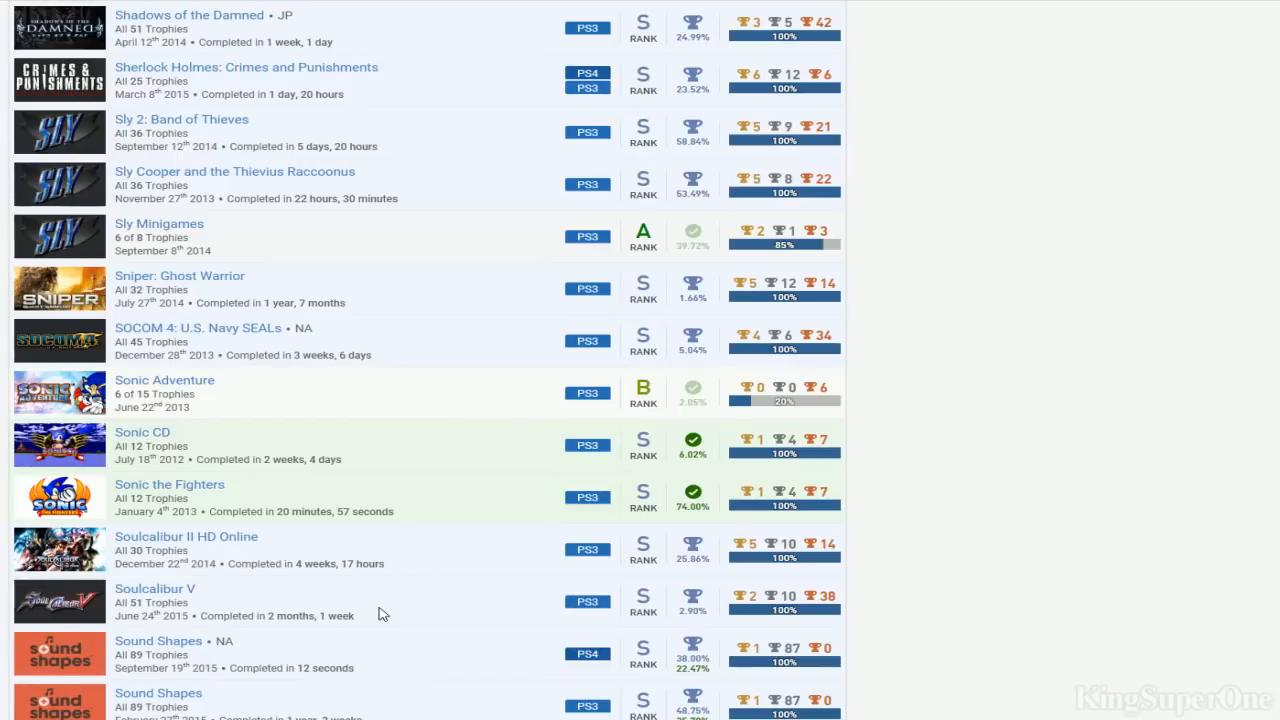
mouse_move(380, 648)
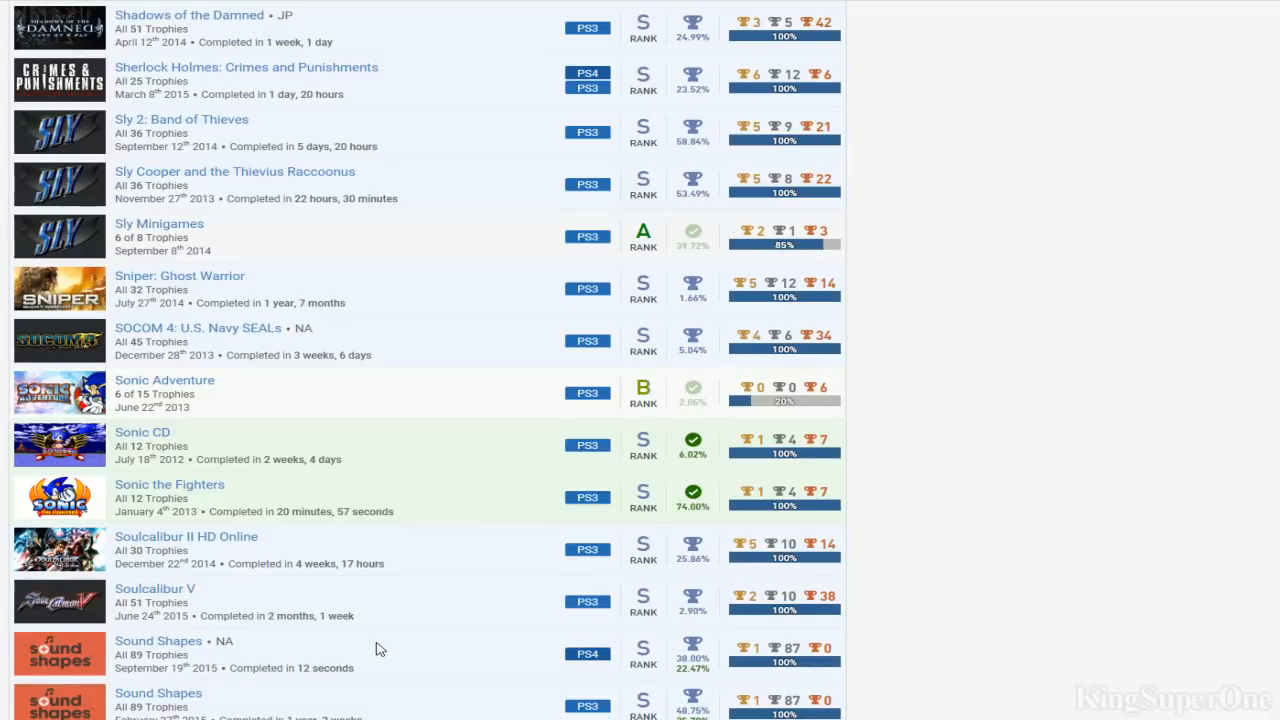
Scroll the games list past Sound Shapes and Spec Ops to Super Hang-On and the Tekken titles
scroll(down, 3)
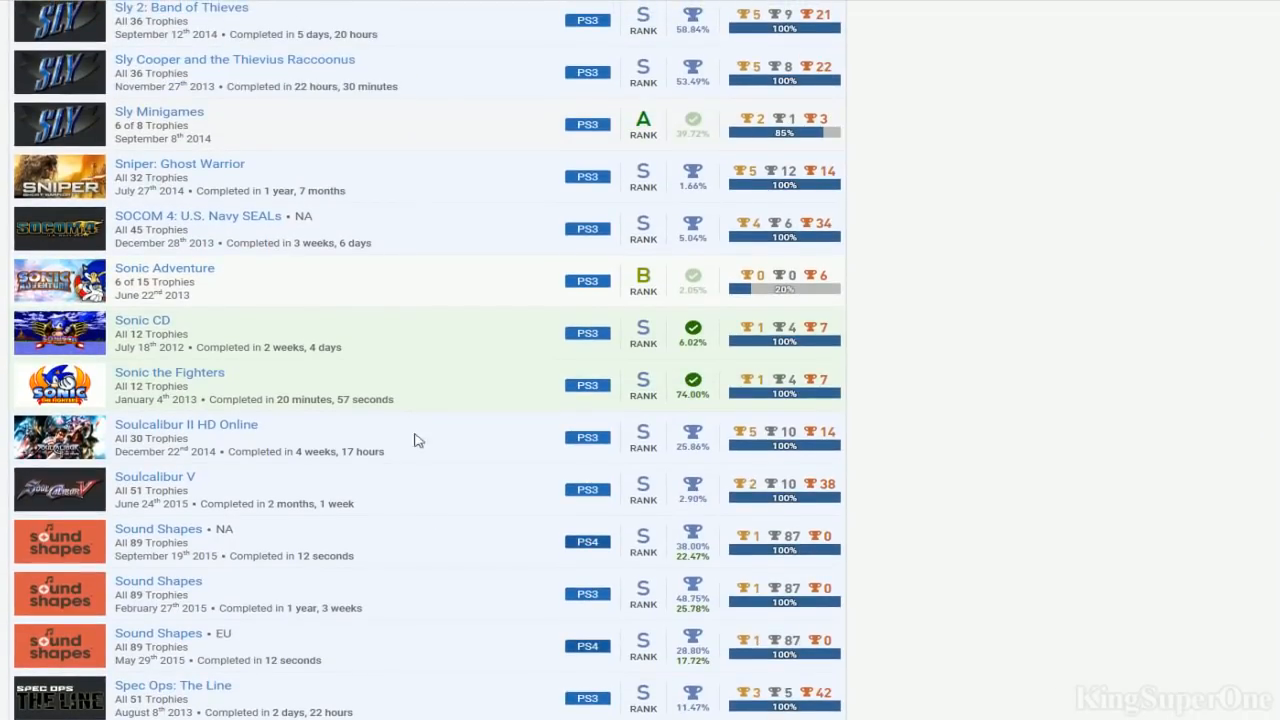
scroll(up, 3)
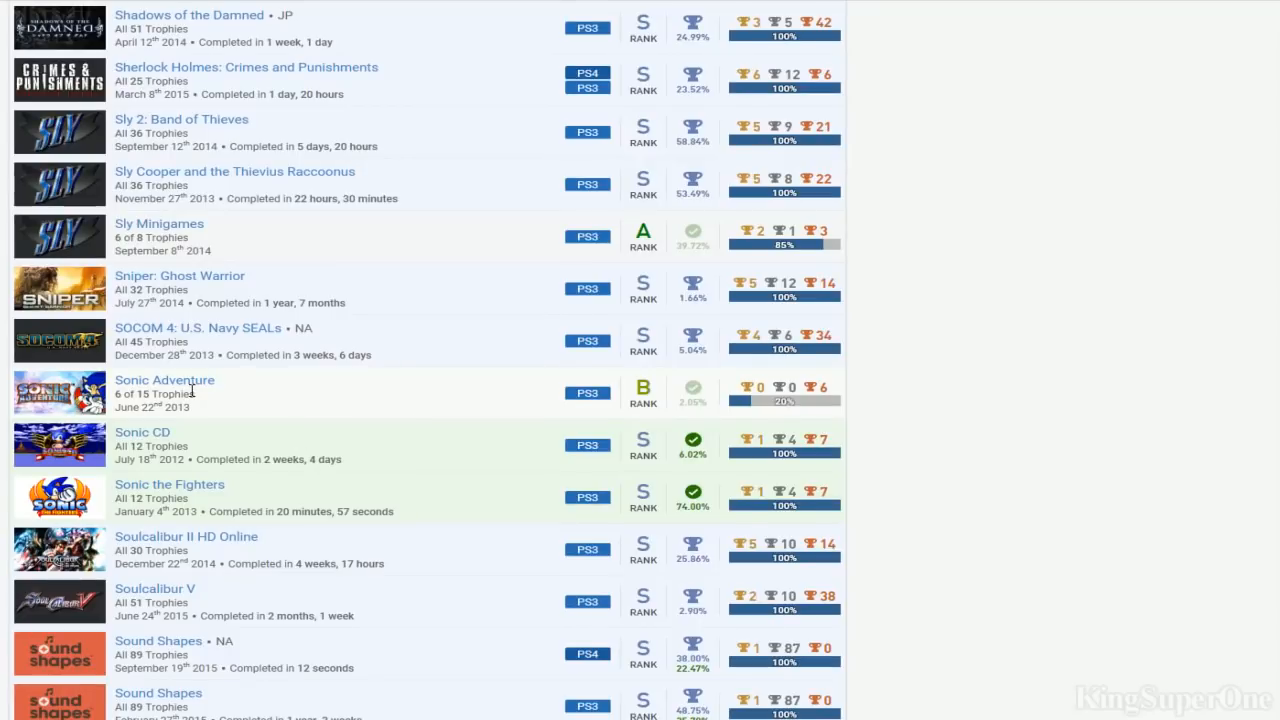
scroll(down, 3)
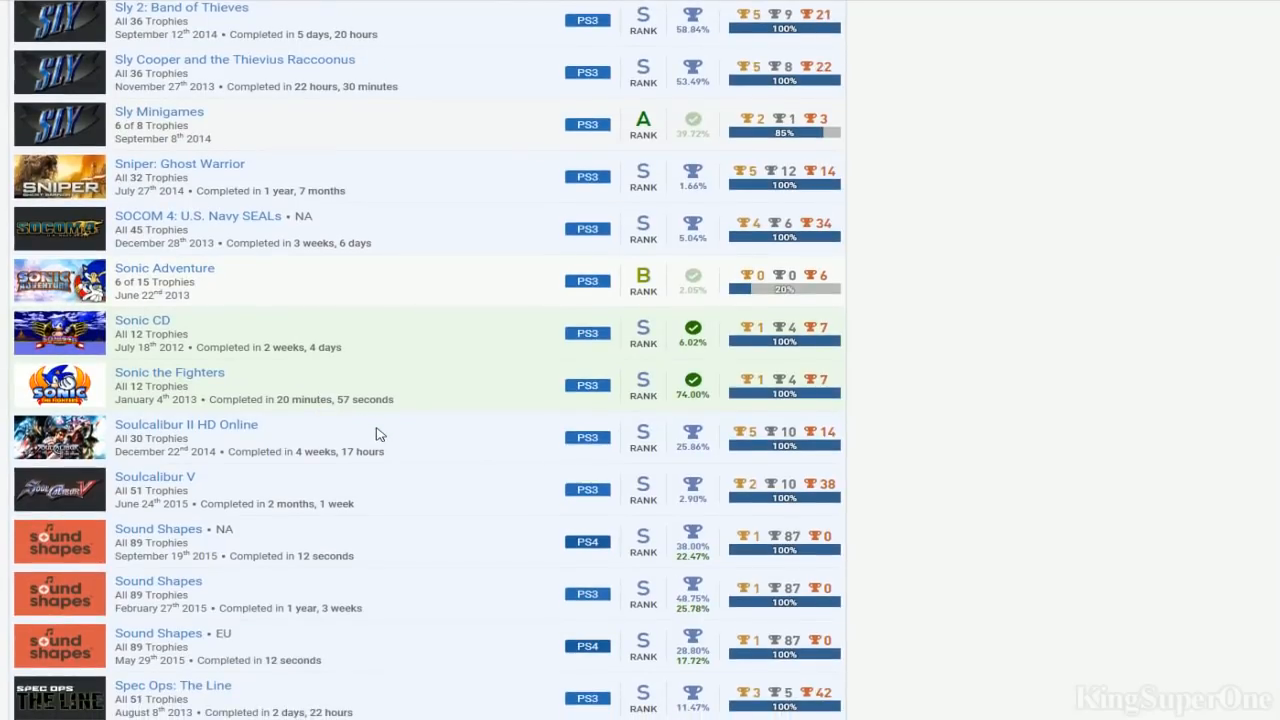
scroll(down, 3)
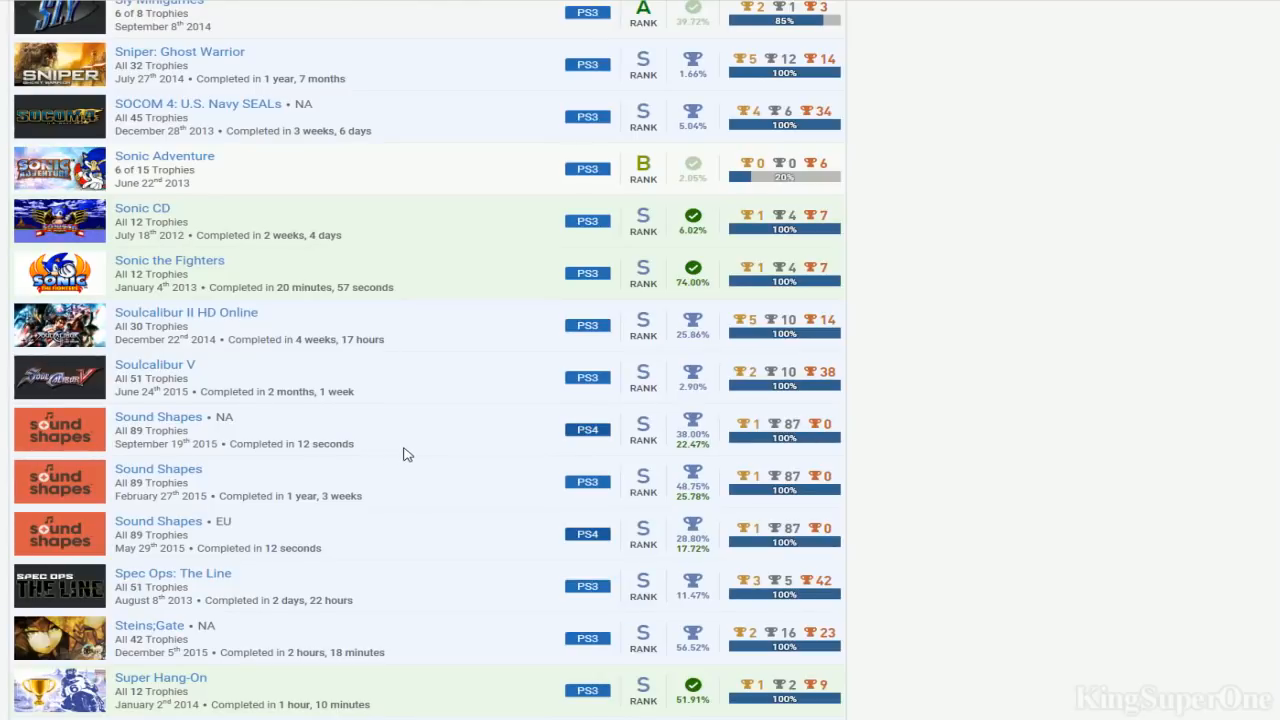
scroll(down, 3)
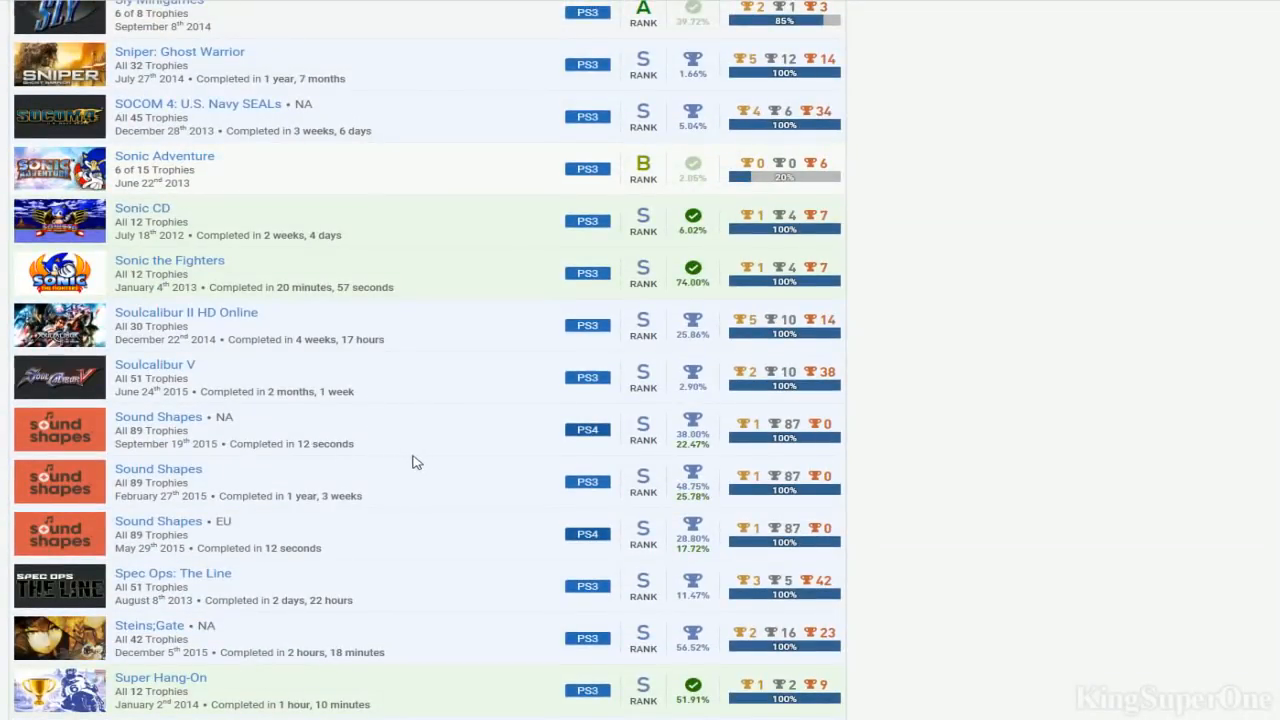
scroll(down, 3)
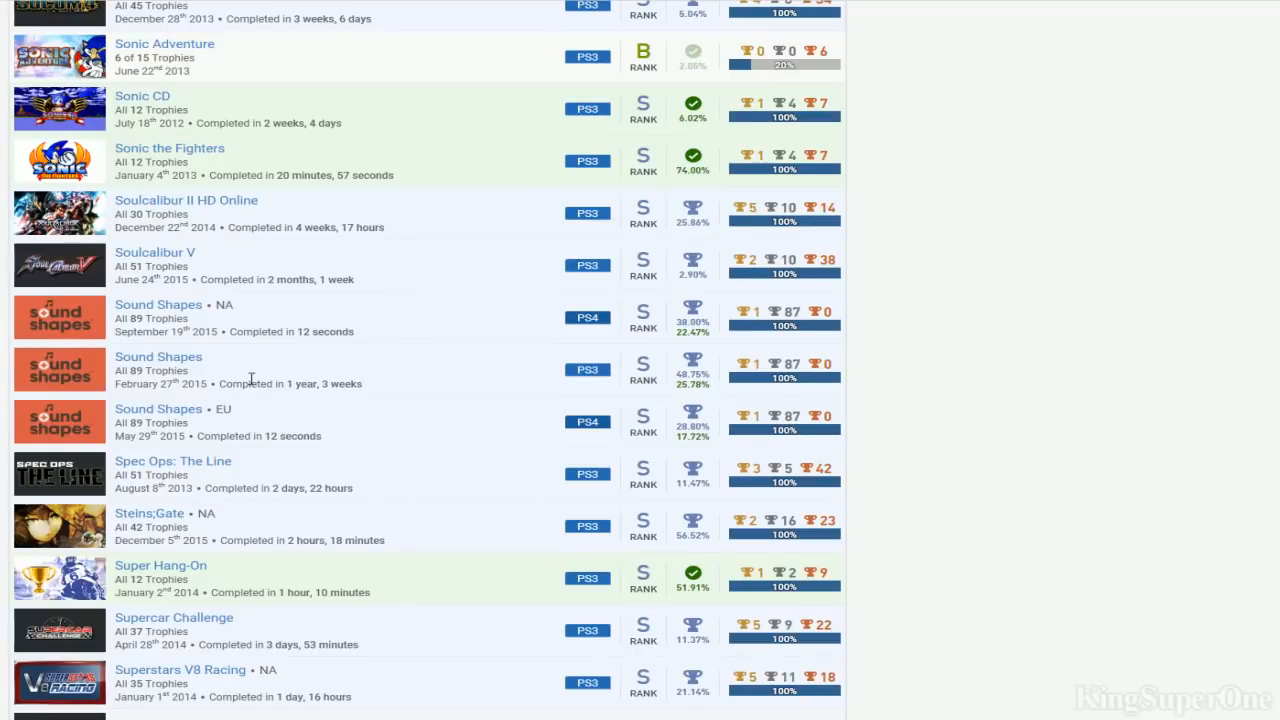
mouse_move(334, 404)
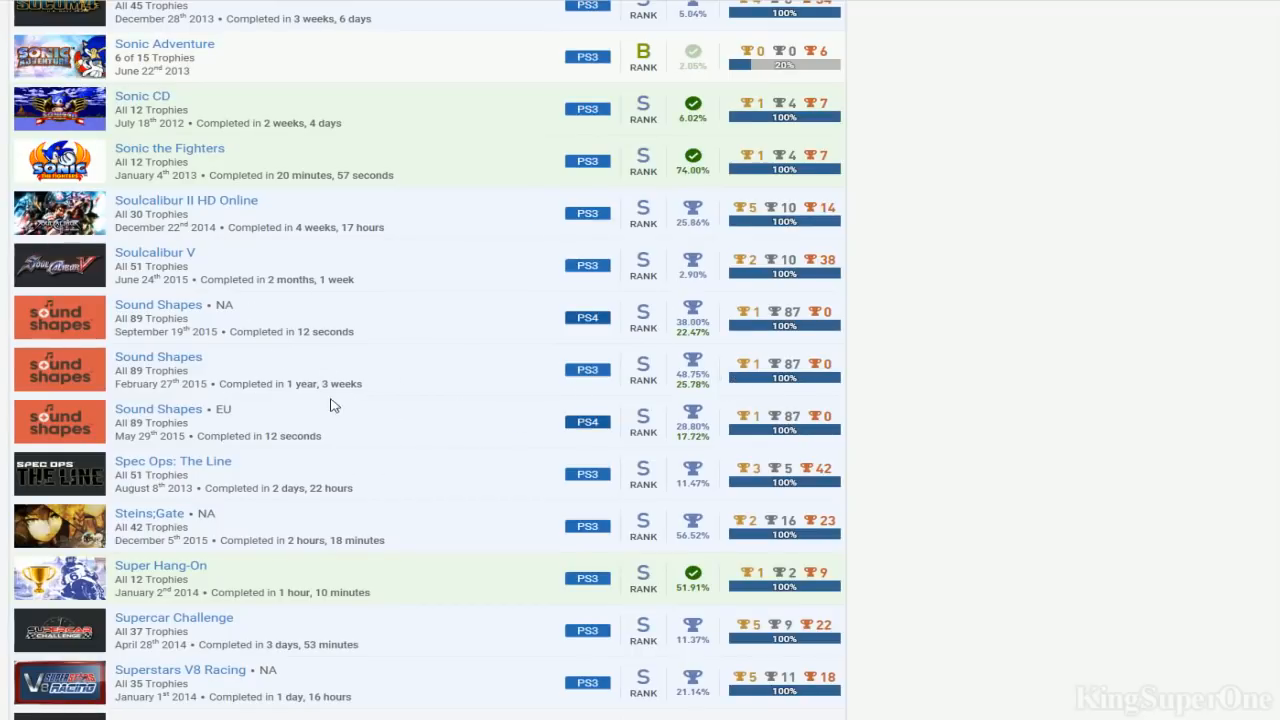
mouse_move(504, 400)
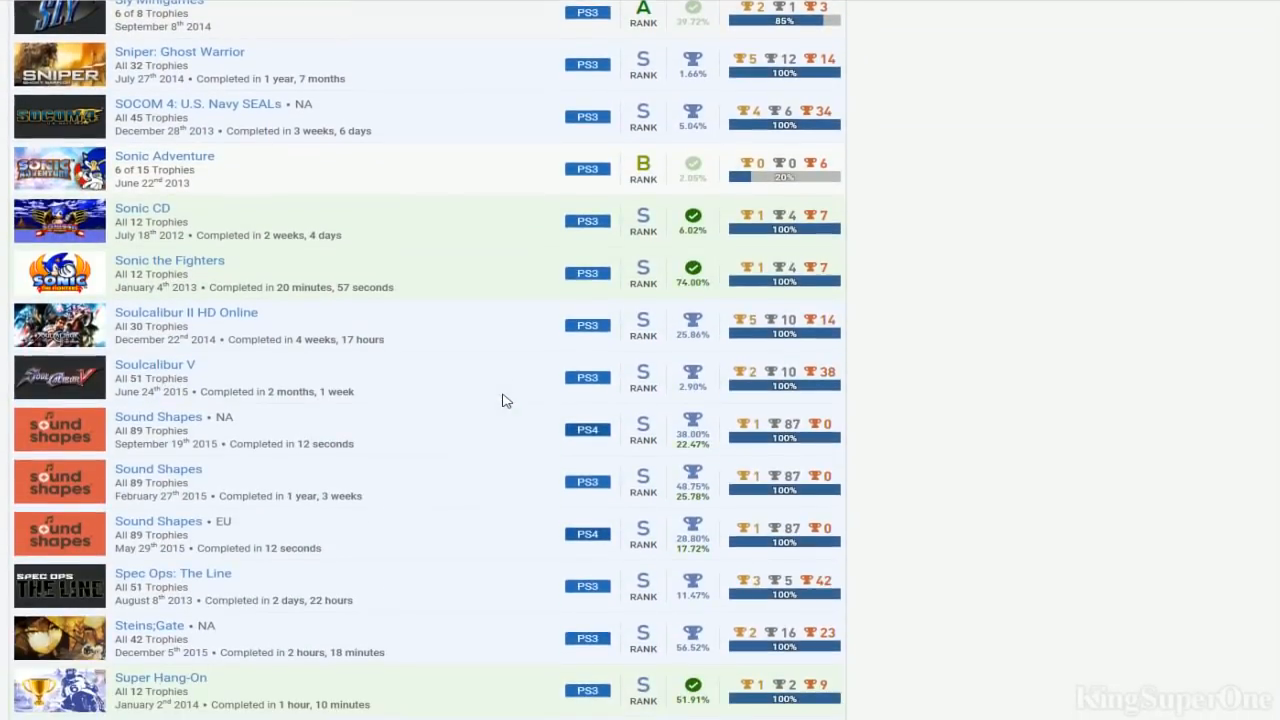
scroll(down, 3)
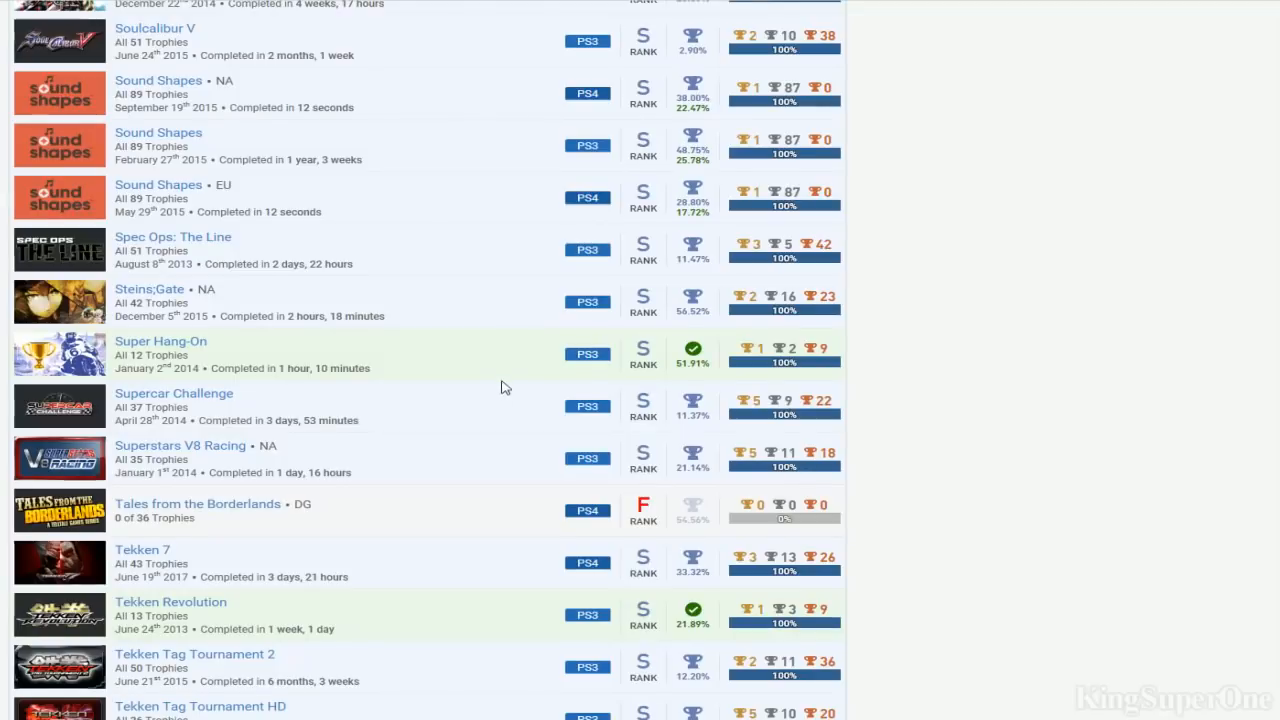
scroll(down, 3)
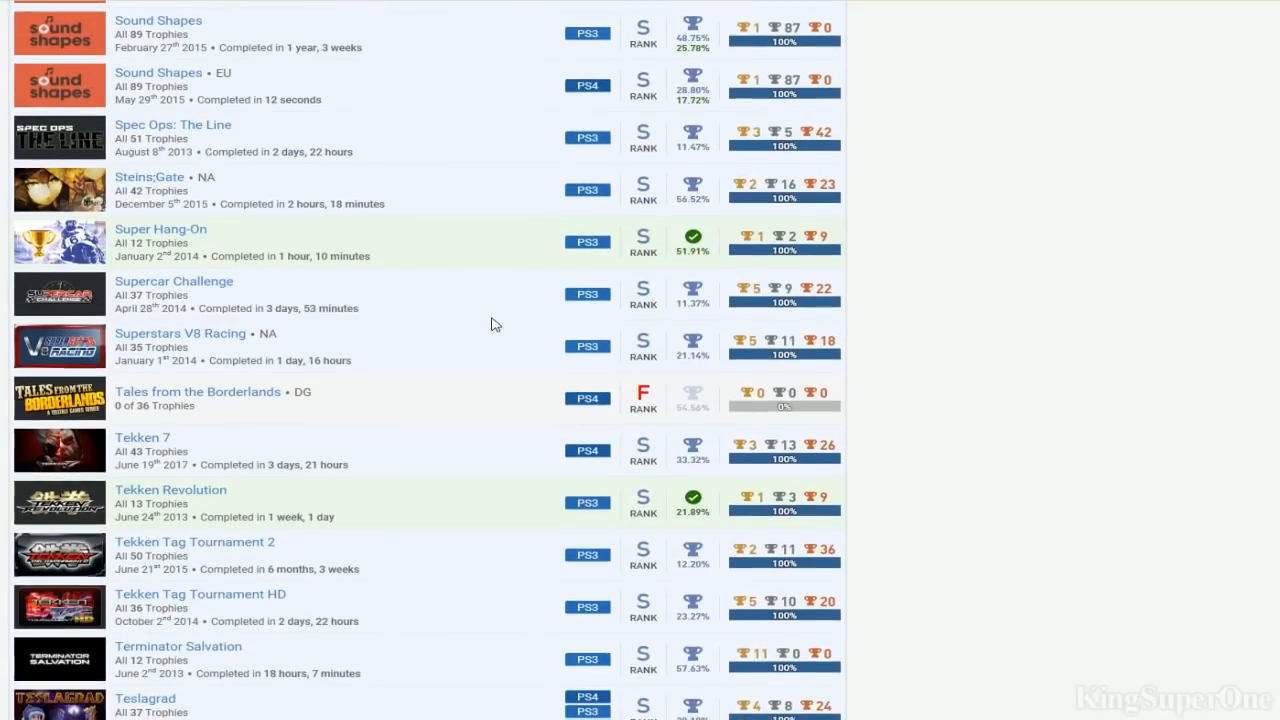
mouse_move(444, 360)
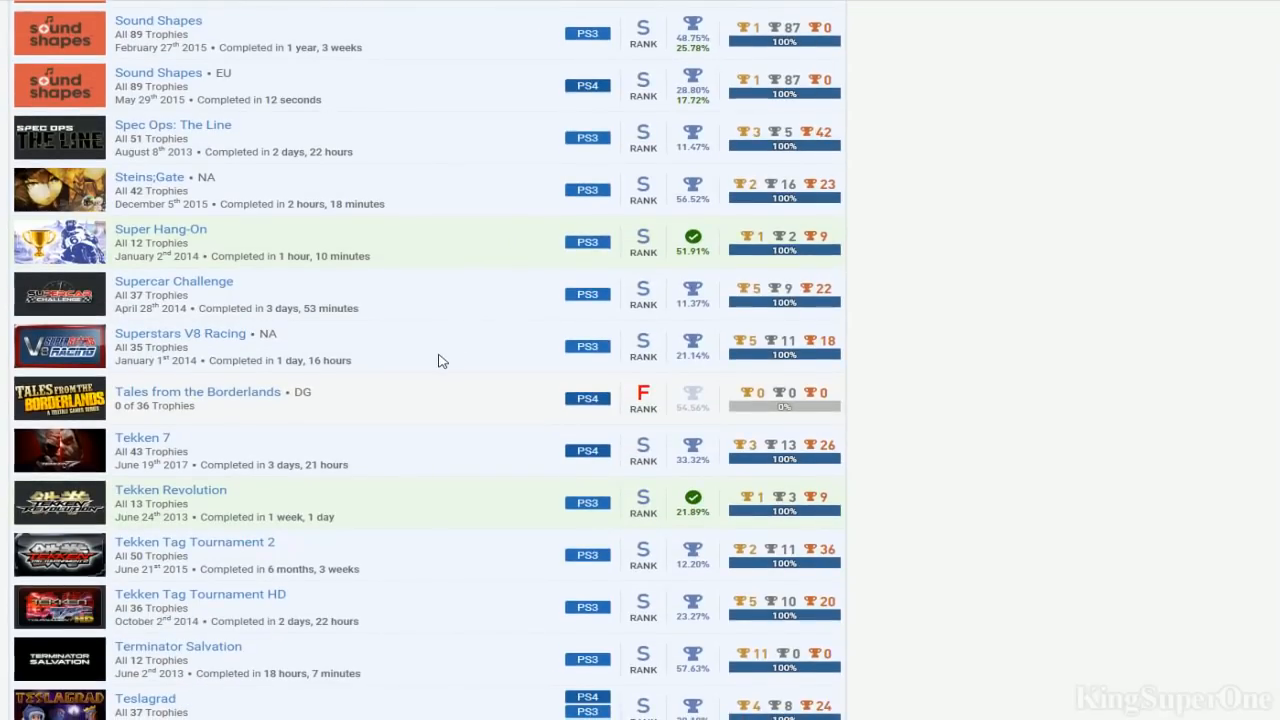
scroll(down, 3)
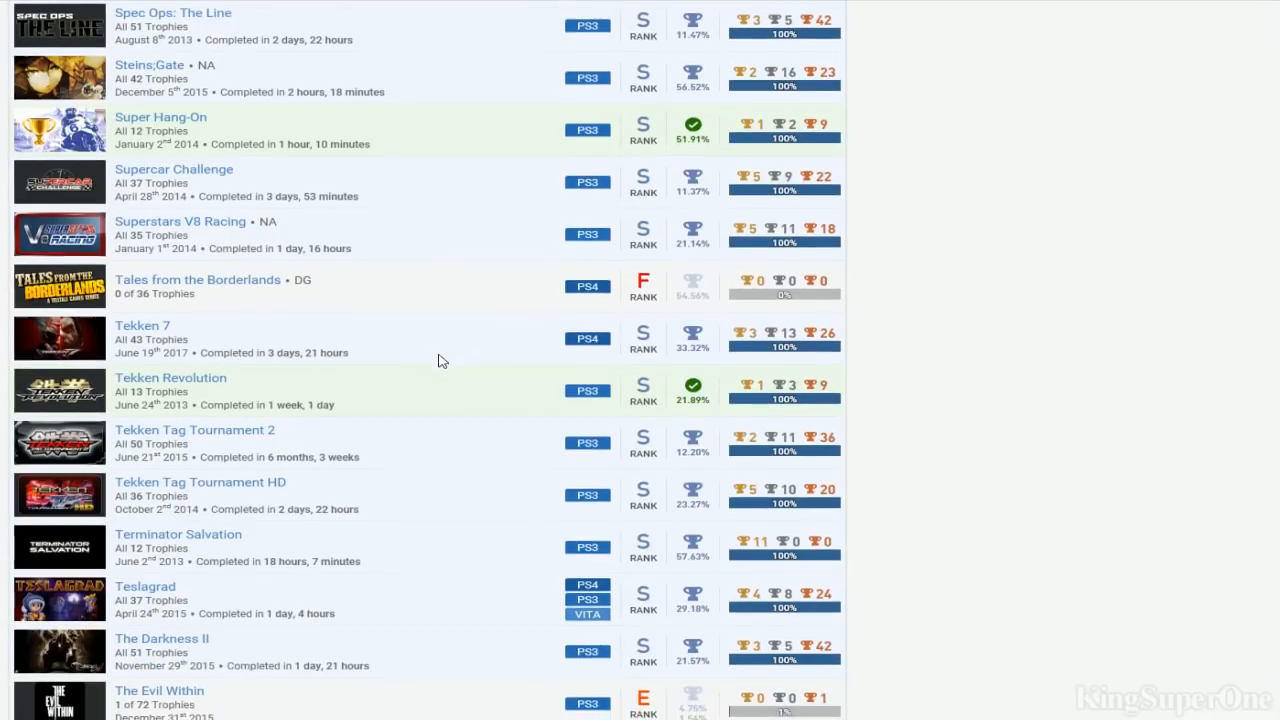
mouse_move(448, 302)
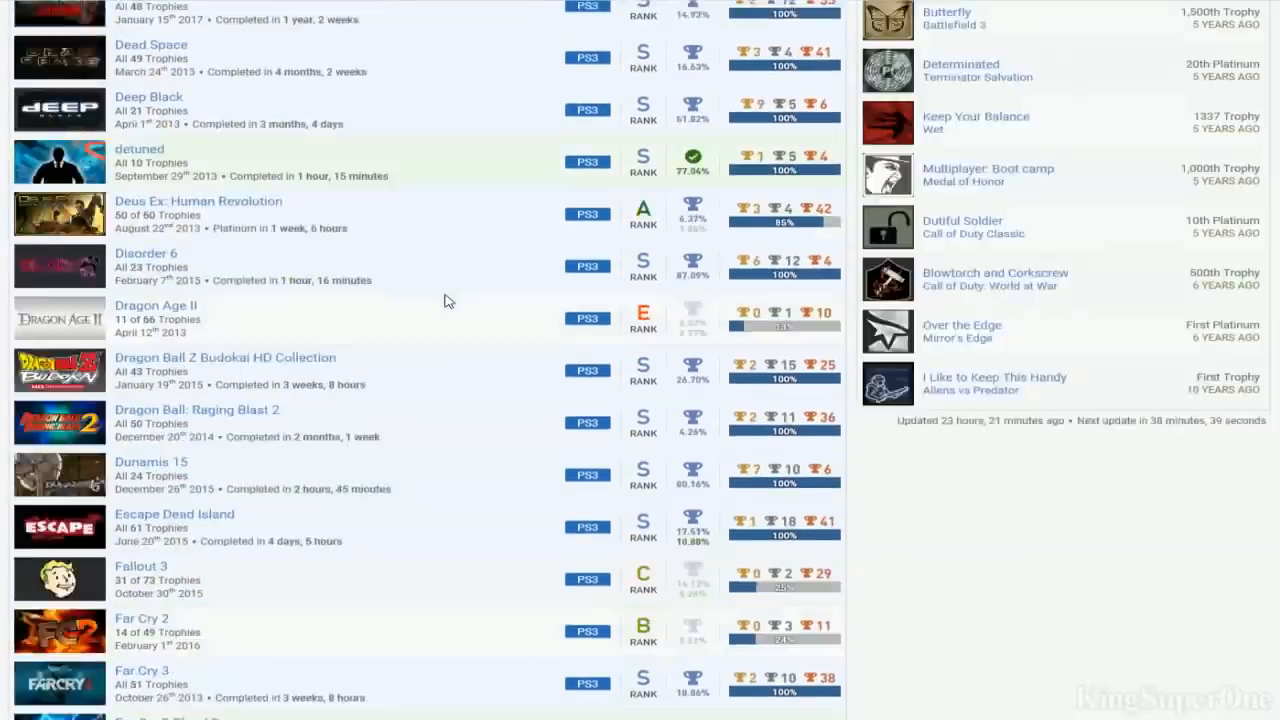
scroll(down, 3)
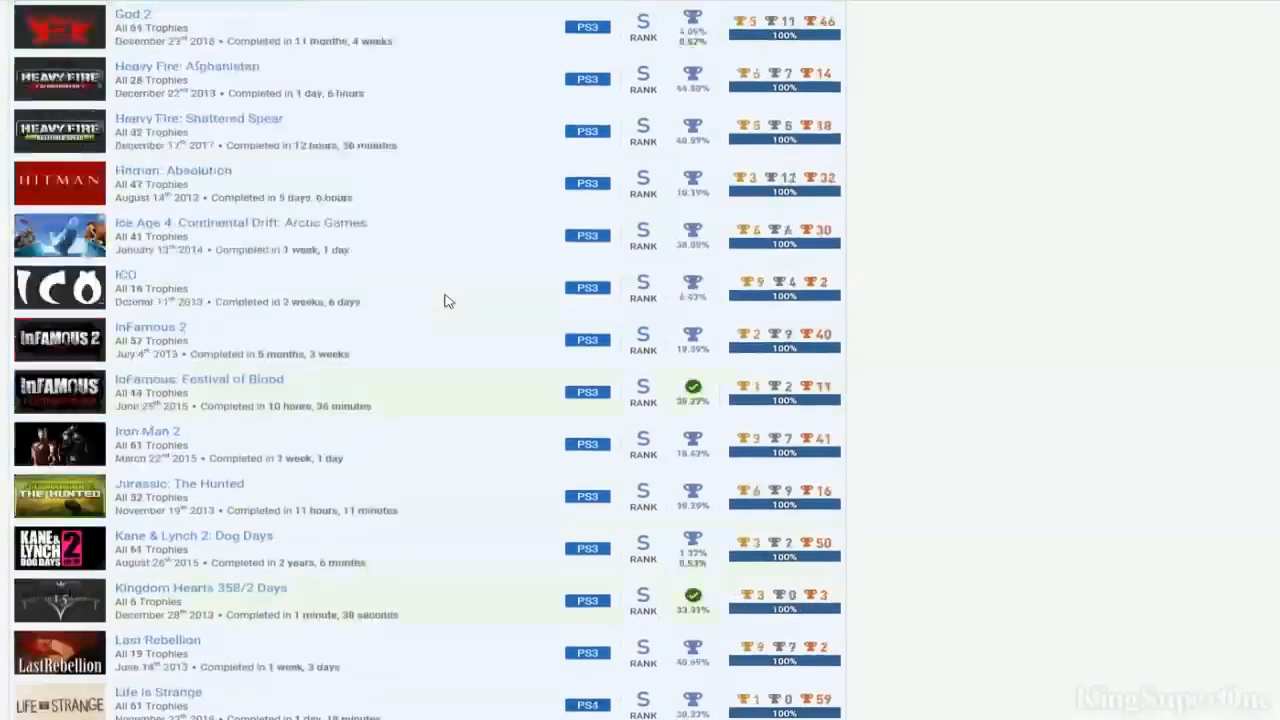
scroll(down, 3)
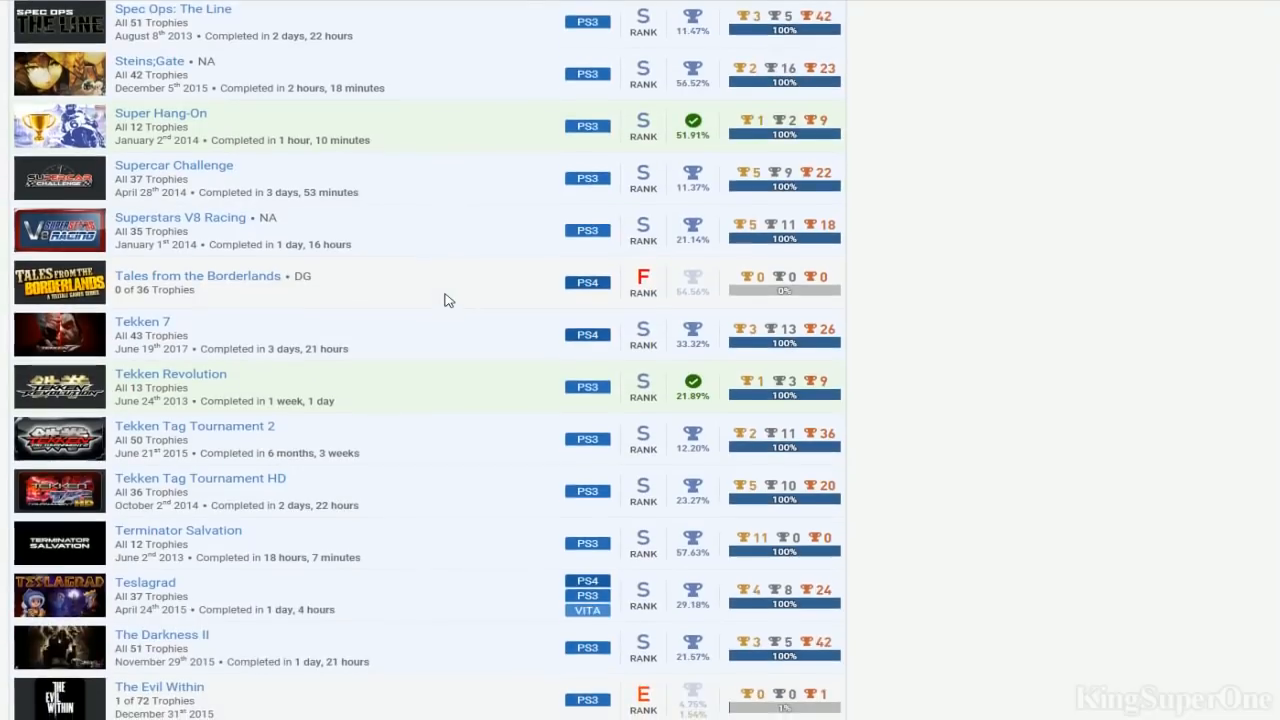
mouse_move(310, 328)
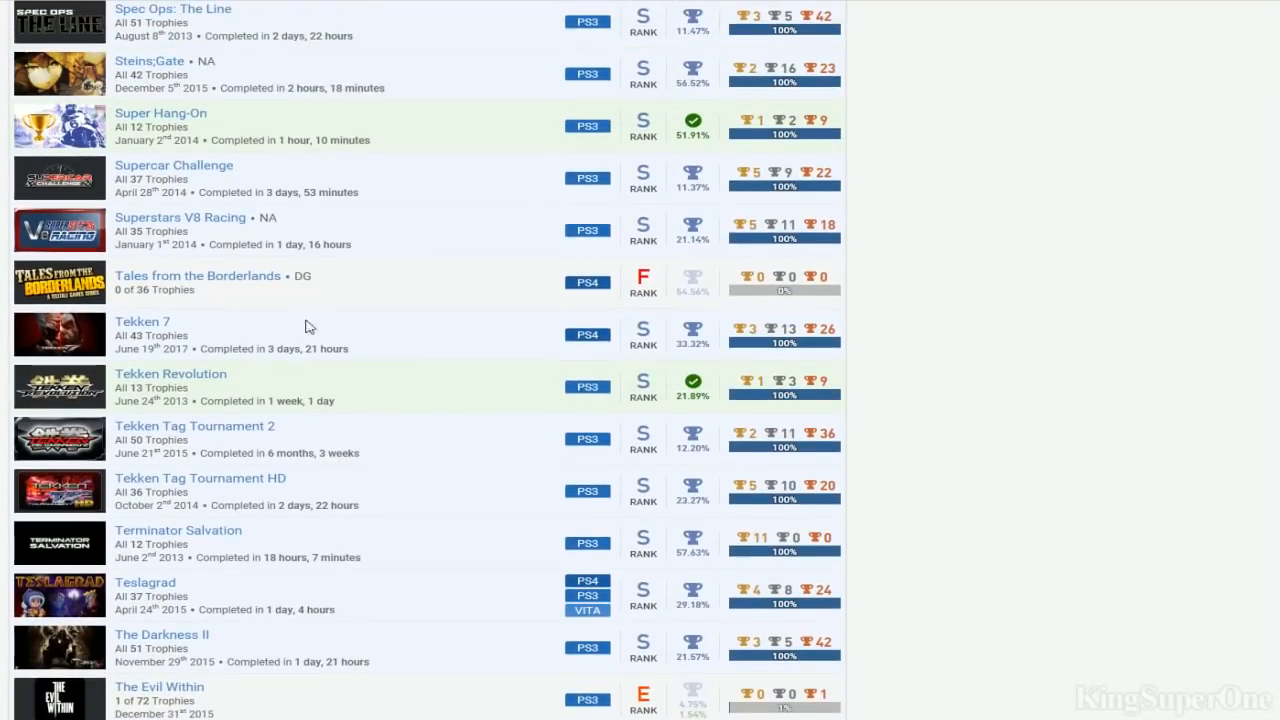
mouse_move(236, 428)
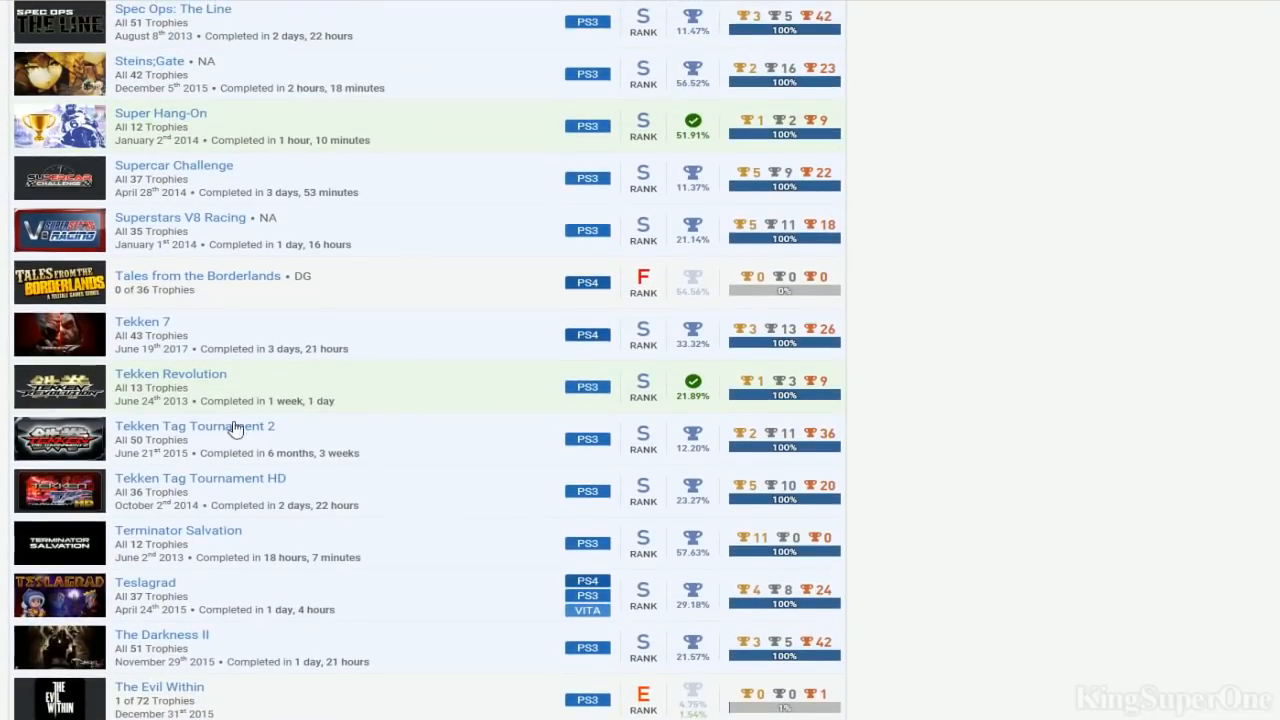
mouse_move(320, 436)
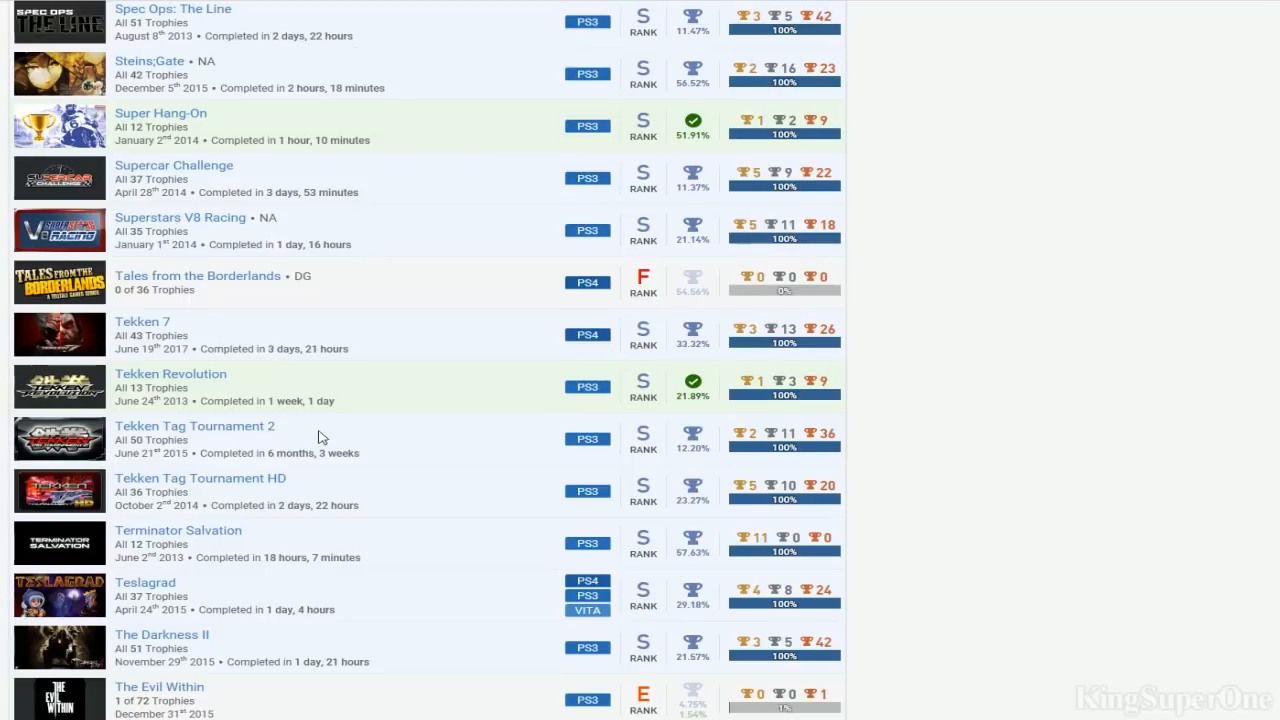
mouse_move(372, 336)
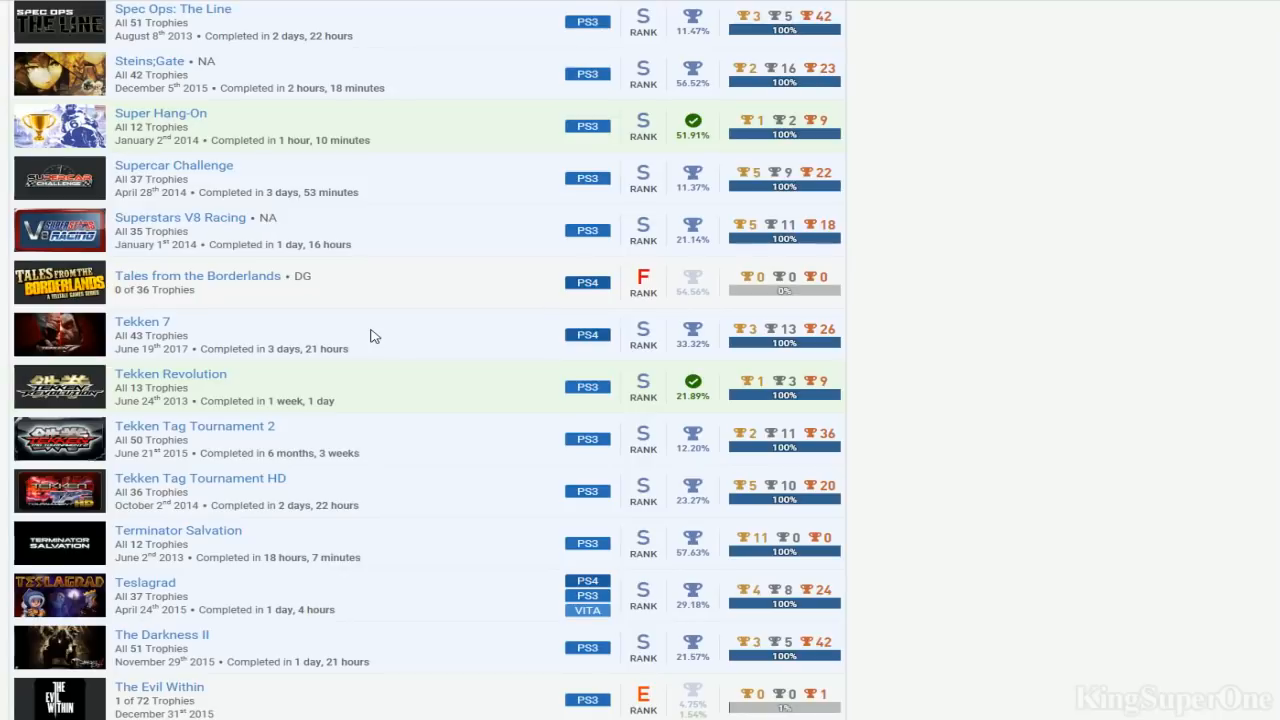
mouse_move(392, 480)
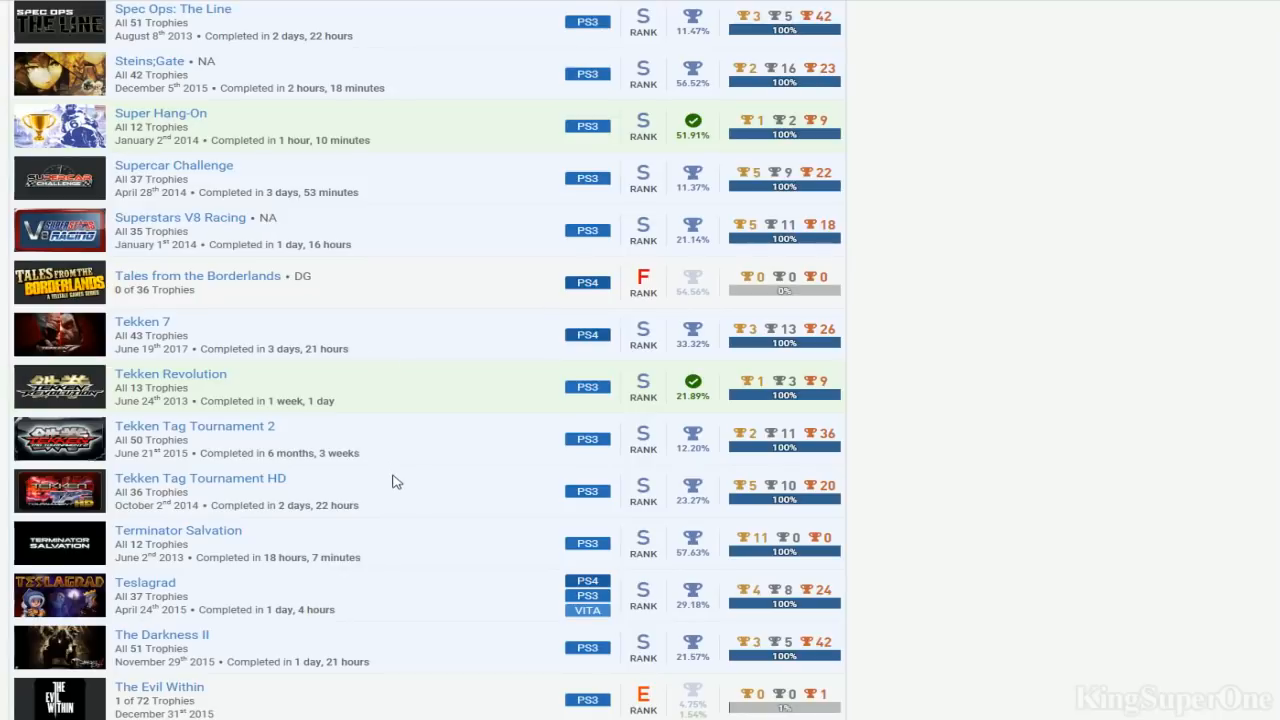
mouse_move(396, 500)
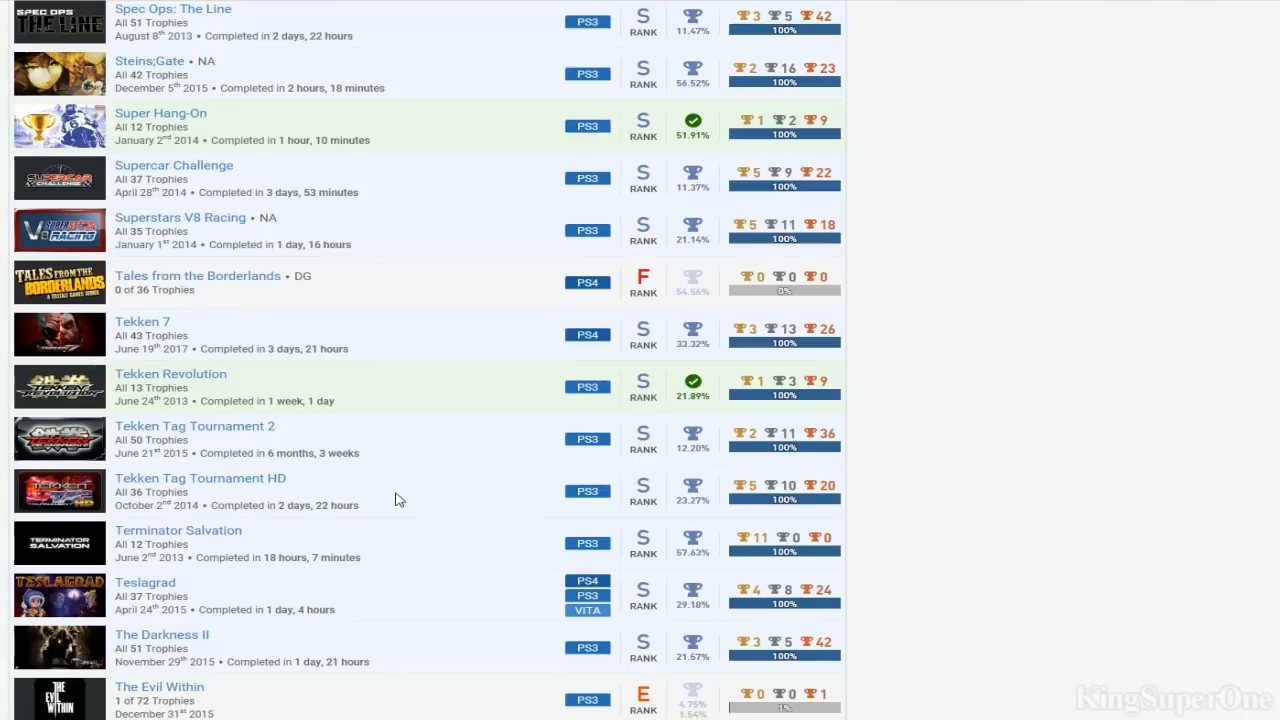
mouse_move(434, 442)
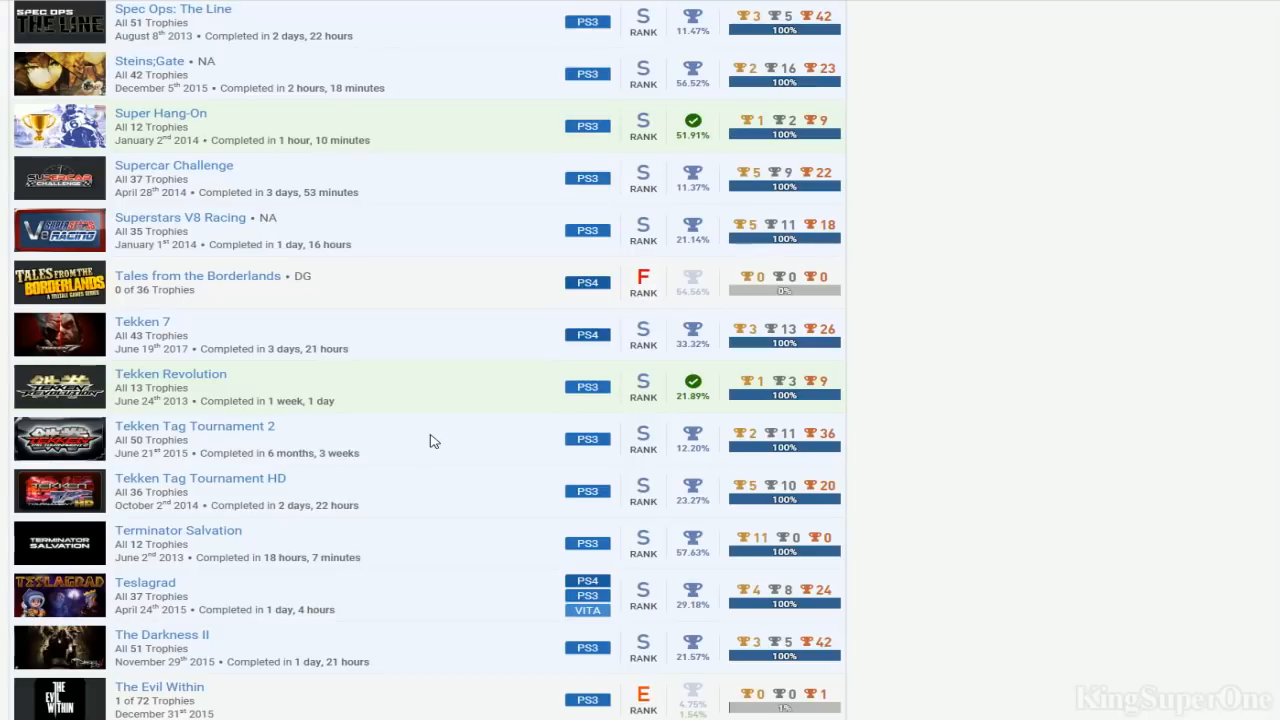
mouse_move(360, 364)
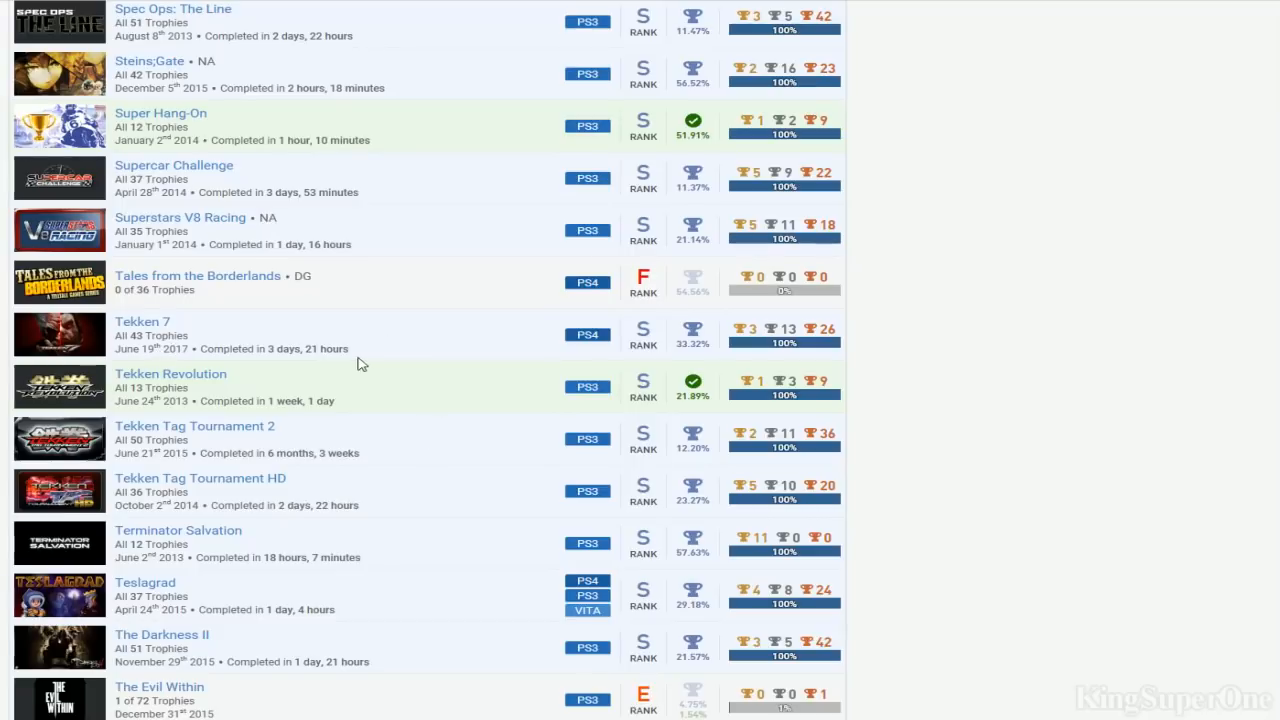
mouse_move(372, 364)
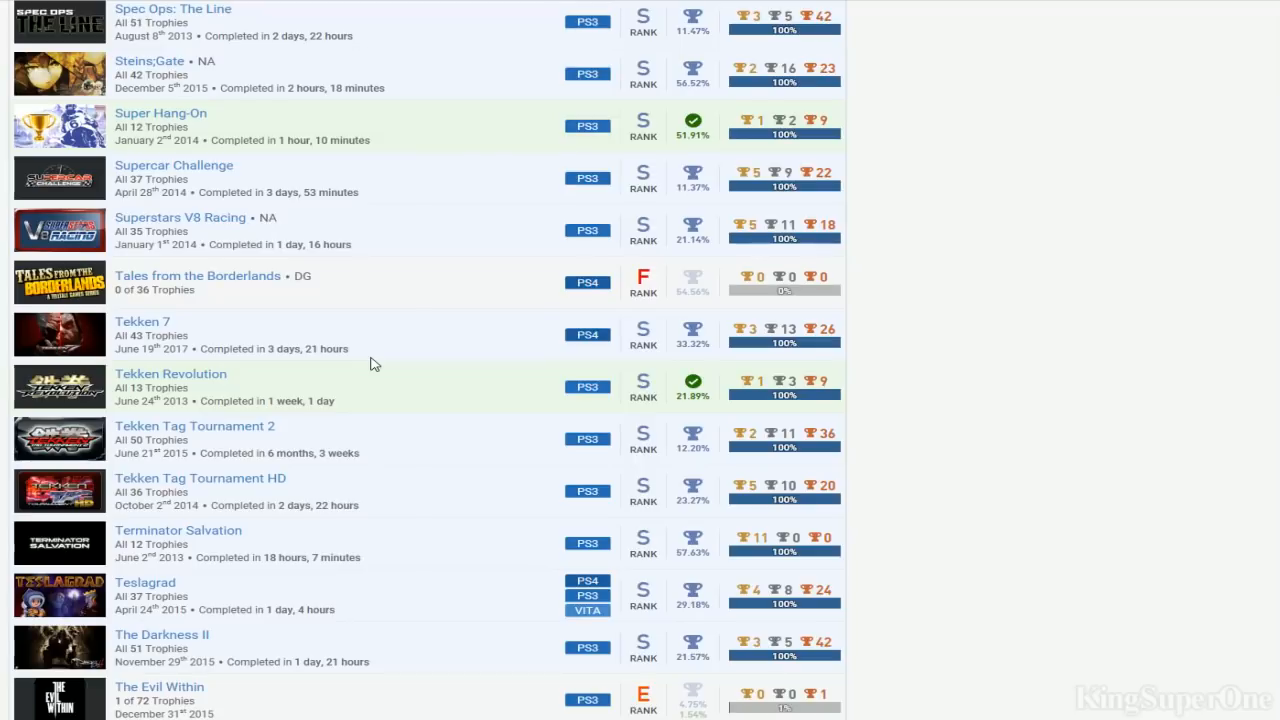
scroll(down, 3)
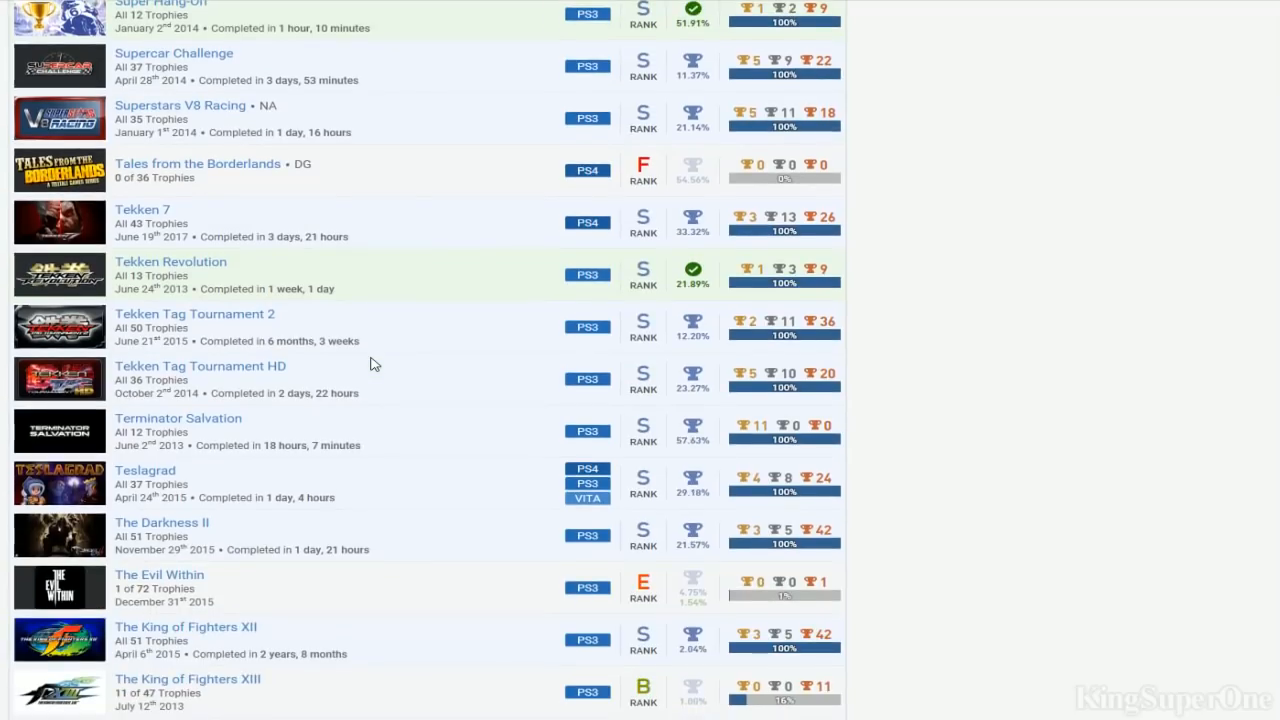
Scroll the games list down to The Walking Dead and Tomb Raider entries
scroll(down, 3)
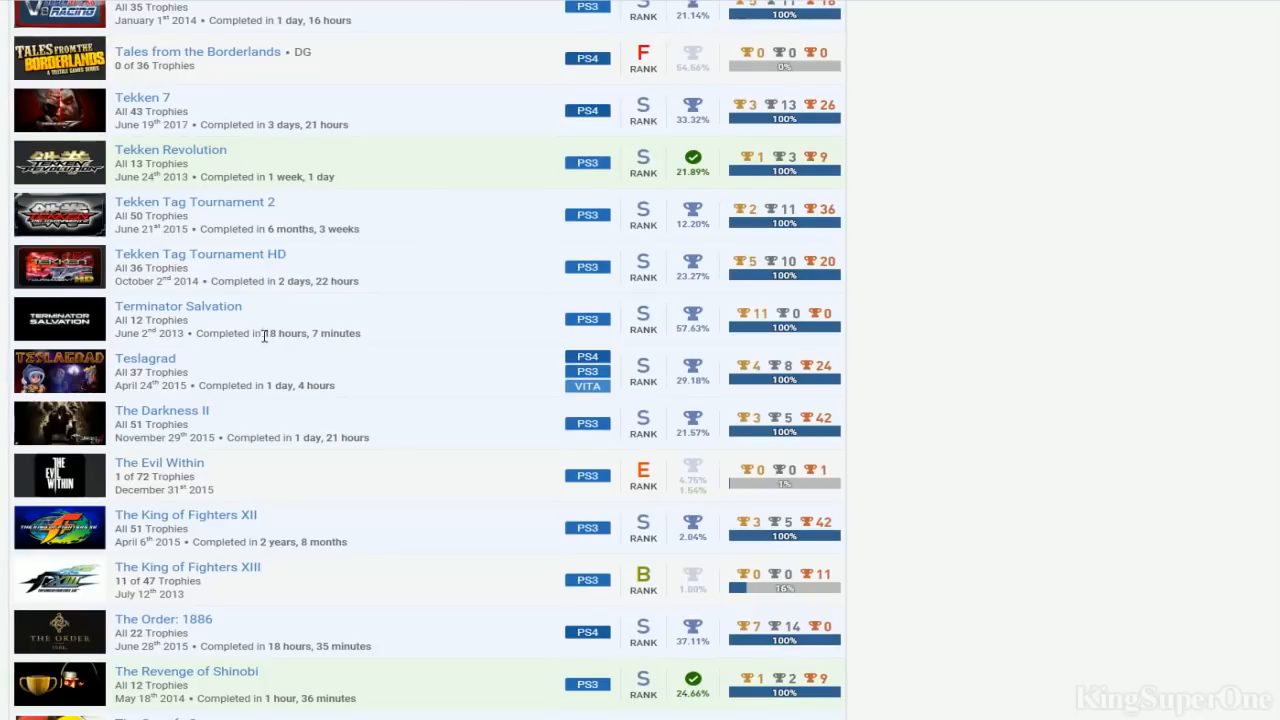
mouse_move(312, 332)
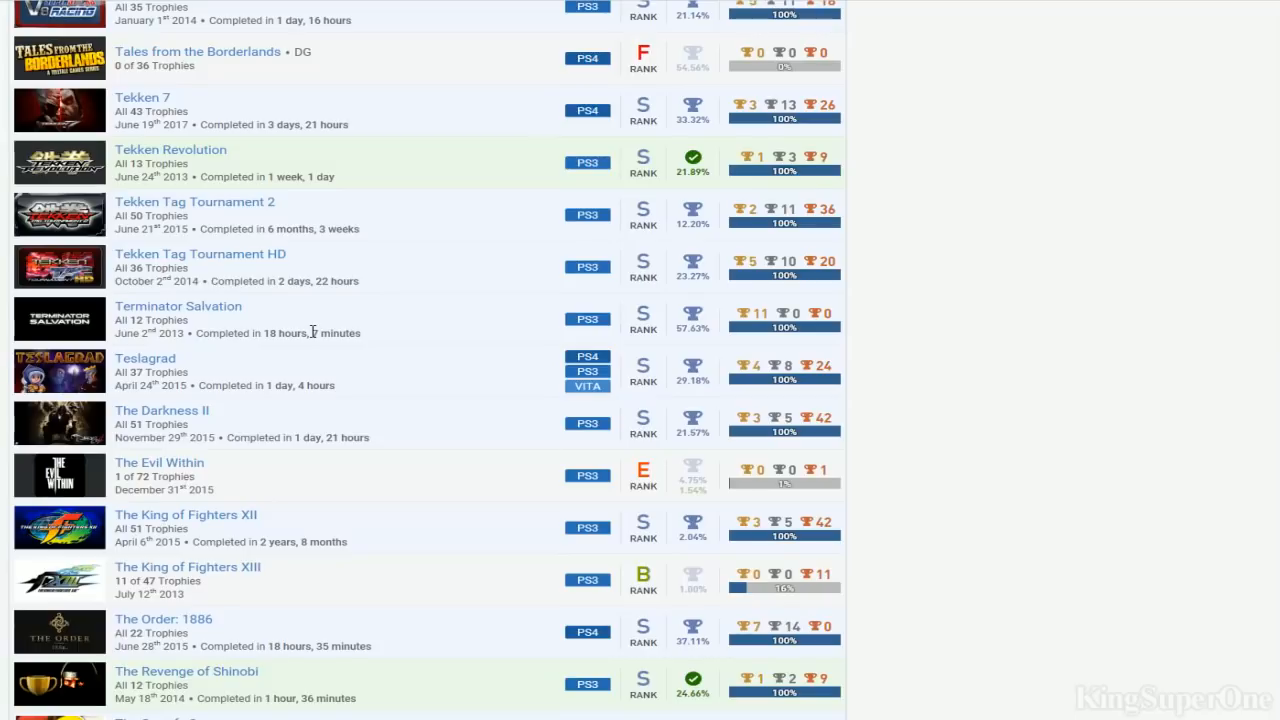
scroll(down, 3)
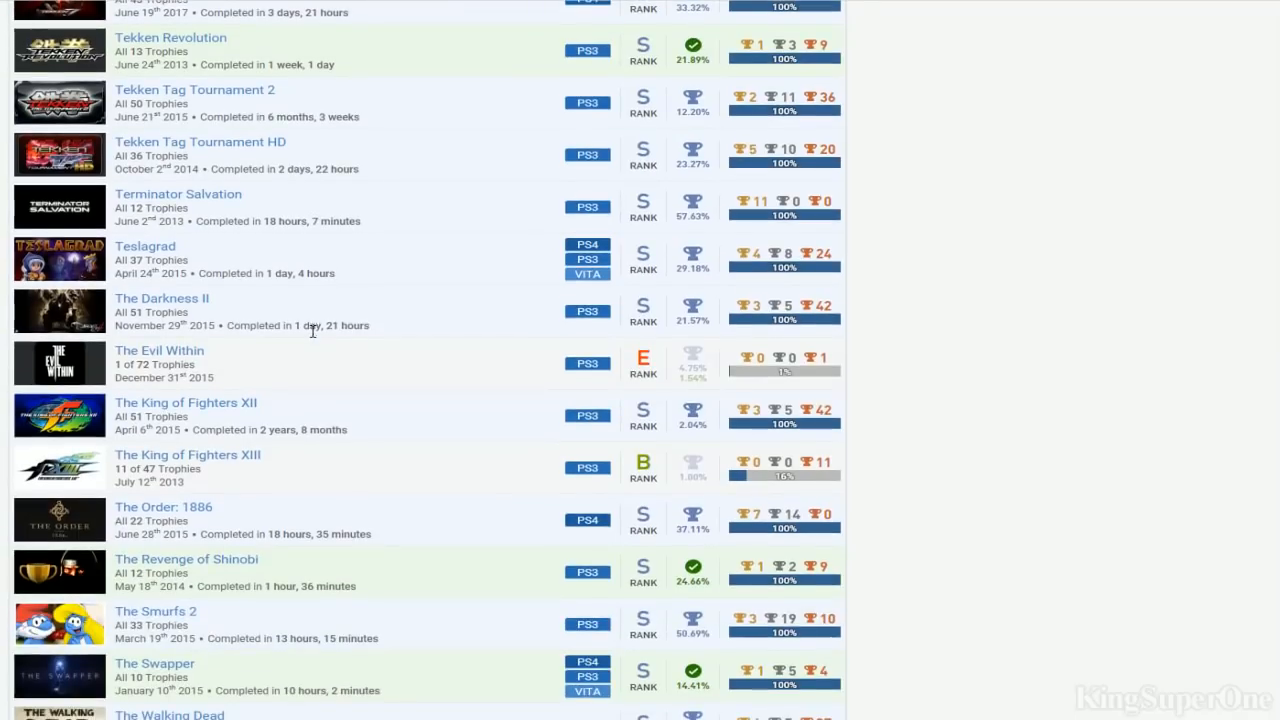
mouse_move(388, 288)
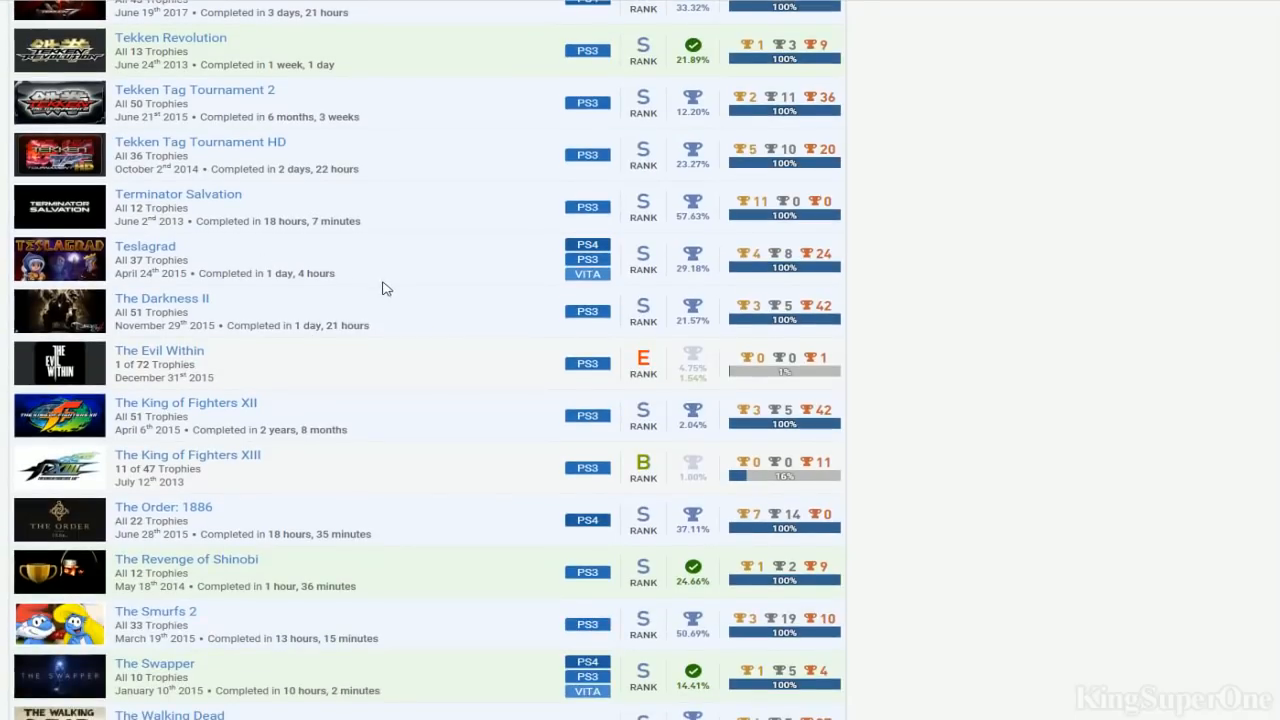
scroll(down, 3)
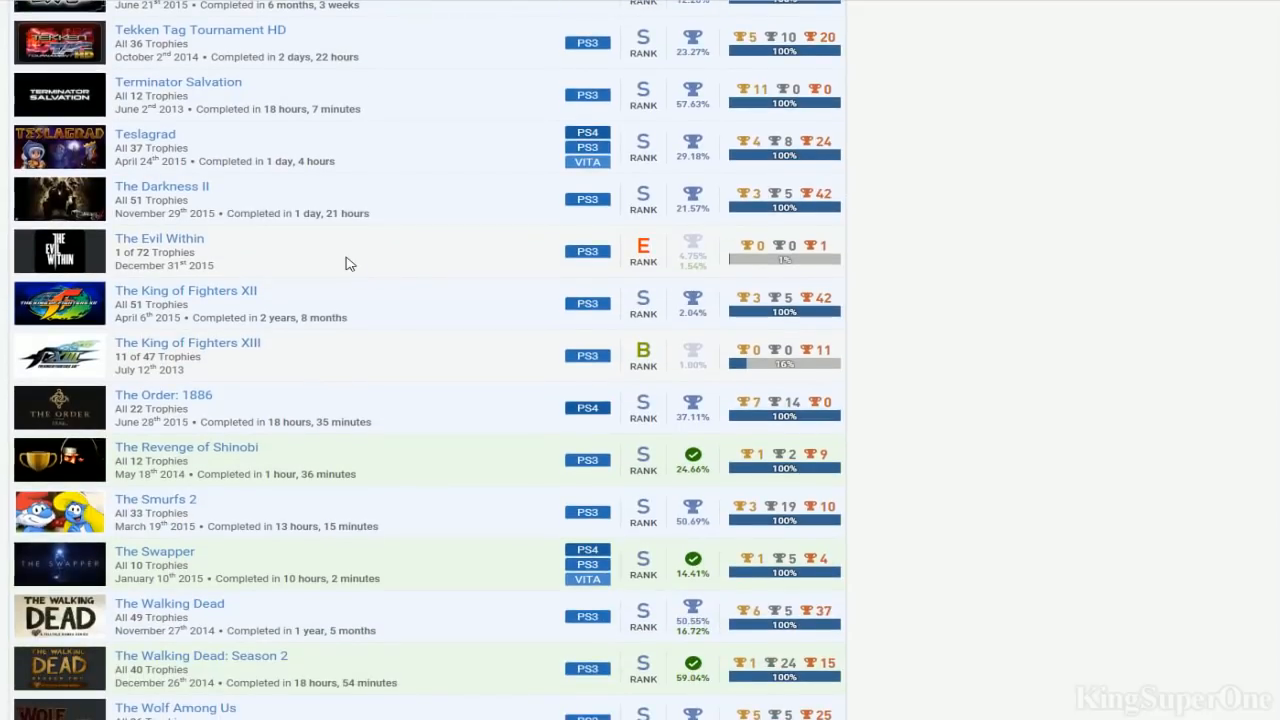
mouse_move(296, 308)
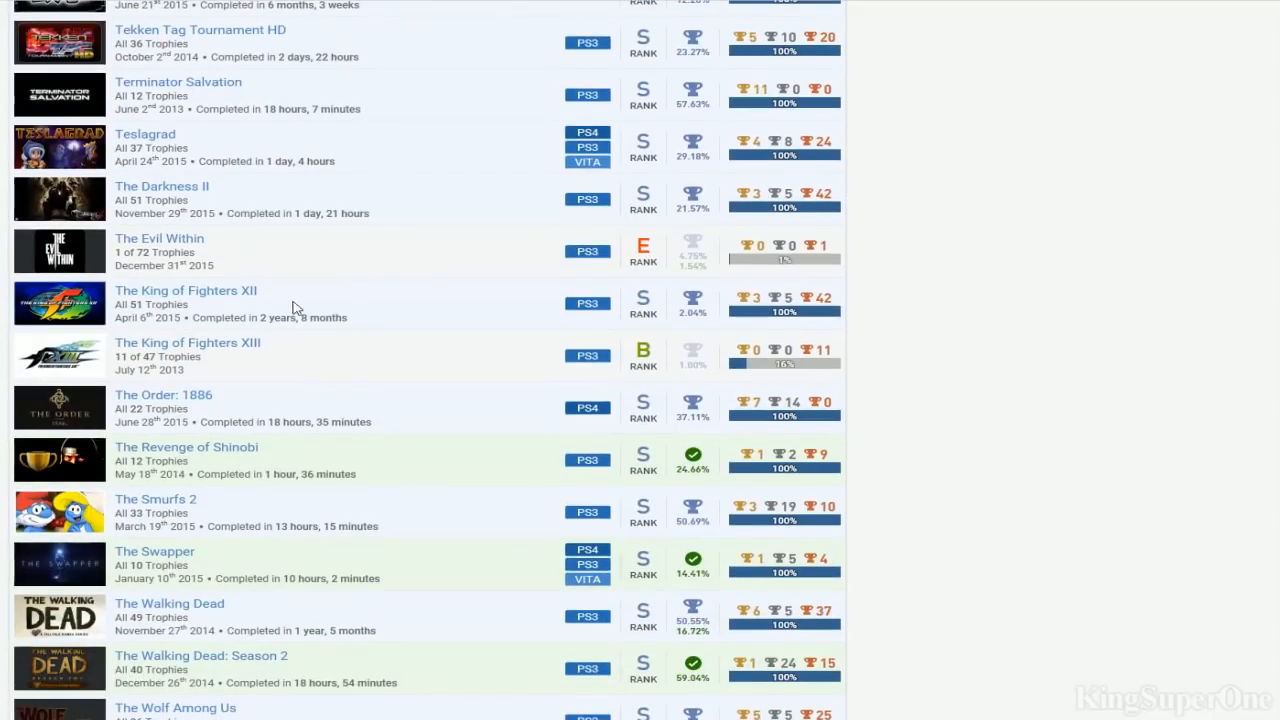
mouse_move(258, 316)
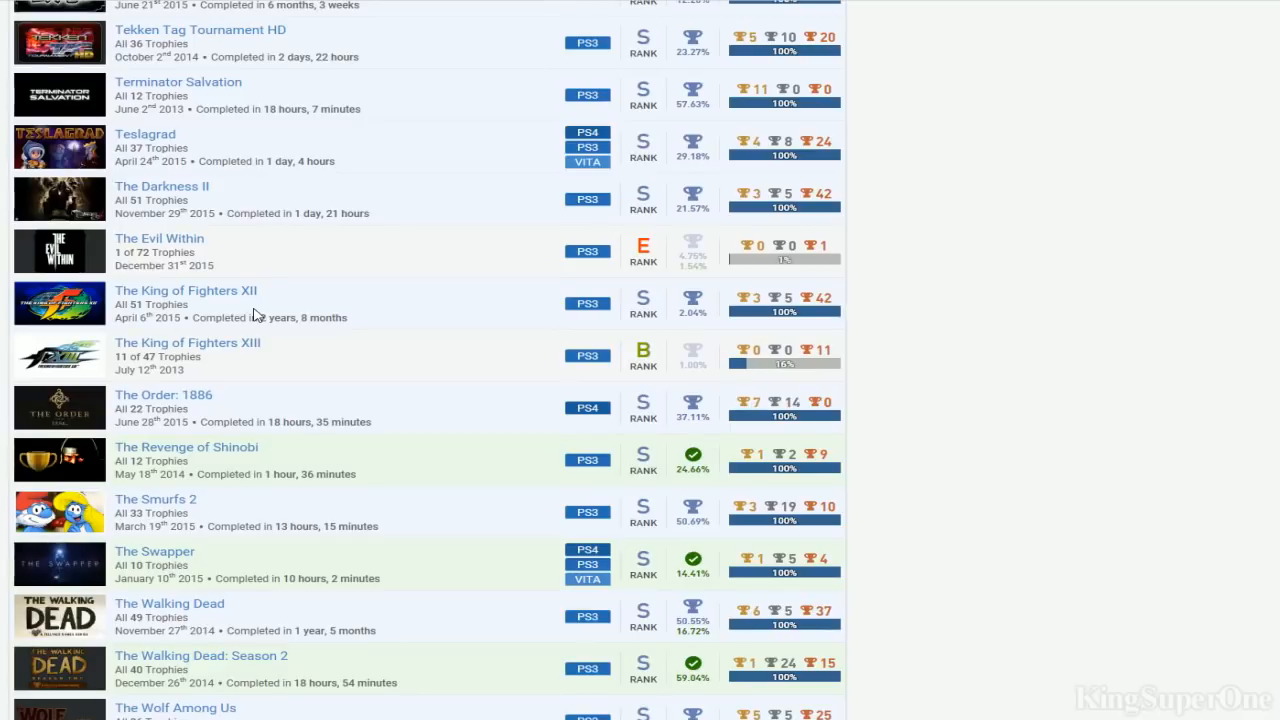
mouse_move(422, 332)
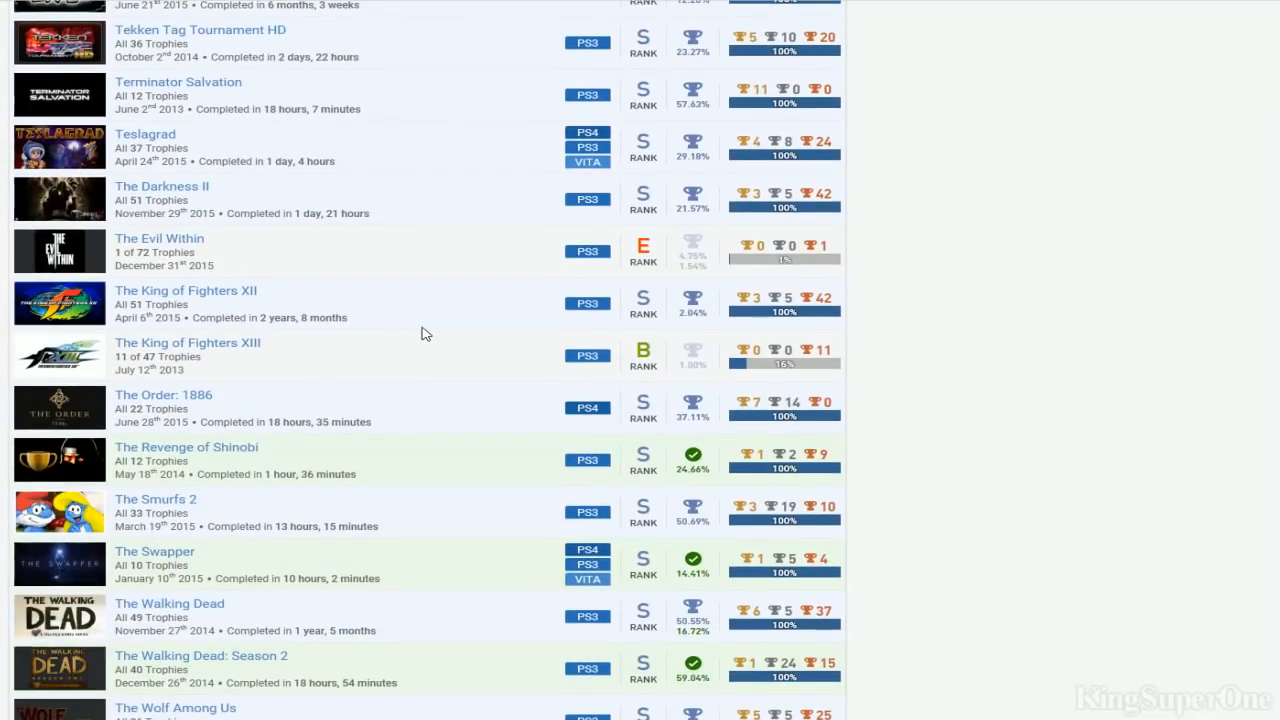
scroll(down, 3)
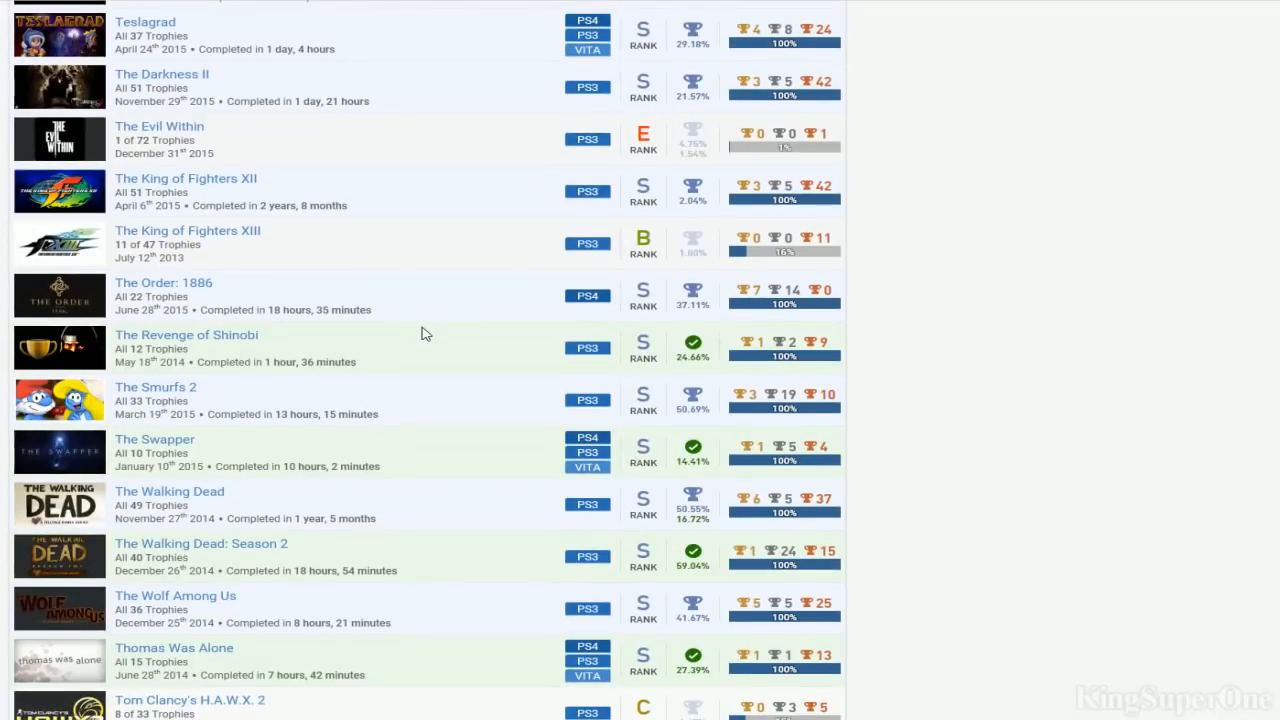
scroll(up, 3)
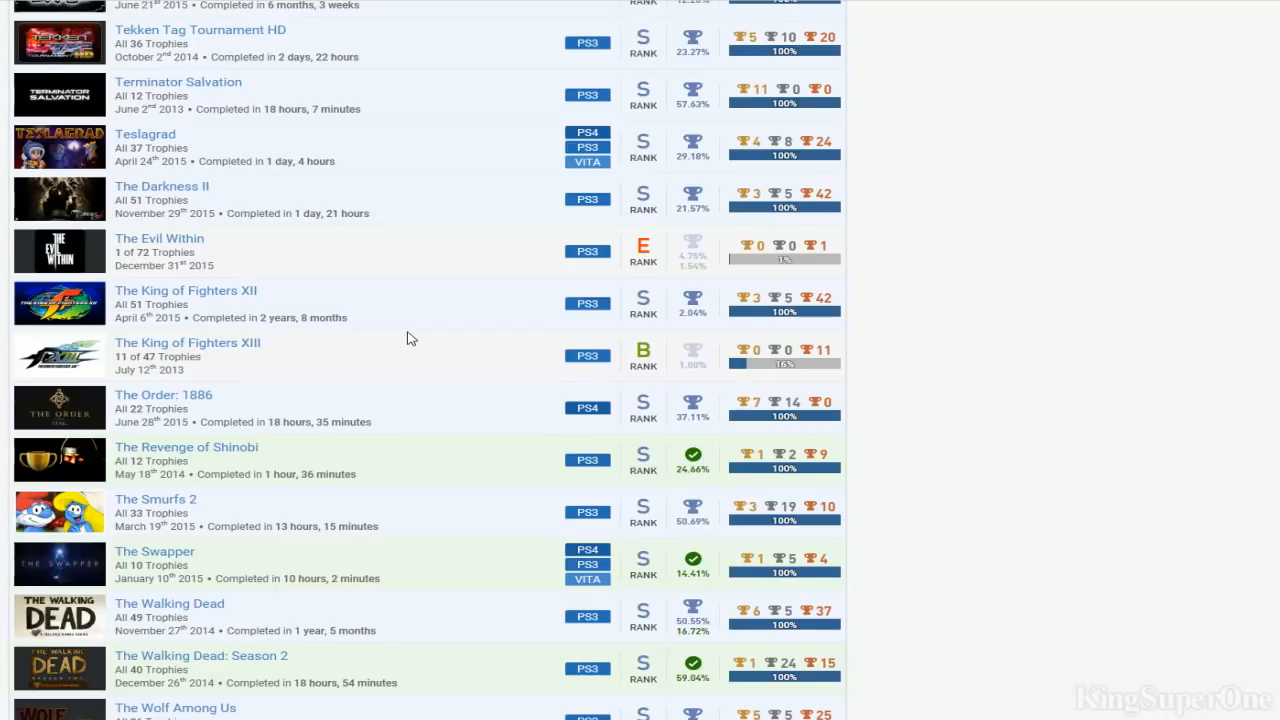
Continue down the games list to the Uncharted titles, Vanquish and Wet
scroll(down, 3)
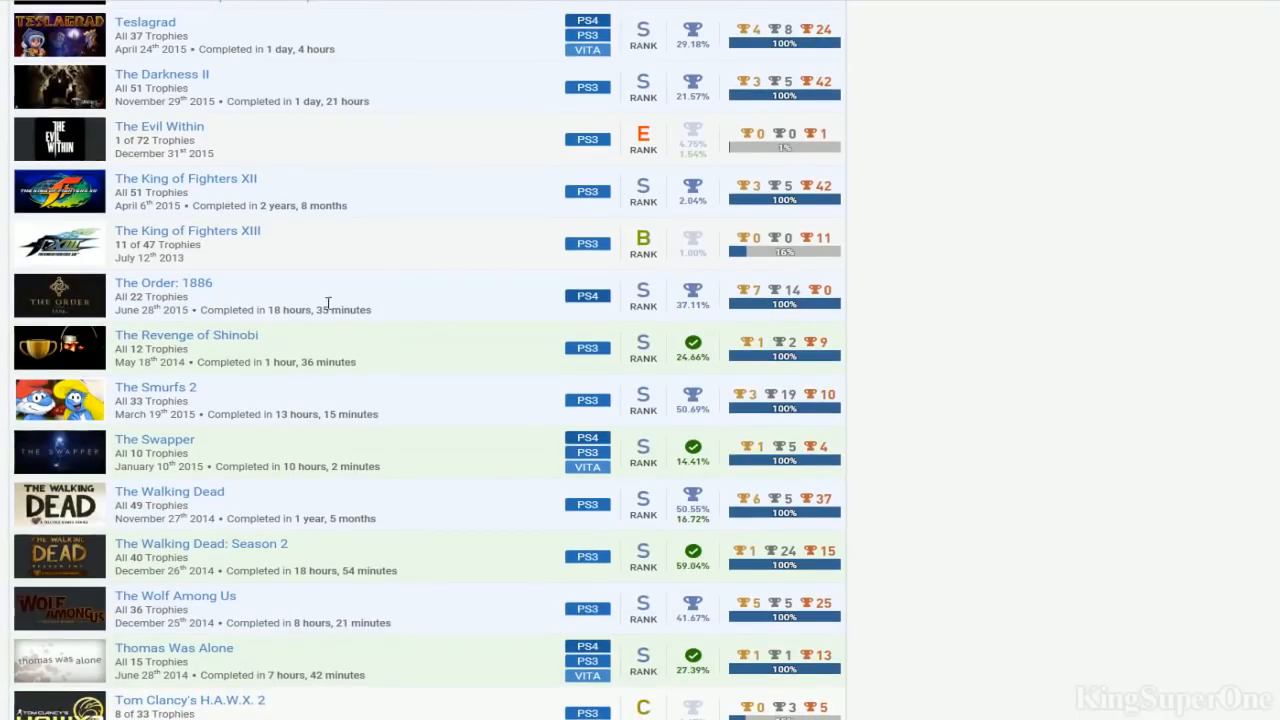
scroll(down, 3)
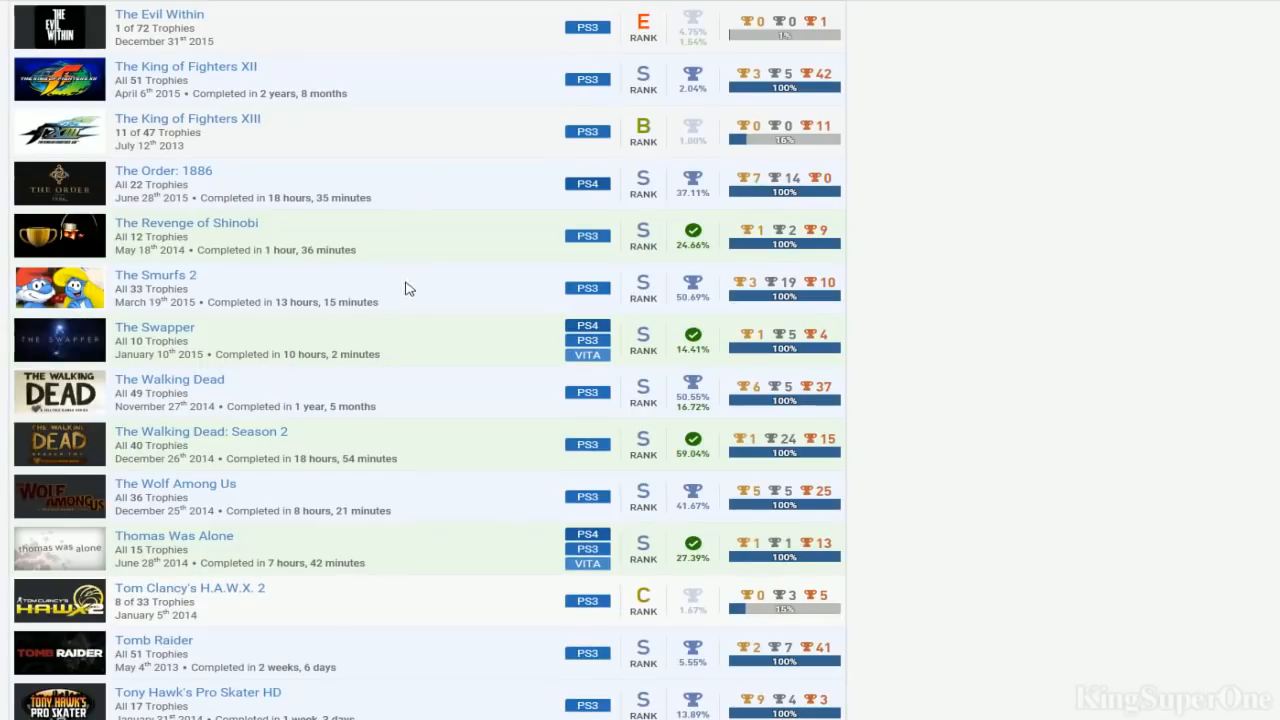
mouse_move(378, 264)
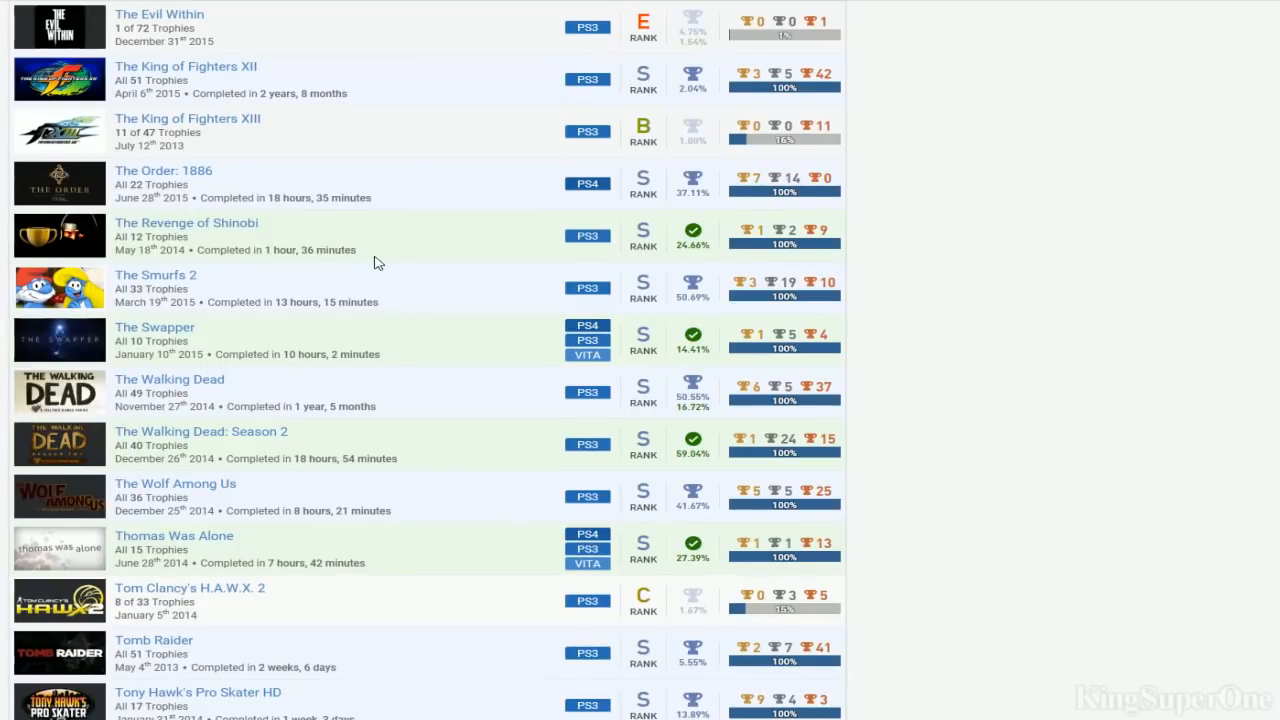
mouse_move(400, 298)
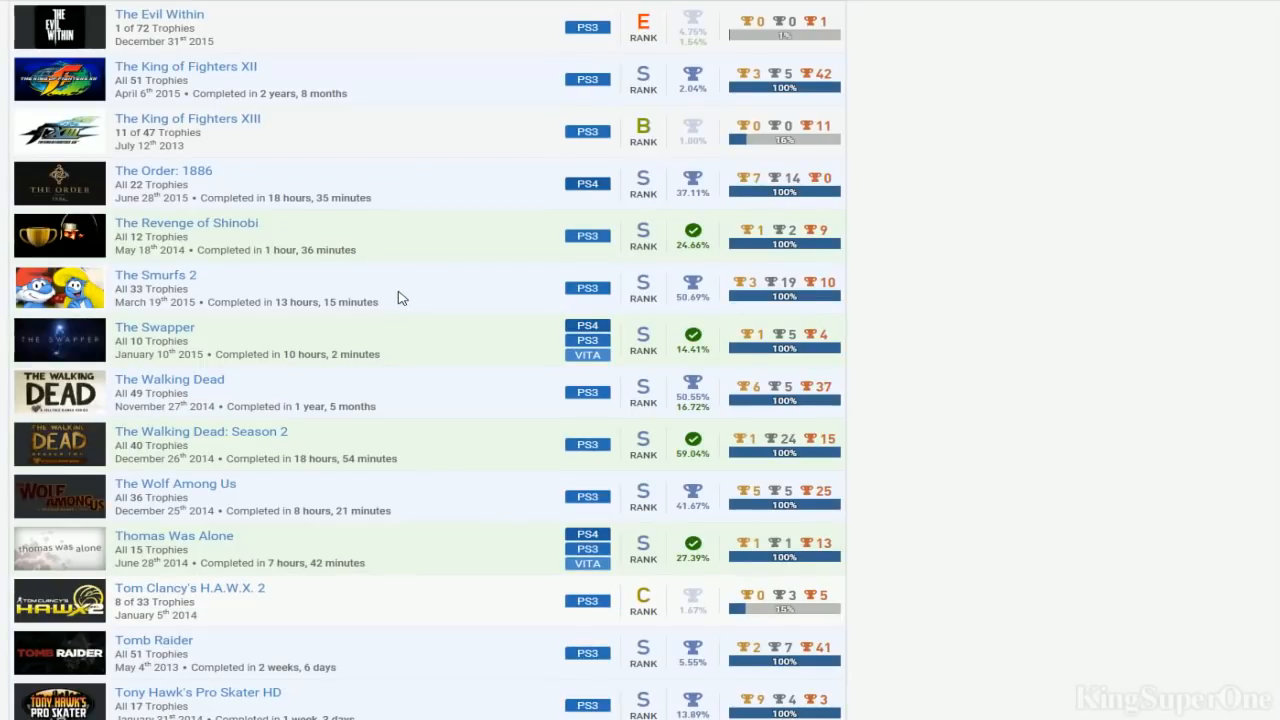
scroll(down, 3)
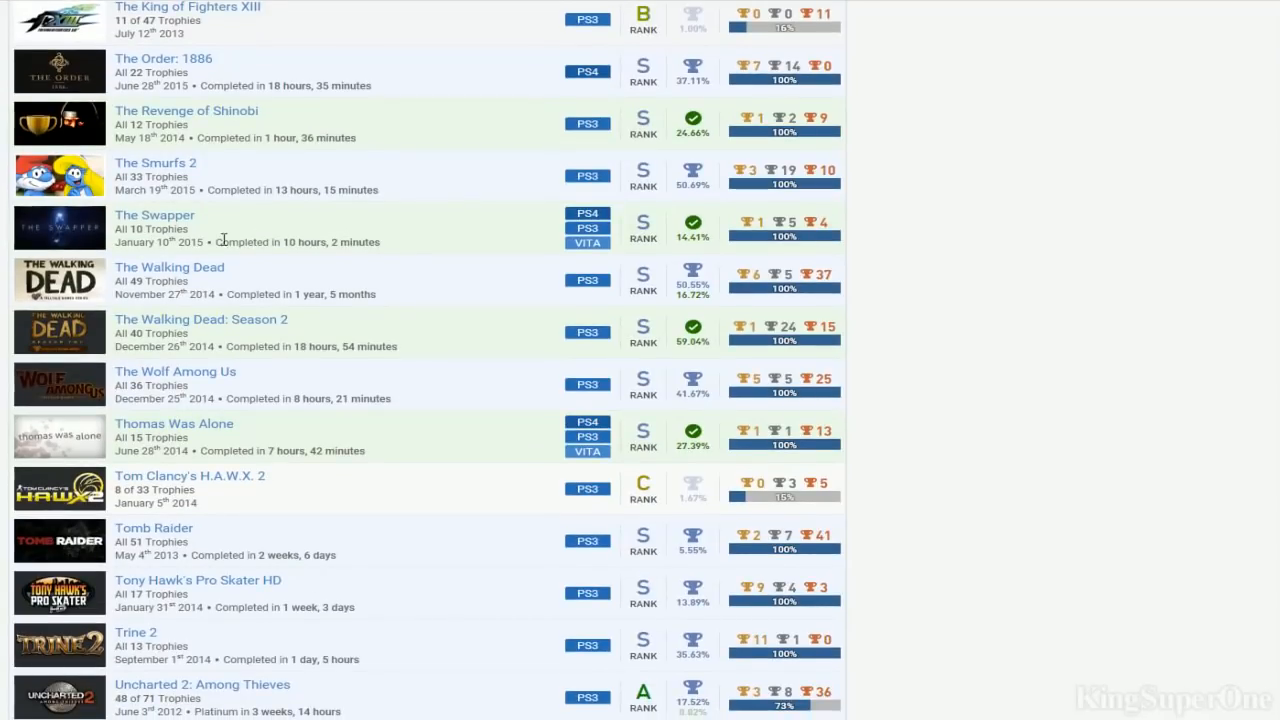
mouse_move(336, 430)
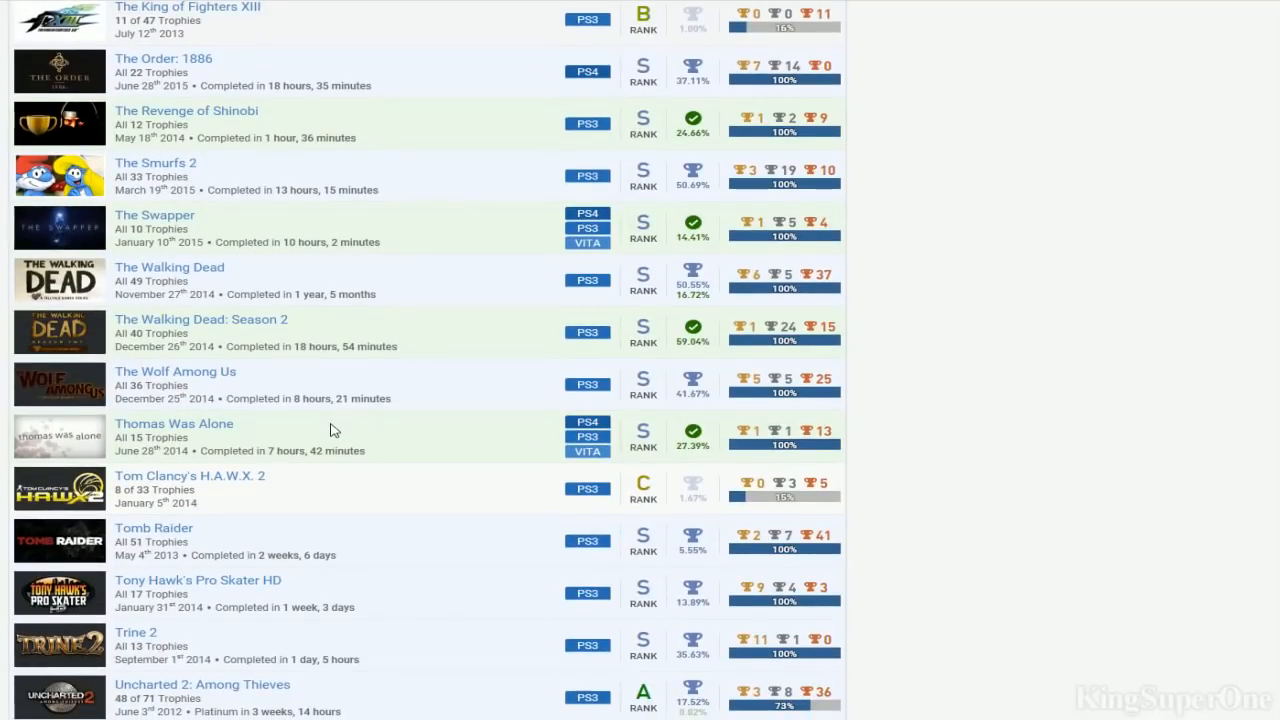
scroll(down, 3)
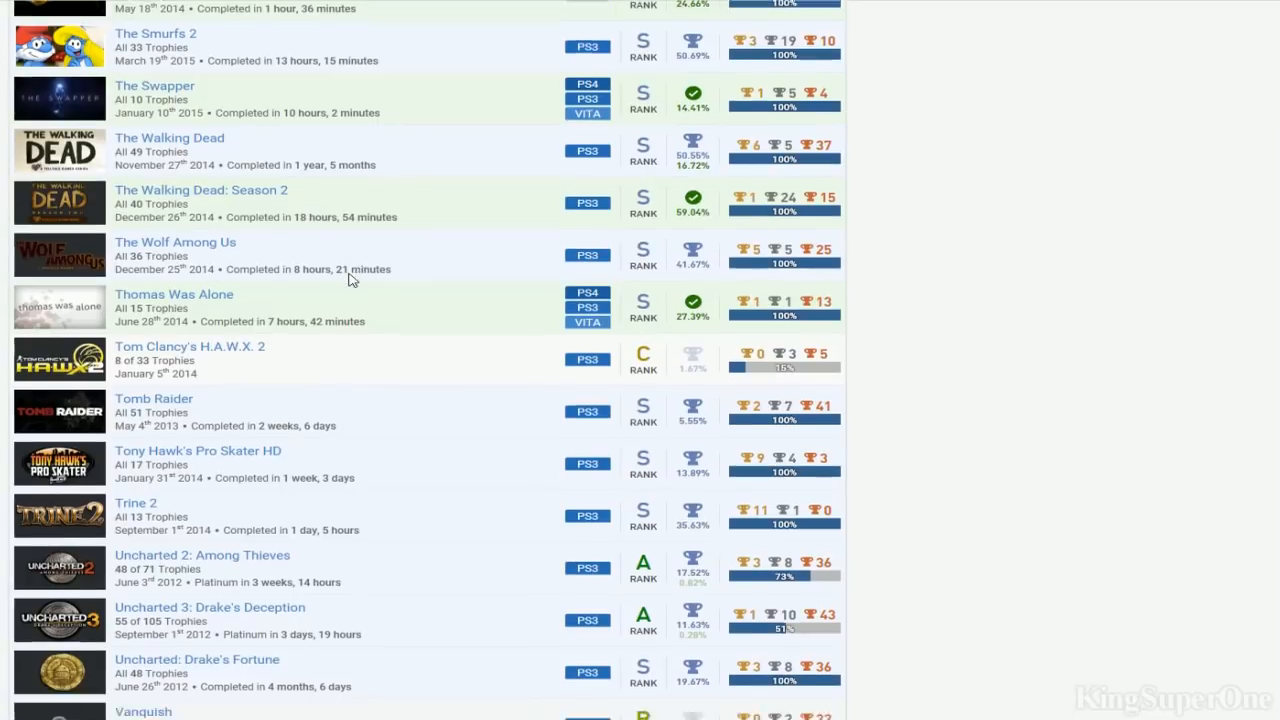
scroll(down, 3)
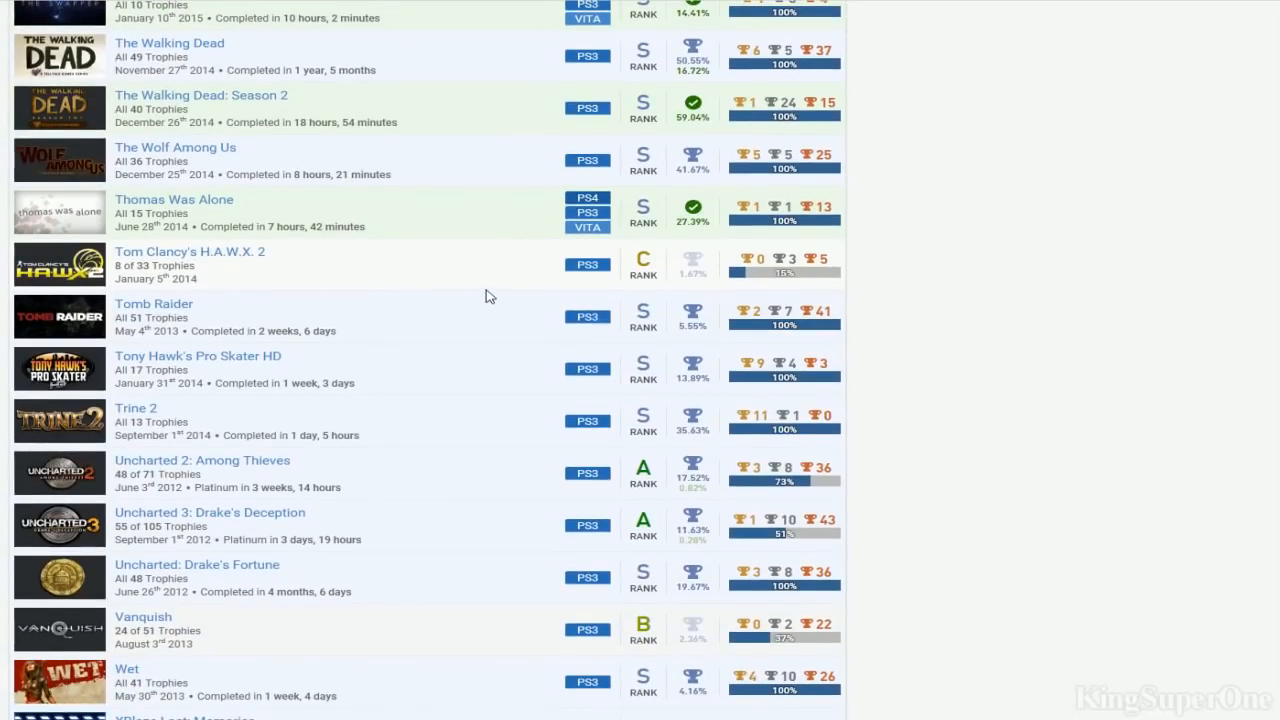
Scroll to the end of the games list, showing XBlaze Lost: Memories and the Japanese-titled games
scroll(down, 3)
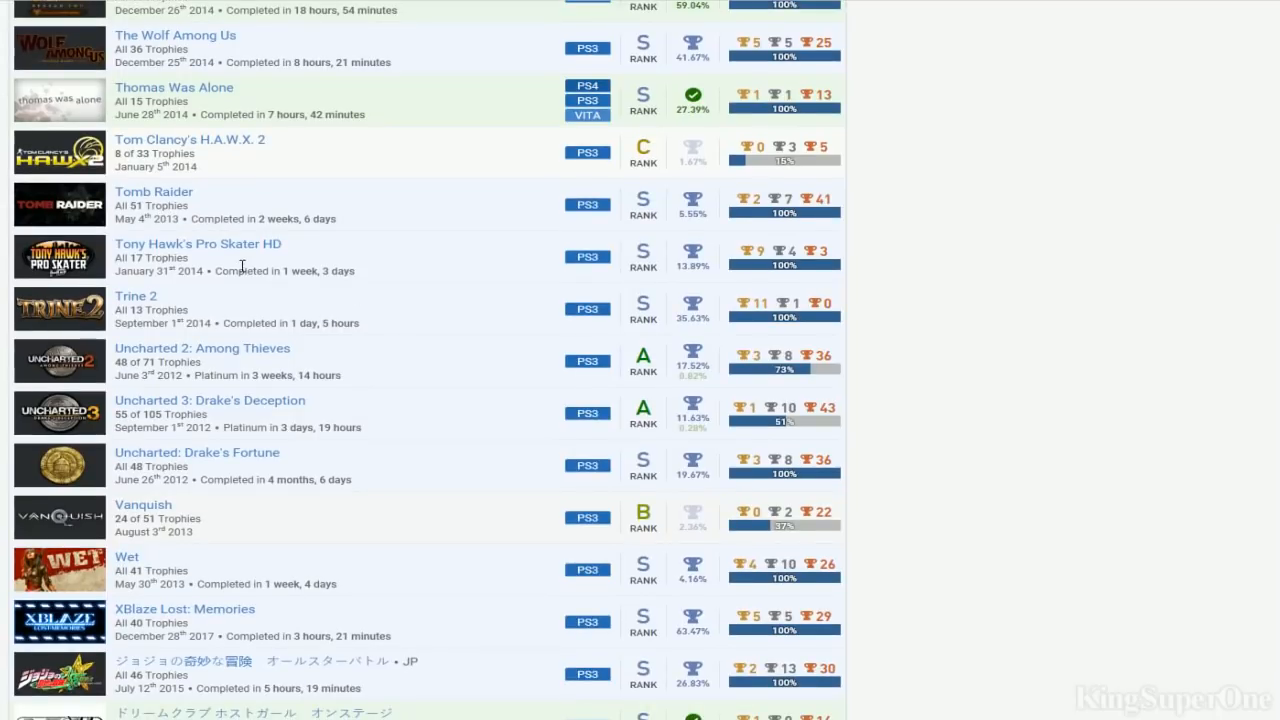
mouse_move(208, 320)
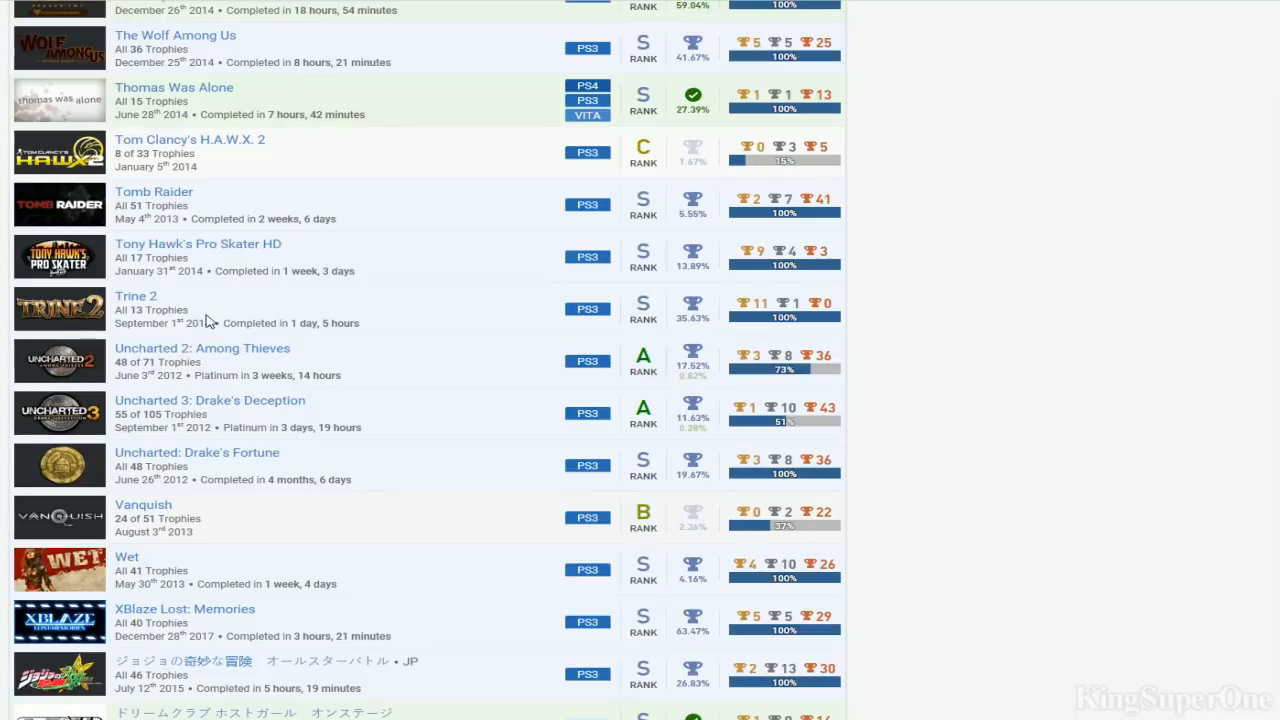
scroll(down, 3)
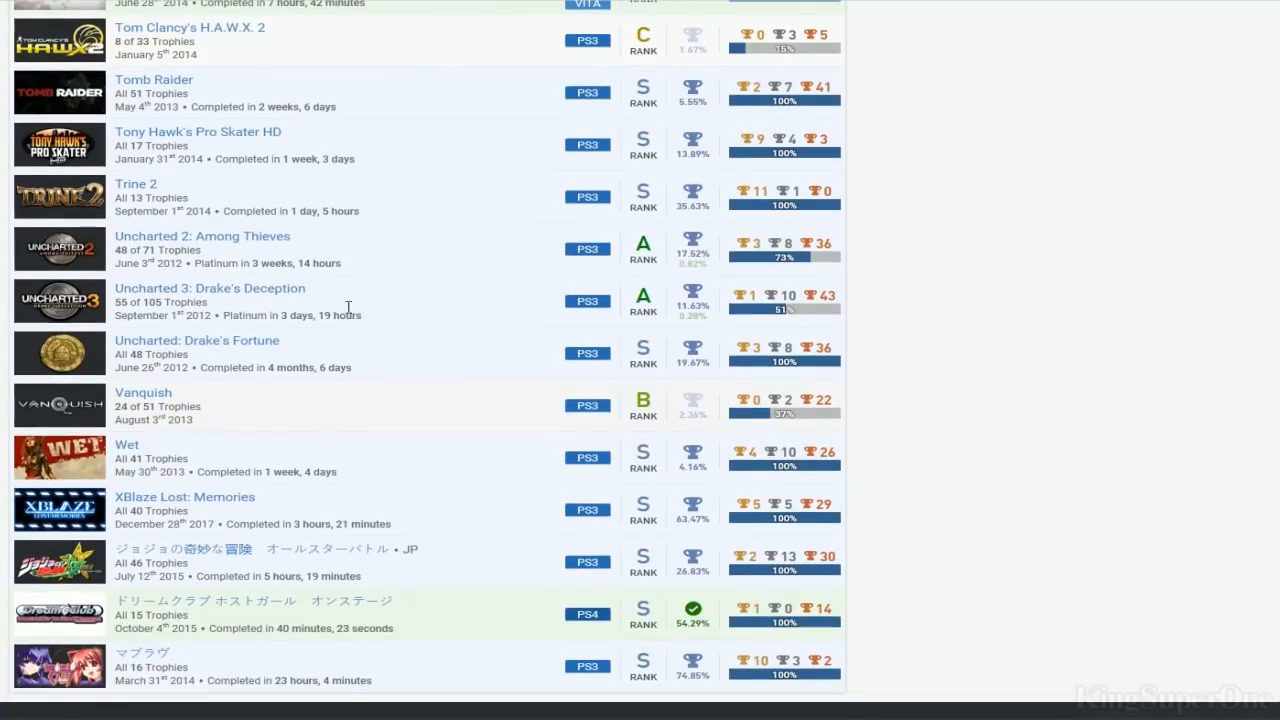
mouse_move(712, 272)
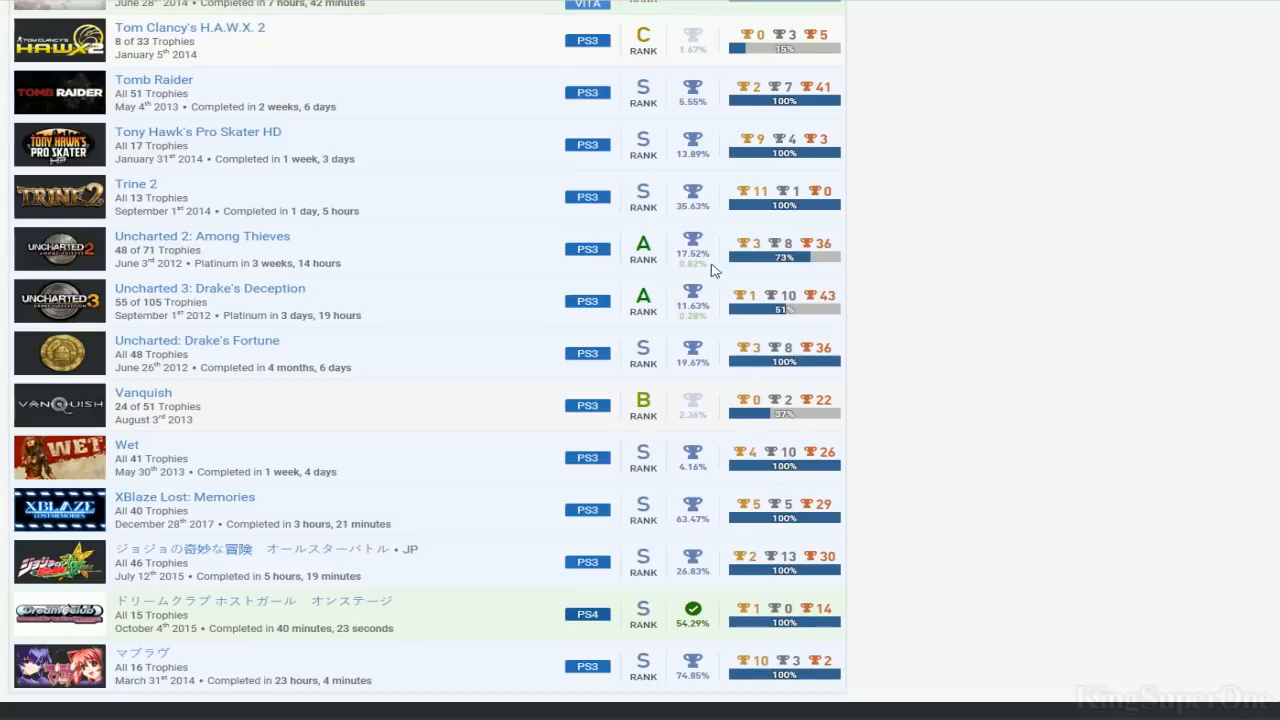
mouse_move(804, 240)
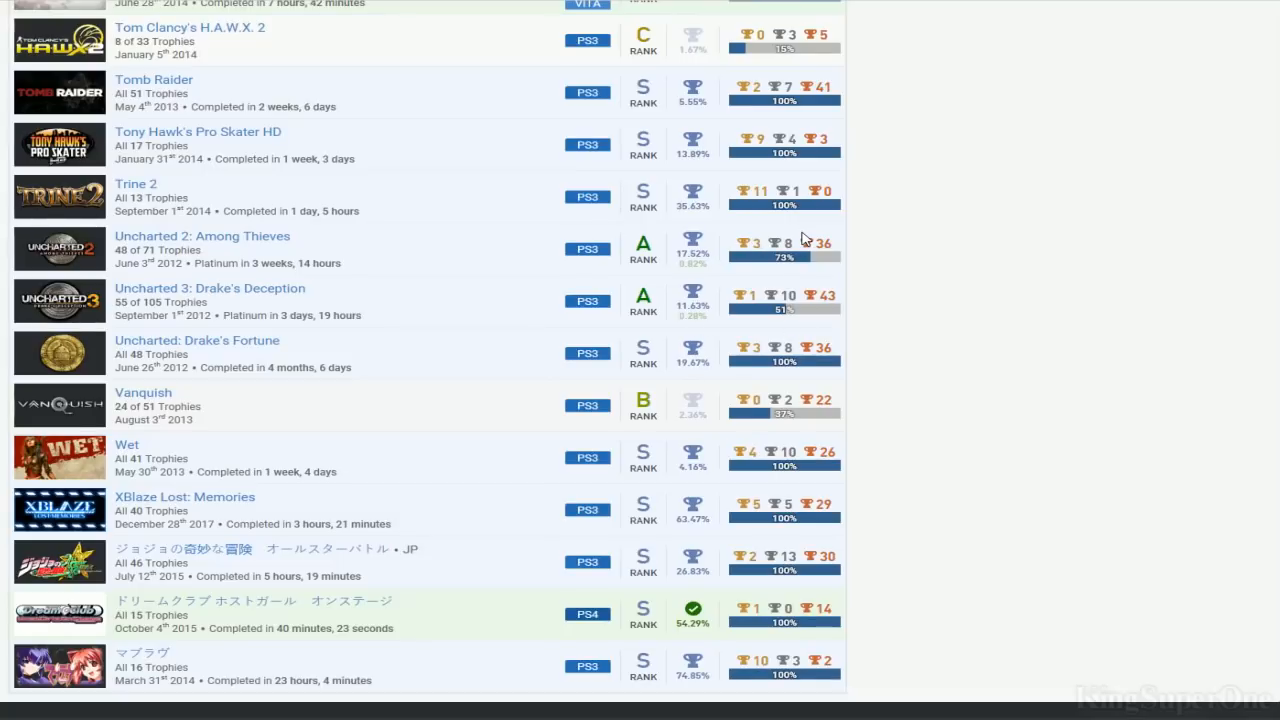
scroll(down, 3)
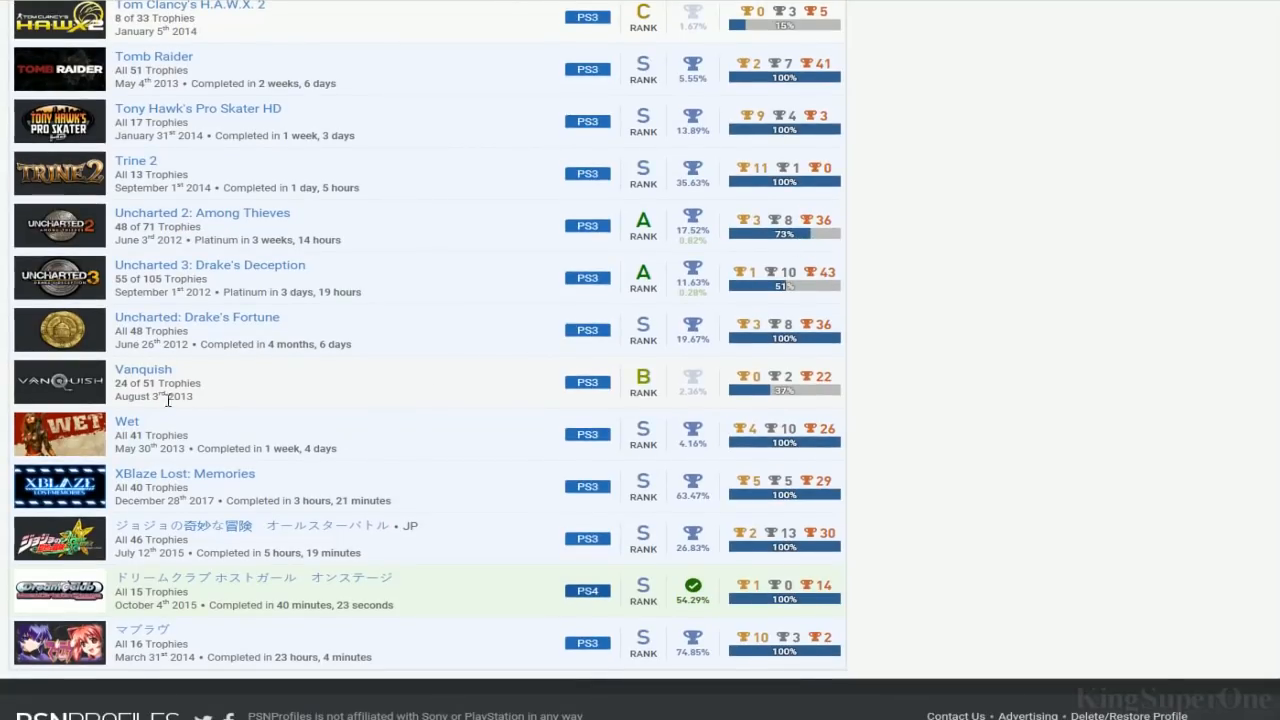
mouse_move(268, 482)
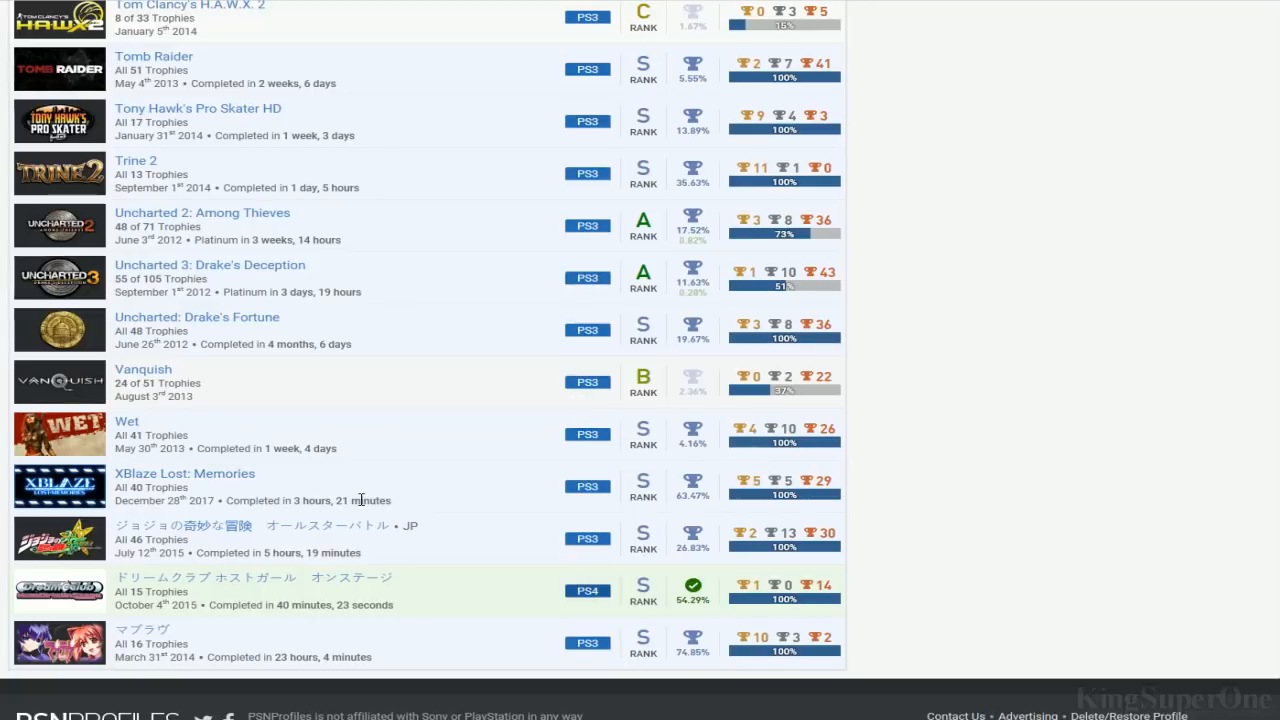
mouse_move(380, 588)
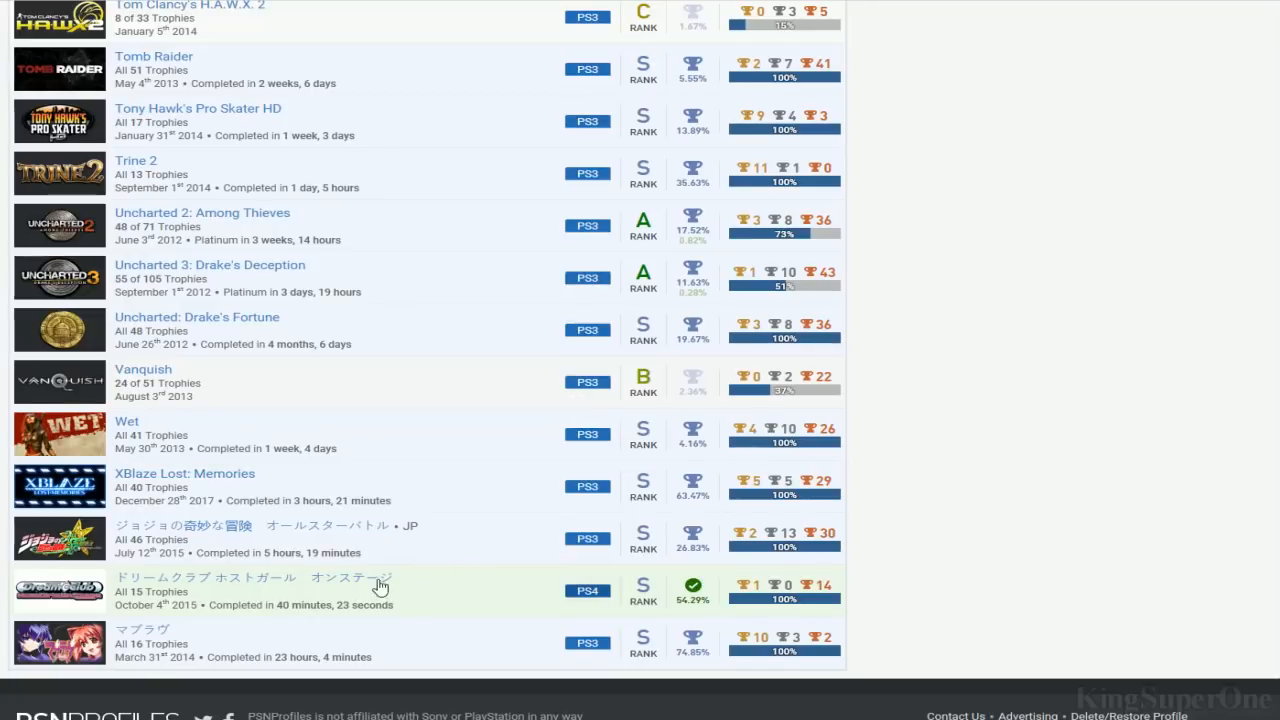
mouse_move(112, 652)
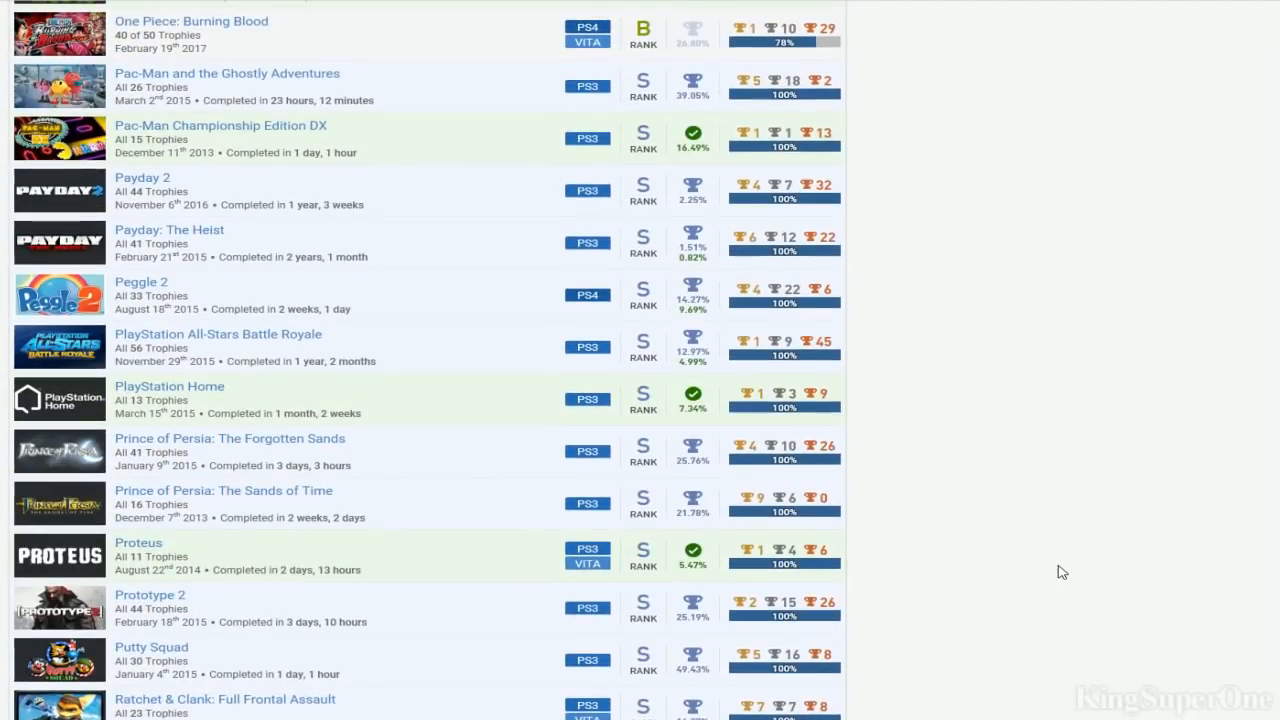
Scroll back up the games list through the Rarest Trophies and Trophy Milestones panels
scroll(down, 3)
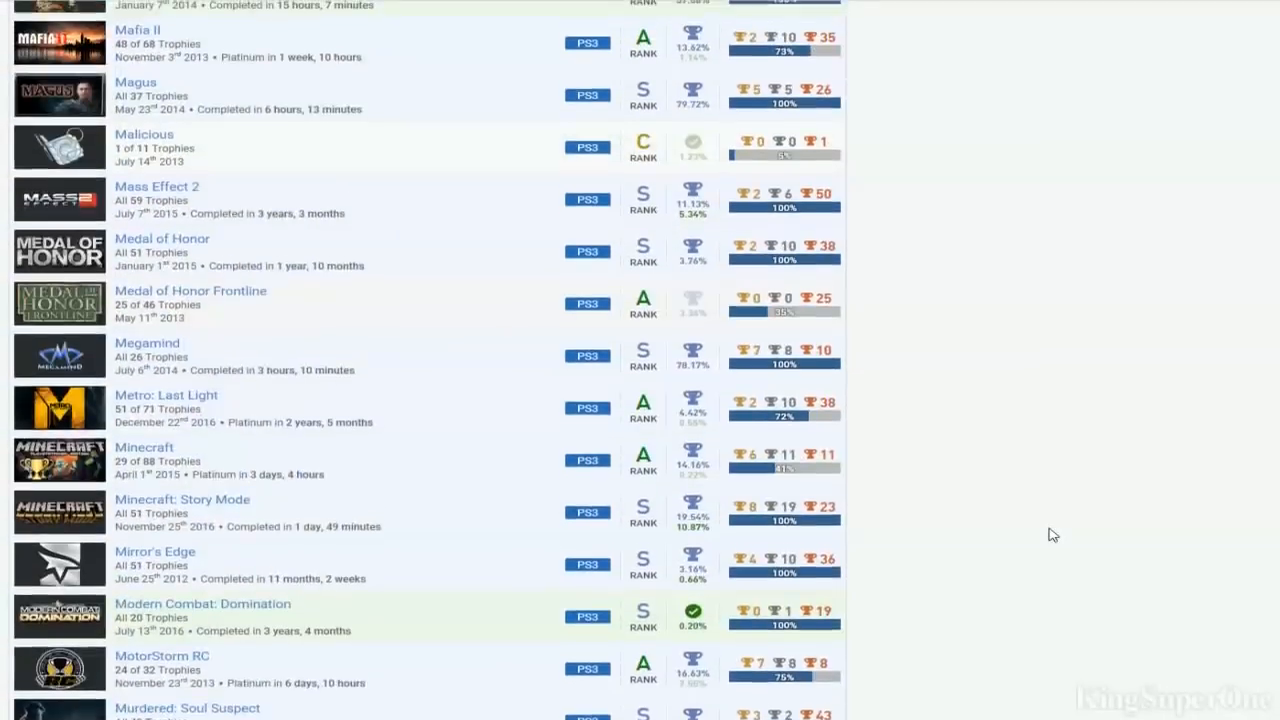
scroll(up, 3)
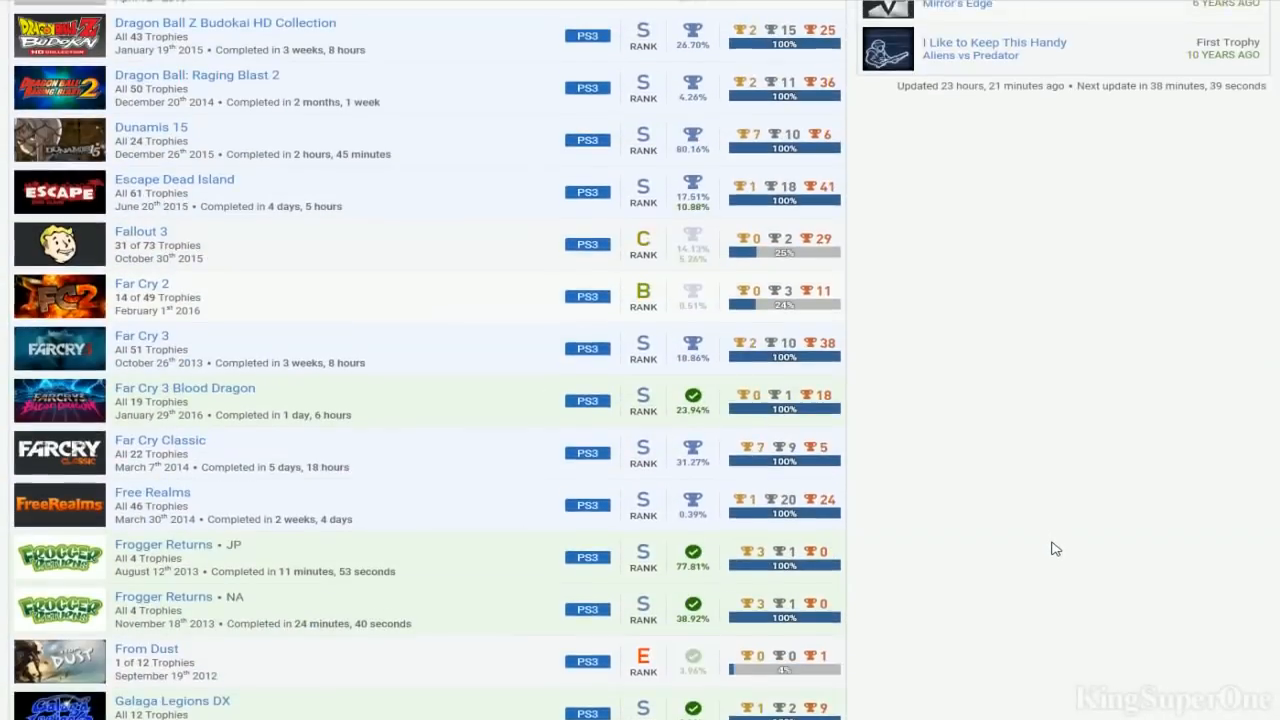
scroll(up, 3)
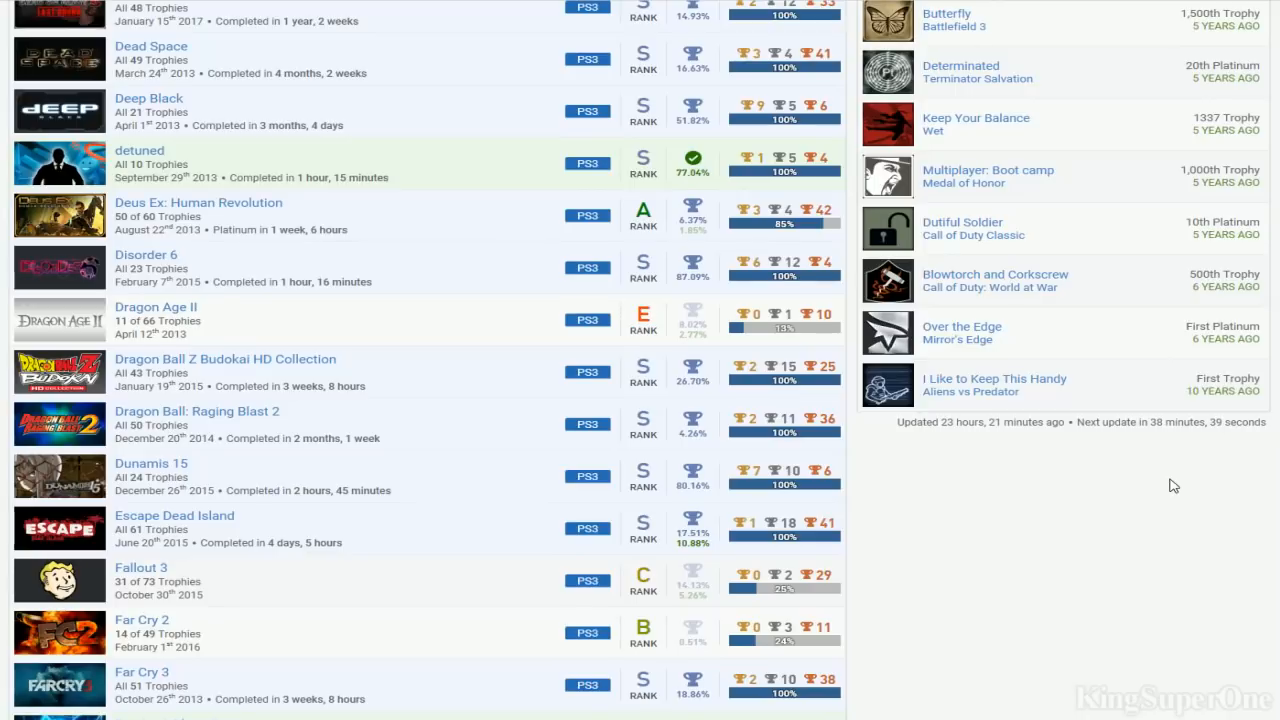
mouse_move(960, 408)
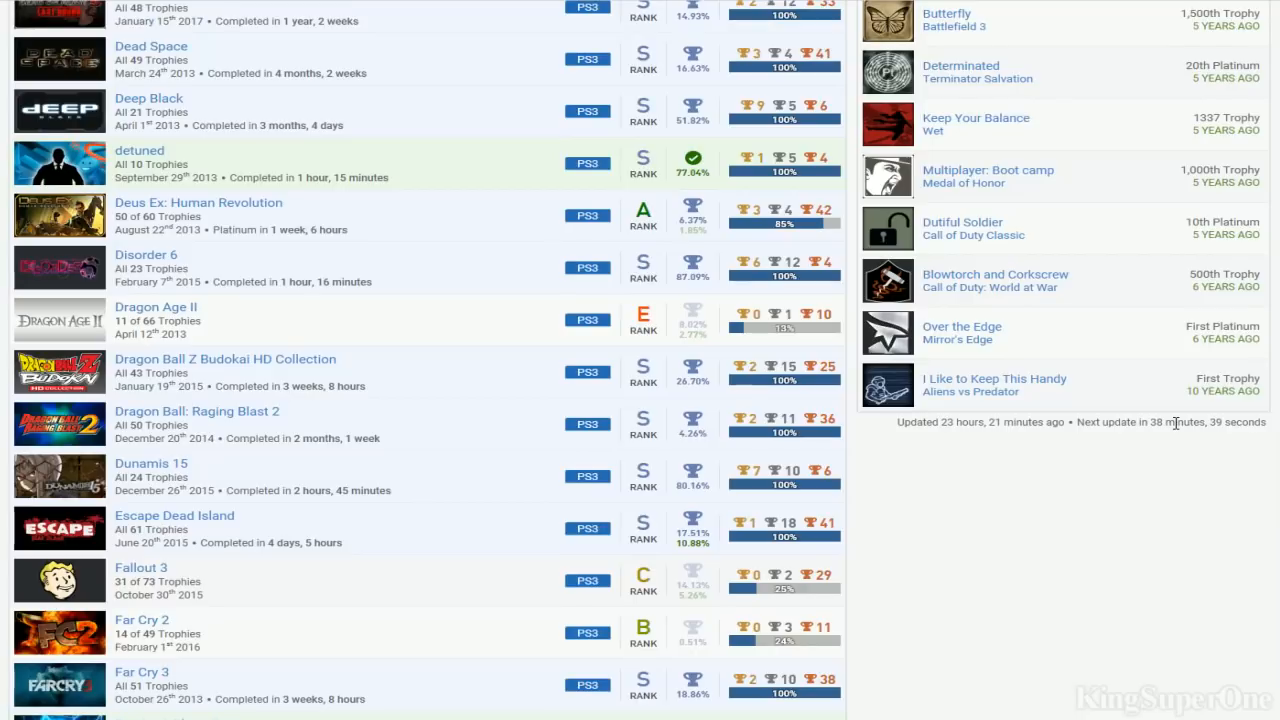
scroll(up, 3)
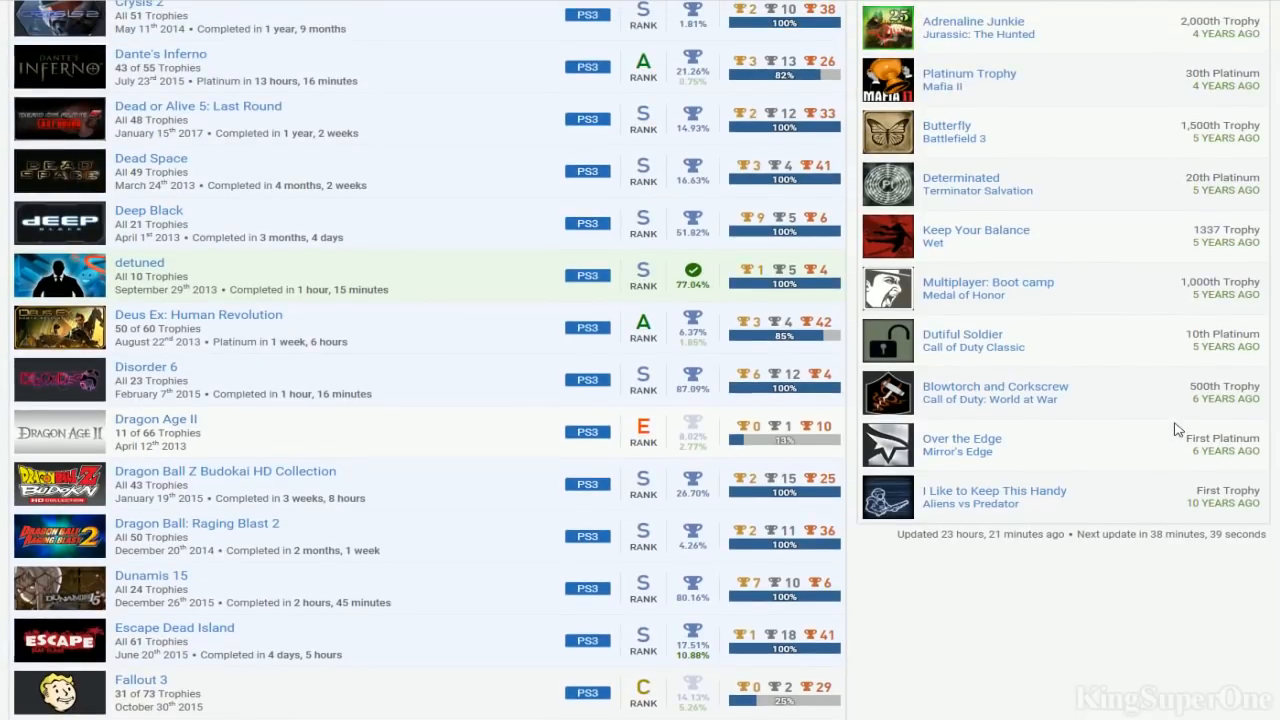
mouse_move(1176, 464)
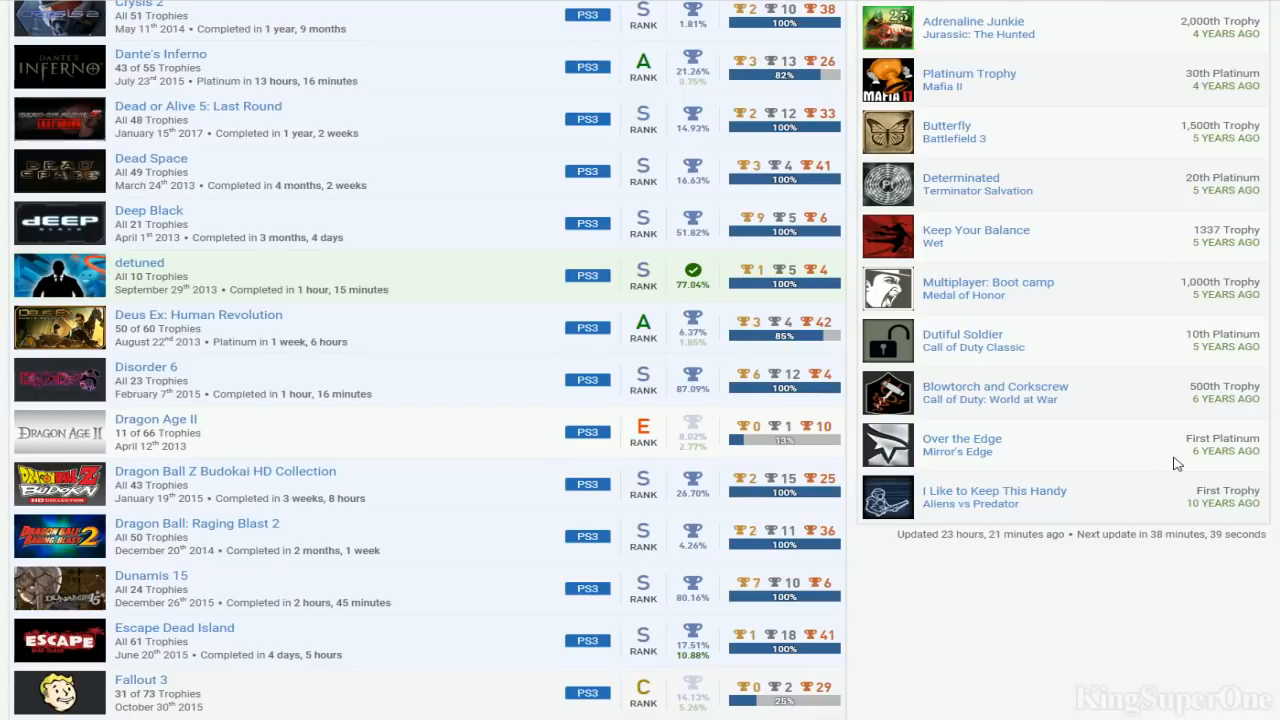
mouse_move(1024, 466)
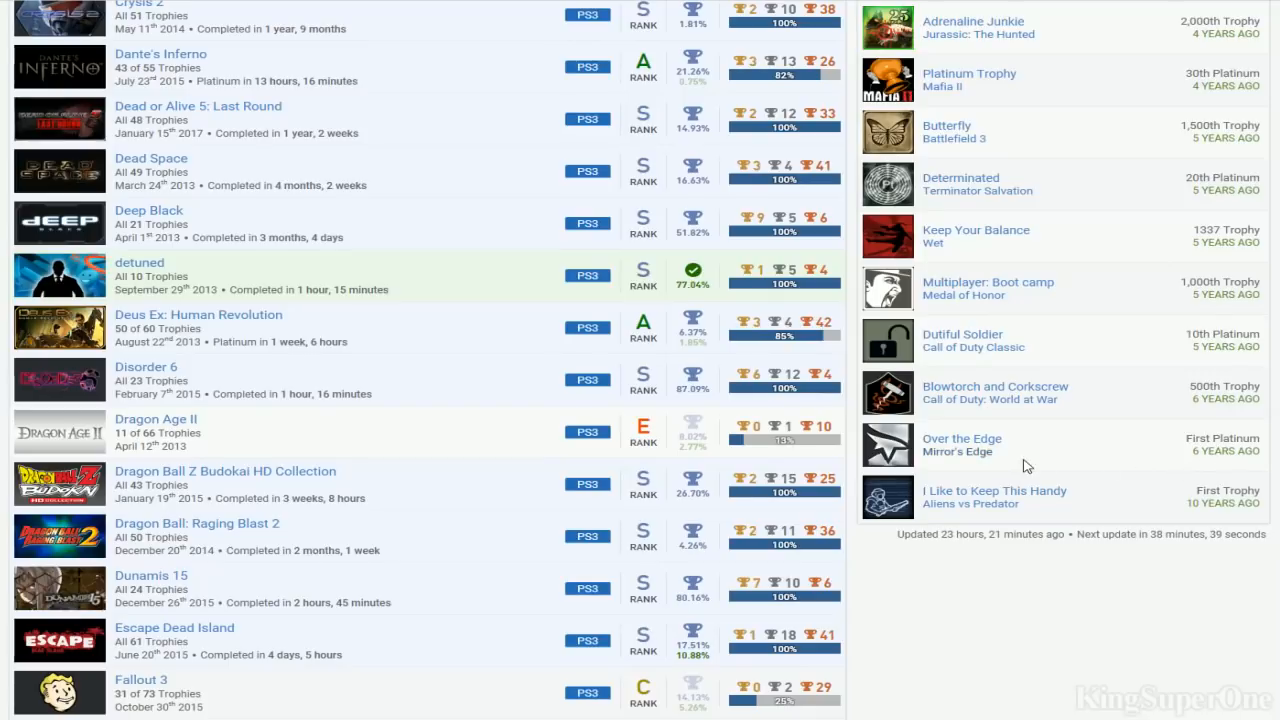
mouse_move(960, 452)
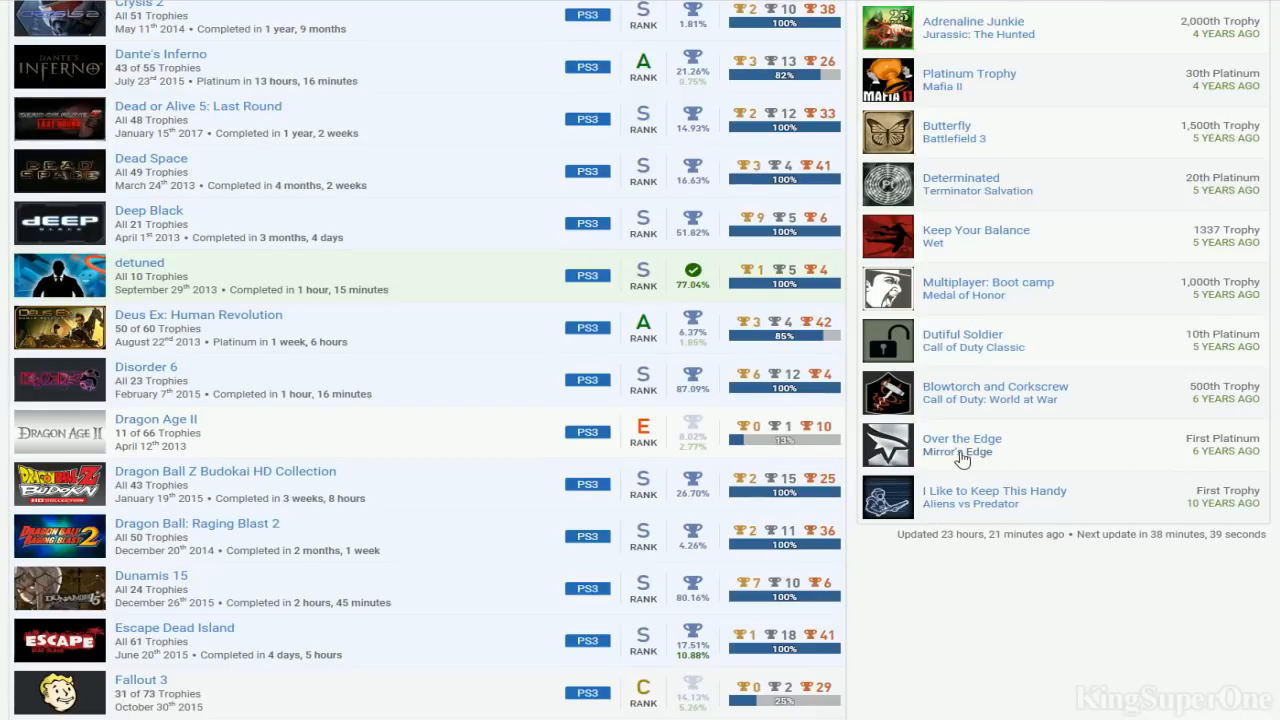
mouse_move(1088, 476)
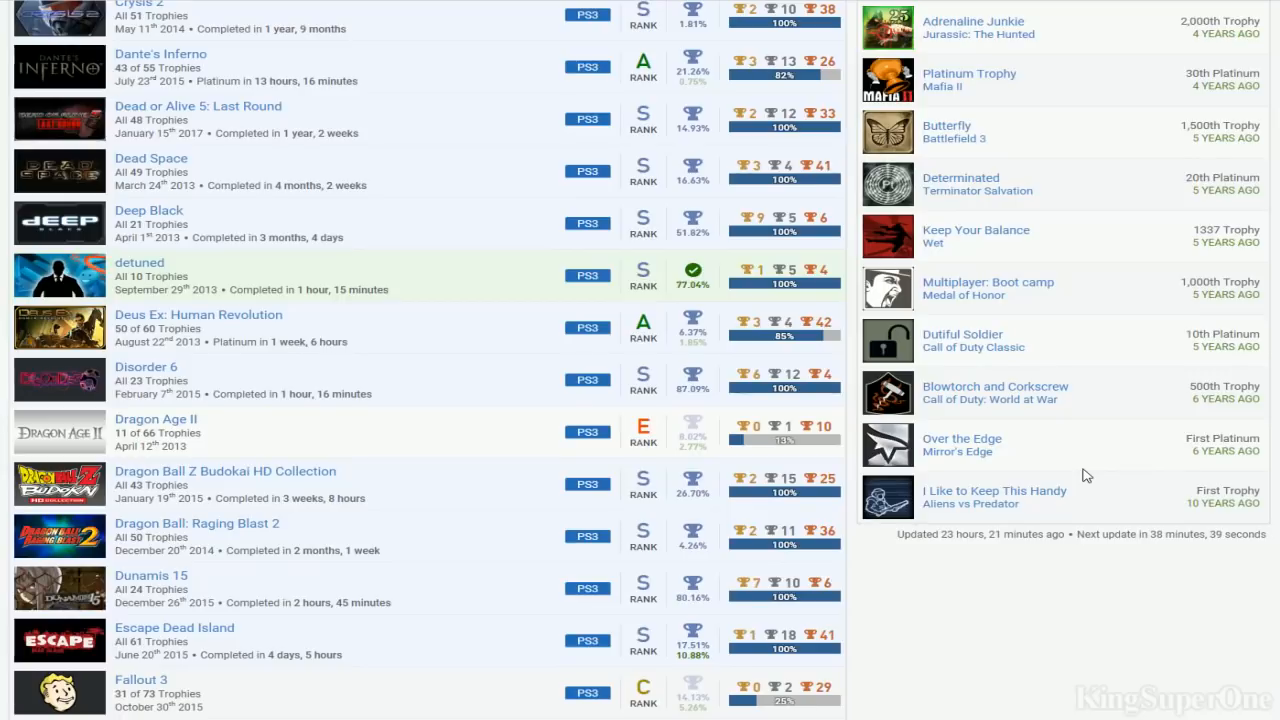
scroll(down, 3)
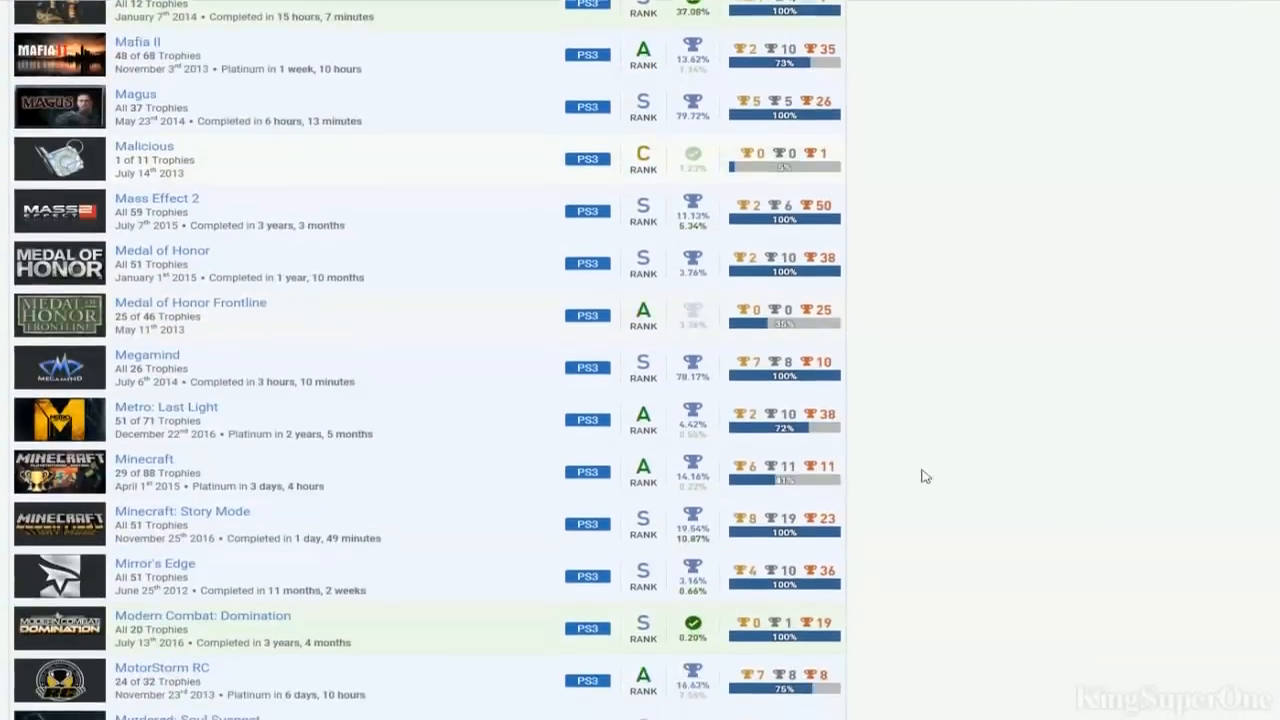
scroll(up, 3)
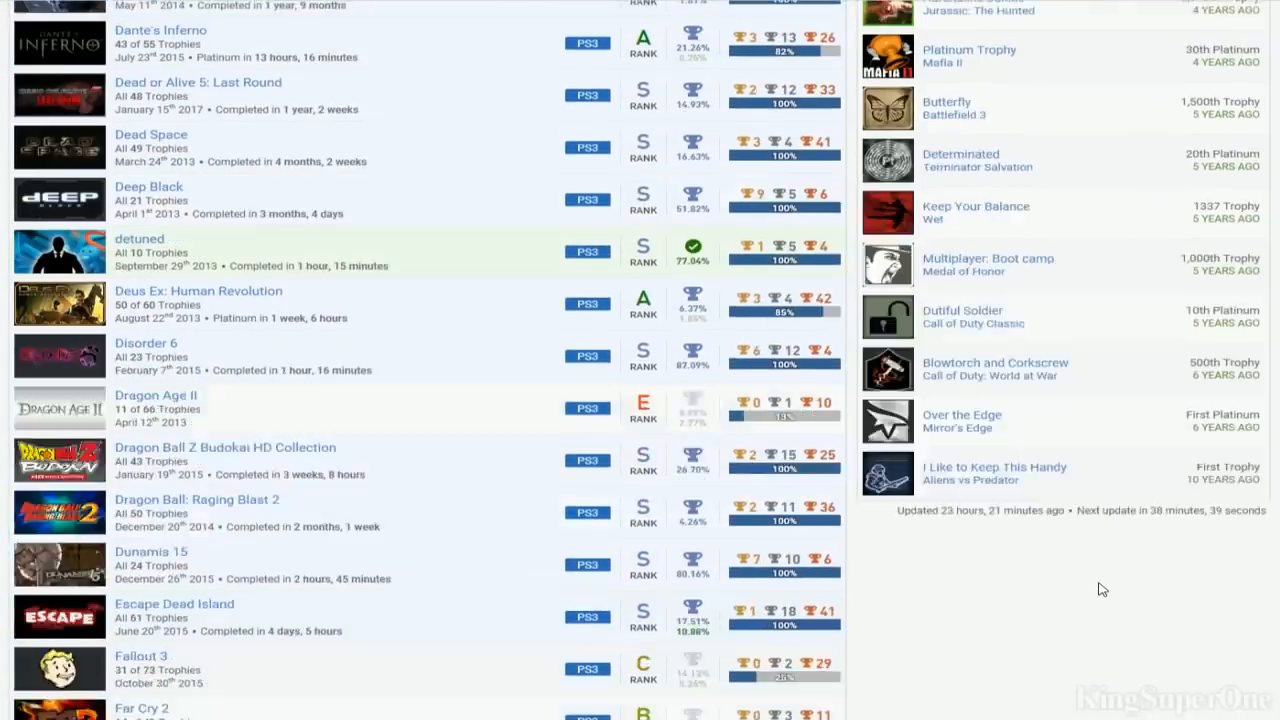
scroll(up, 3)
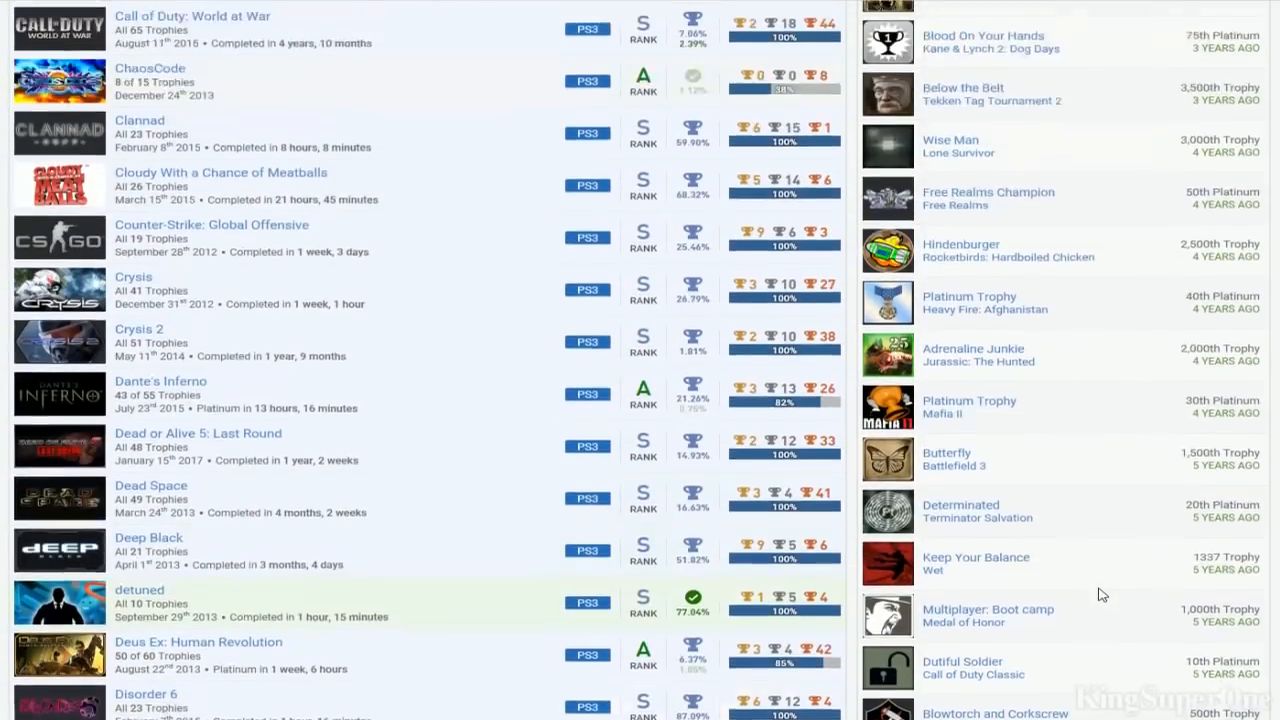
scroll(up, 3)
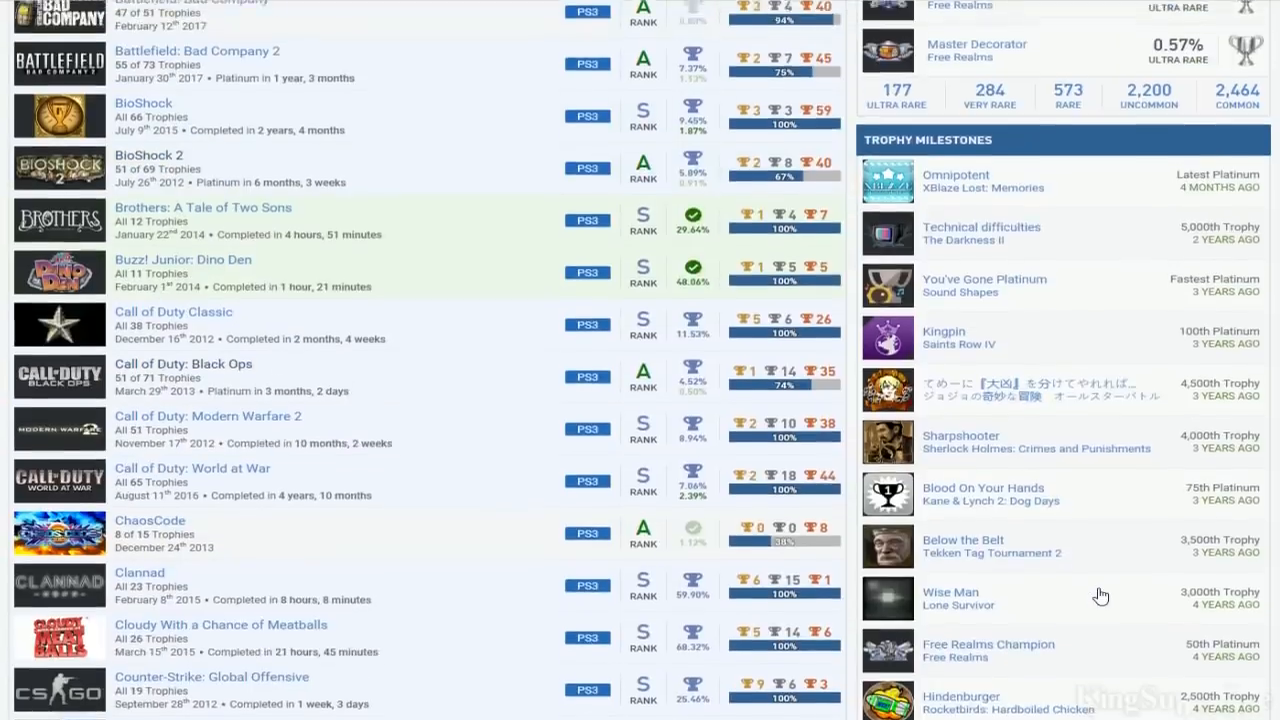
Return to the top of SonicChaos74's profile showing the header stats and first games
scroll(down, 3)
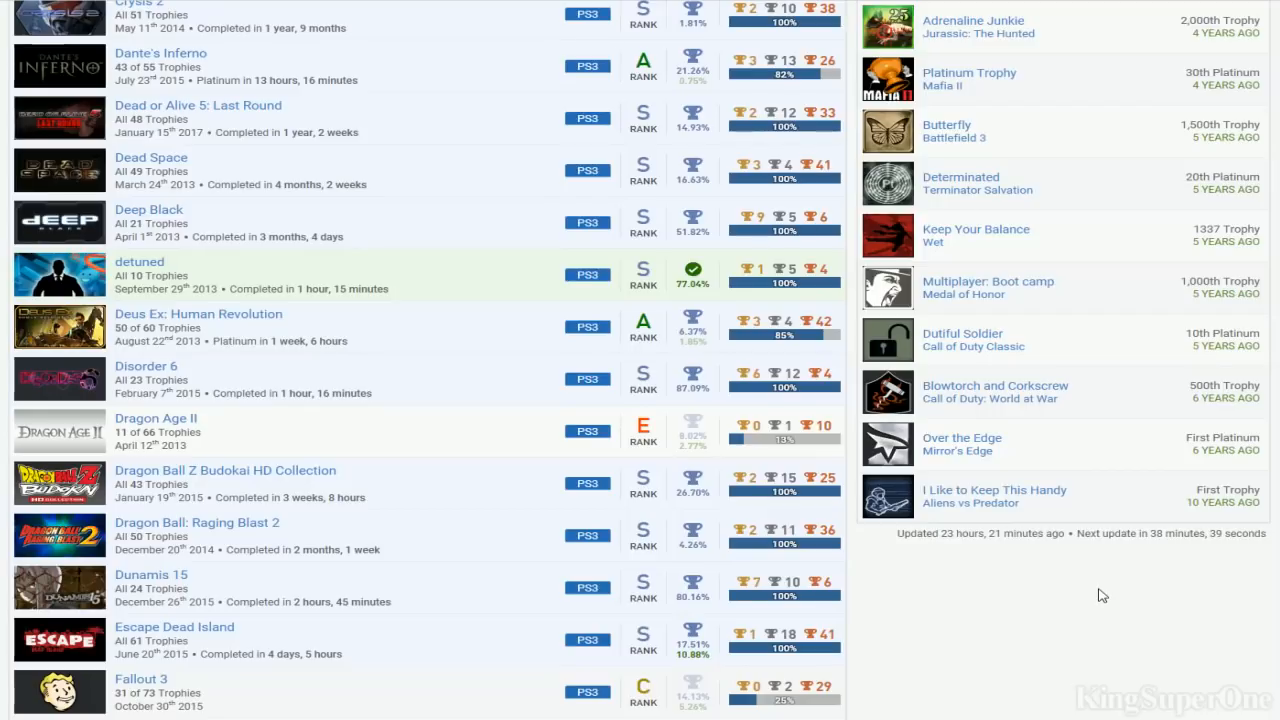
scroll(up, 3)
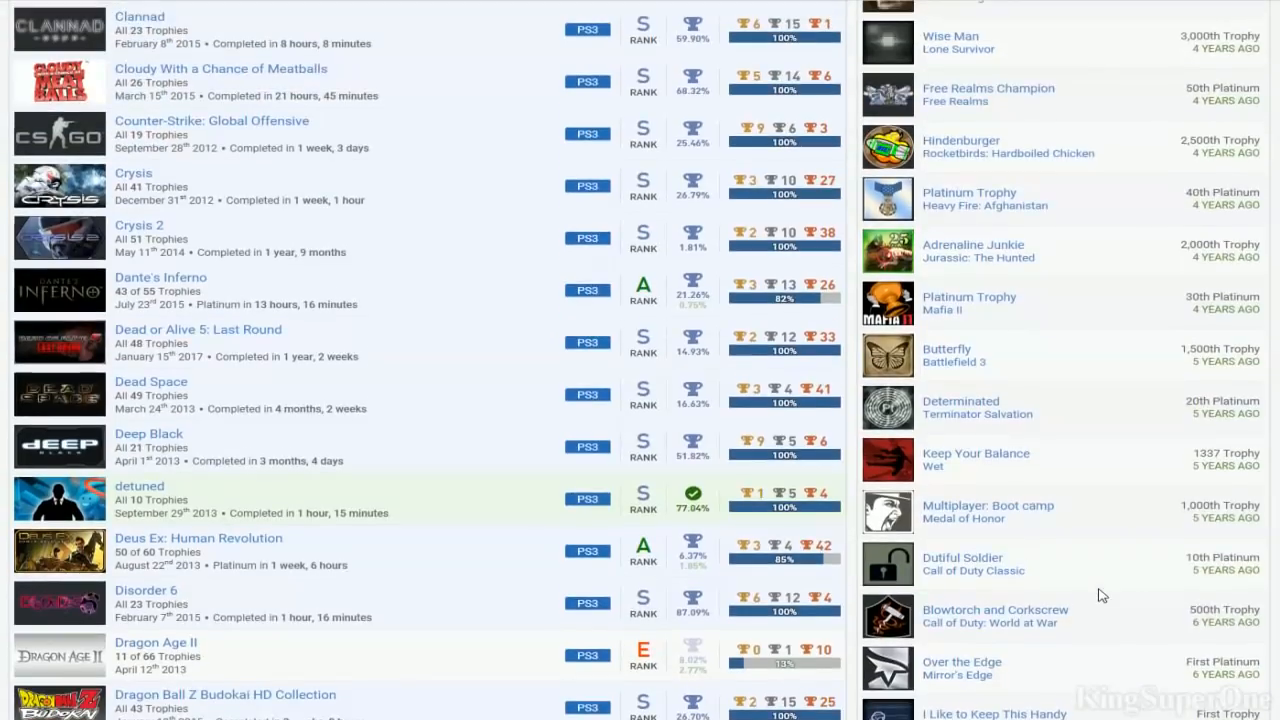
mouse_move(1184, 558)
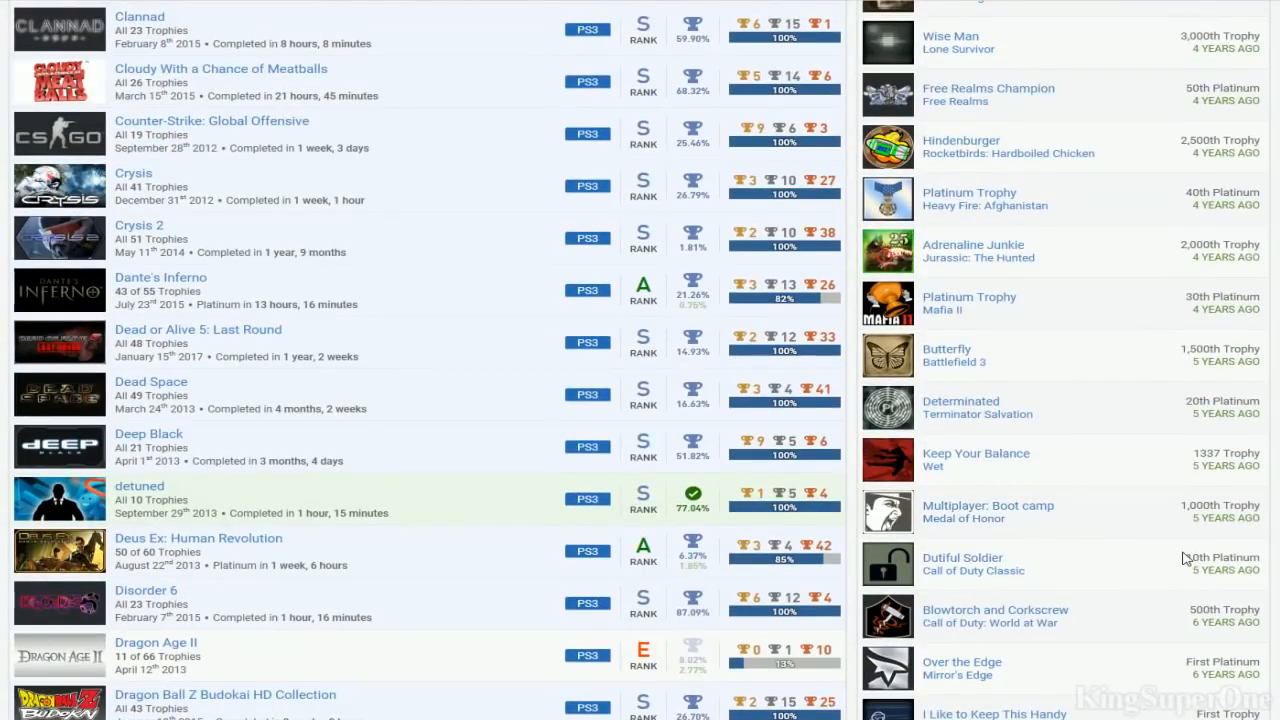
mouse_move(1134, 462)
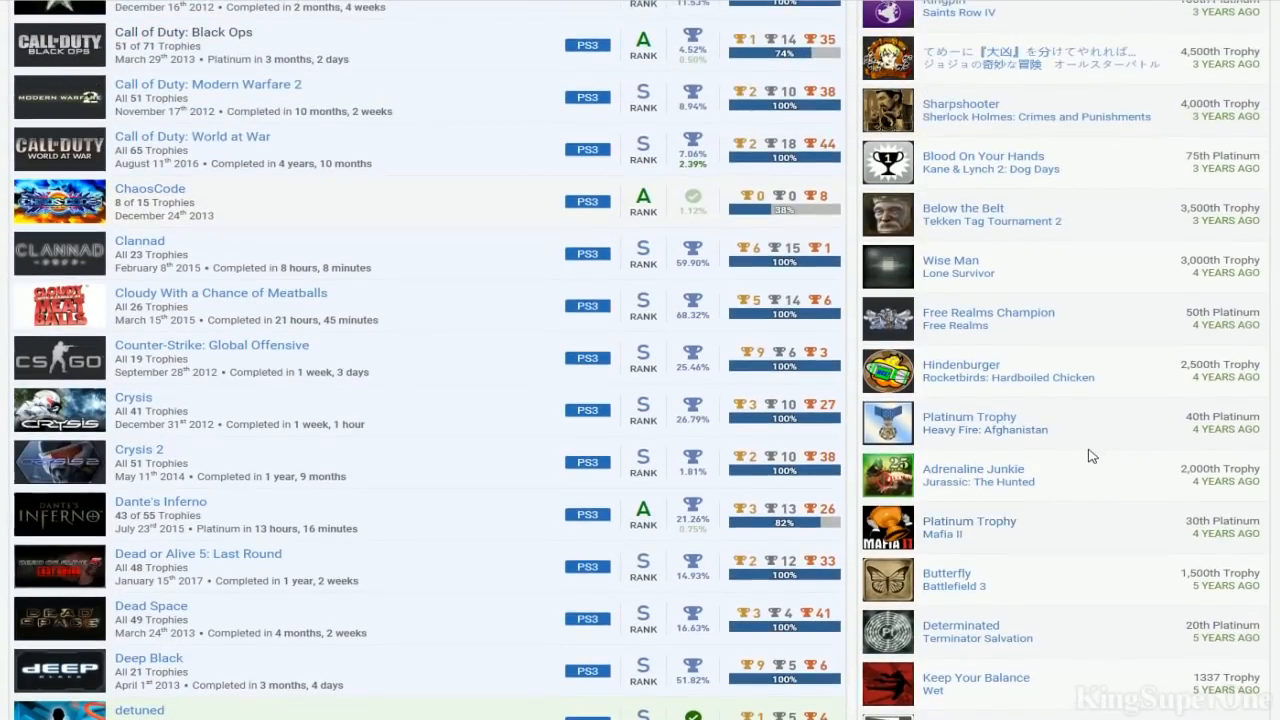
mouse_move(1030, 444)
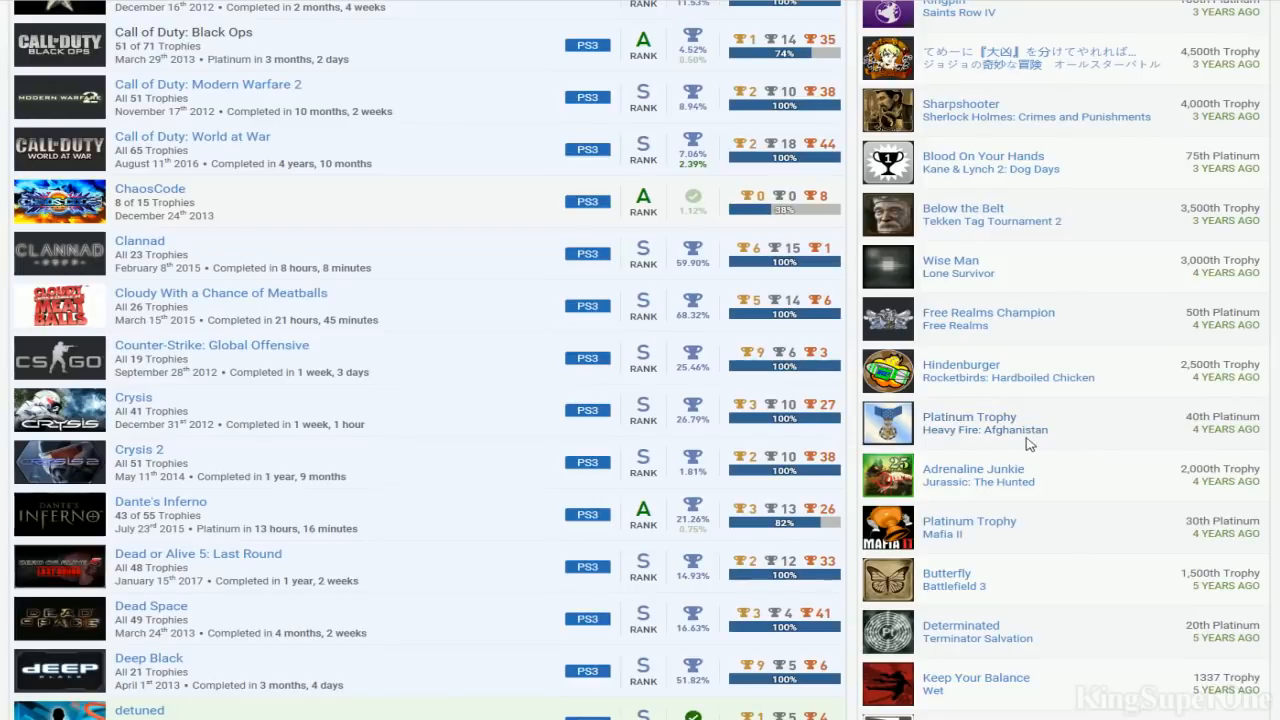
scroll(up, 3)
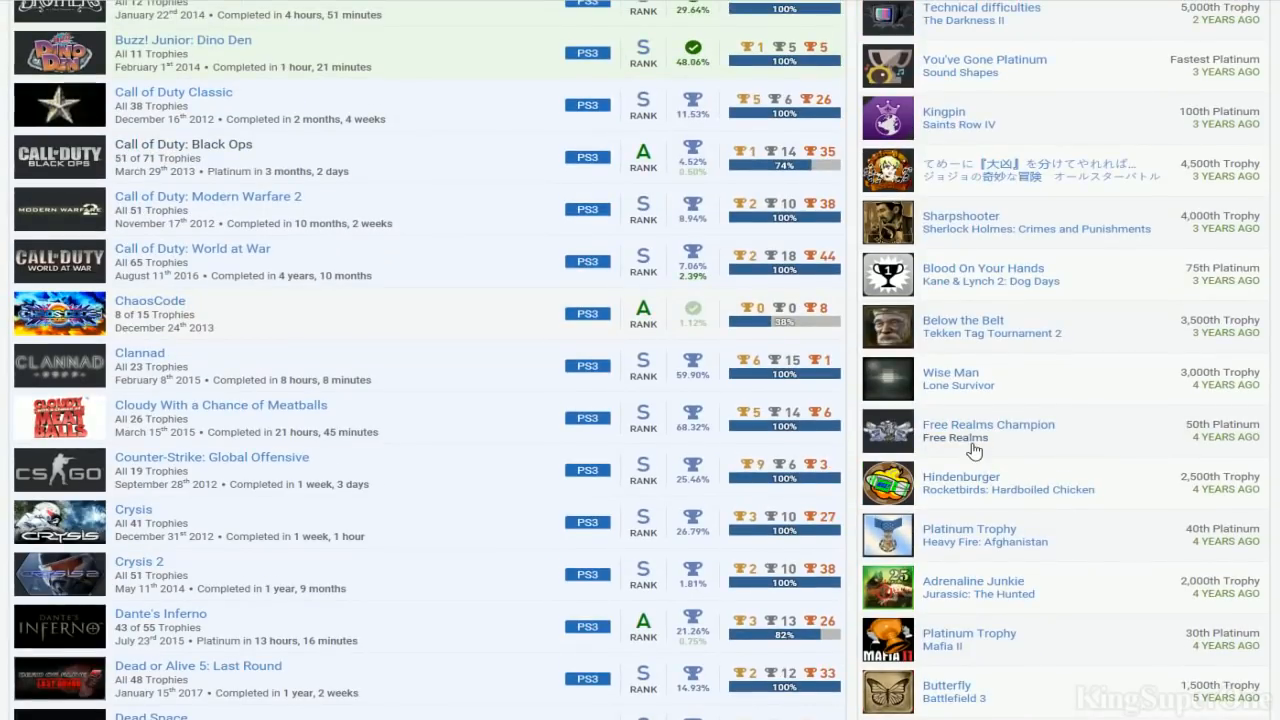
mouse_move(1078, 456)
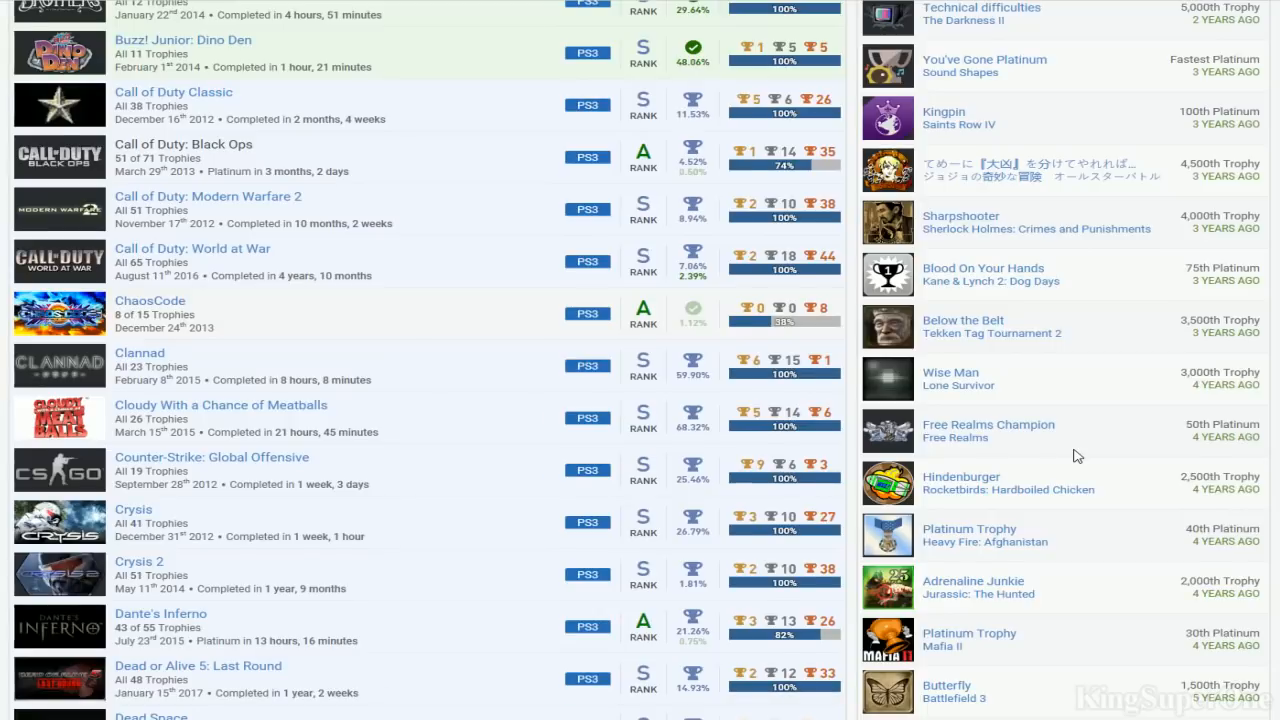
scroll(up, 3)
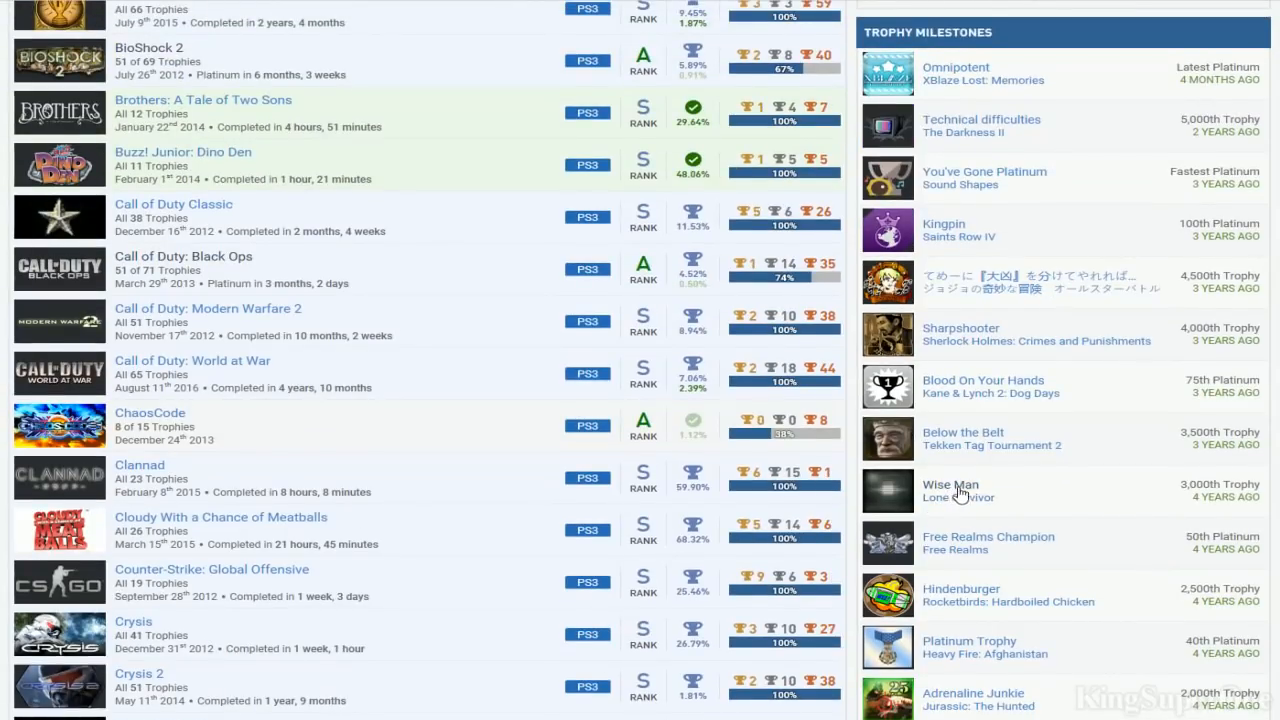
mouse_move(1092, 504)
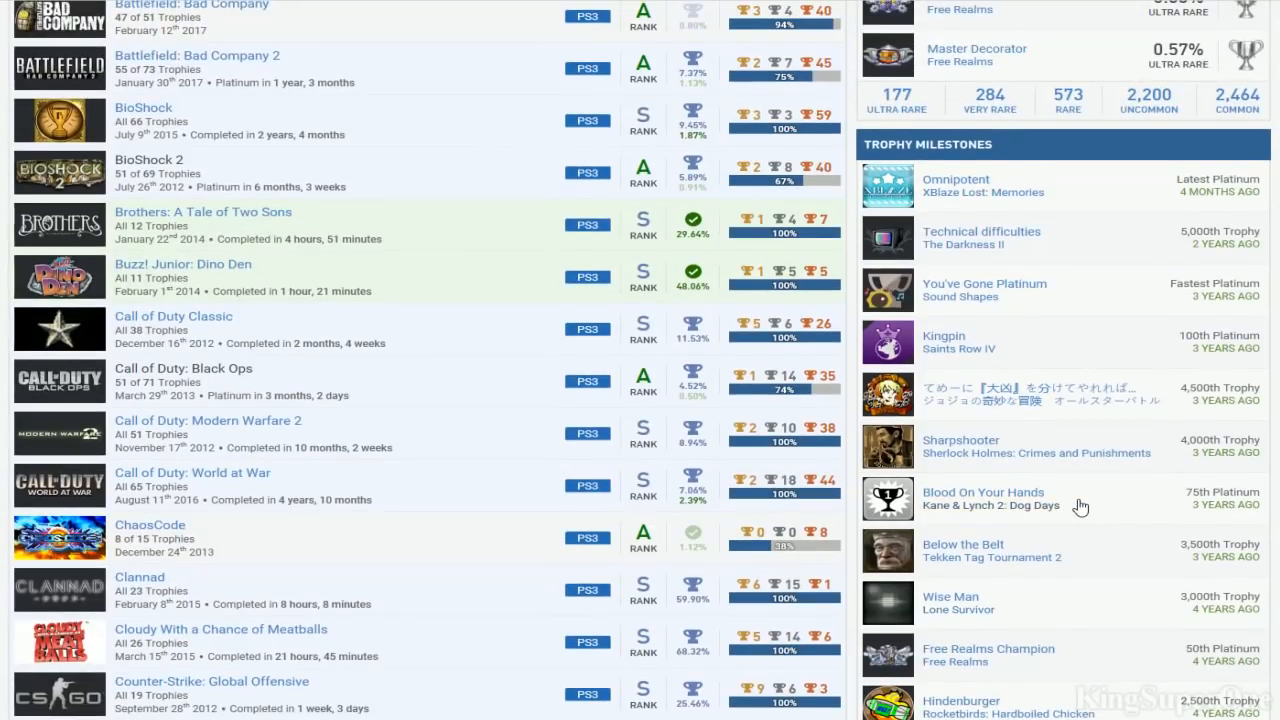
scroll(up, 3)
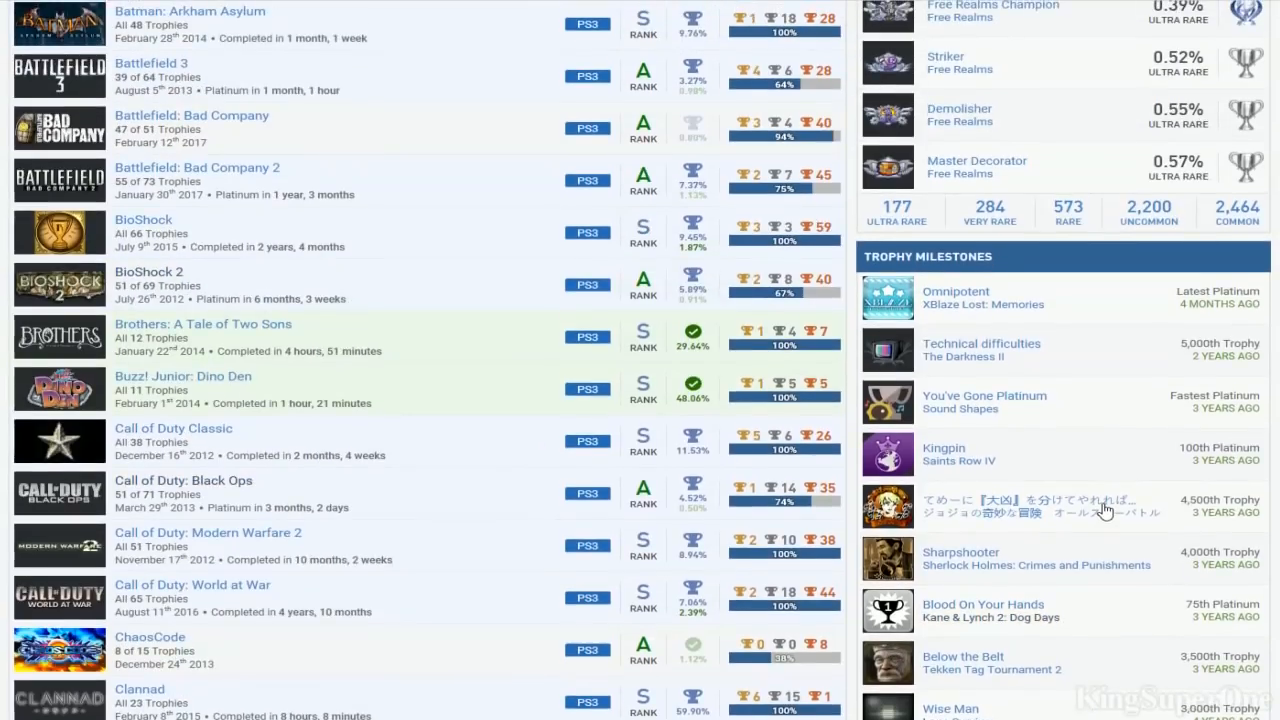
mouse_move(1064, 468)
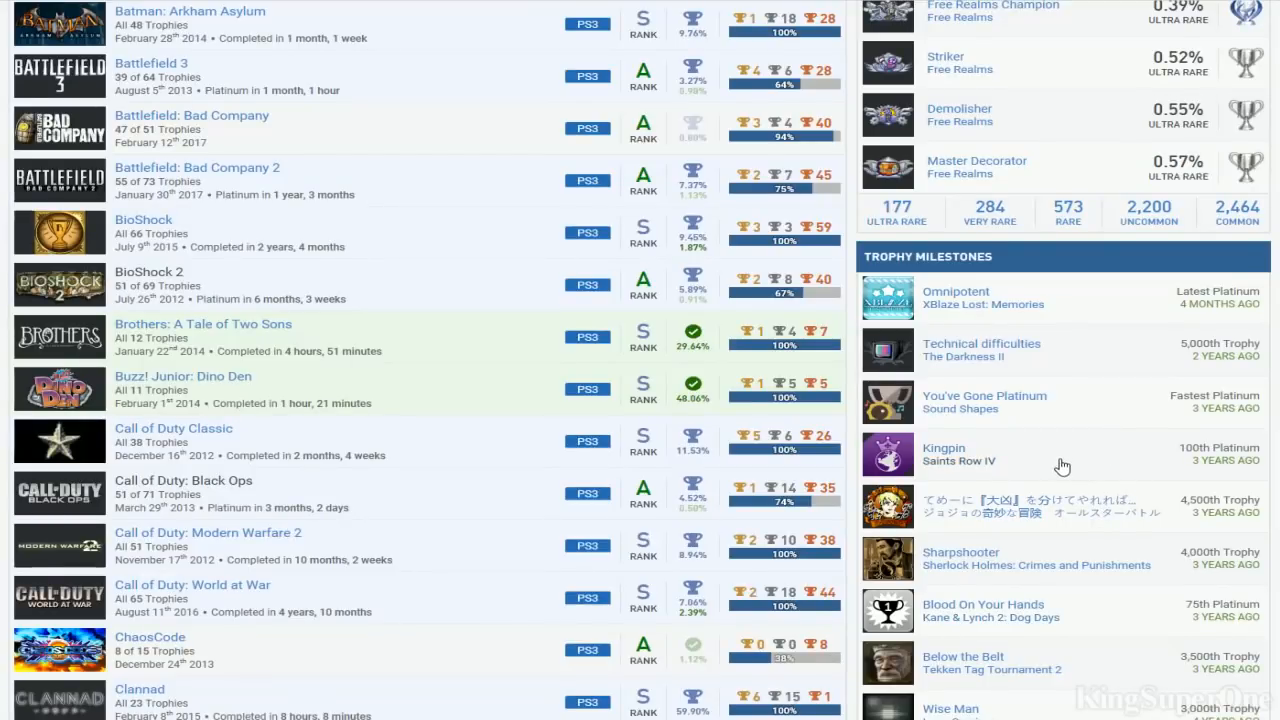
mouse_move(990, 358)
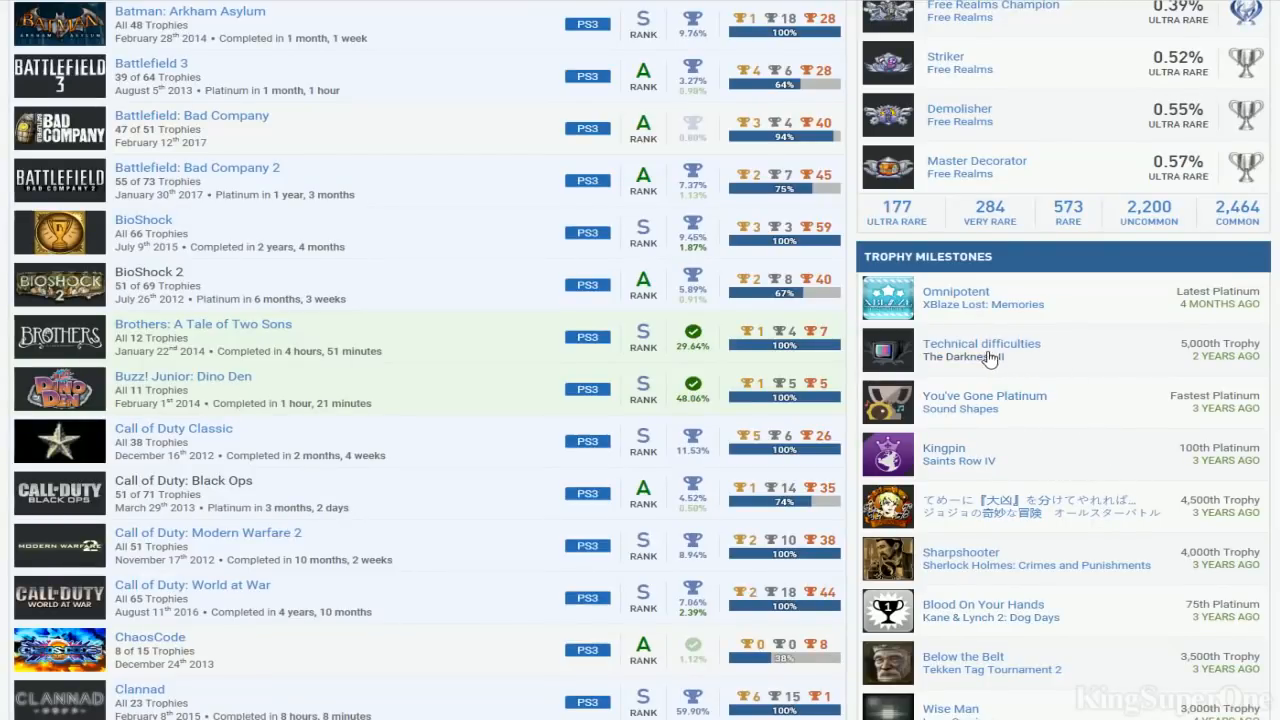
mouse_move(990, 356)
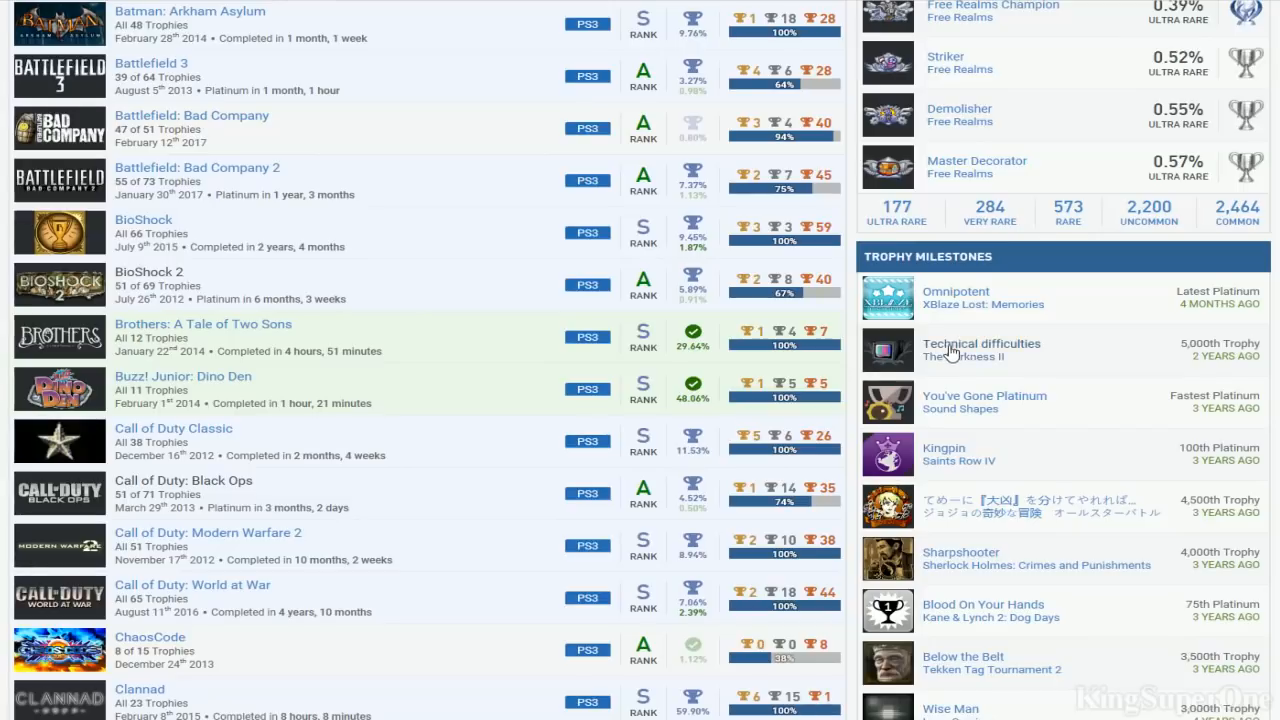
mouse_move(1000, 352)
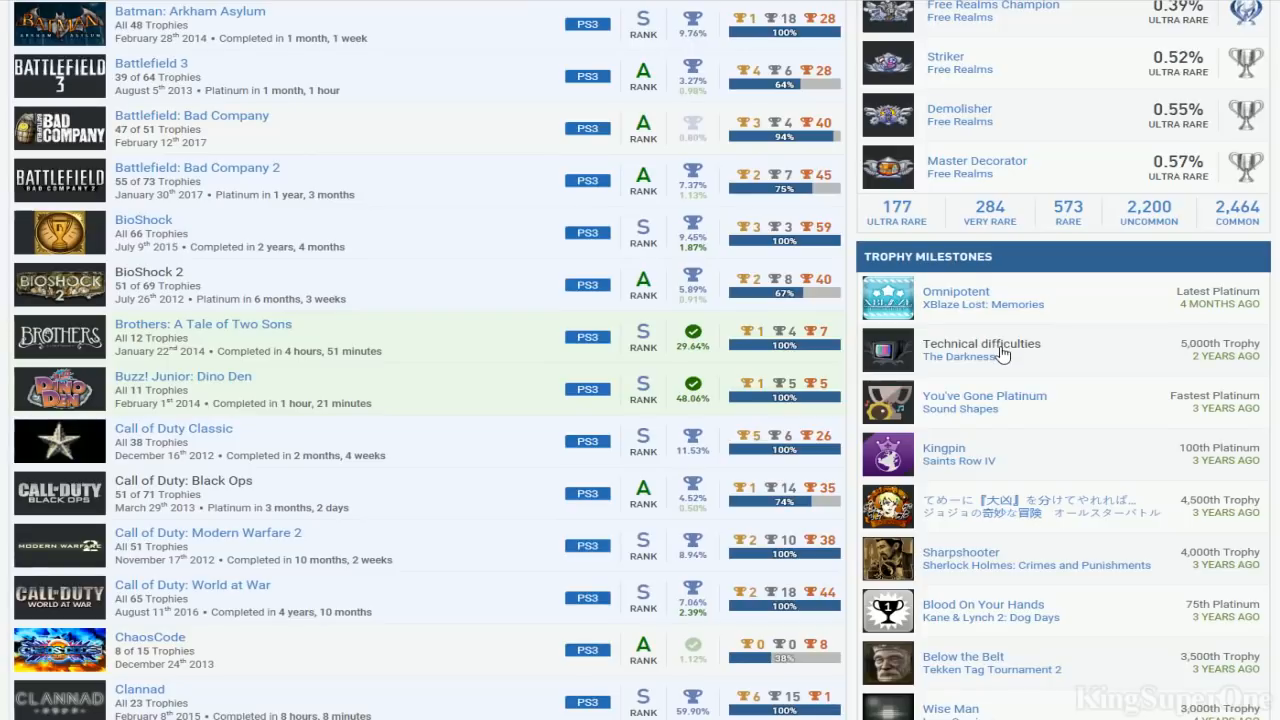
scroll(up, 3)
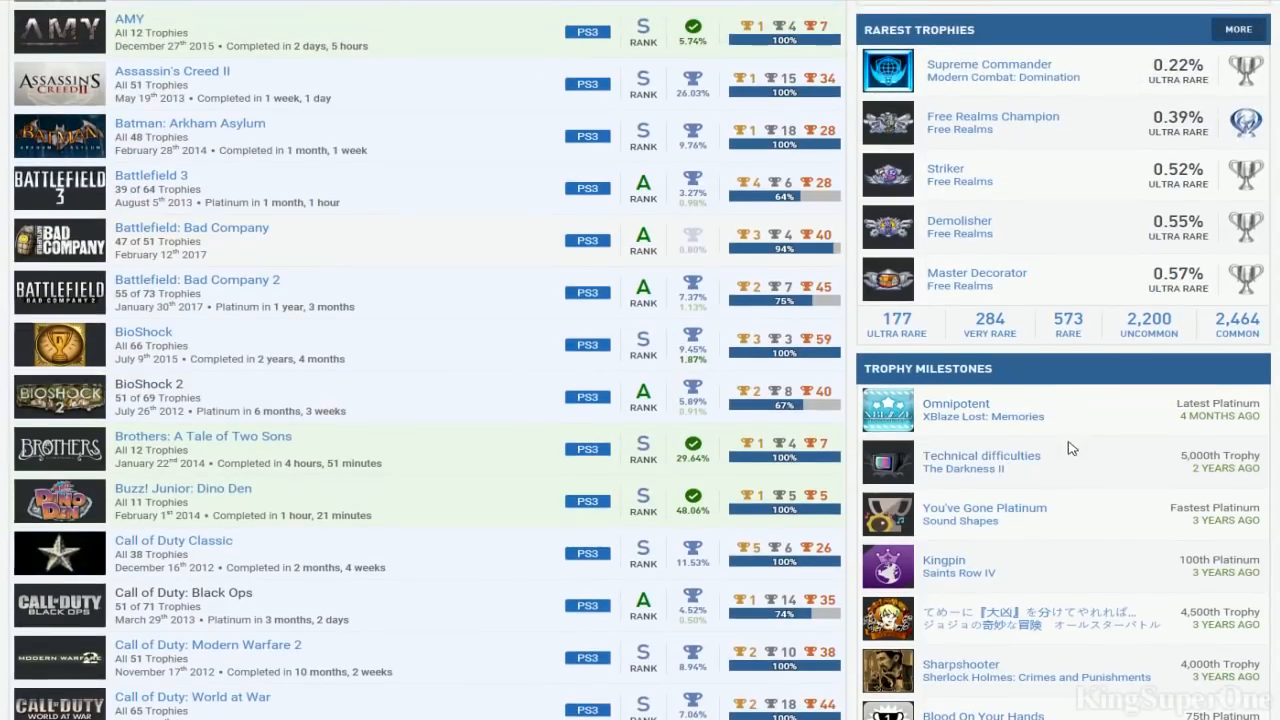
scroll(up, 3)
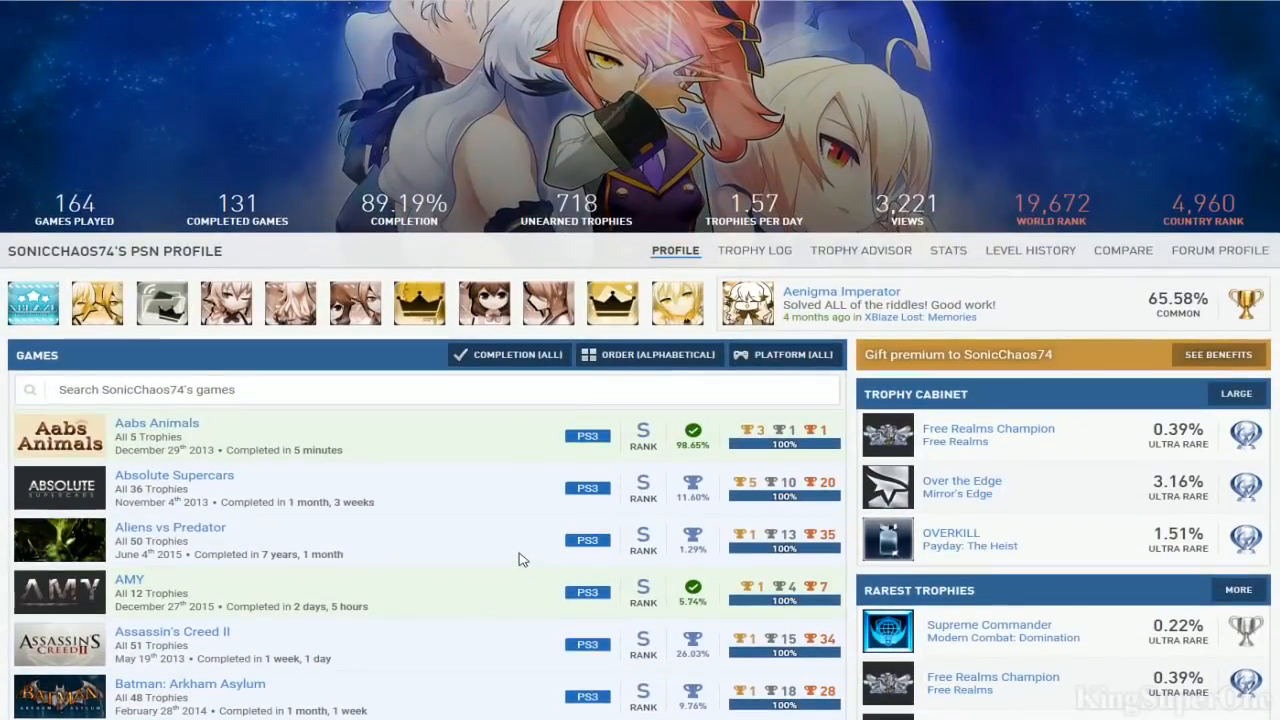
Open the Battlefield: Bad Company trophy page and scroll its trophy list to the unearned campaign trophies
scroll(up, 3)
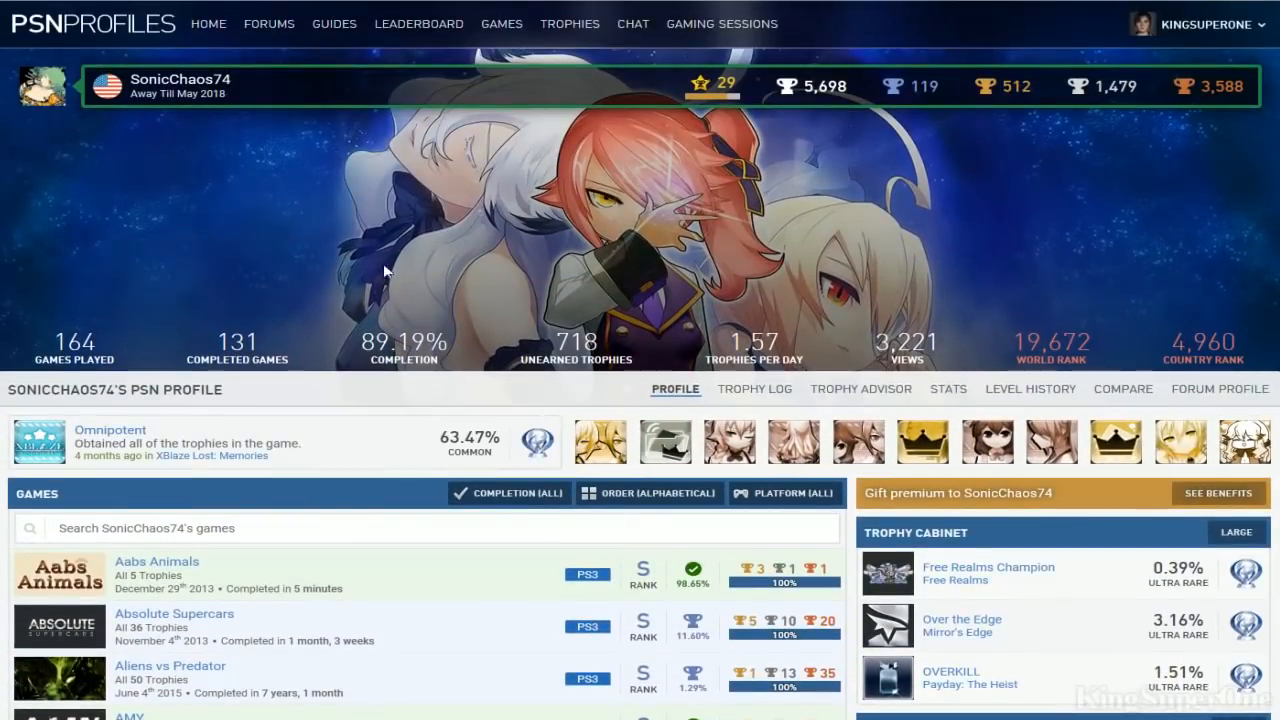
click(500, 24)
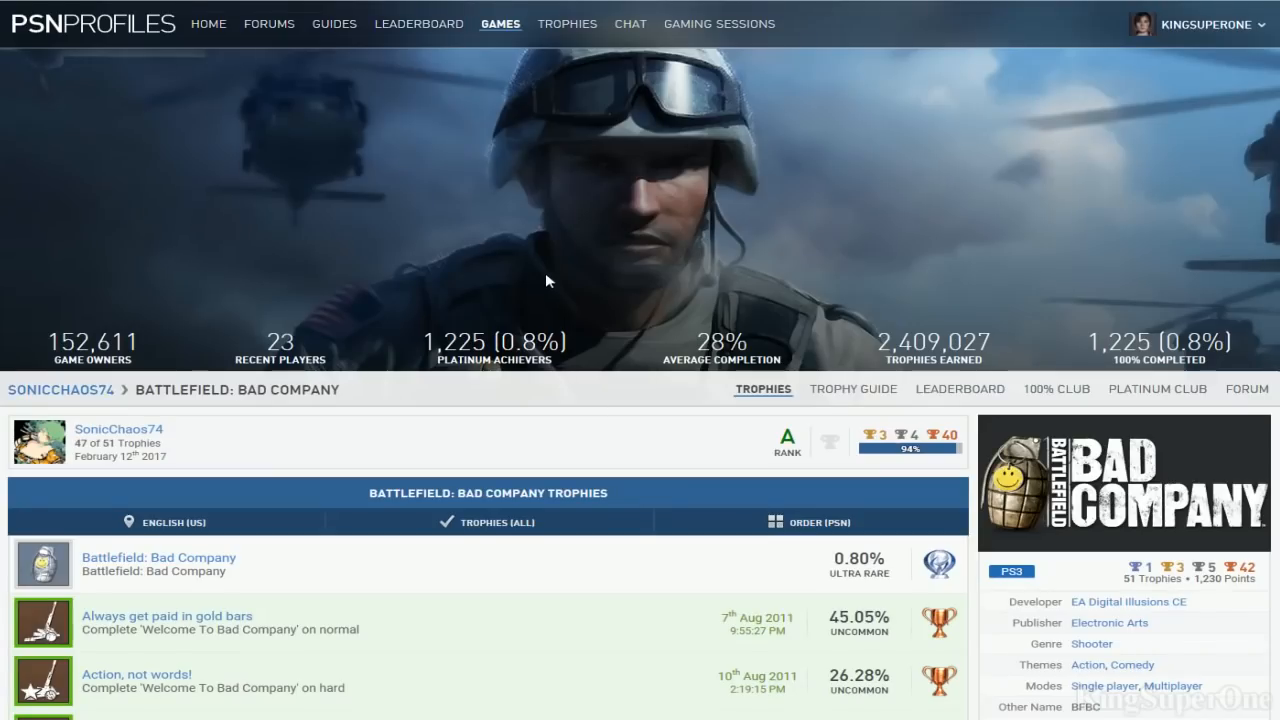
scroll(down, 3)
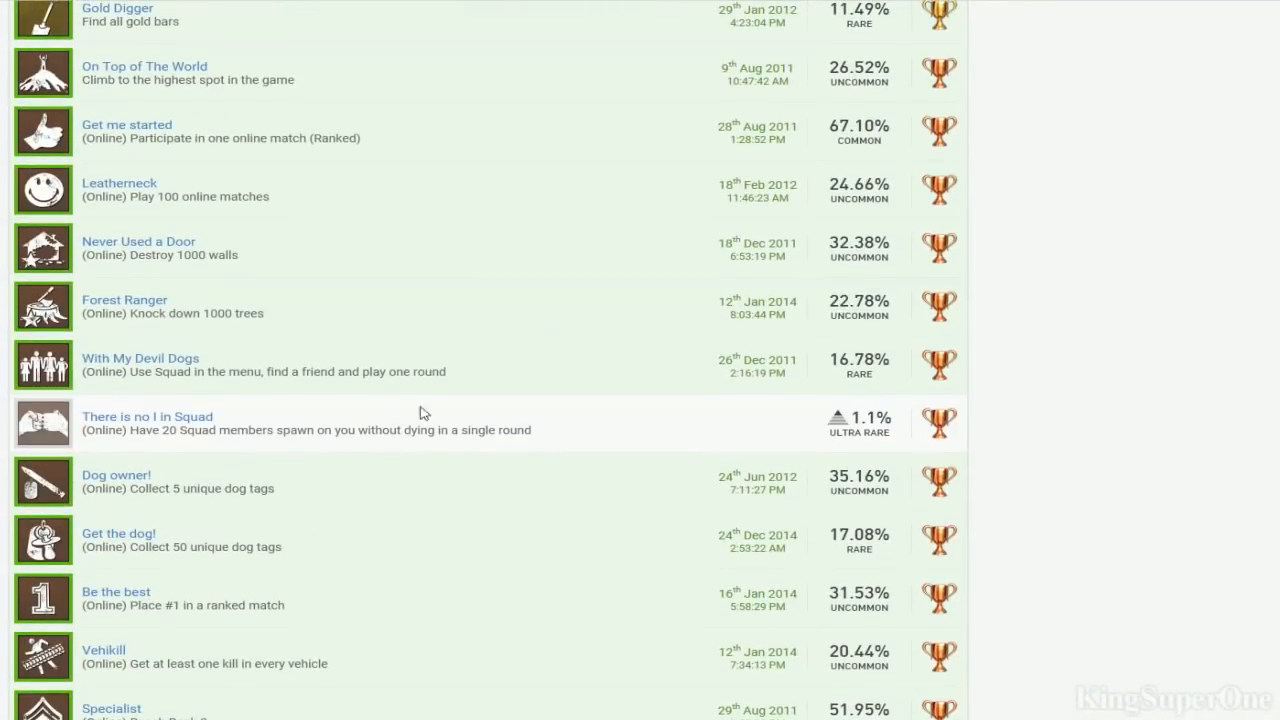
mouse_move(378, 444)
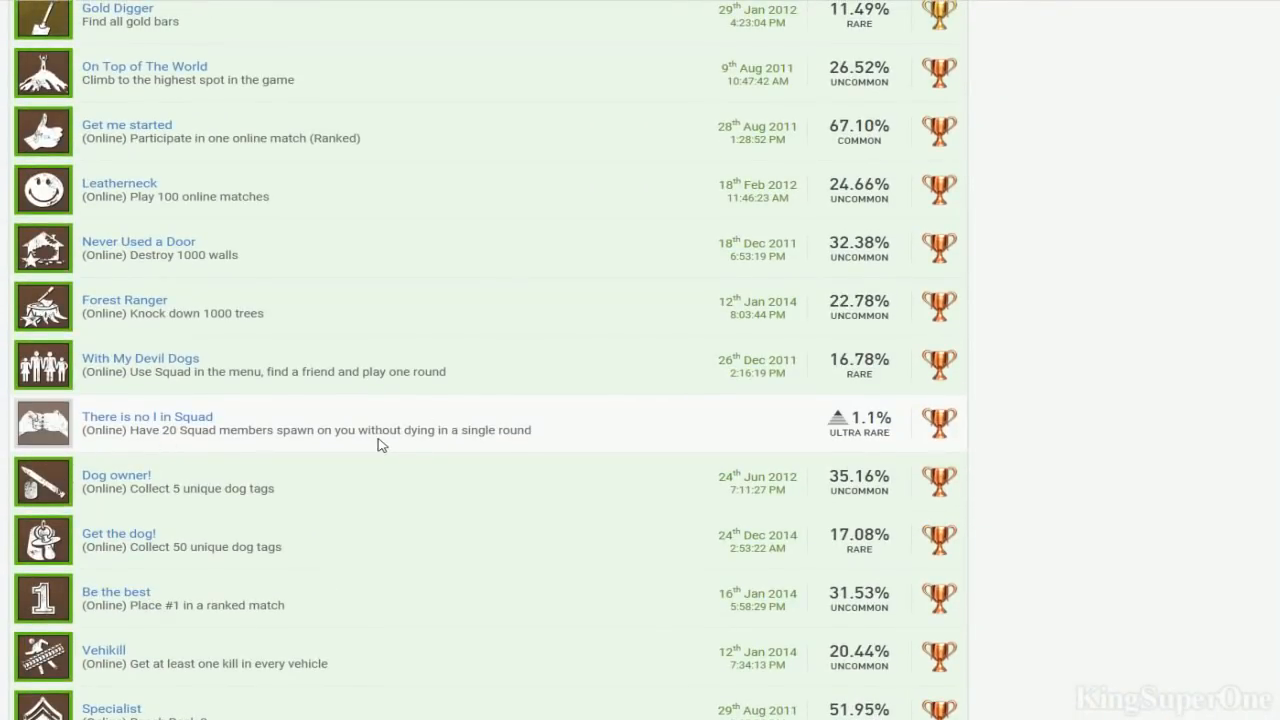
mouse_move(196, 436)
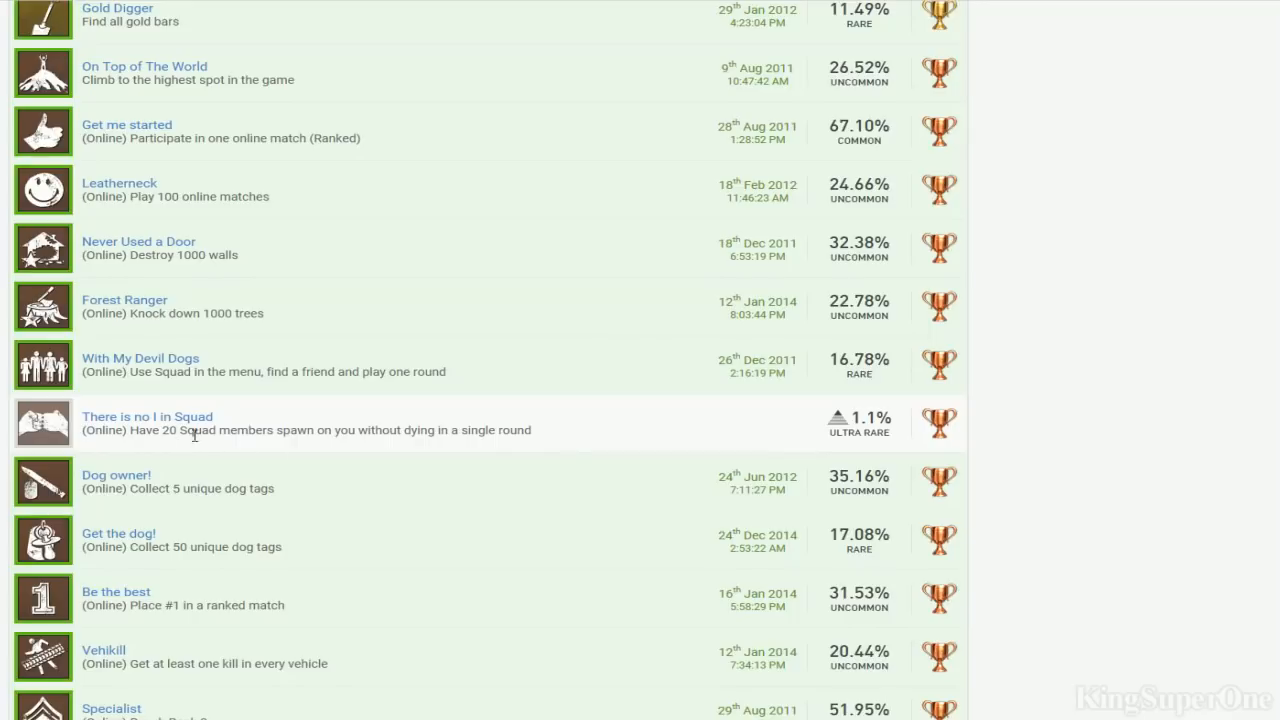
scroll(down, 3)
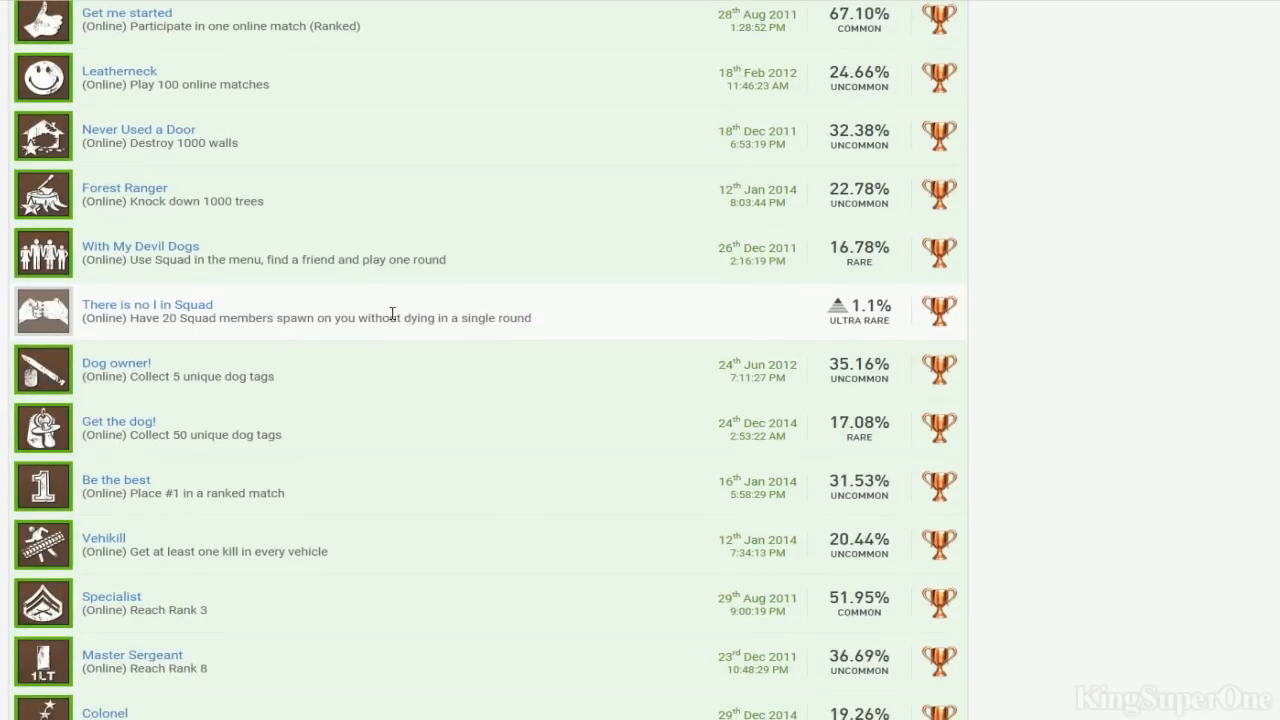
scroll(down, 3)
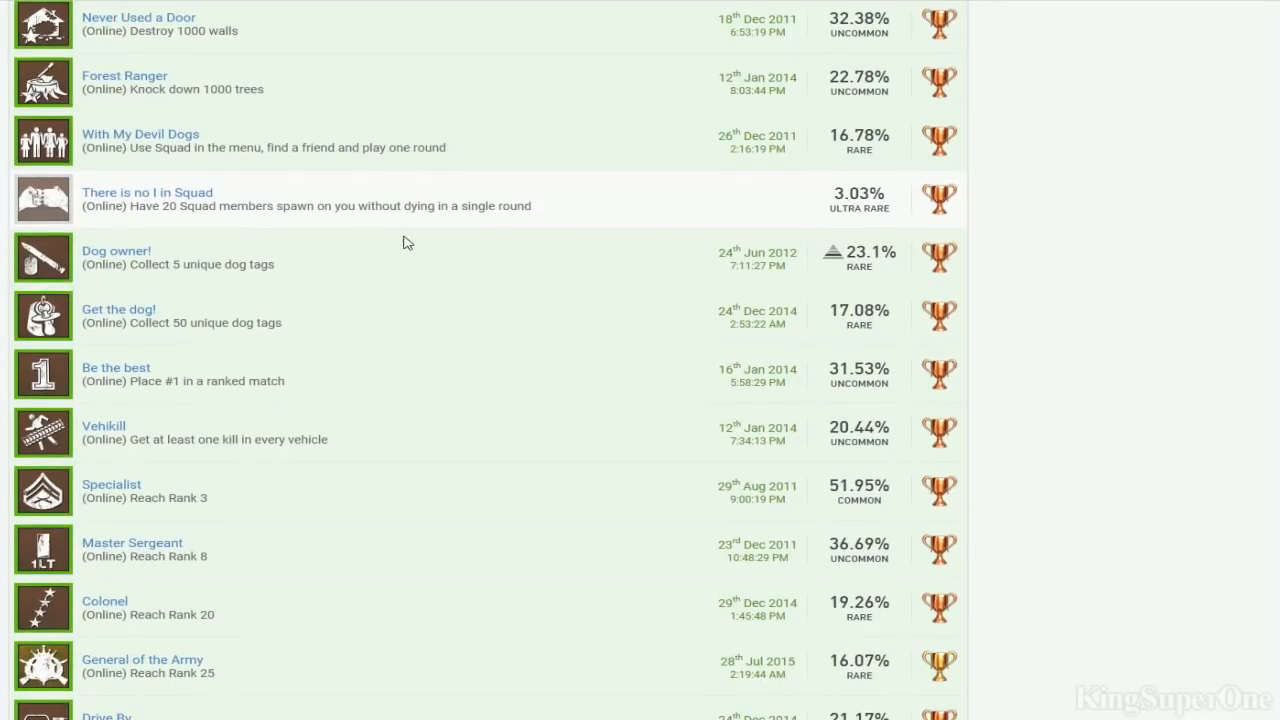
scroll(down, 3)
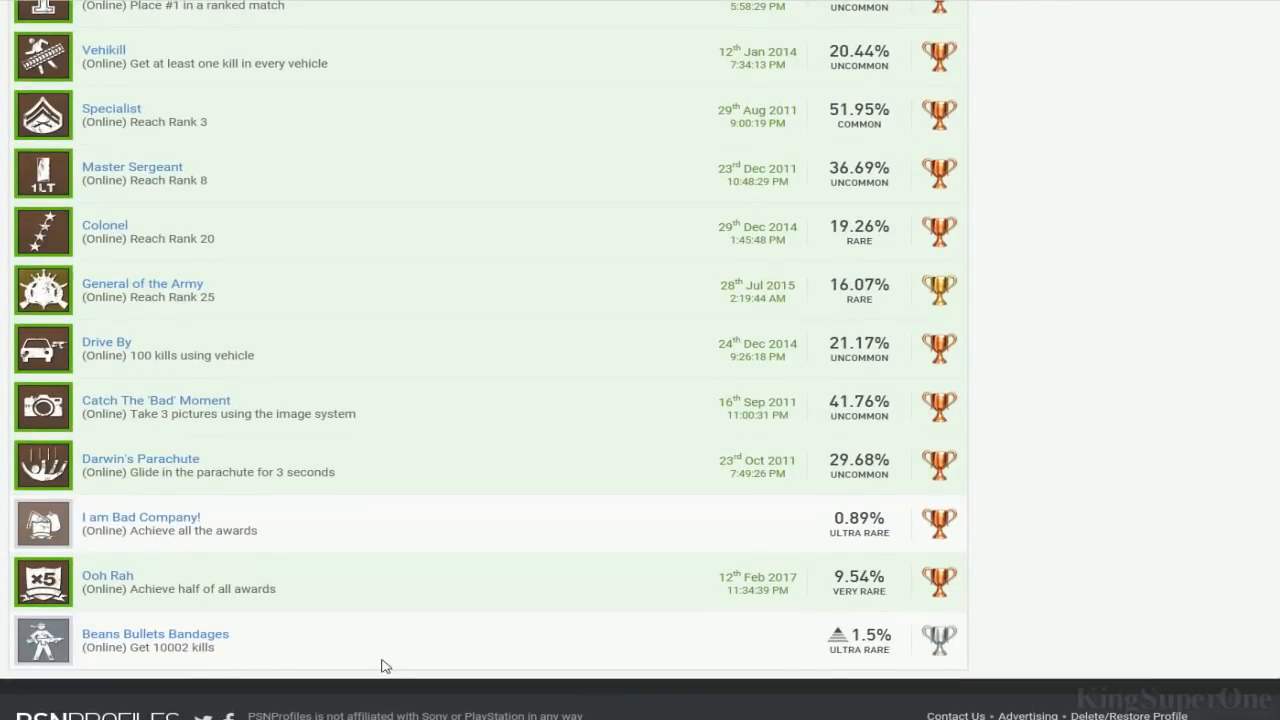
mouse_move(230, 668)
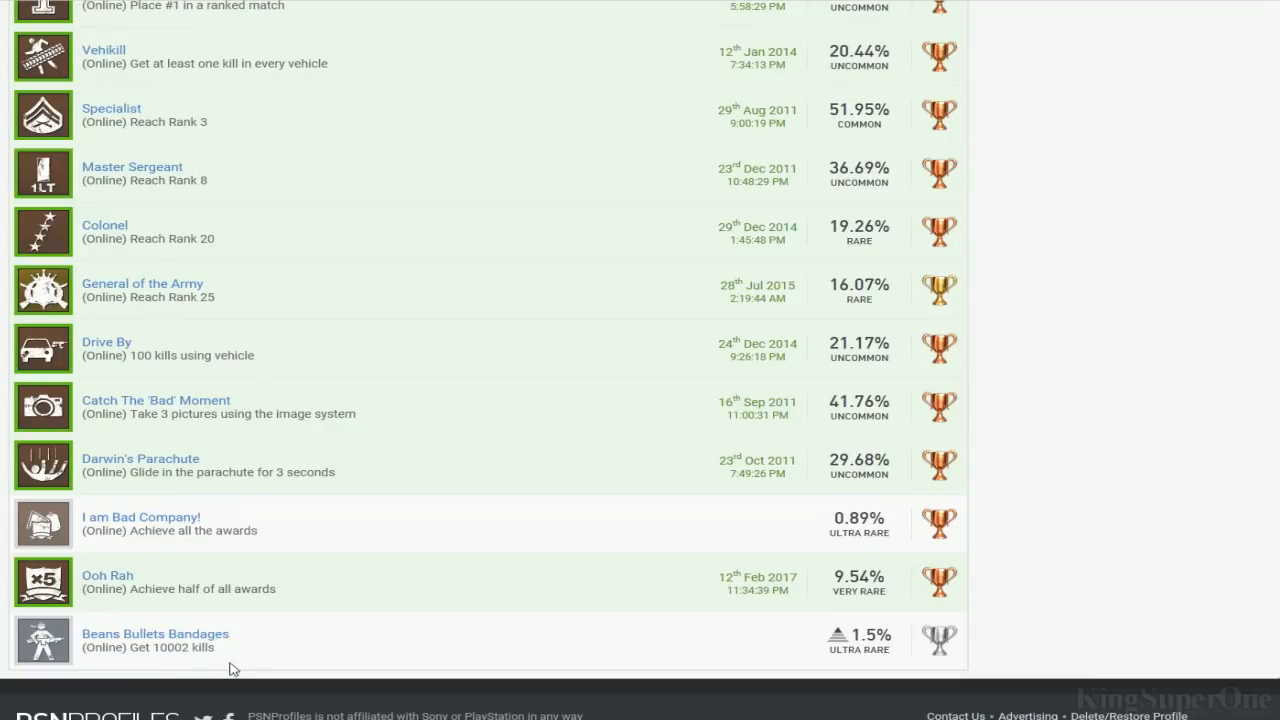
scroll(up, 3)
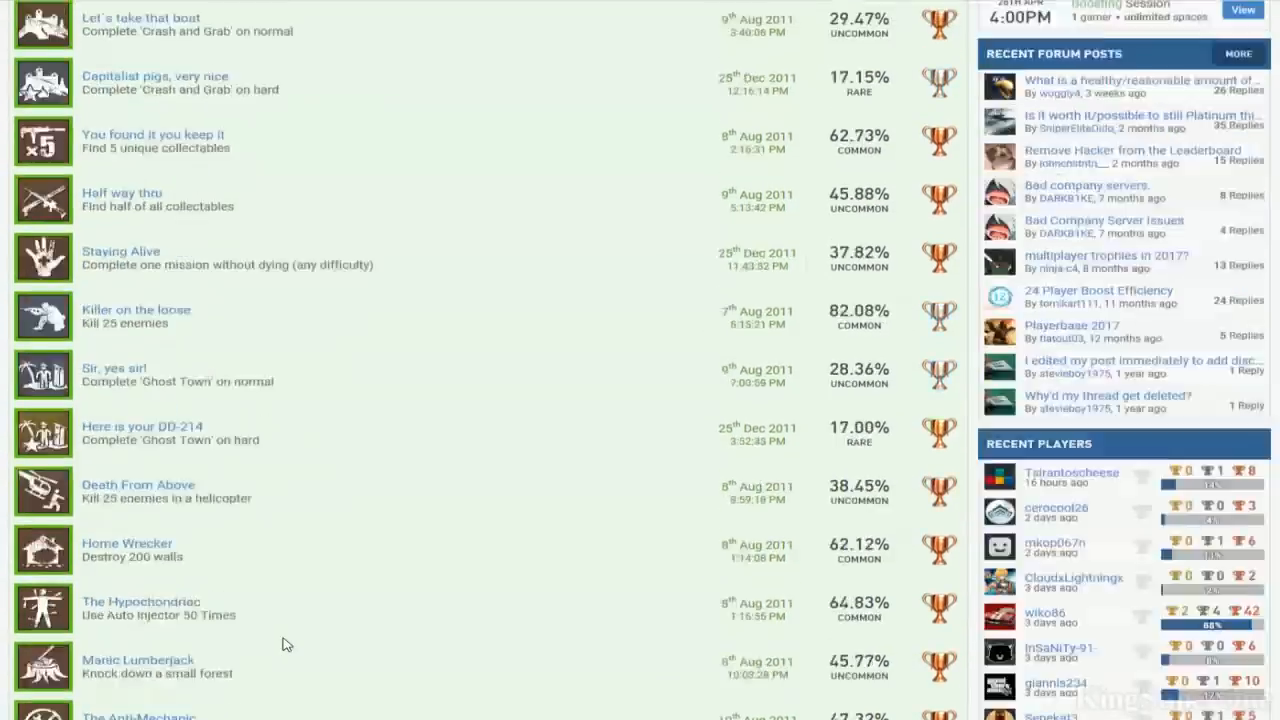
Scroll through the BioShock 2 base game trophies looking for the missing ones
scroll(up, 3)
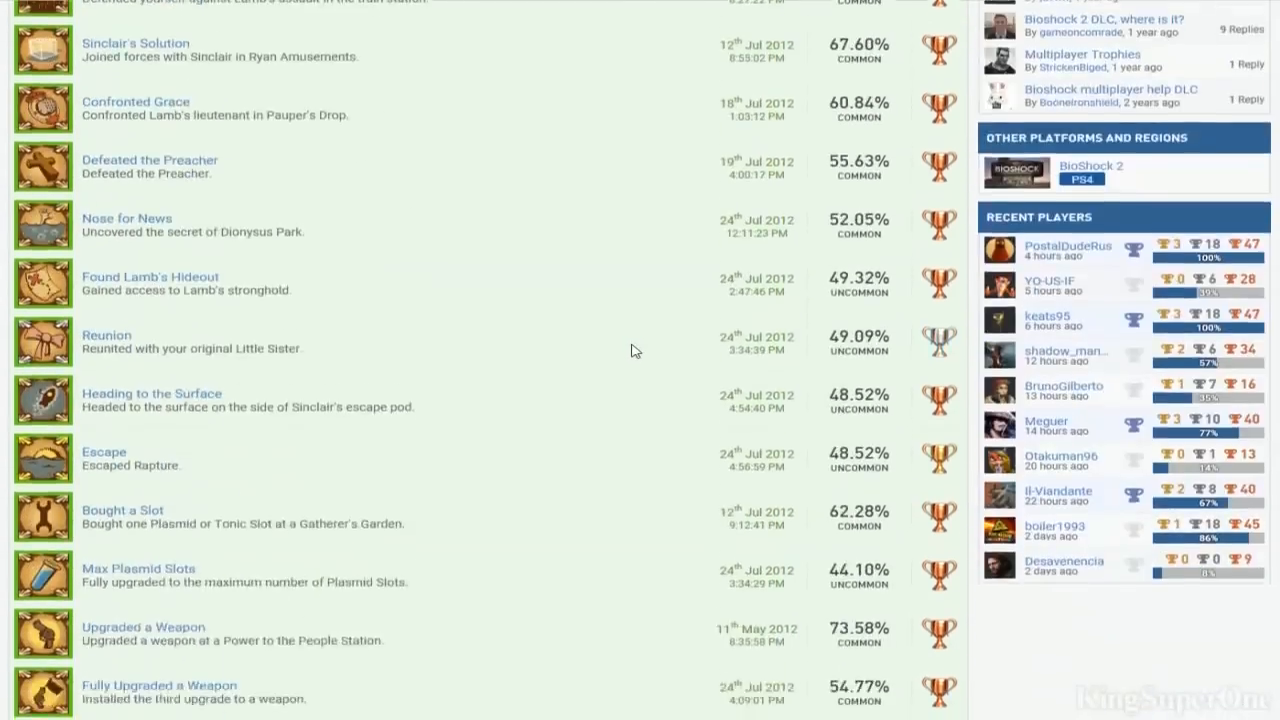
scroll(down, 3)
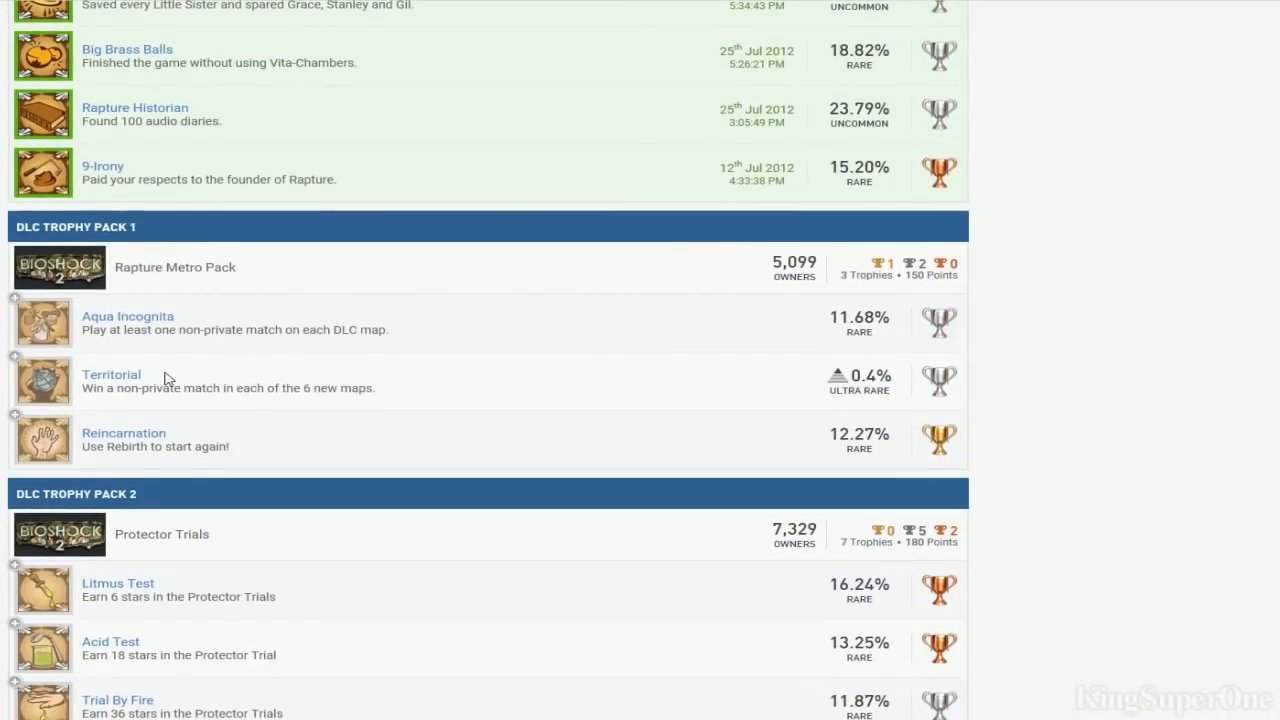
scroll(down, 3)
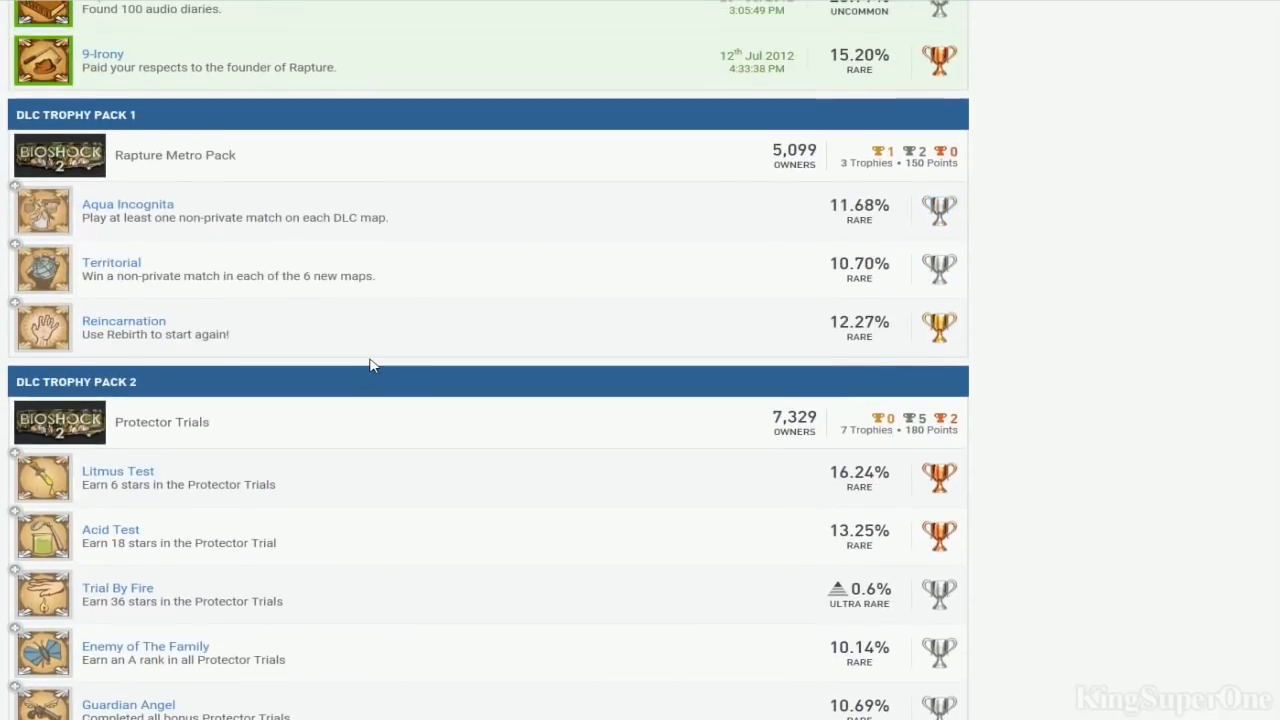
scroll(up, 3)
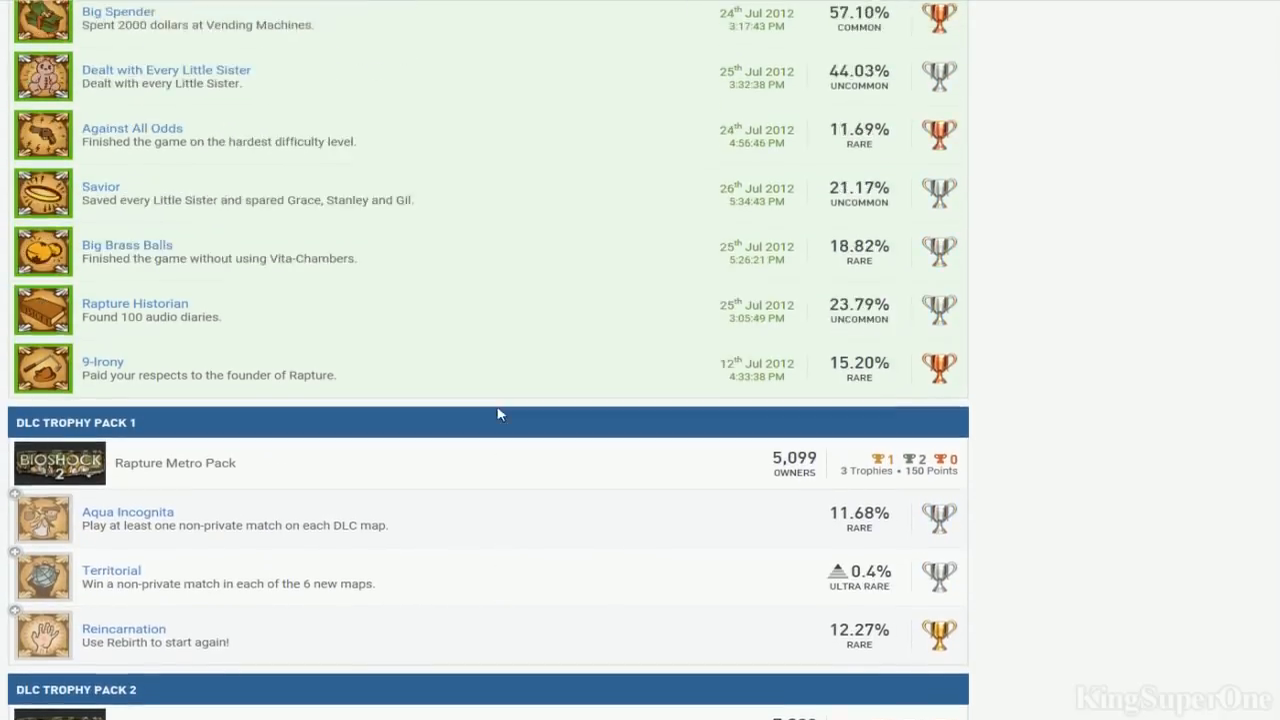
scroll(down, 3)
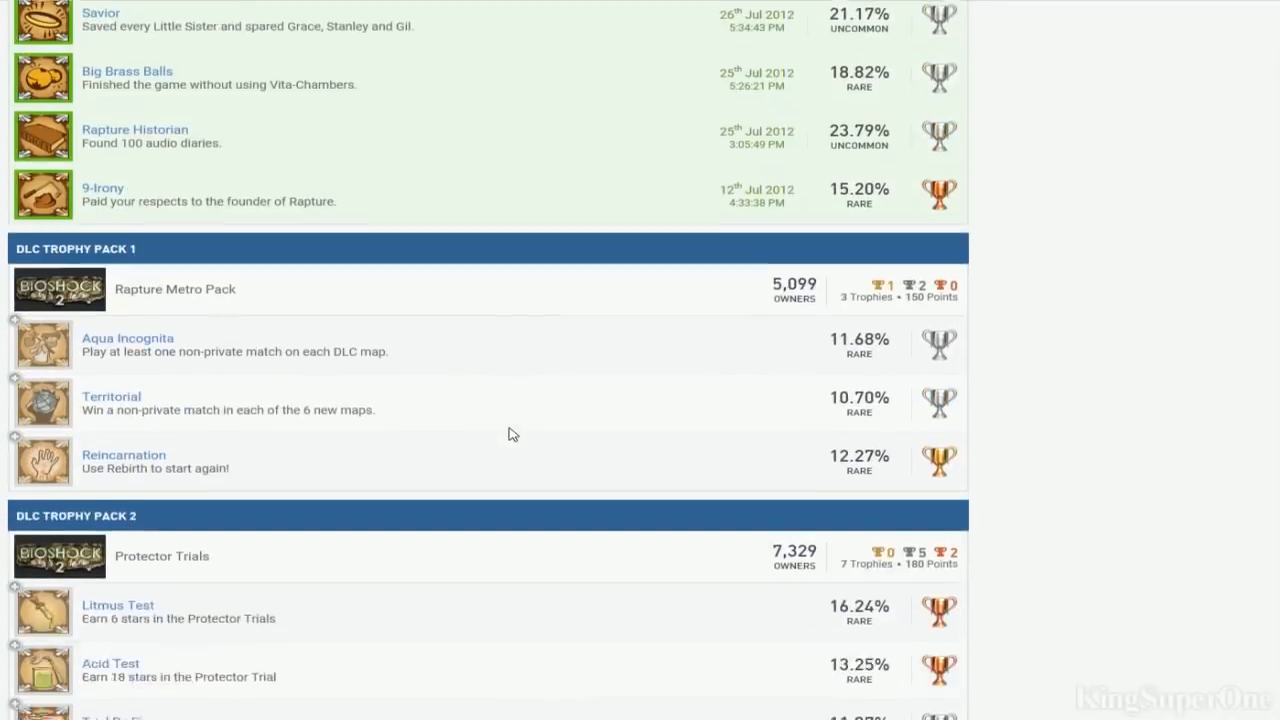
scroll(up, 3)
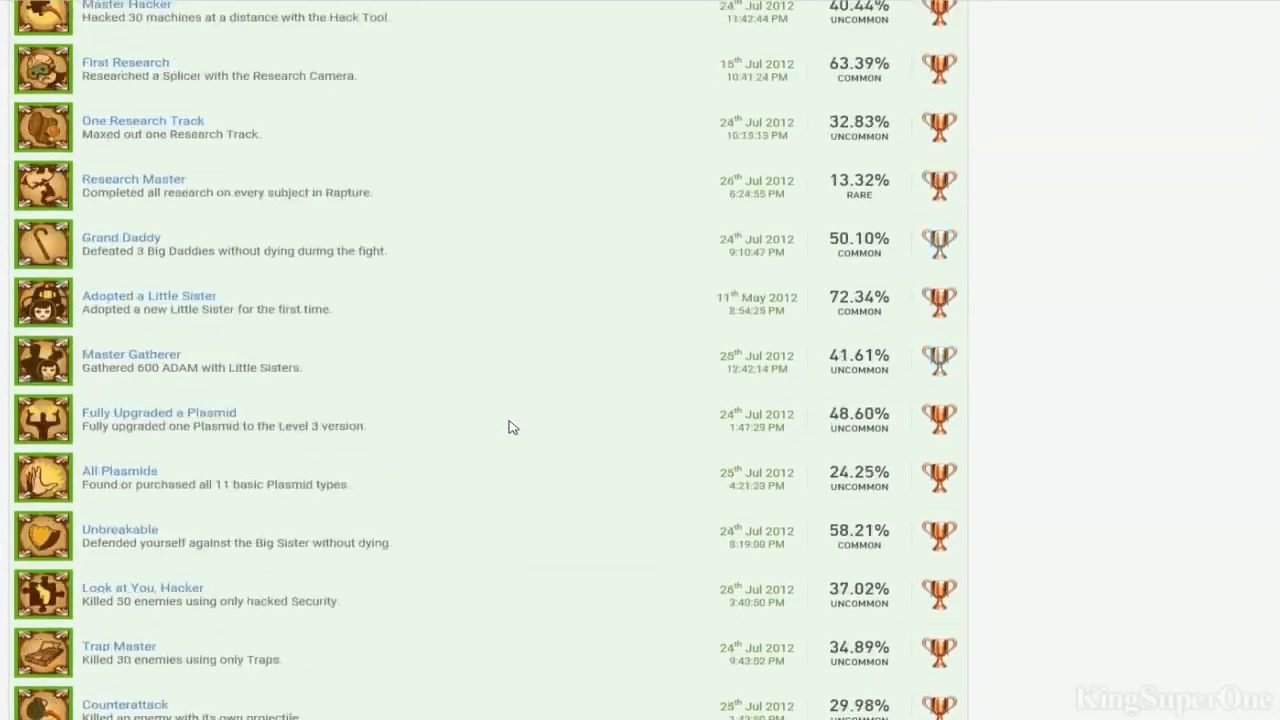
scroll(up, 3)
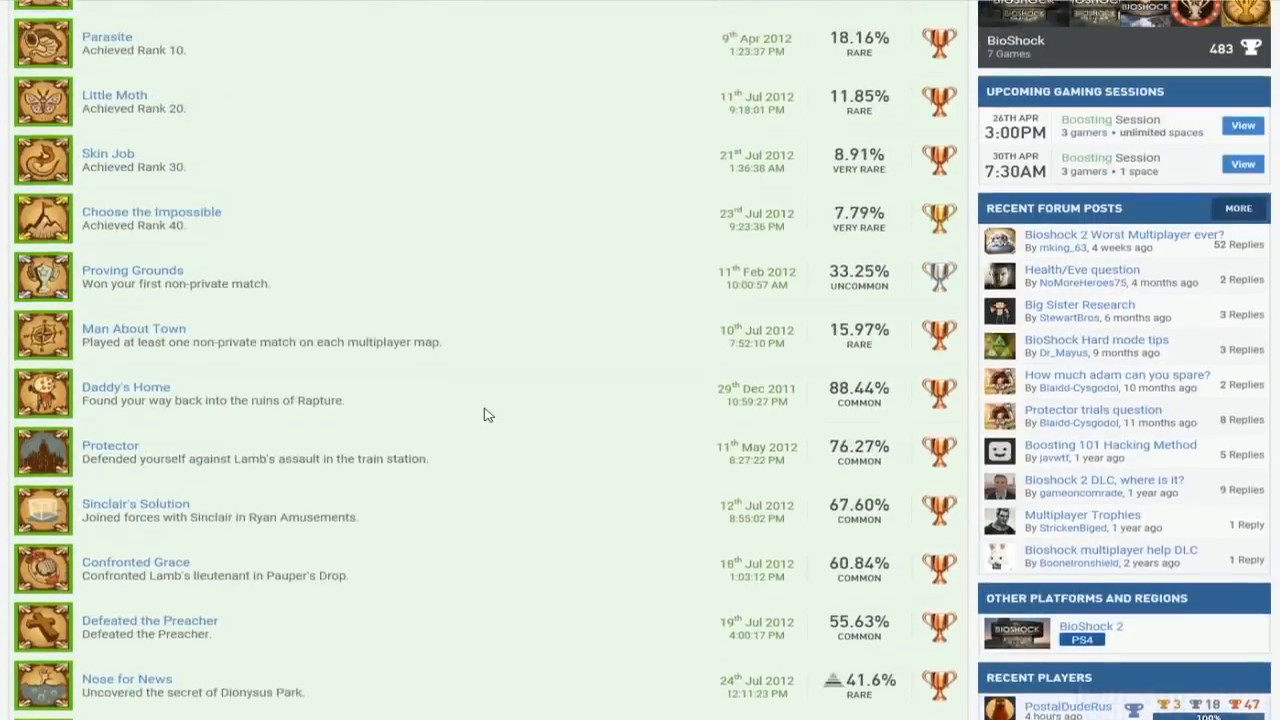
Review the BioShock 2 DLC Trophy Pack sections, ending on the Call of Duty: Black Ops trophy page
scroll(down, 3)
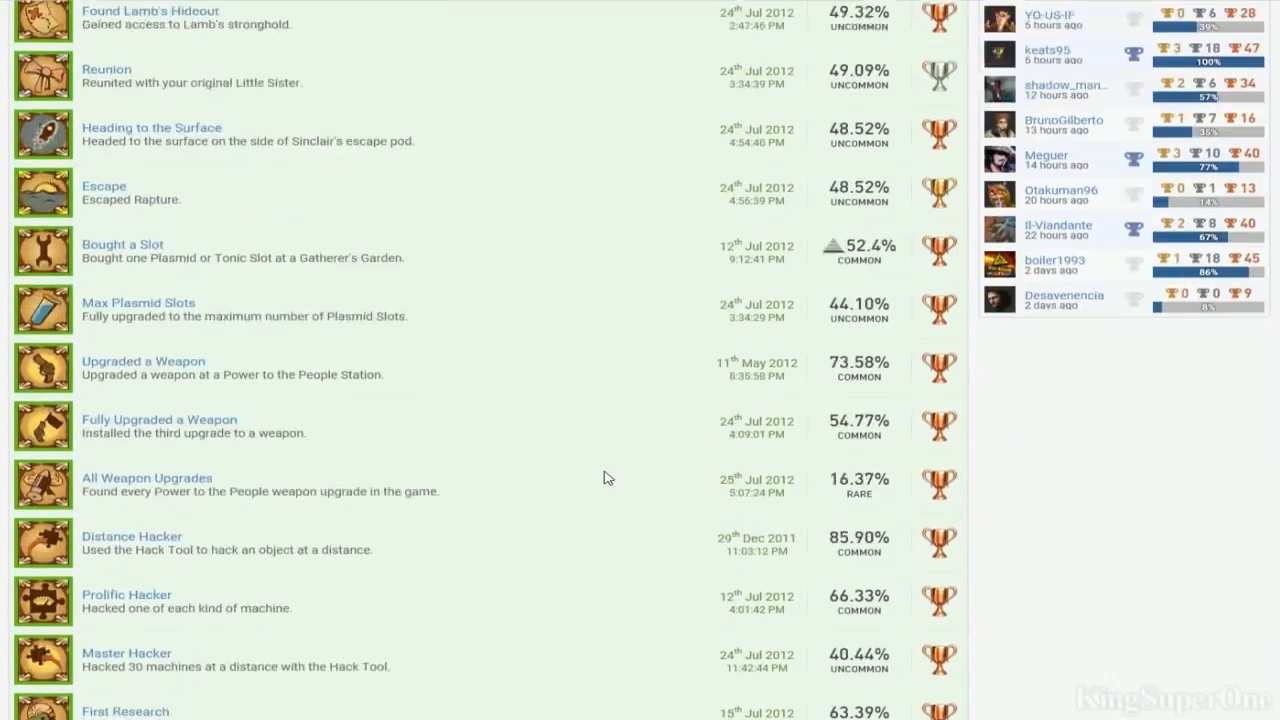
scroll(down, 3)
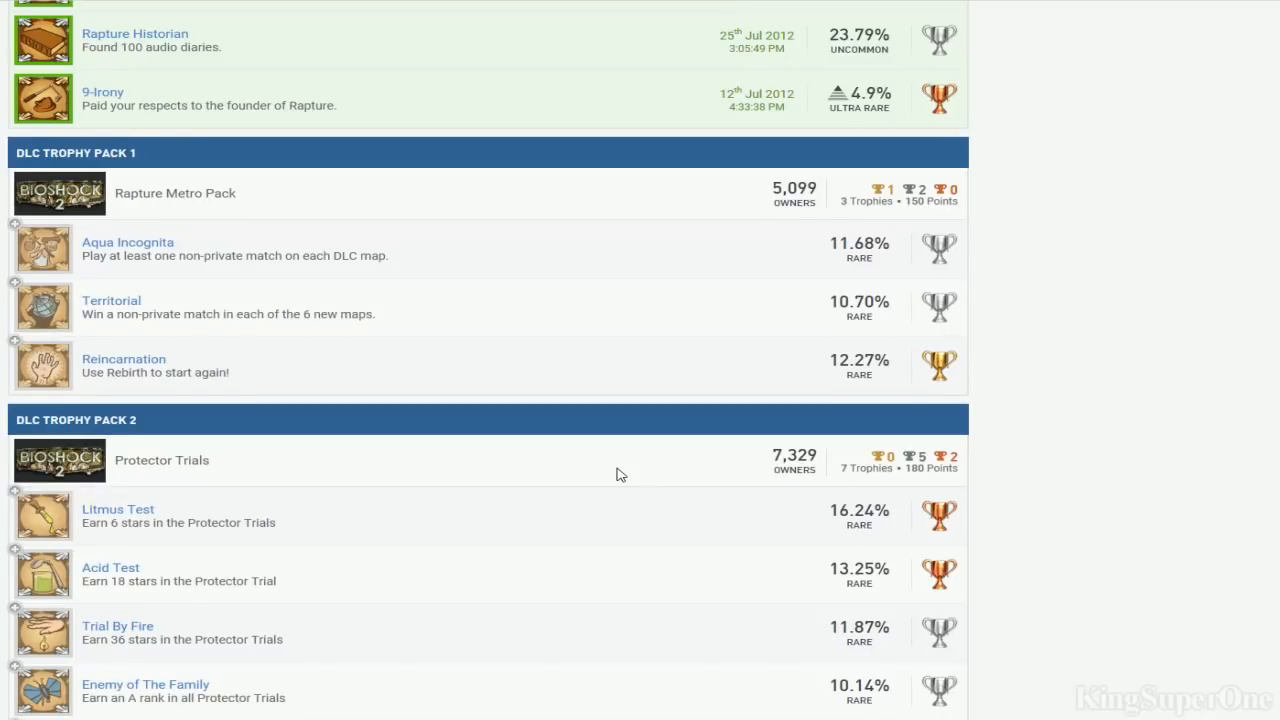
scroll(down, 3)
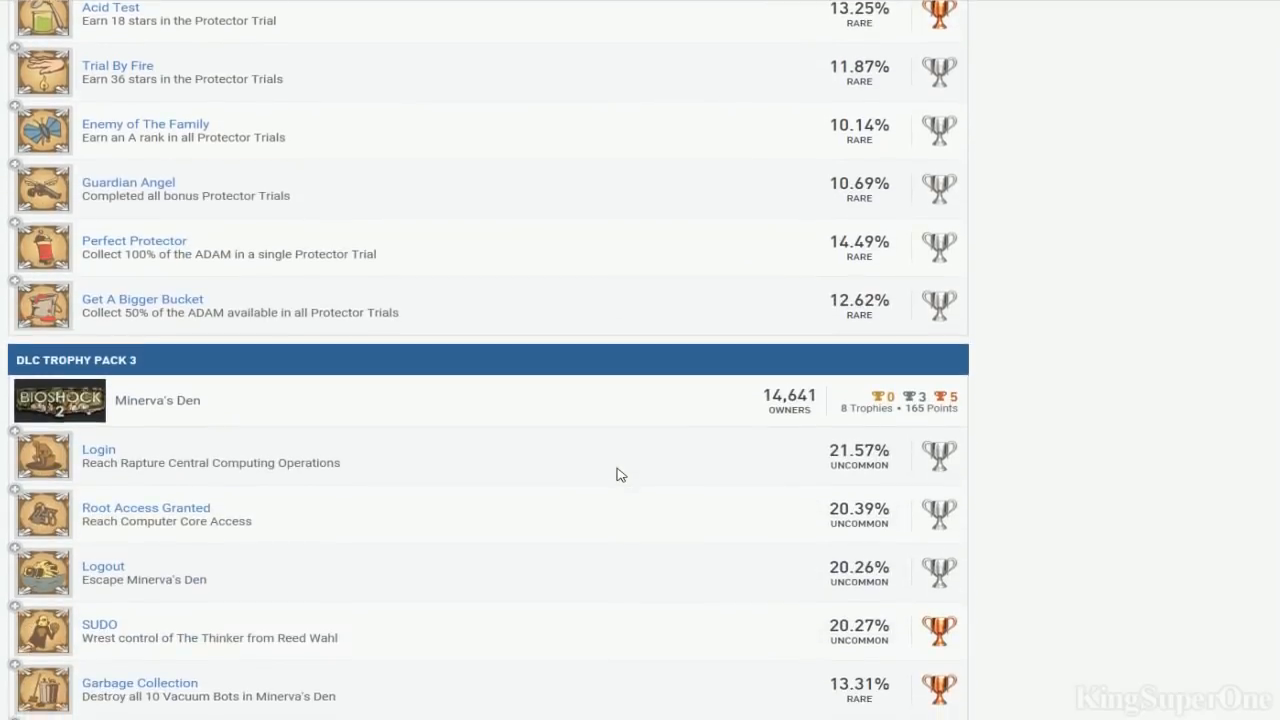
scroll(up, 3)
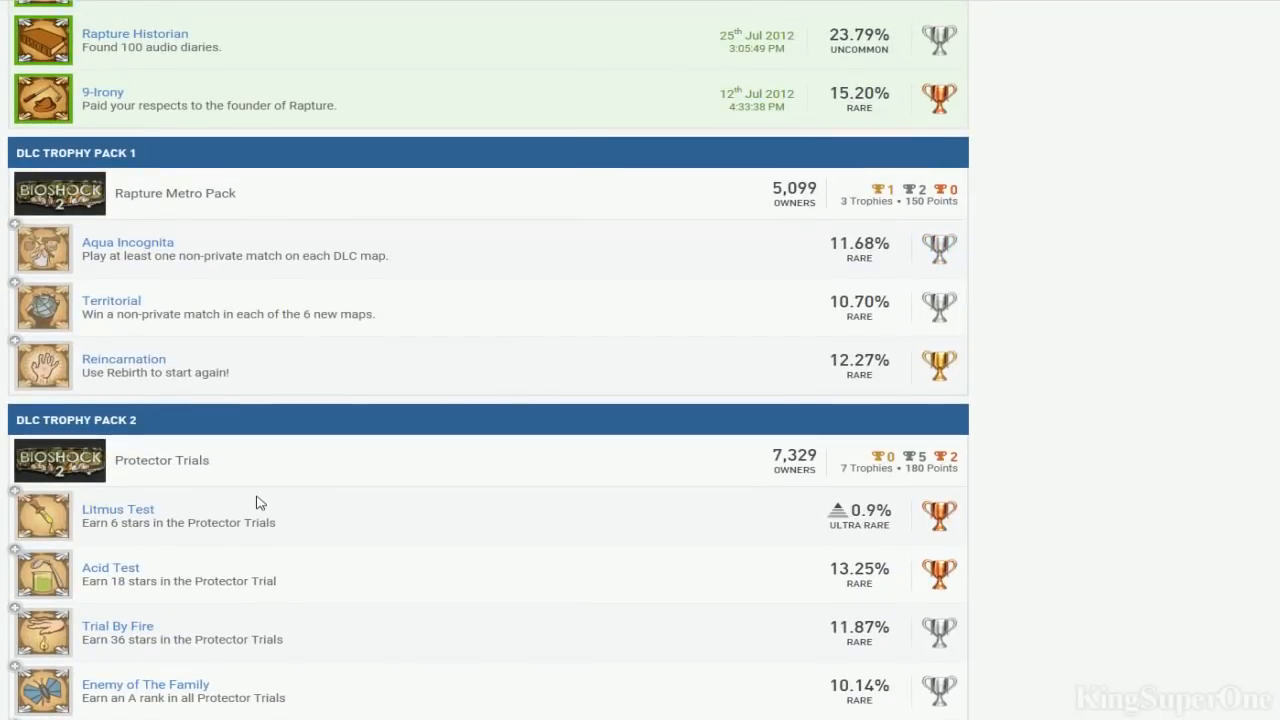
scroll(up, 3)
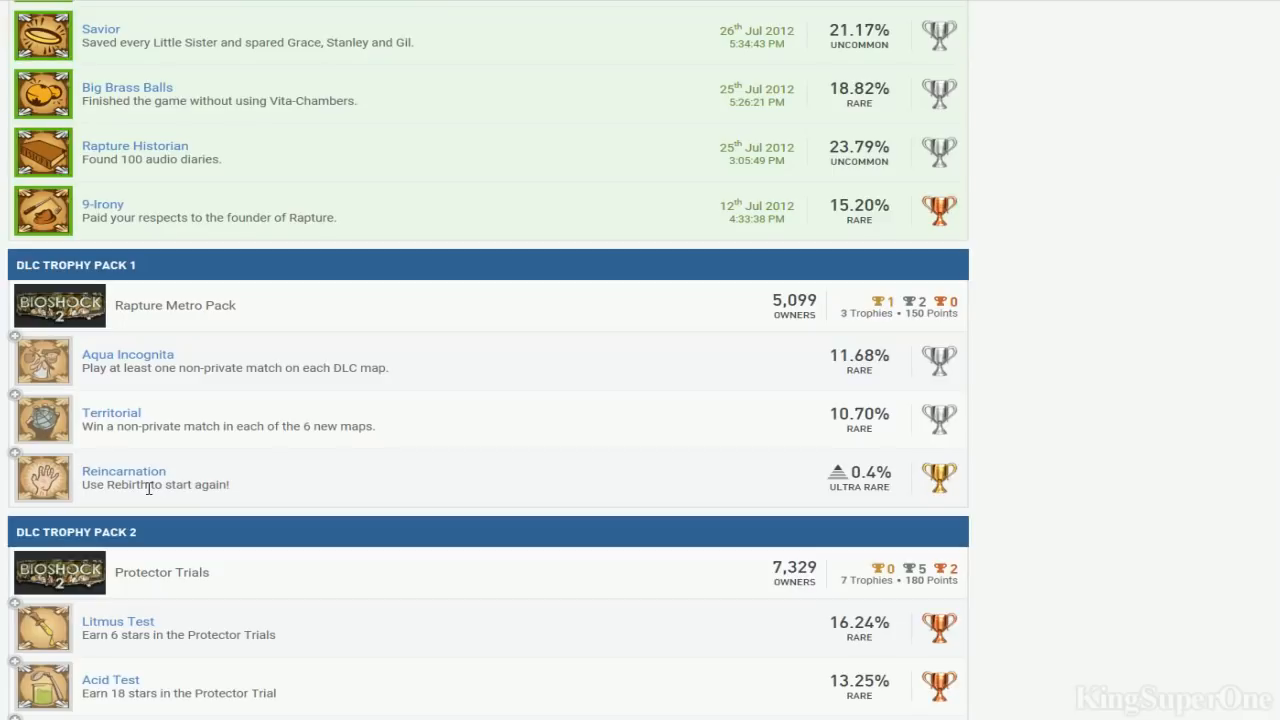
scroll(up, 3)
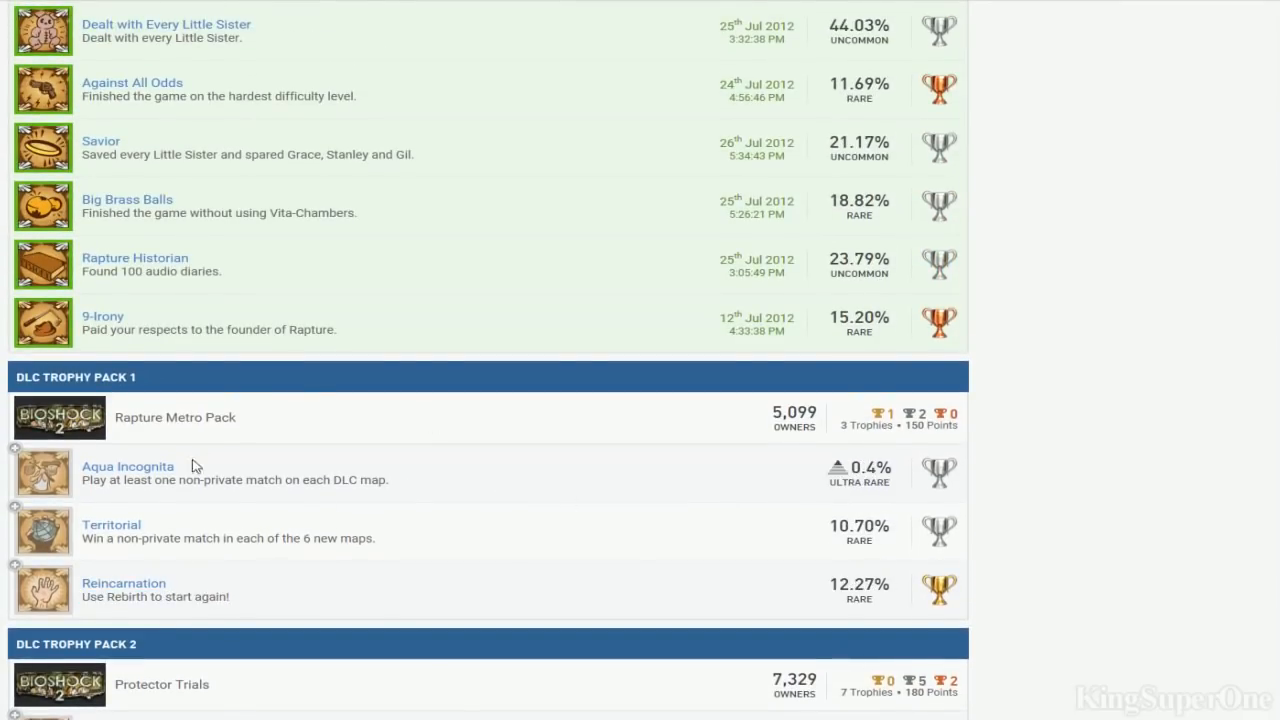
mouse_move(440, 490)
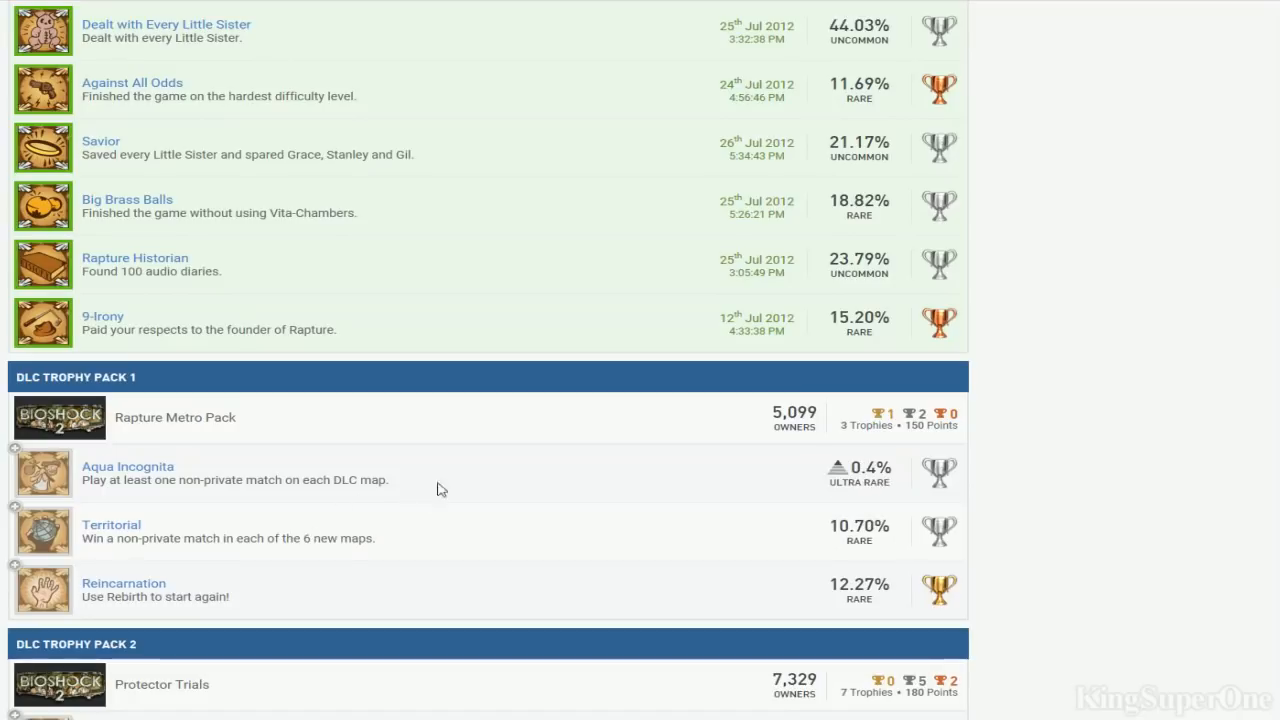
scroll(up, 3)
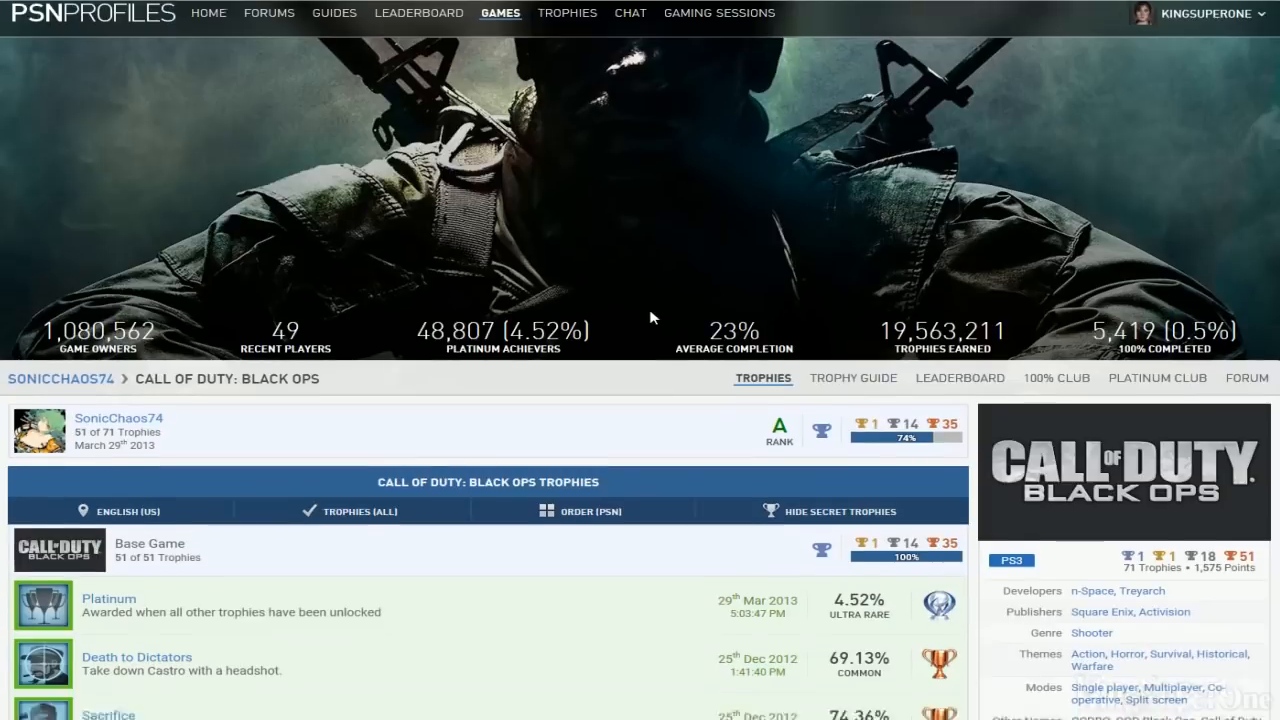
Scroll the Black Ops DLC trophy packs down through Rezurrection's Moon trophies like Cryogenic Slumber Party
scroll(down, 3)
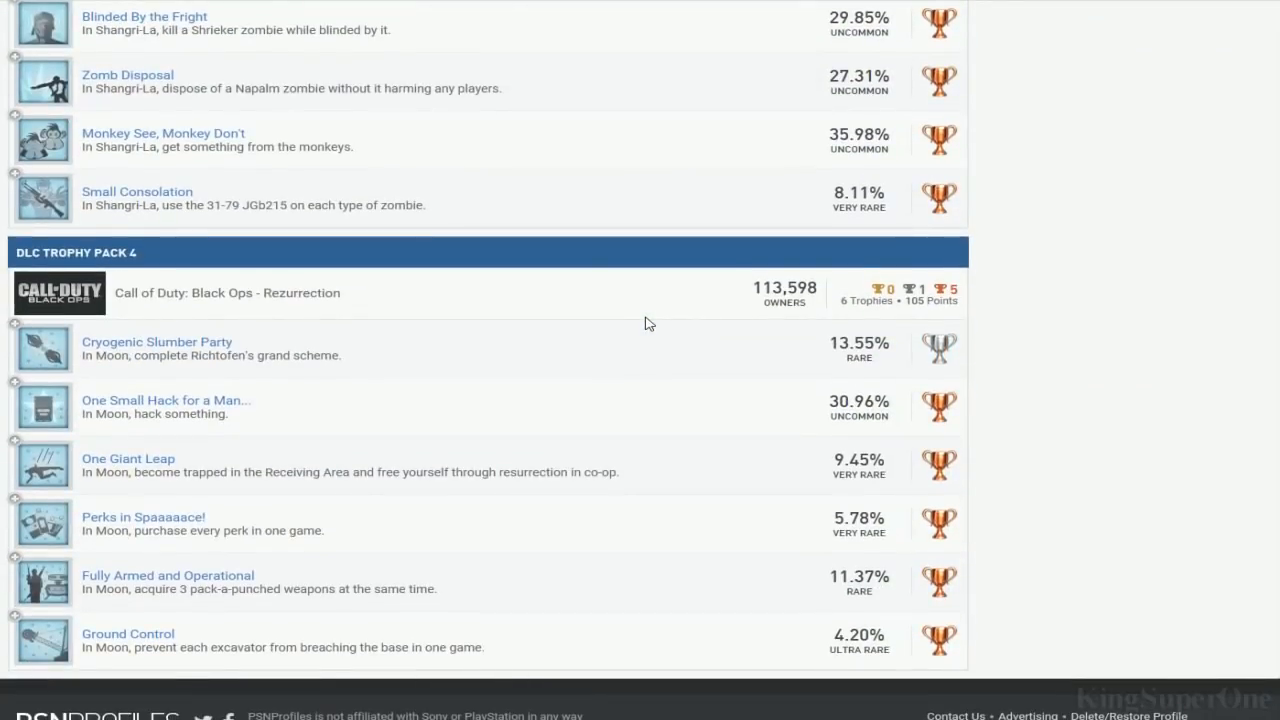
scroll(up, 3)
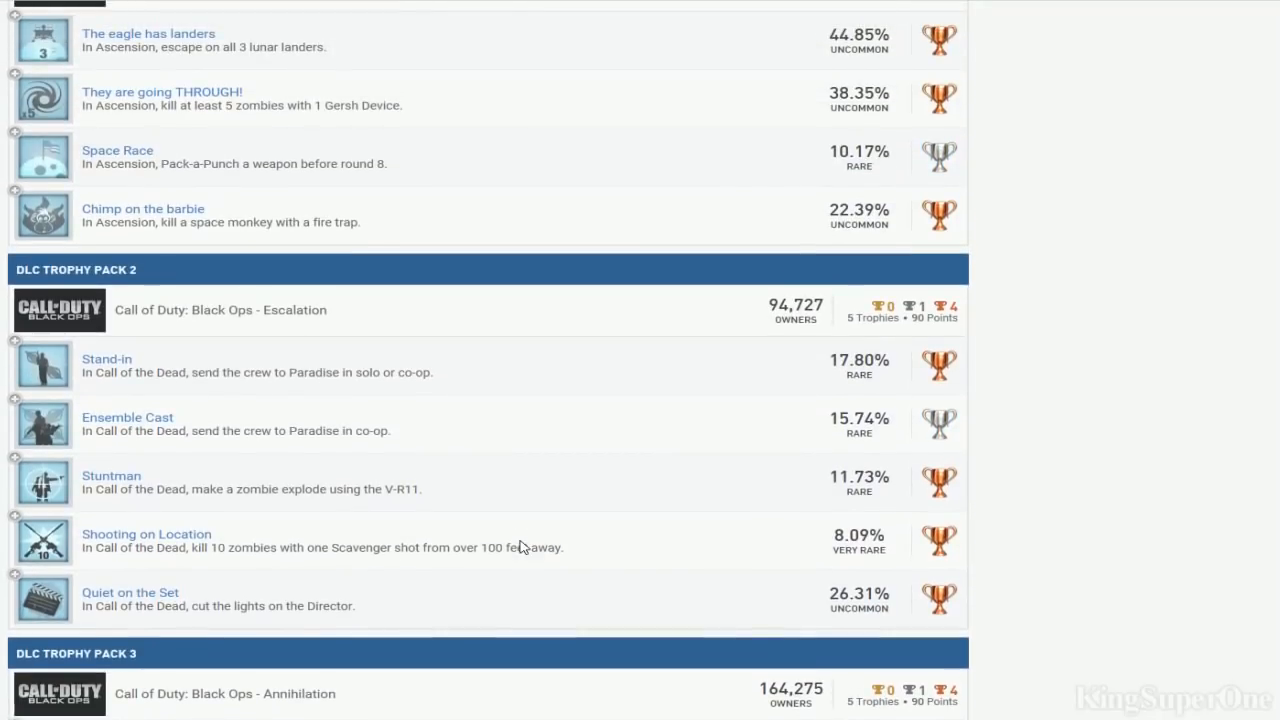
scroll(up, 3)
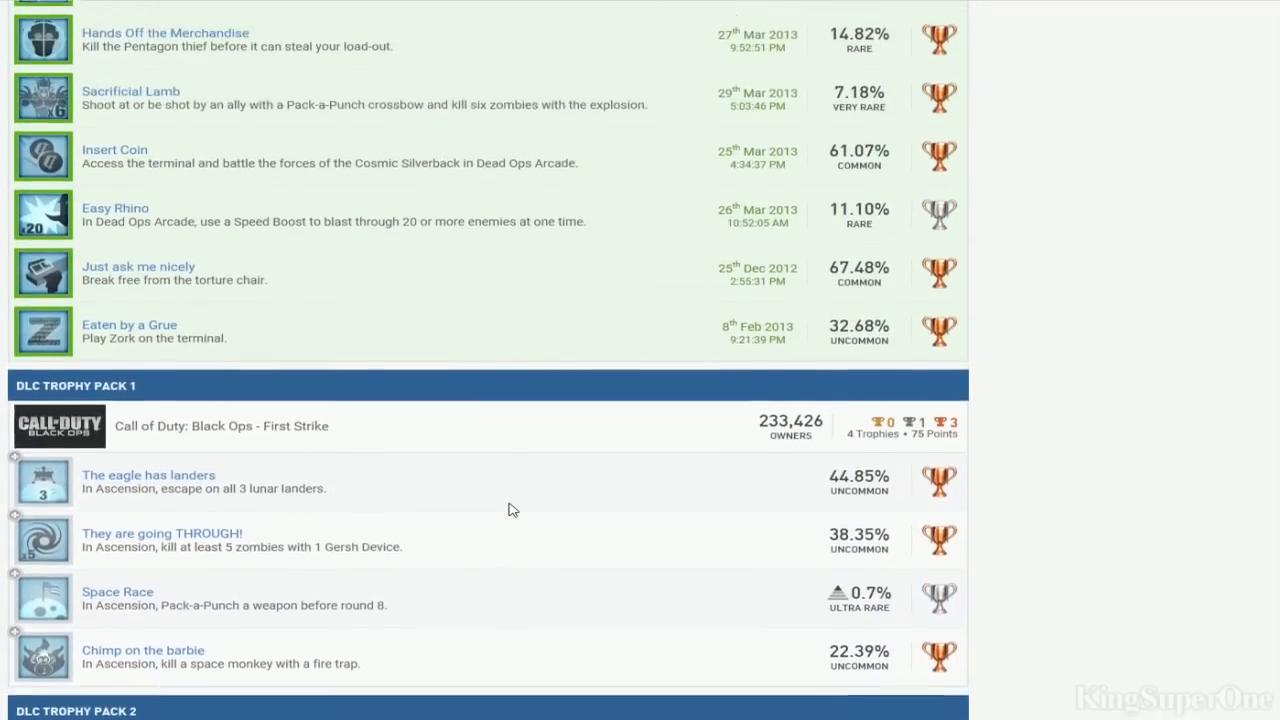
scroll(down, 3)
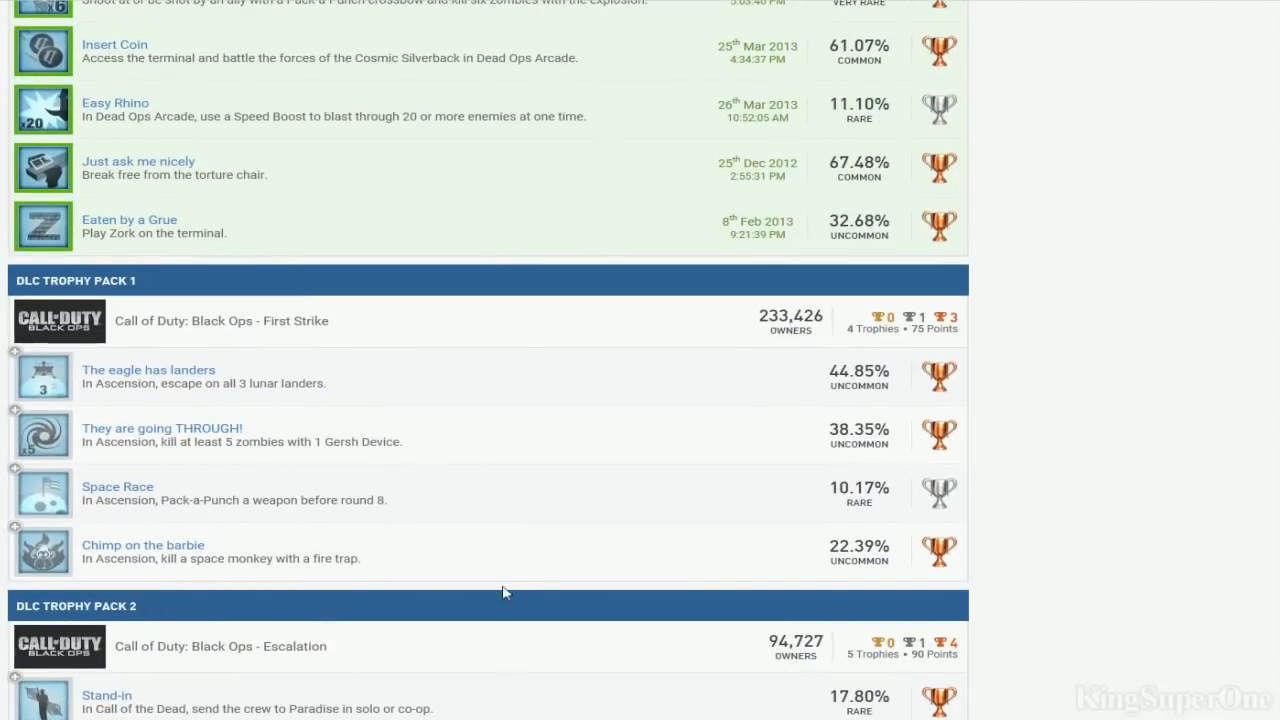
scroll(down, 3)
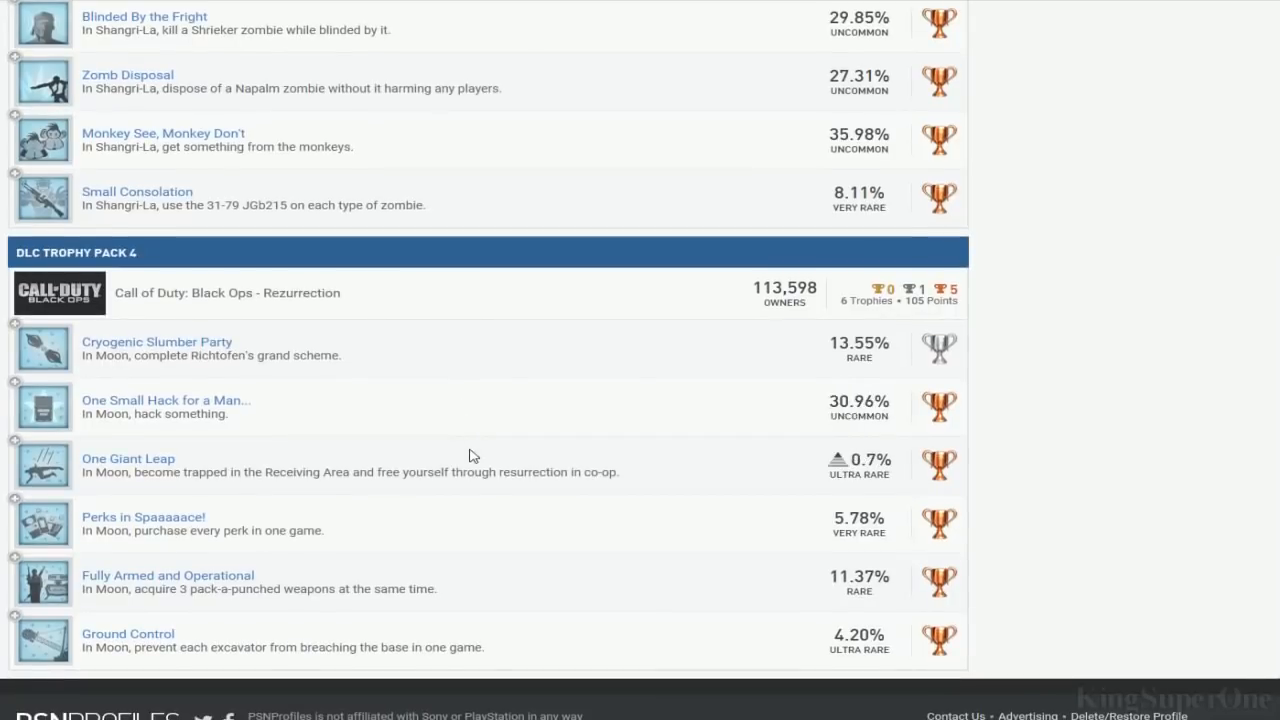